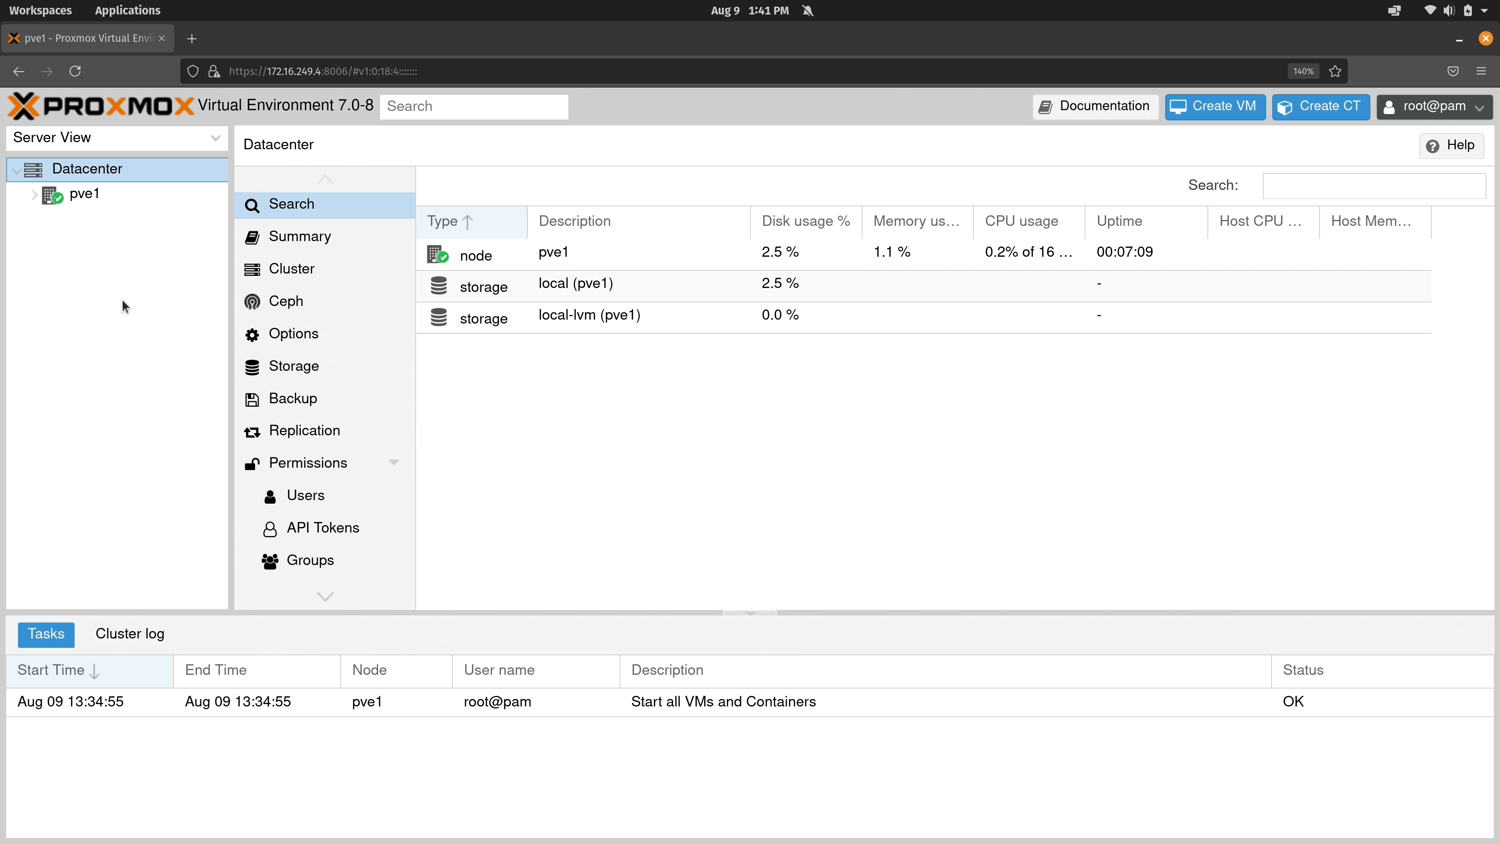
{"action": "mouse_move", "coordinate": [81, 212]}
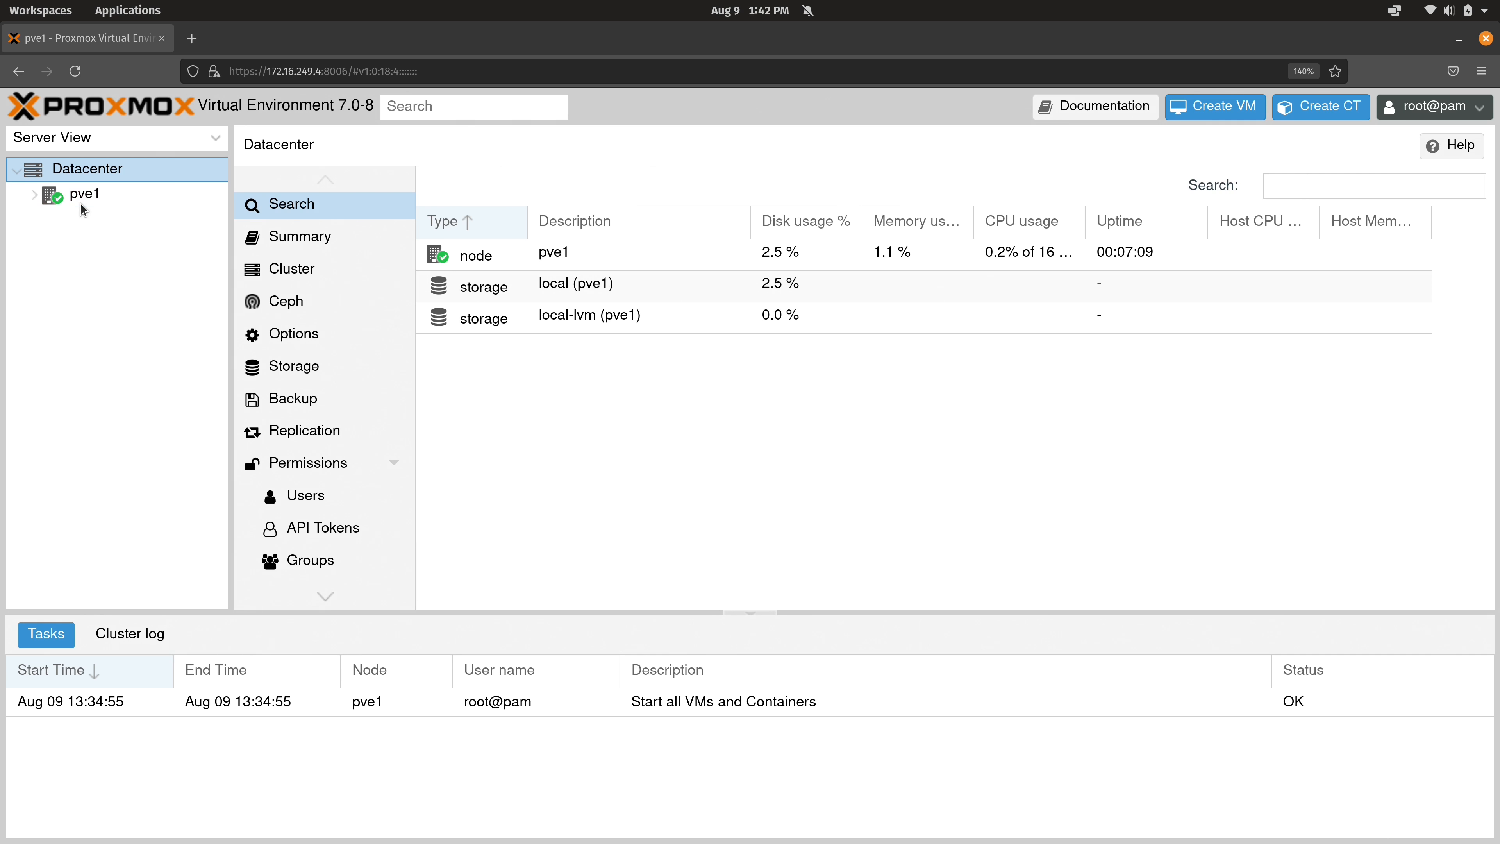
{"action": "mouse_move", "coordinate": [90, 231]}
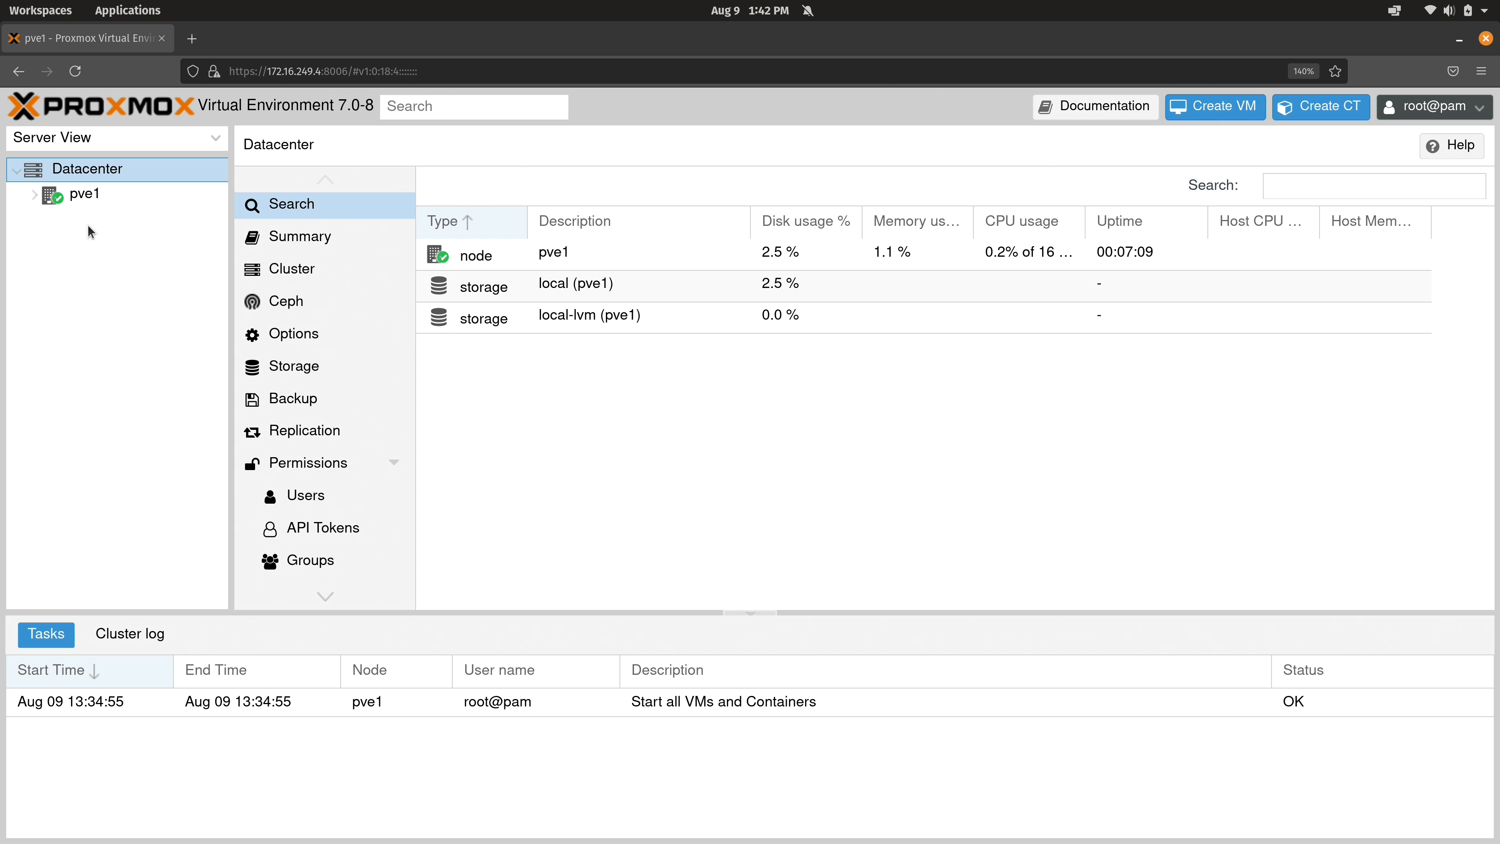
{"action": "mouse_move", "coordinate": [98, 180]}
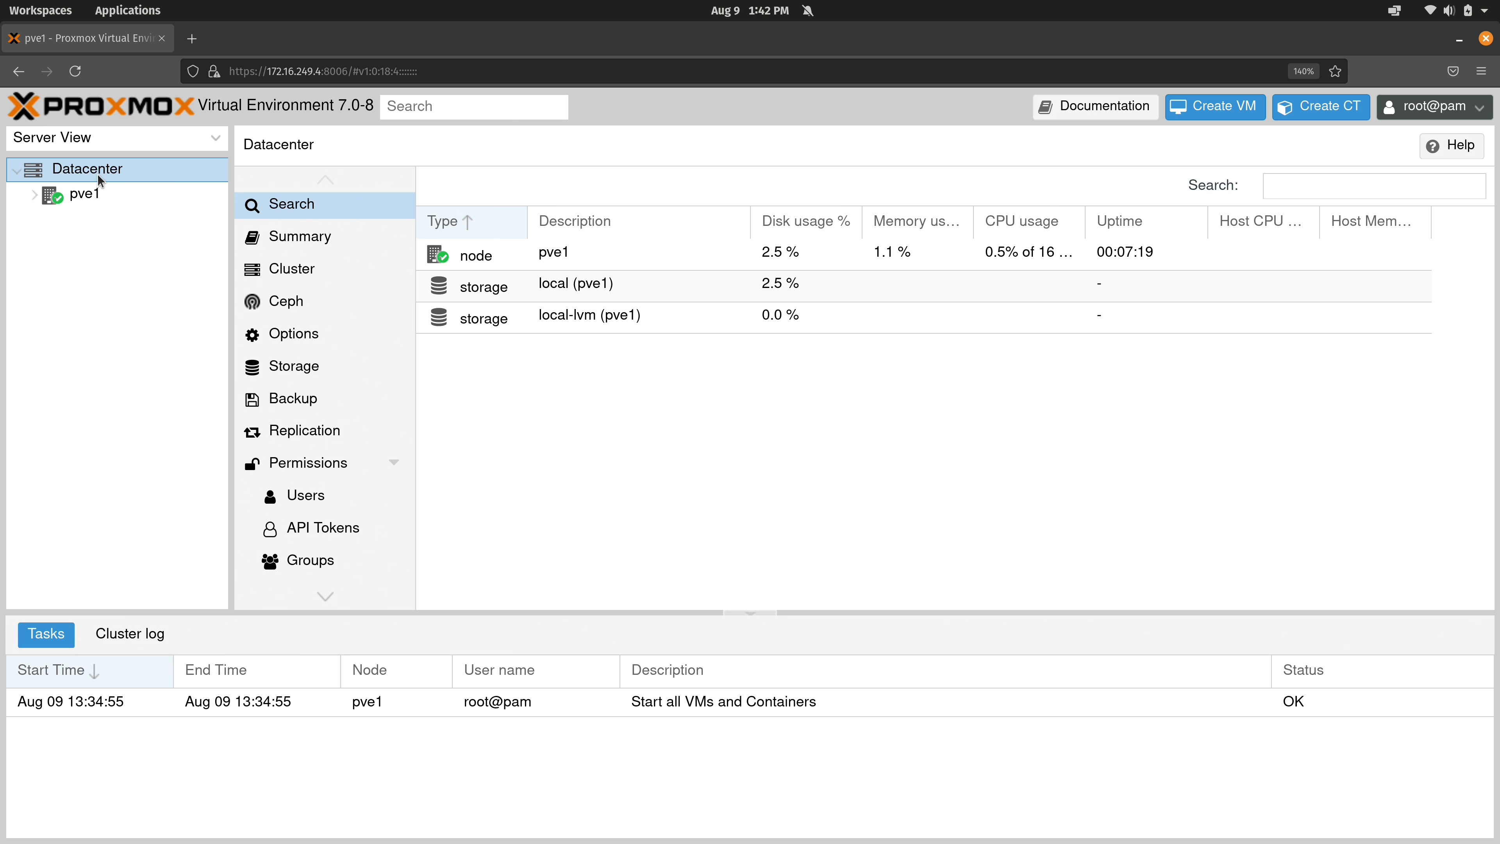
{"action": "mouse_move", "coordinate": [98, 212]}
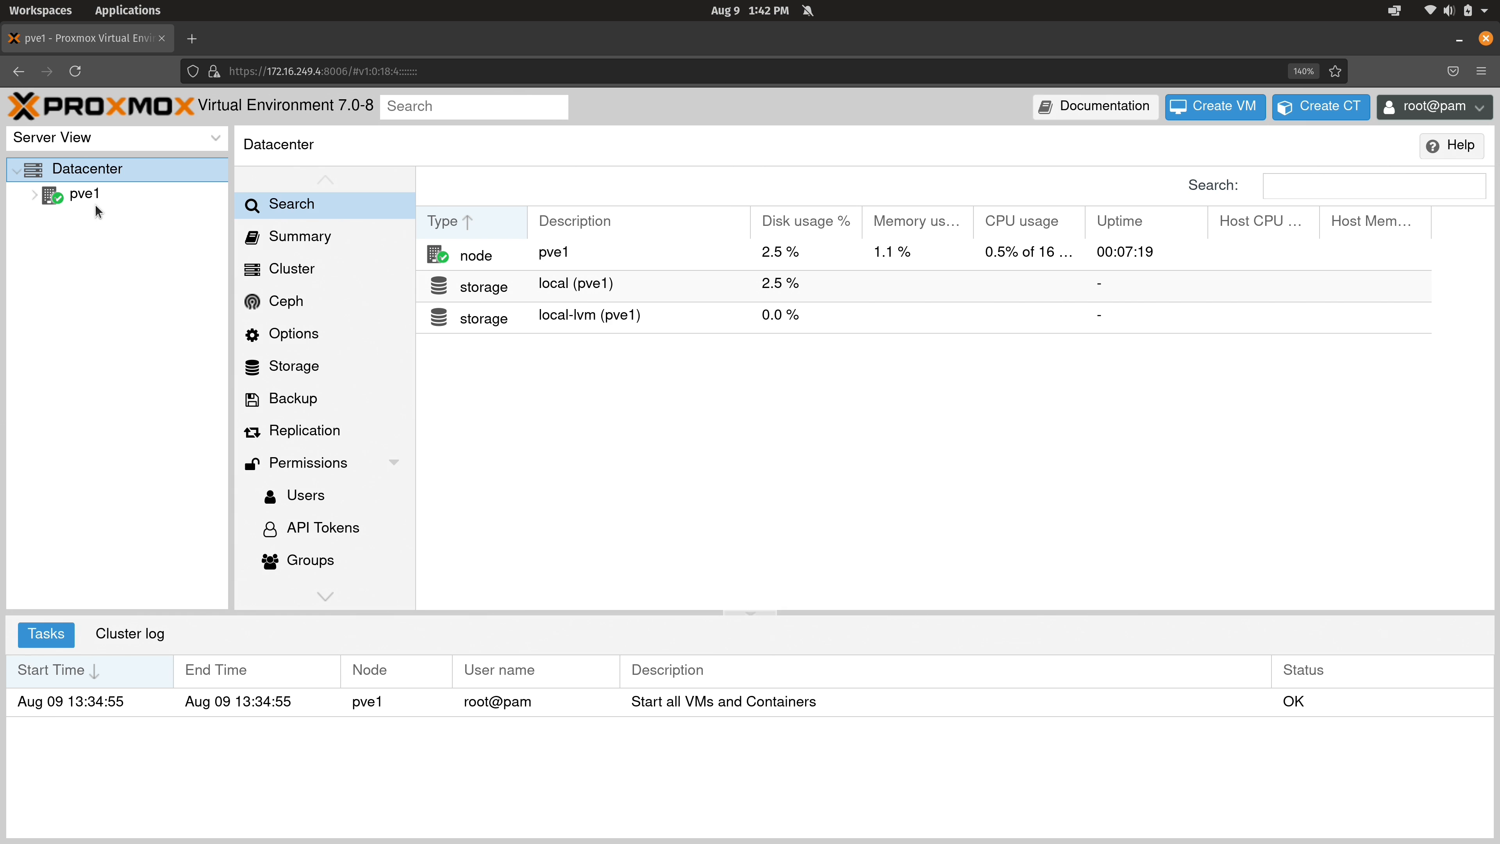
{"action": "mouse_move", "coordinate": [90, 413]}
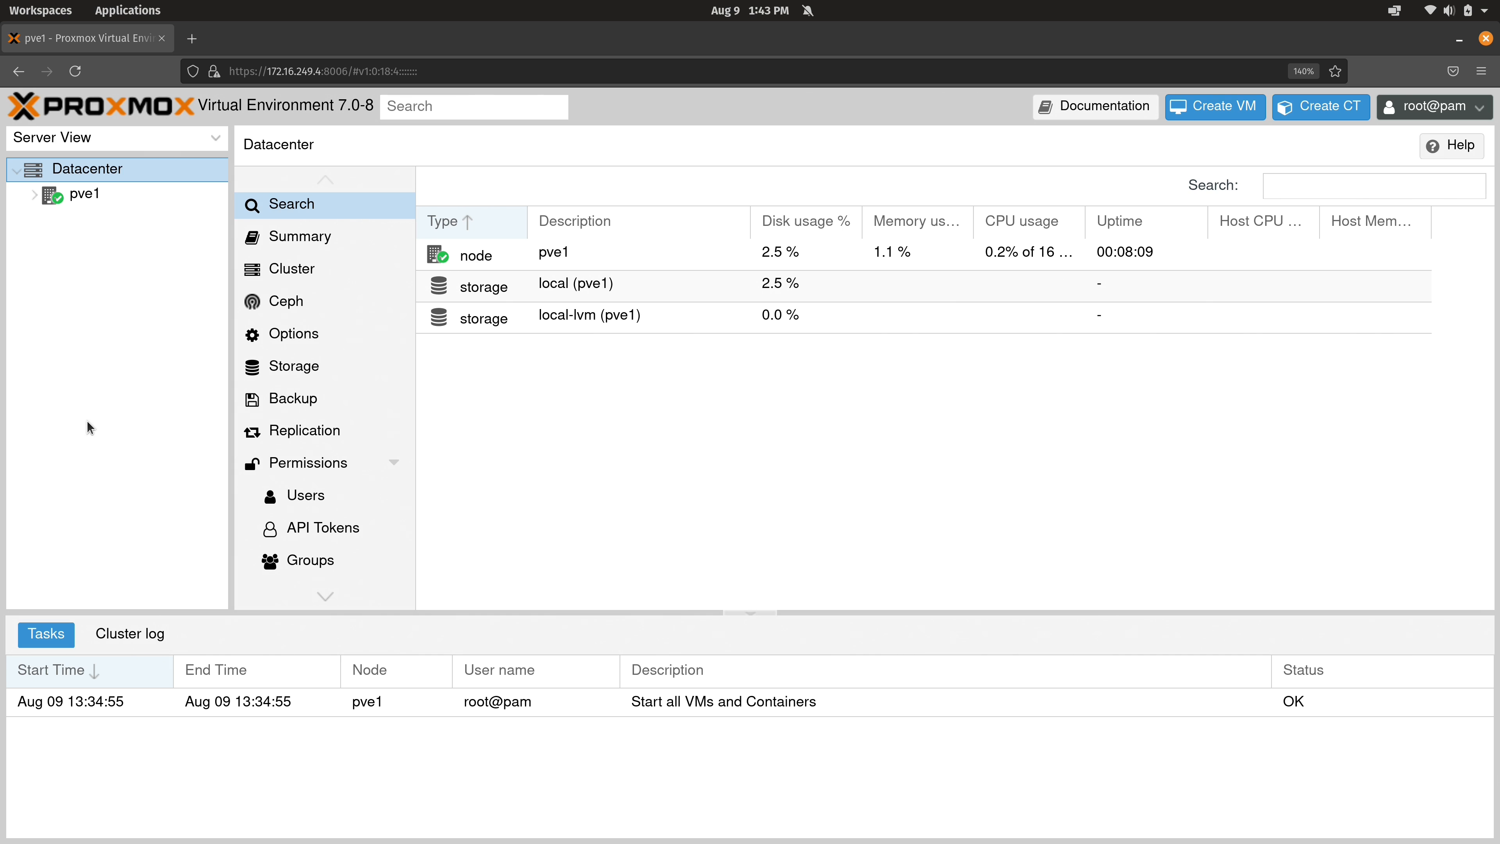
{"action": "mouse_move", "coordinate": [60, 286]}
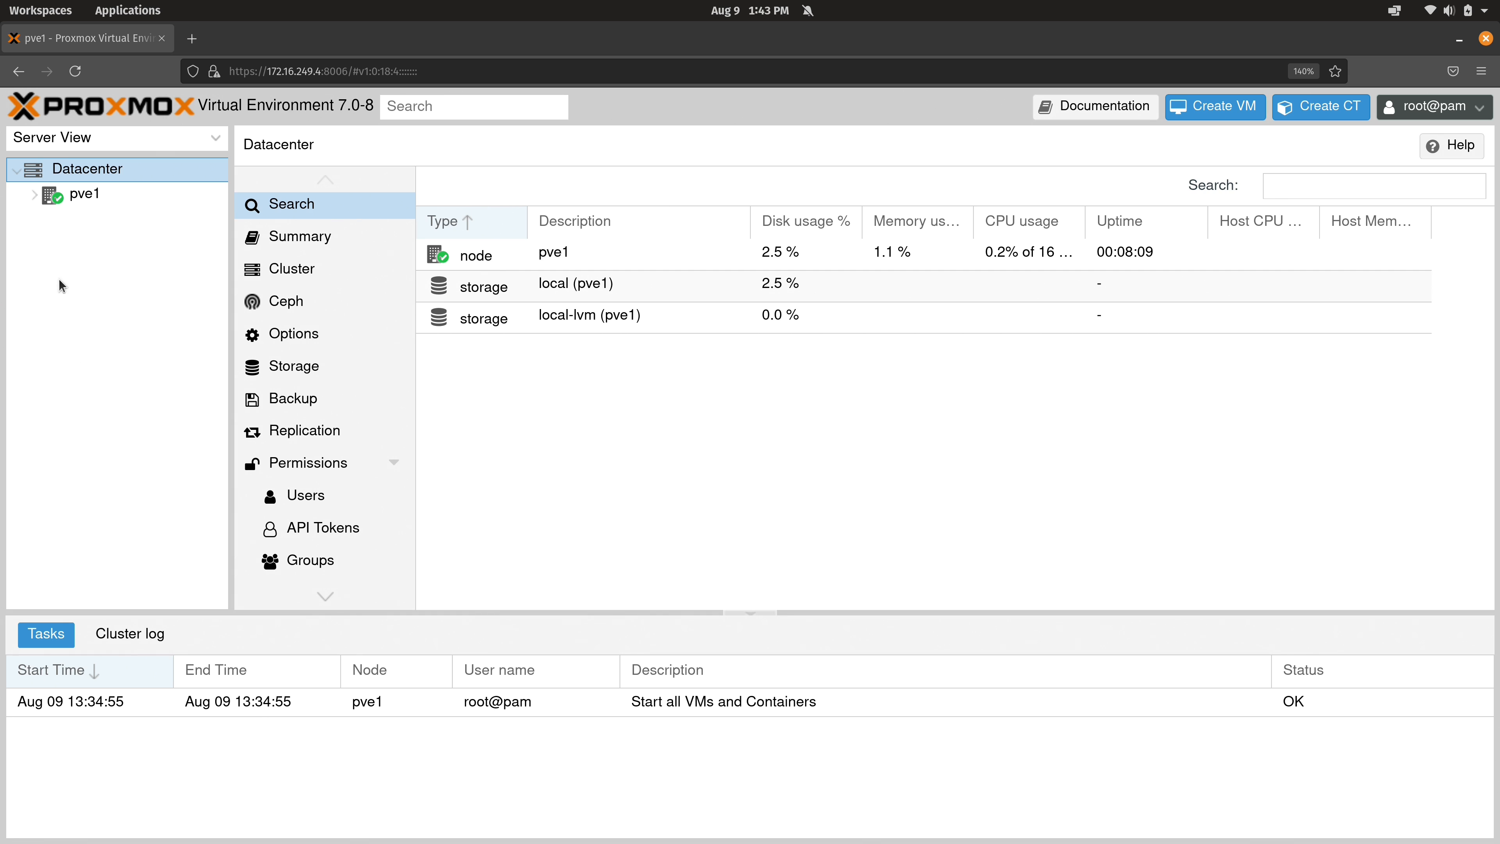
{"action": "mouse_move", "coordinate": [74, 366]}
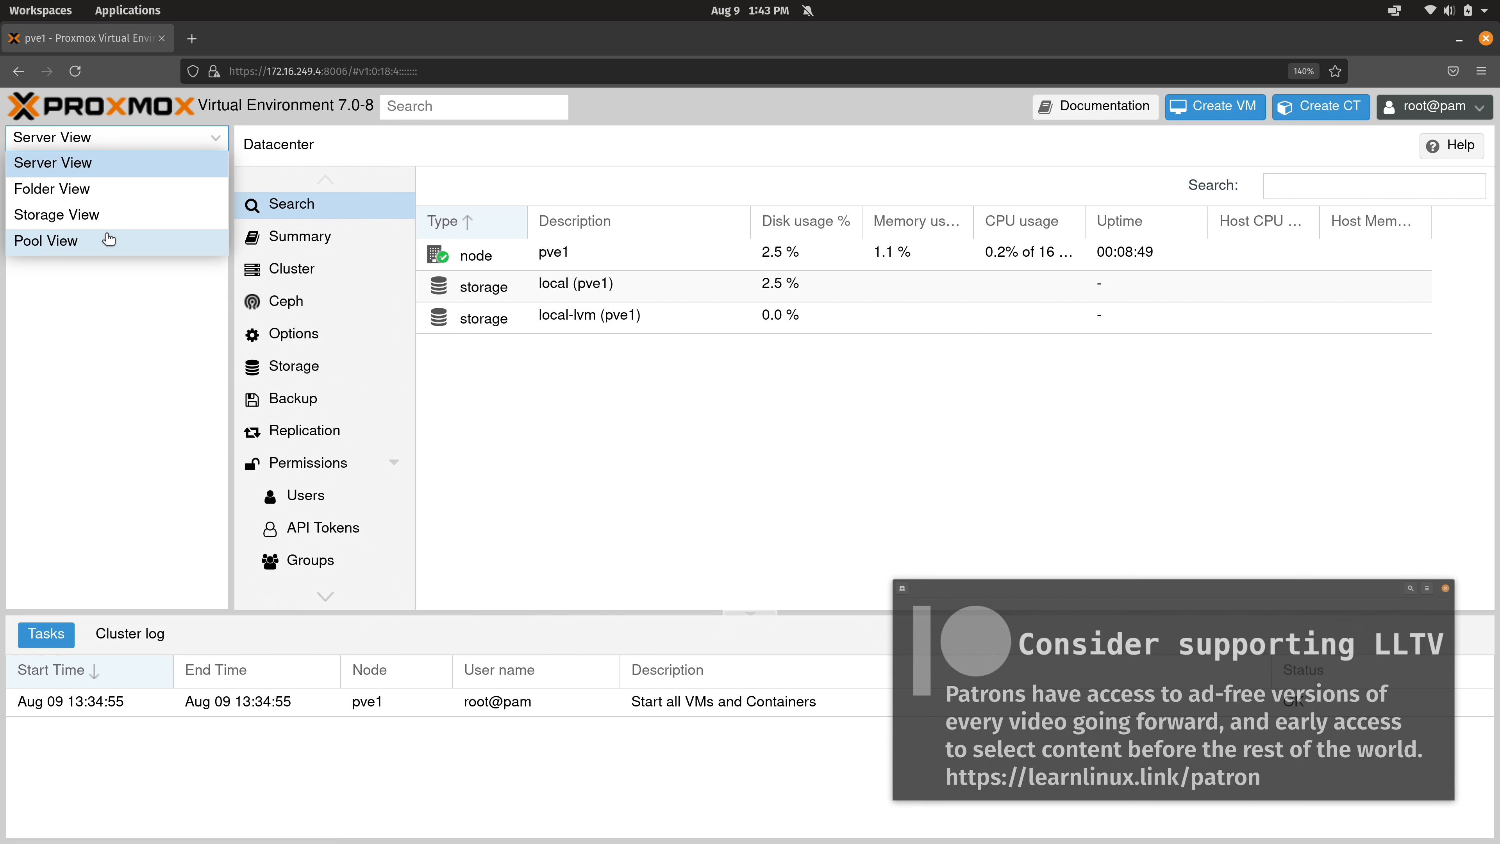
{"action": "mouse_move", "coordinate": [114, 230]}
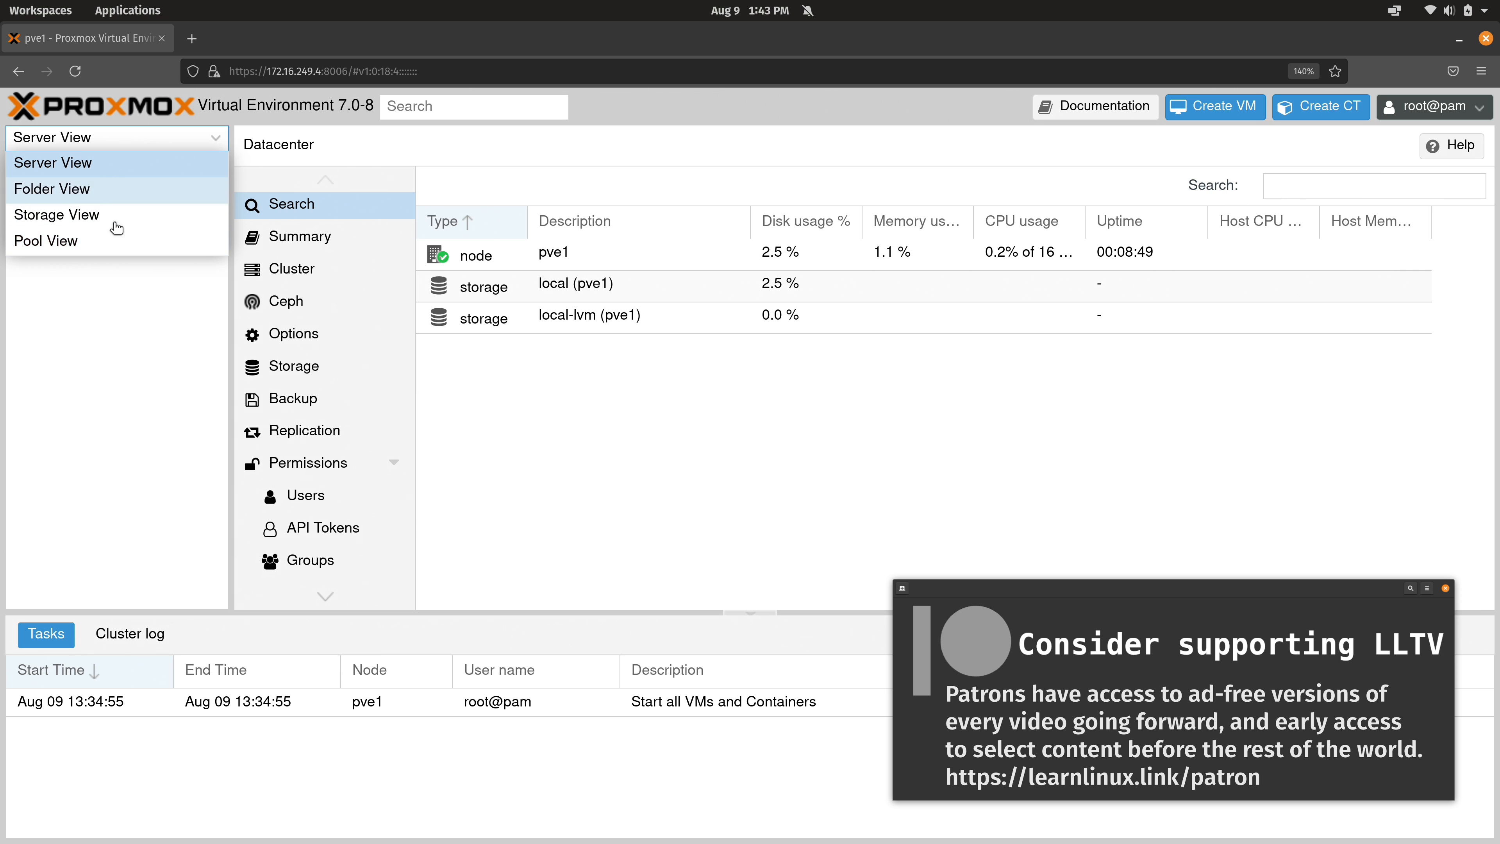
- Dismiss the Server View list and select node pve1 in the resource tree
{"action": "left_click", "coordinate": [54, 162]}
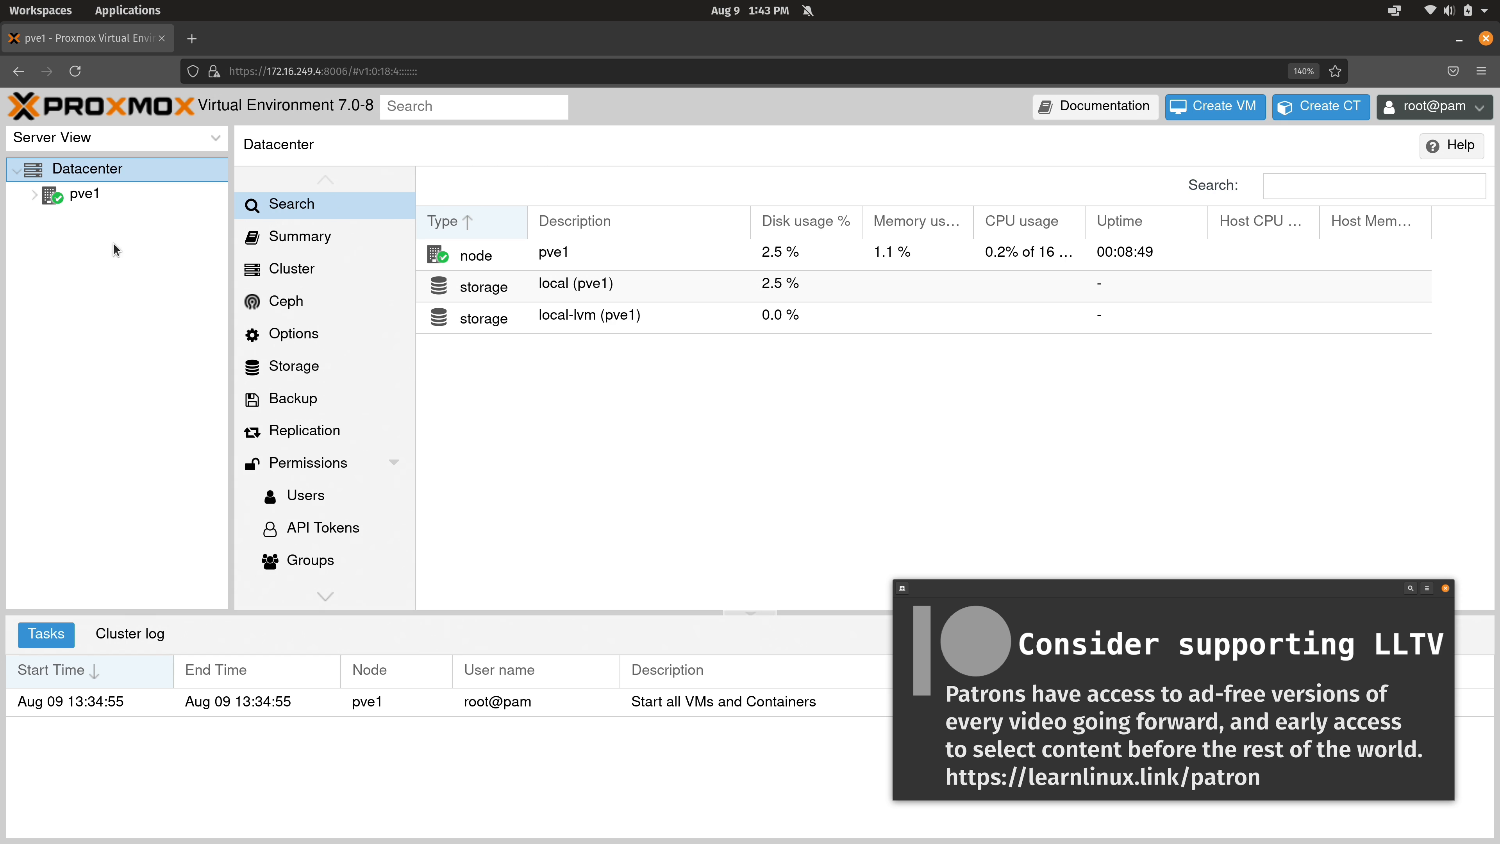
{"action": "left_click", "coordinate": [85, 194]}
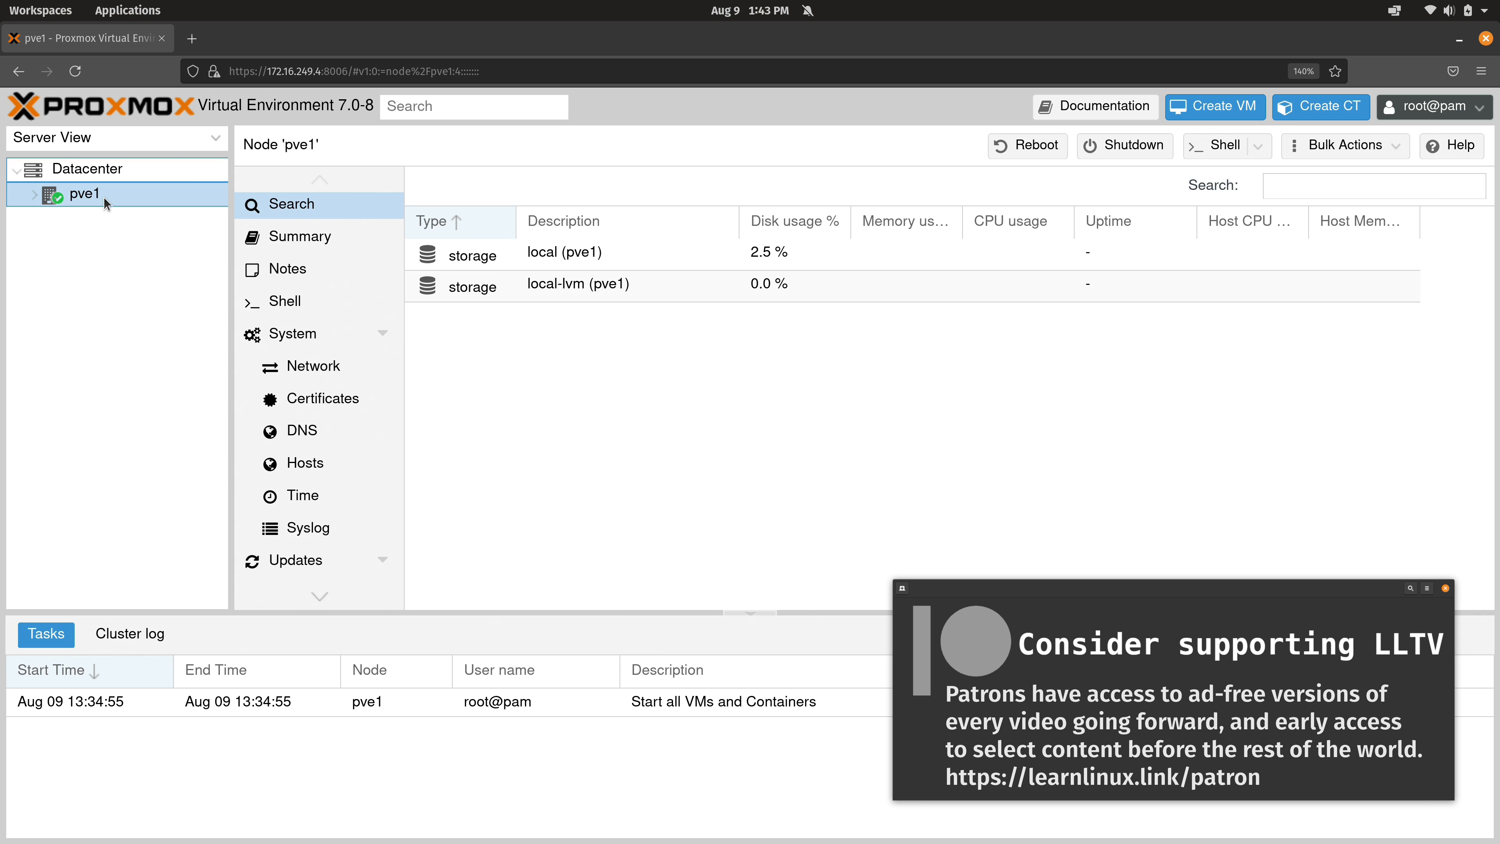
- Show pve1's Summary page with resource usage and the repository status warning
{"action": "left_click", "coordinate": [299, 236]}
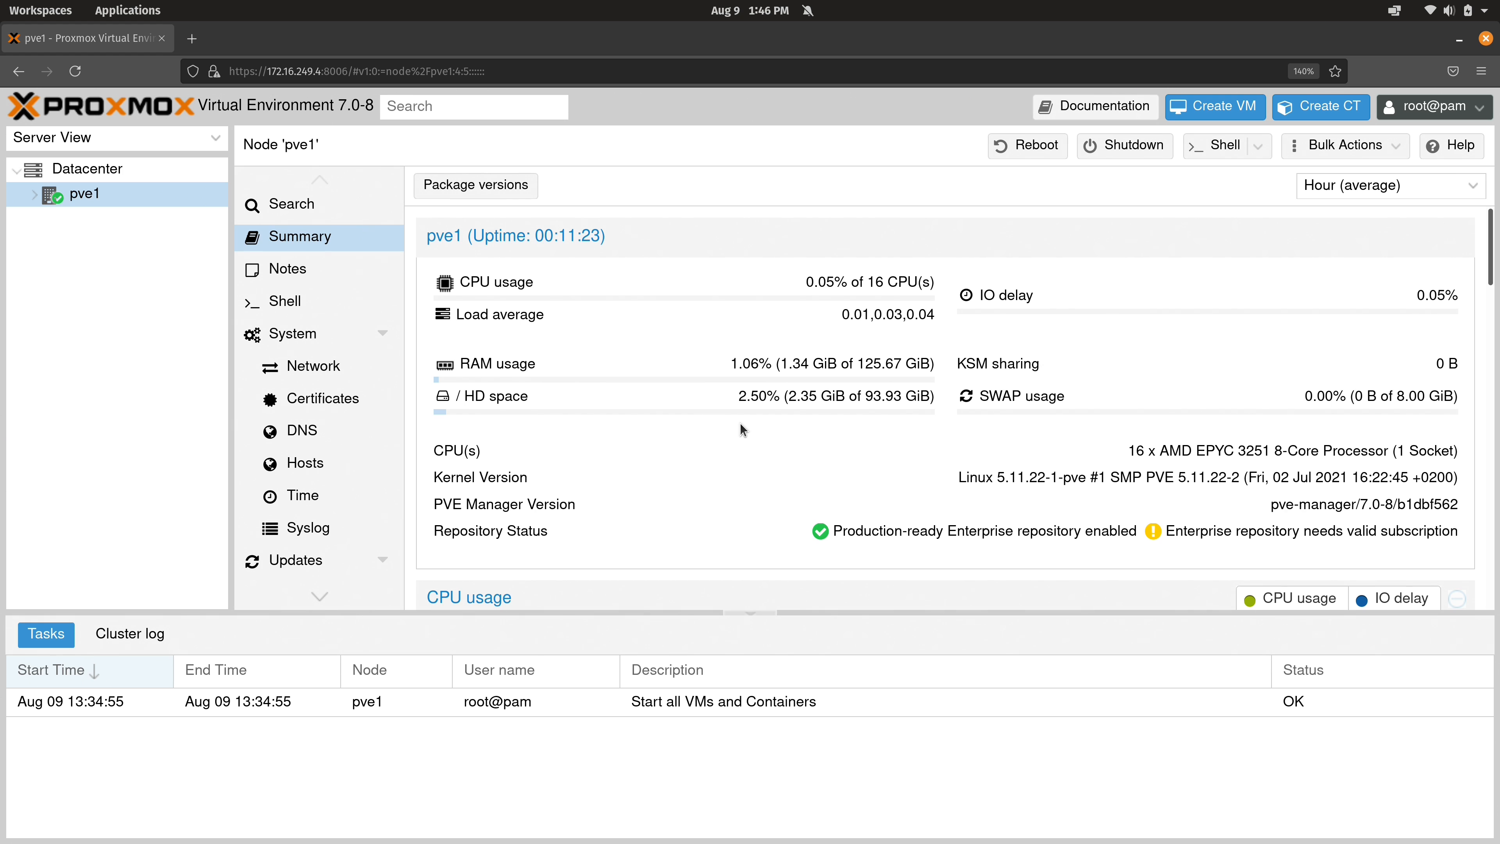
{"action": "mouse_move", "coordinate": [762, 452]}
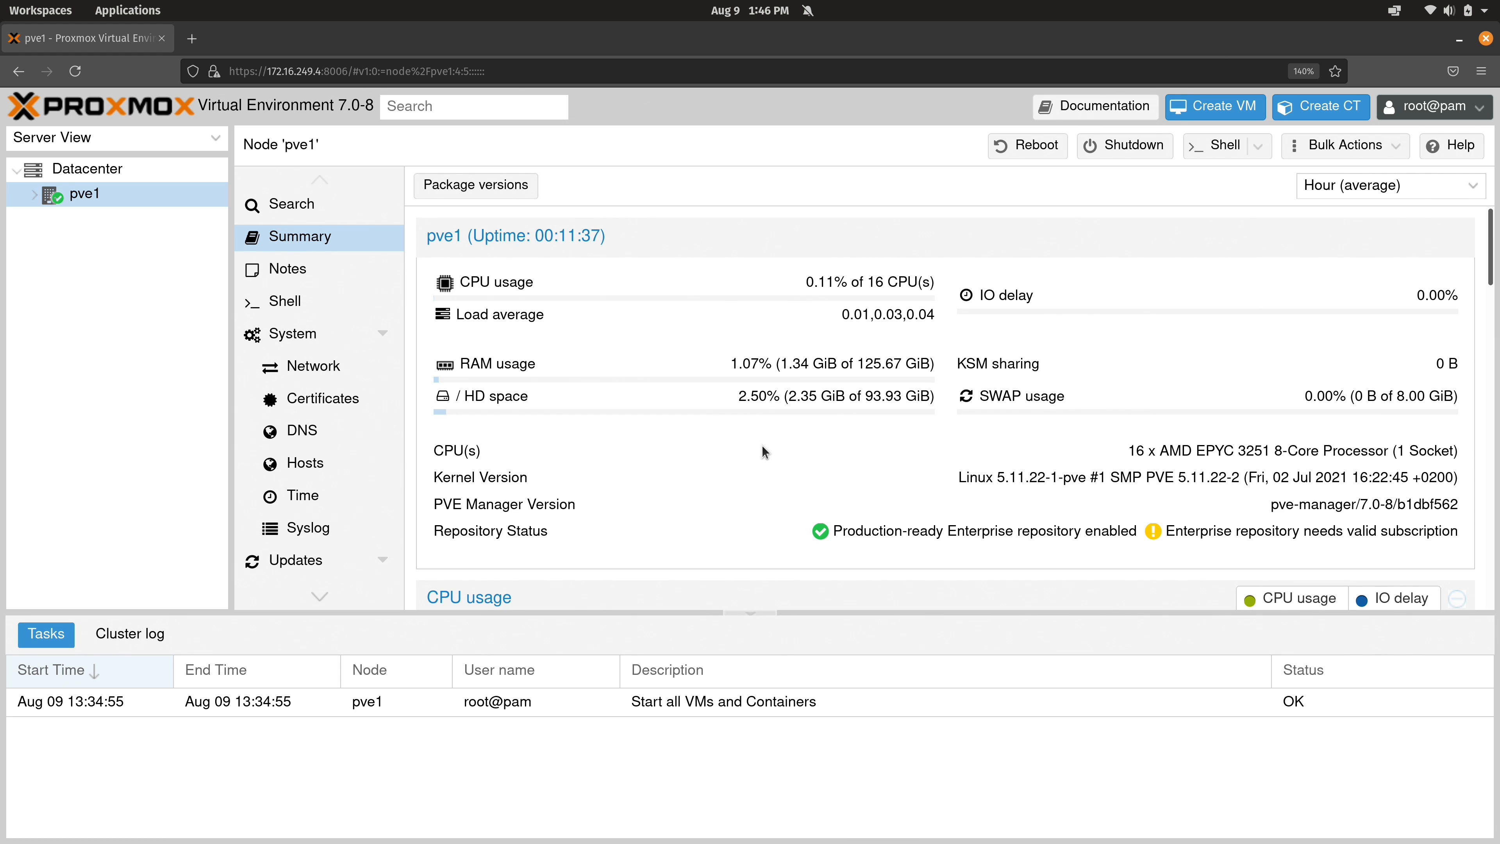
{"action": "mouse_move", "coordinate": [1126, 451]}
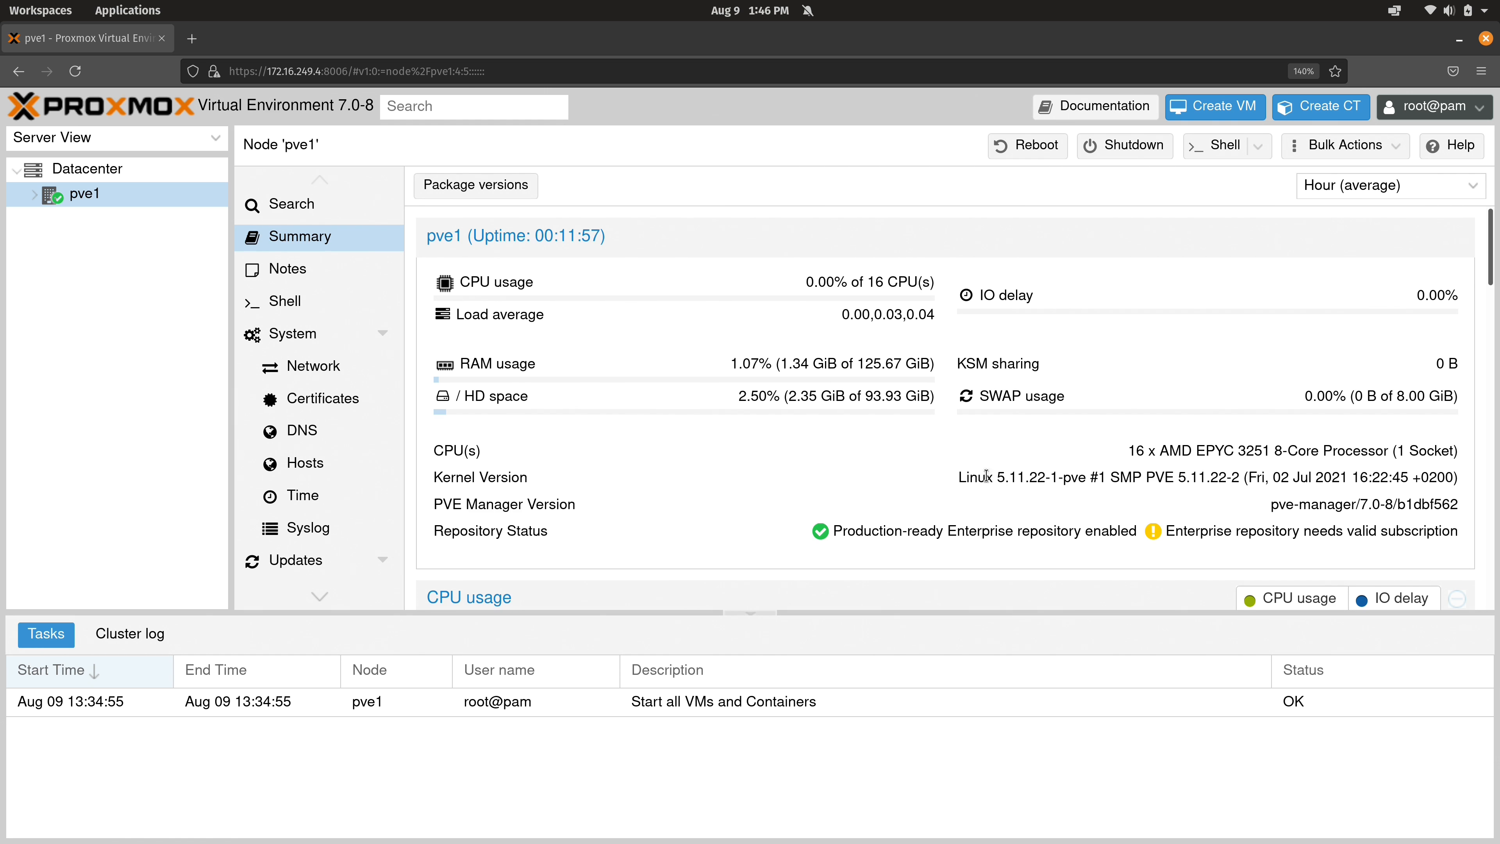
{"action": "double_click", "coordinate": [1021, 477]}
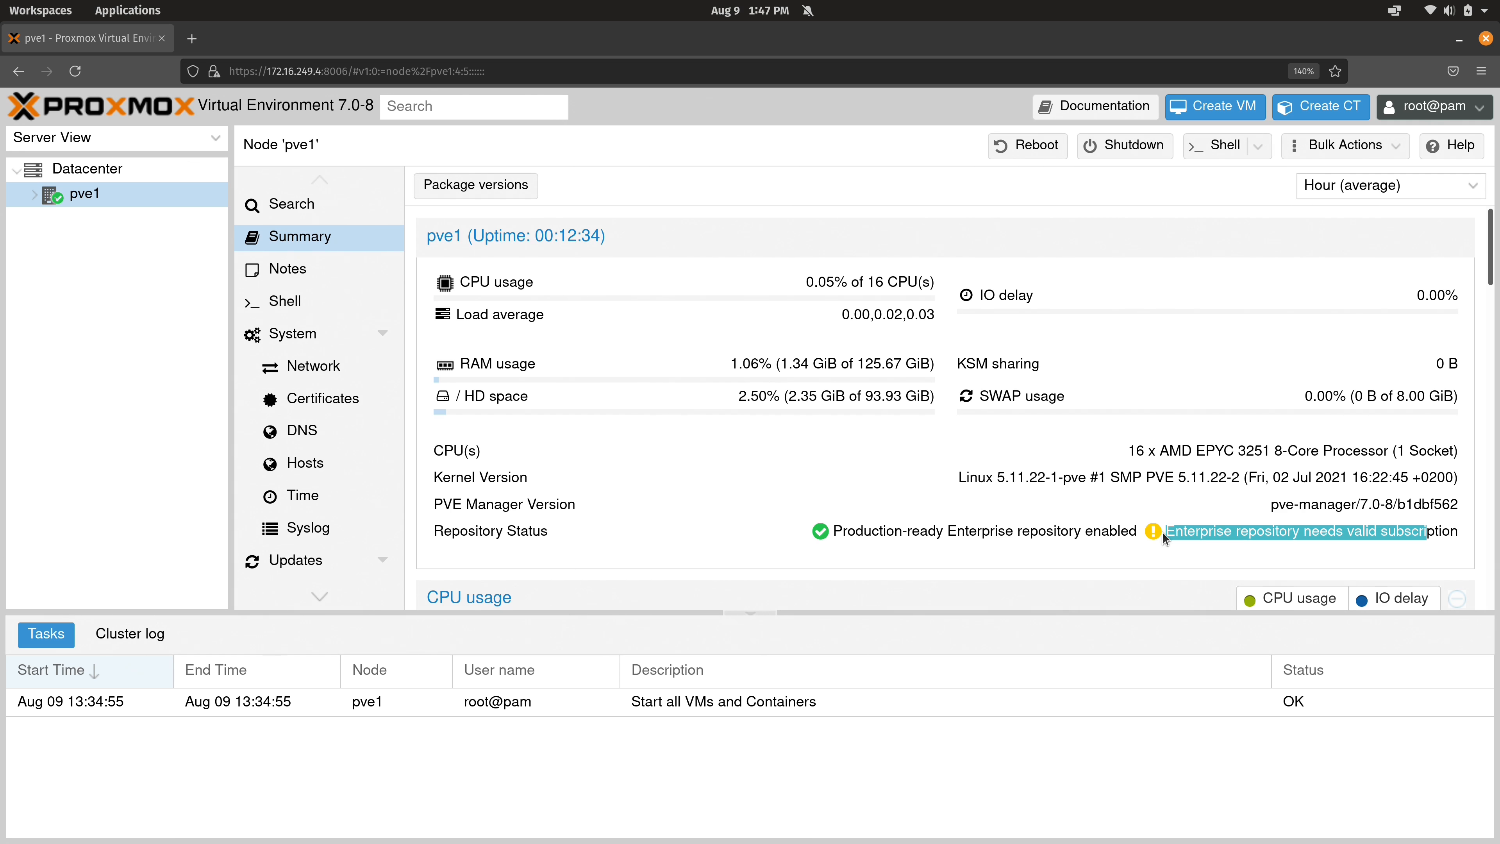
{"action": "left_click", "coordinate": [383, 71]}
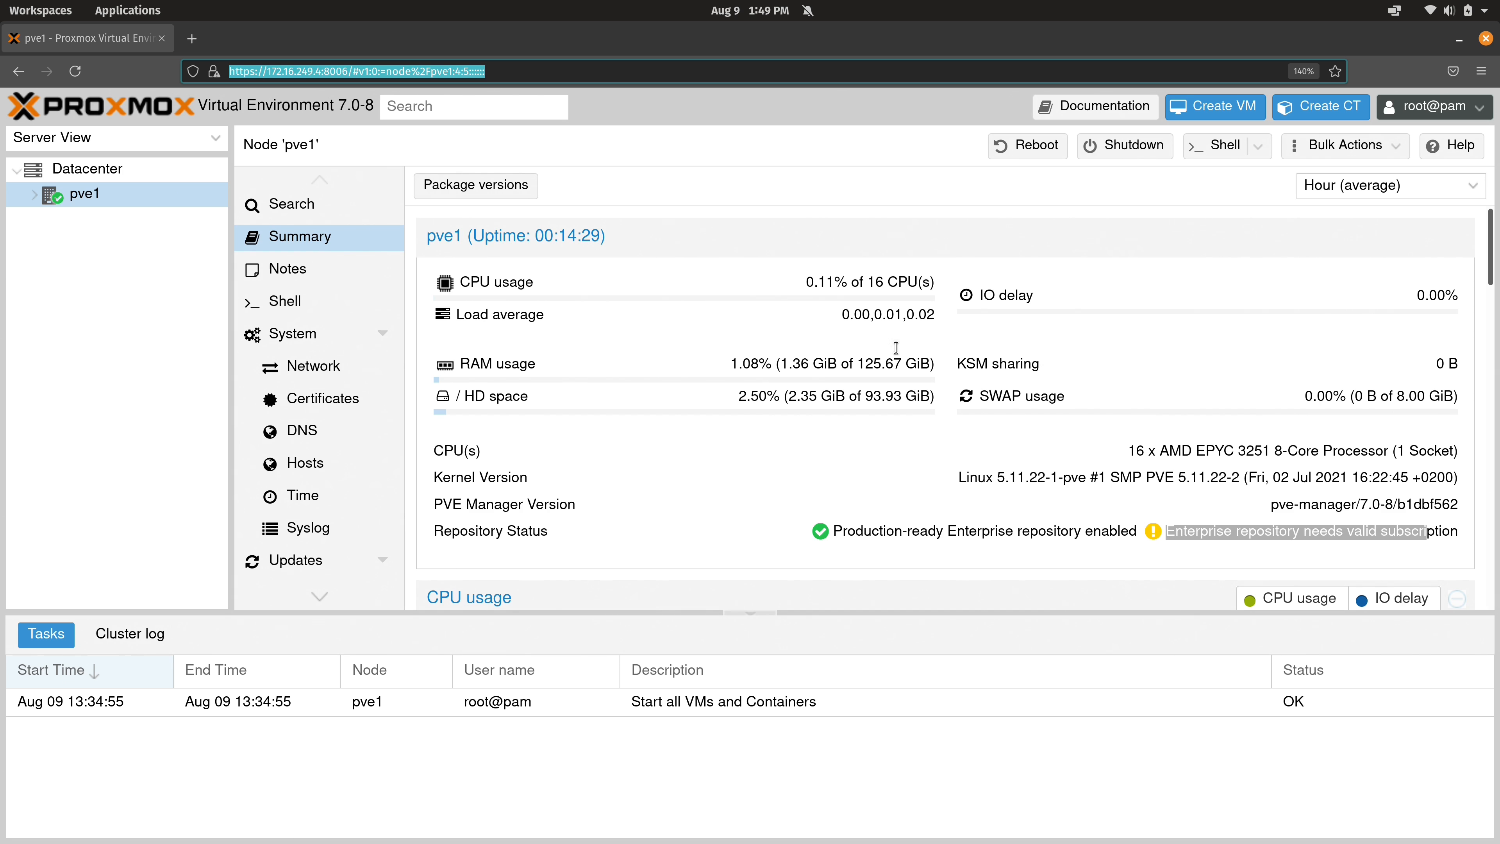
- View pve1's Notes editor and close it unsaved, leaving the notes empty
{"action": "left_click", "coordinate": [288, 269]}
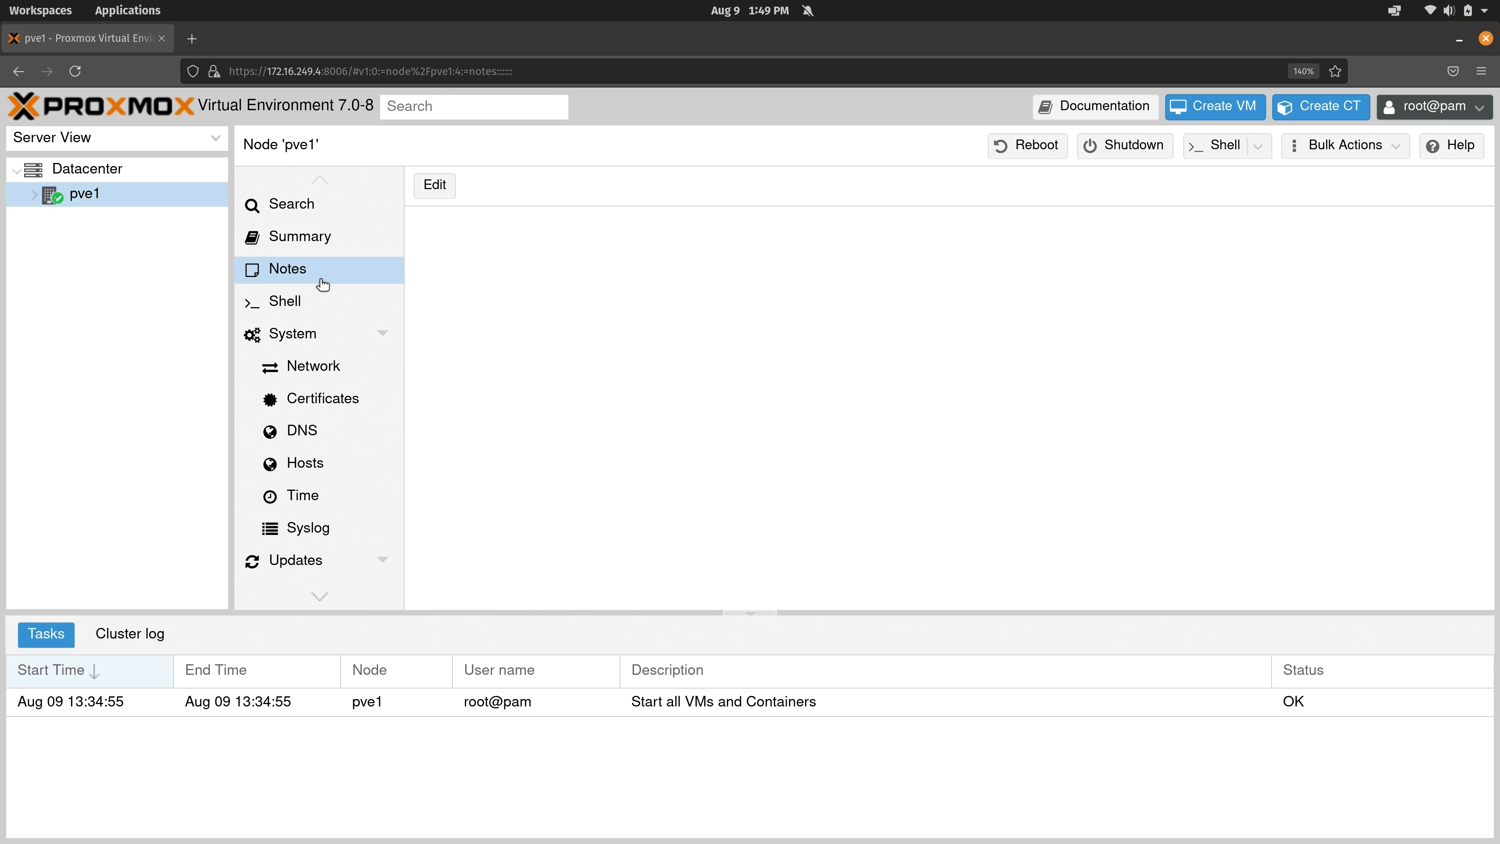
{"action": "left_click", "coordinate": [435, 185]}
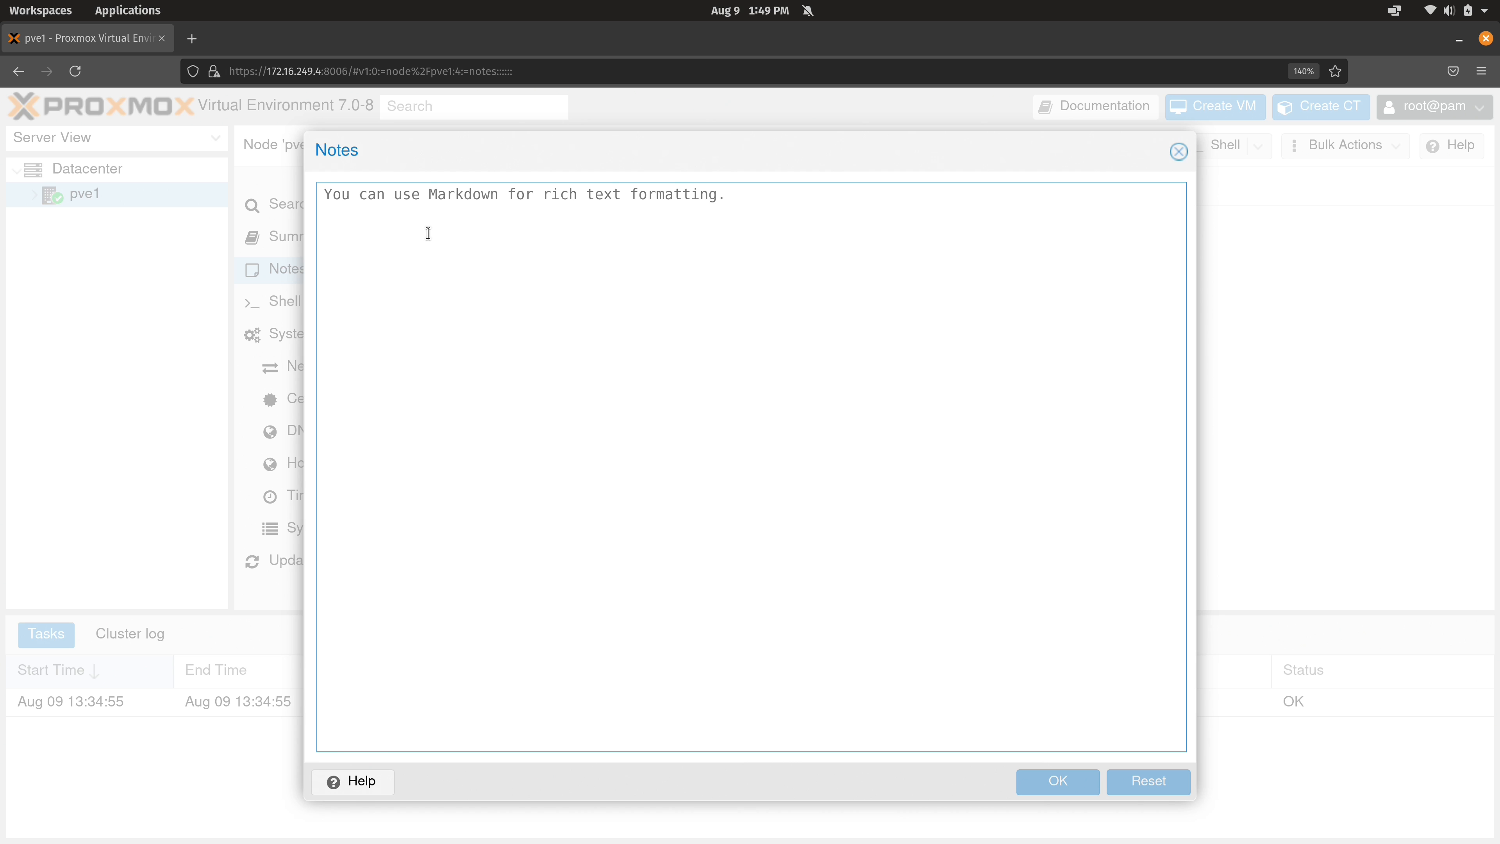
{"action": "left_click", "coordinate": [325, 195]}
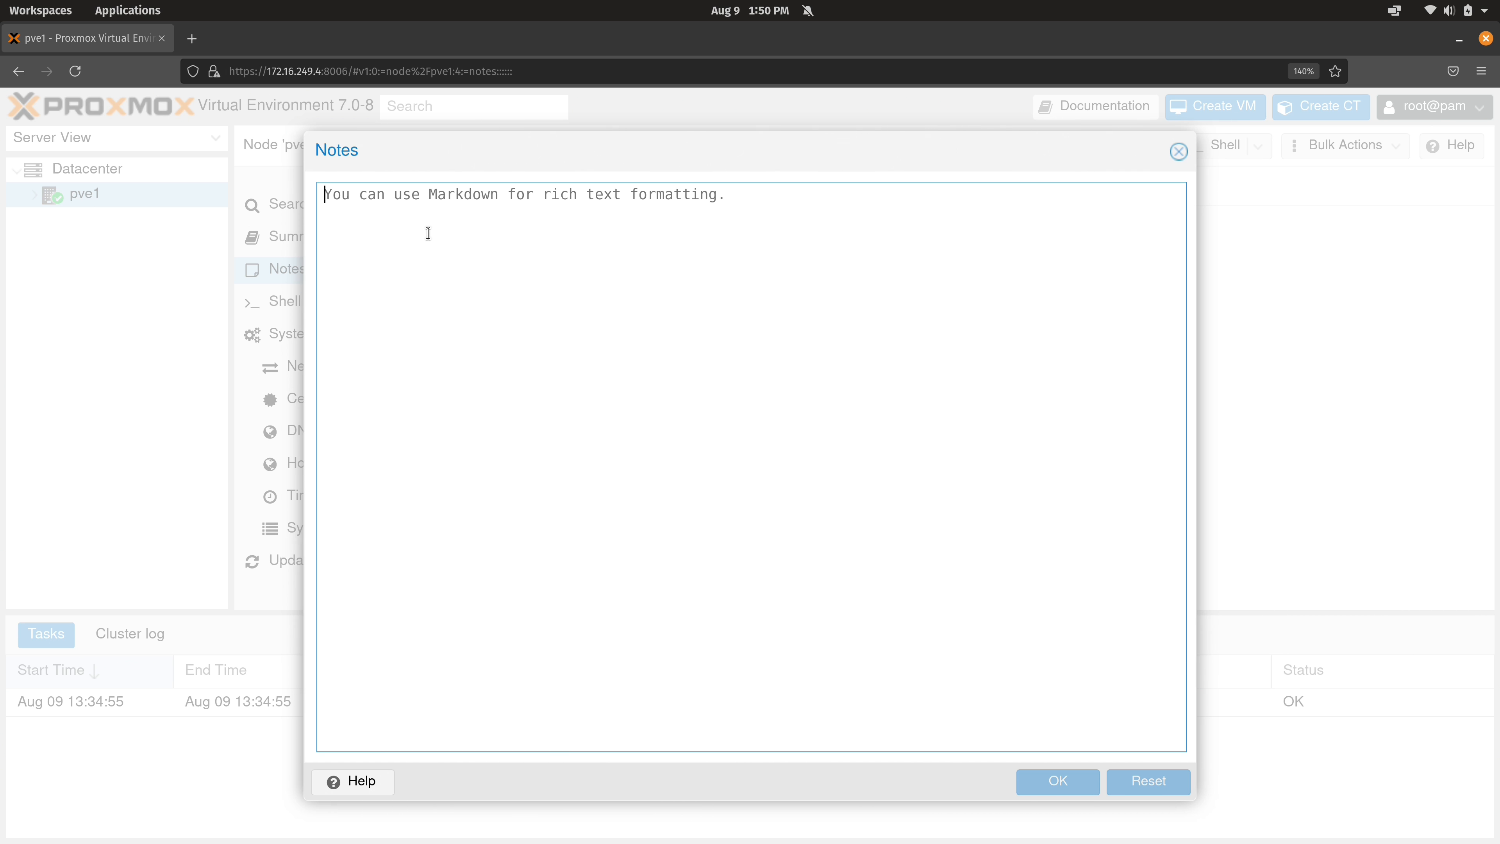
{"action": "left_click", "coordinate": [1179, 151]}
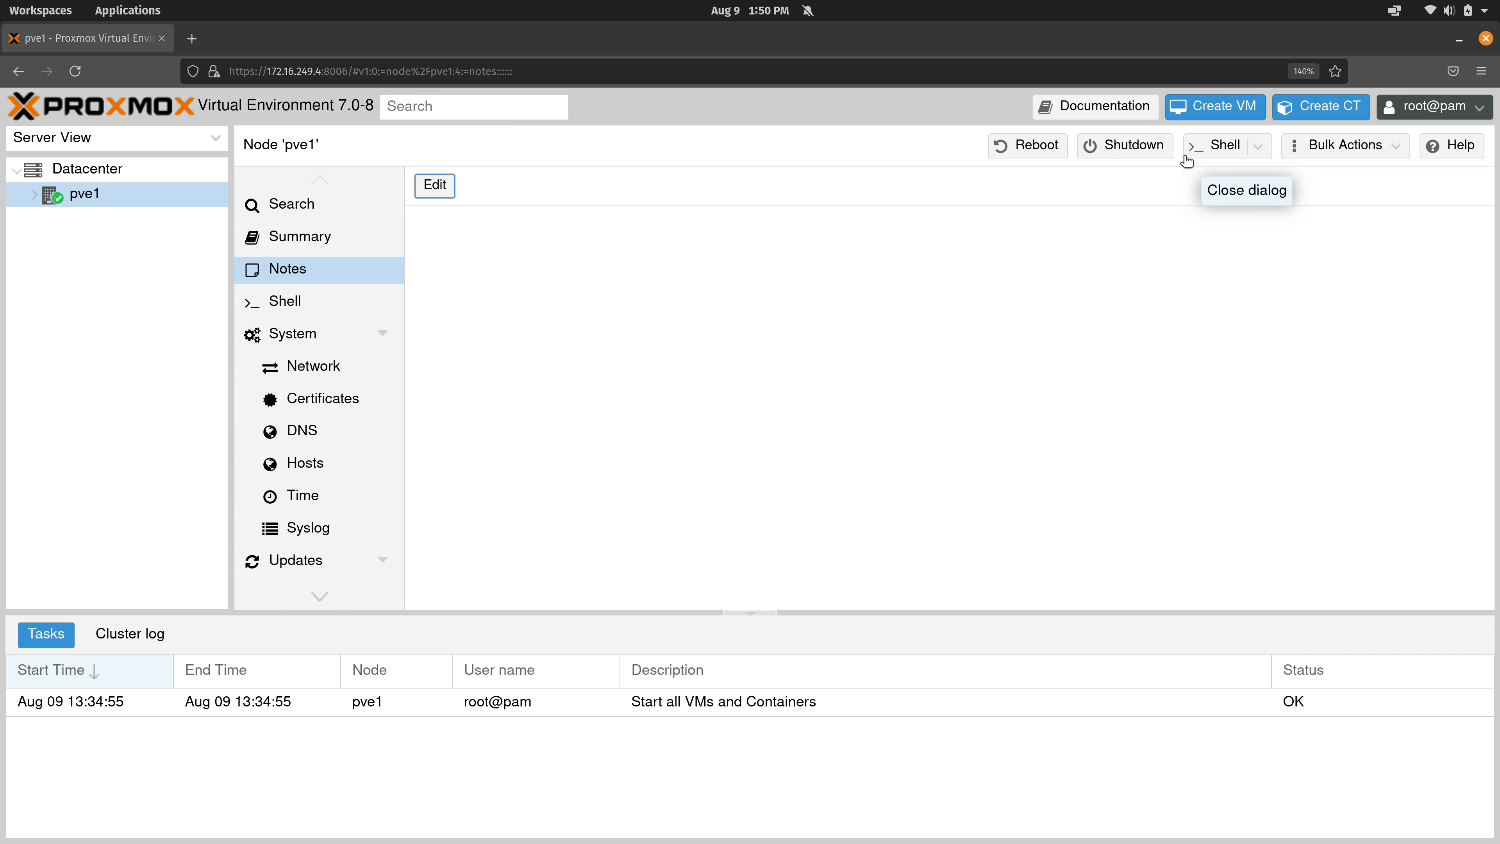
{"action": "mouse_move", "coordinate": [304, 301]}
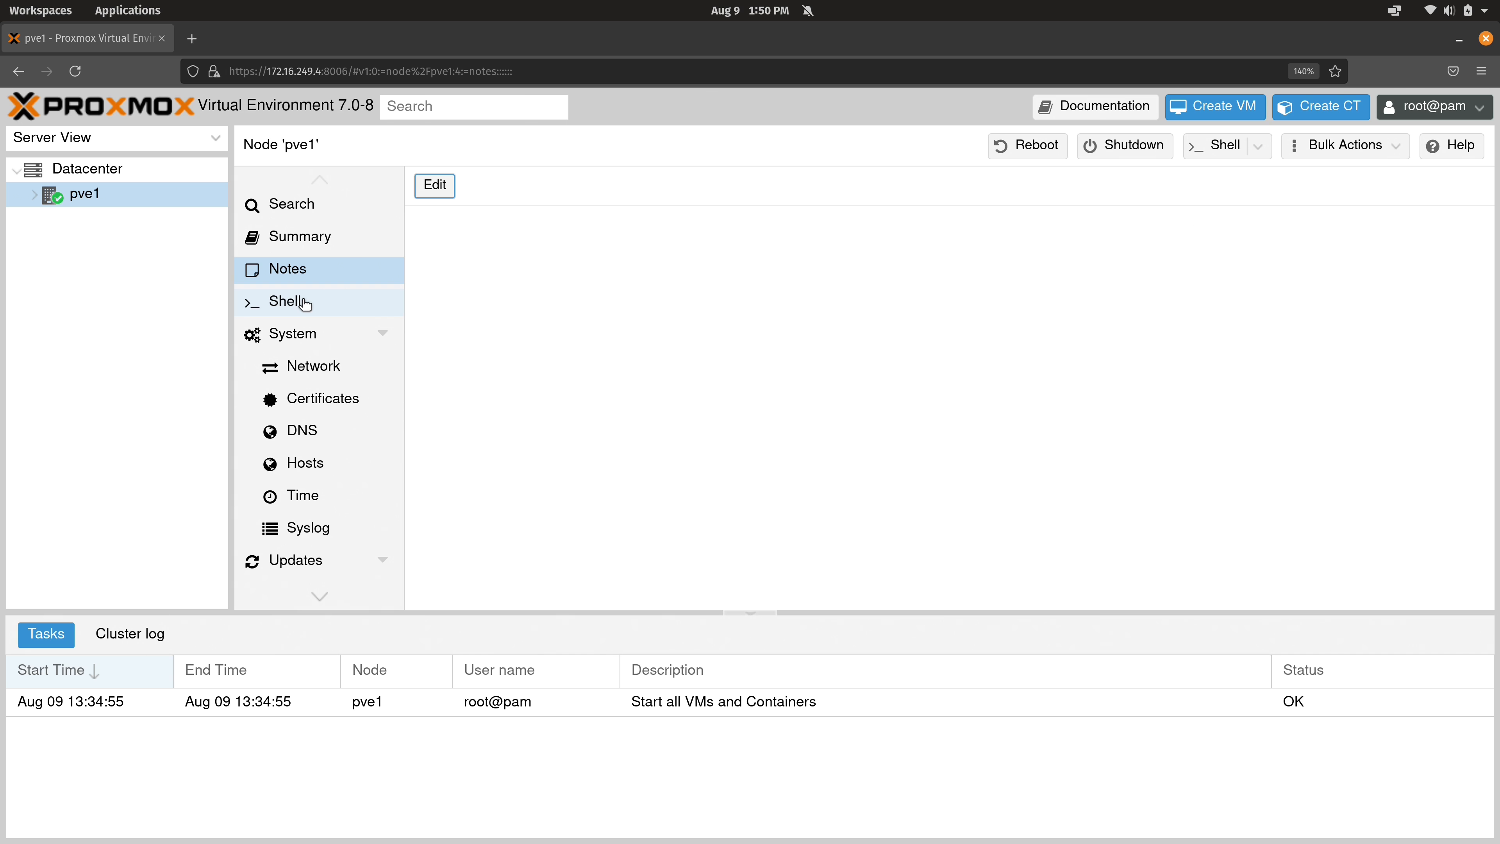
- Visit the root Shell, then list pve1's network devices including the vmbr0 bridge
{"action": "left_click", "coordinate": [289, 303]}
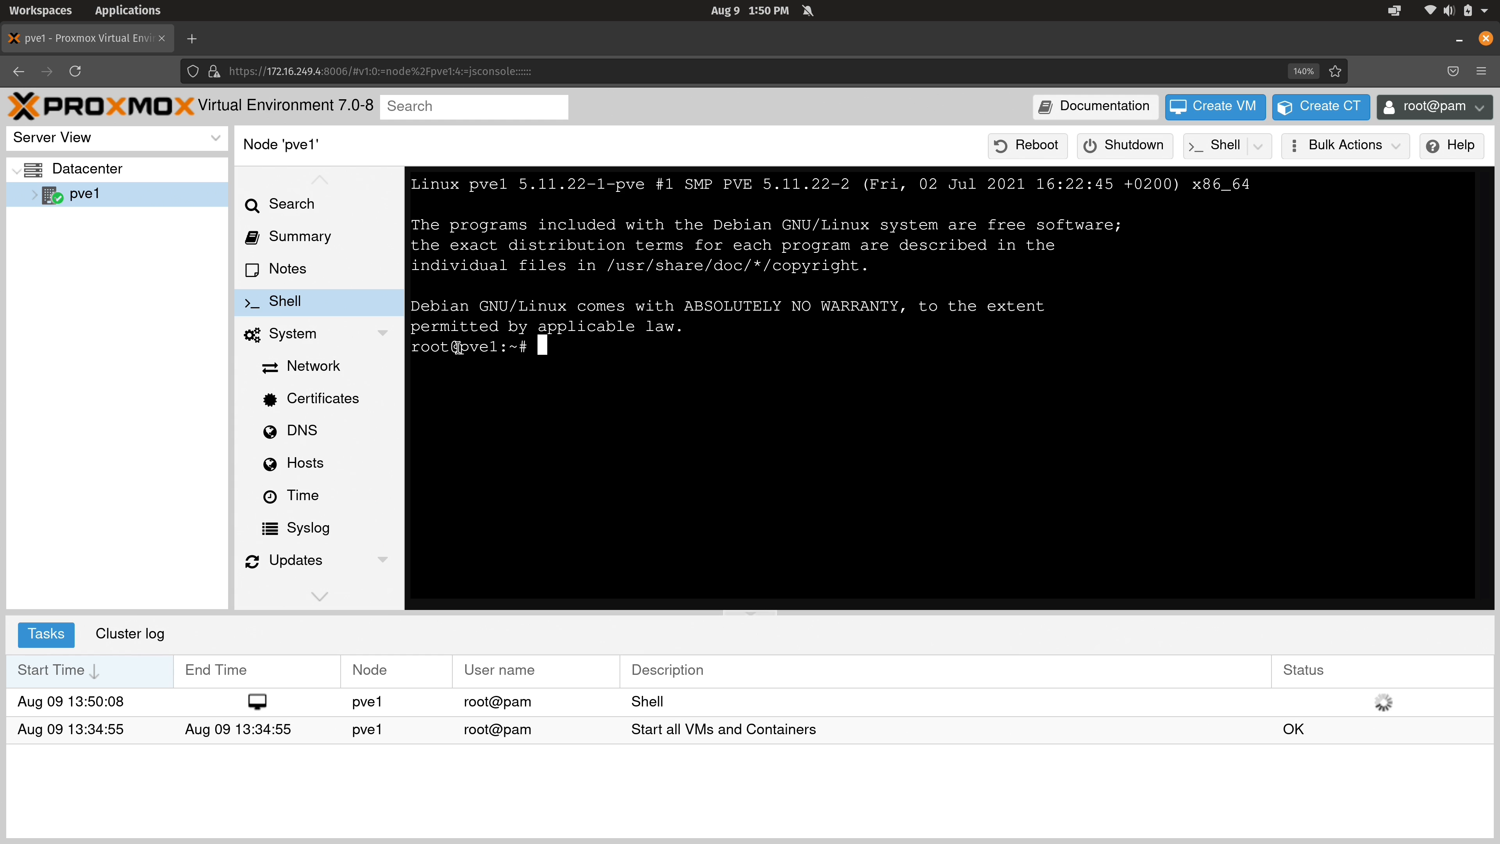
{"action": "mouse_move", "coordinate": [508, 375]}
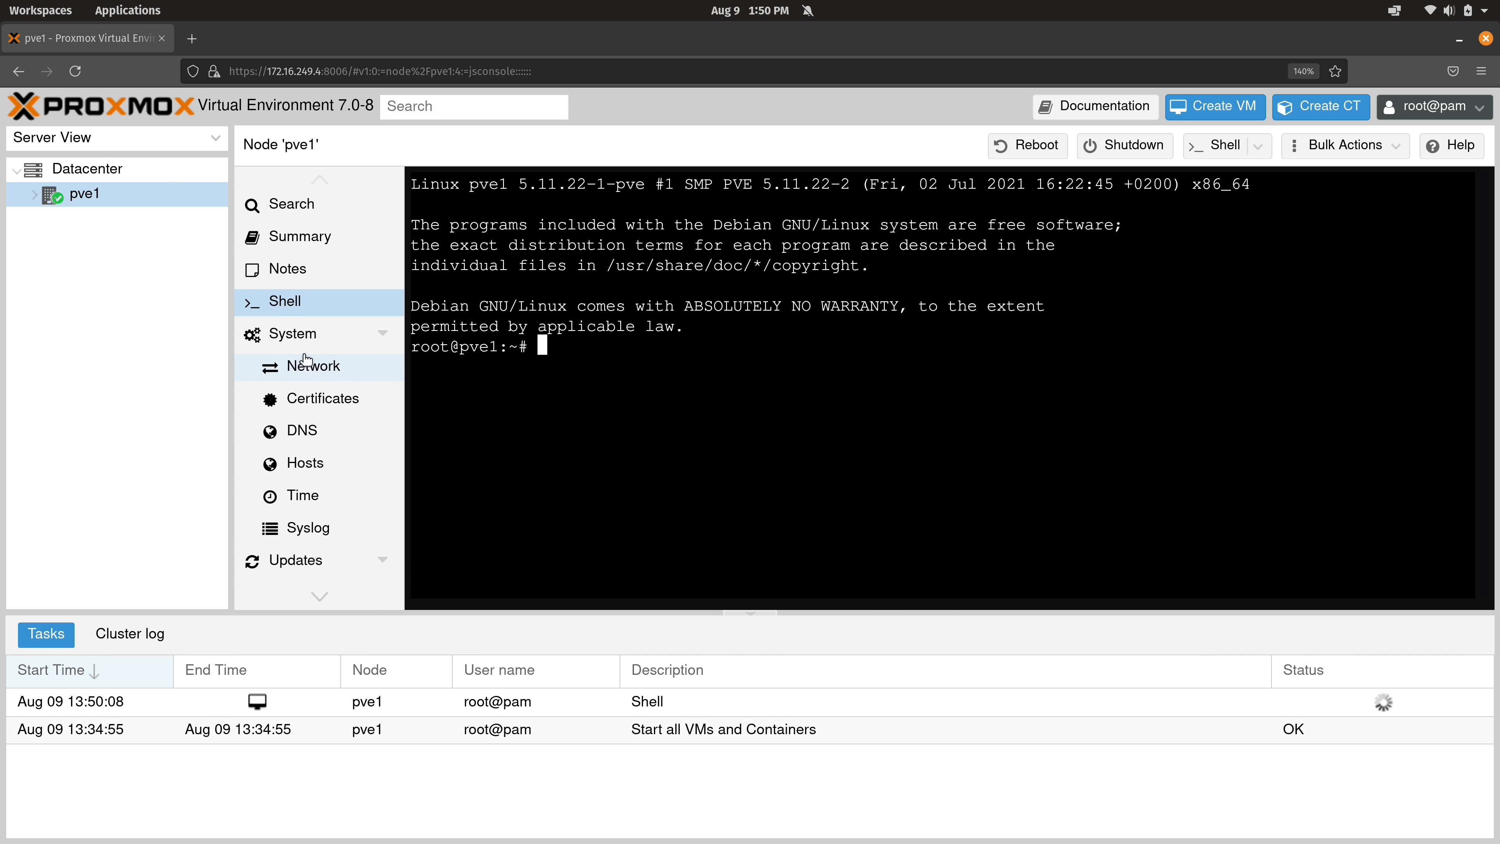
{"action": "left_click", "coordinate": [312, 366]}
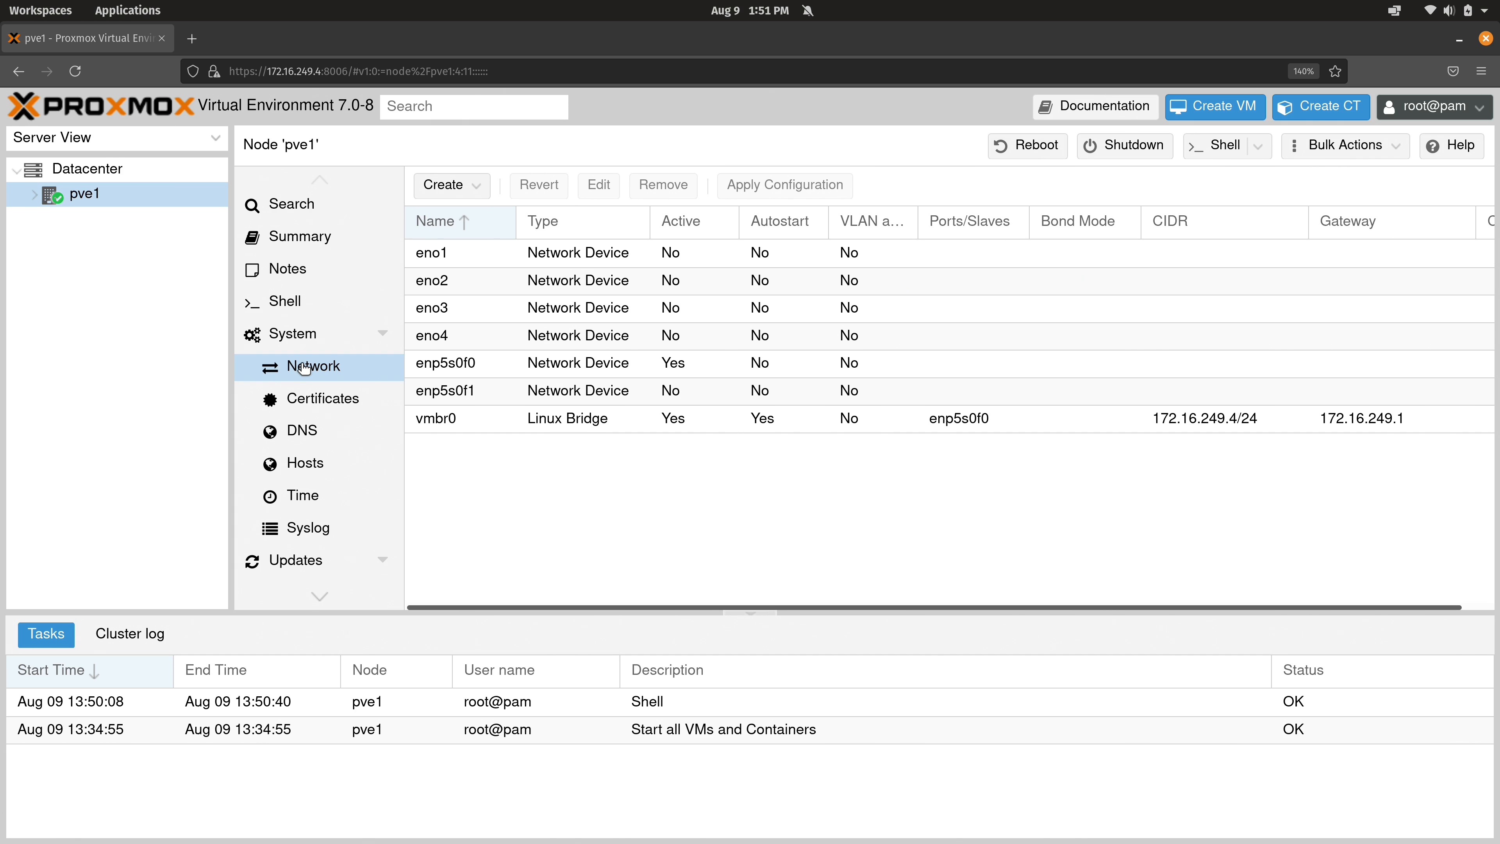
- Review pve1's certificates, then show its DNS settings with search domain home-network.io
{"action": "left_click", "coordinate": [326, 397]}
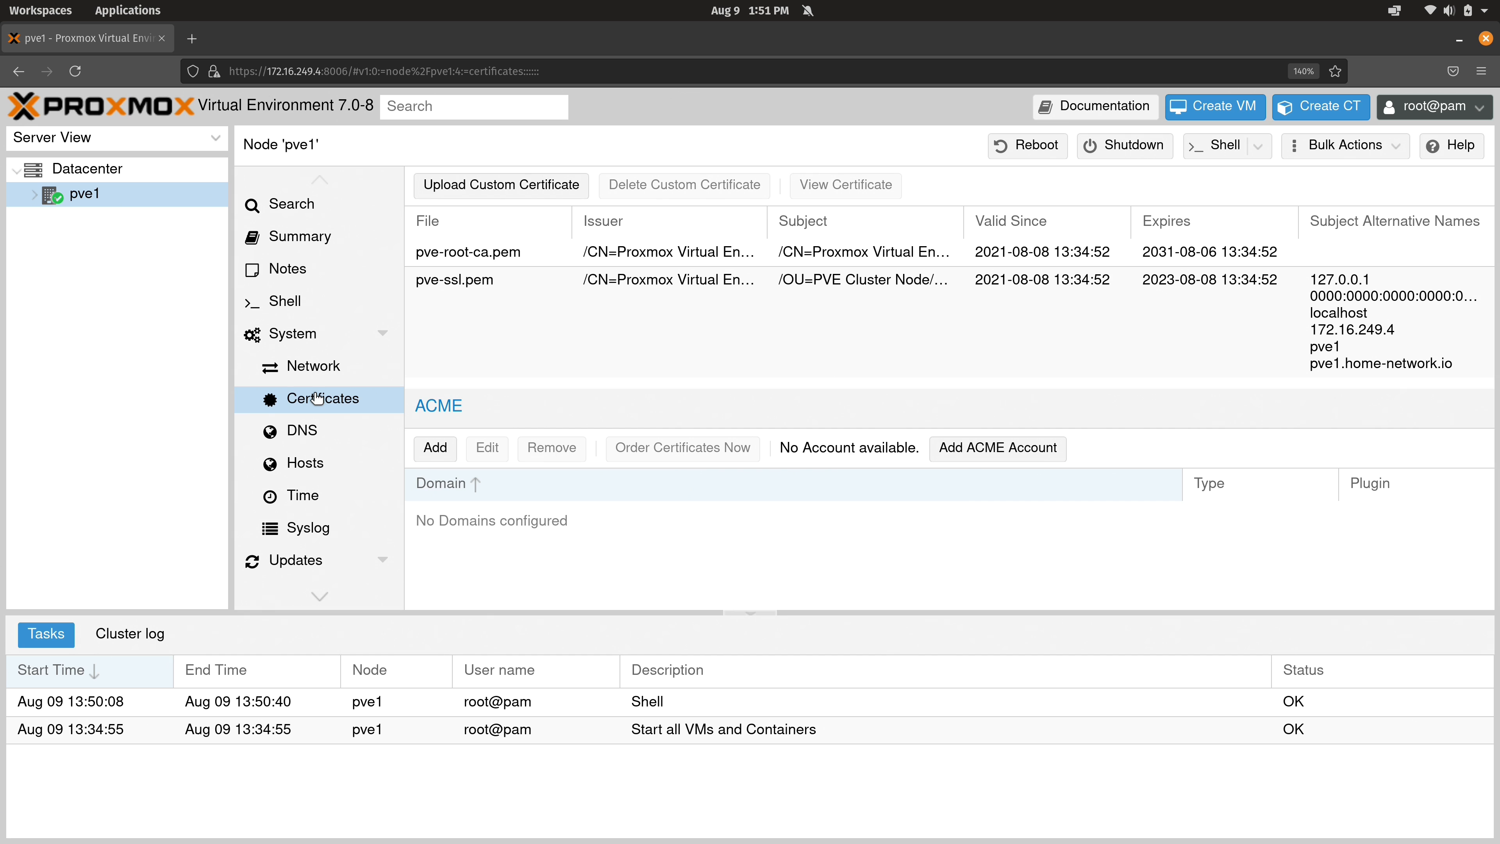
{"action": "mouse_move", "coordinate": [379, 407]}
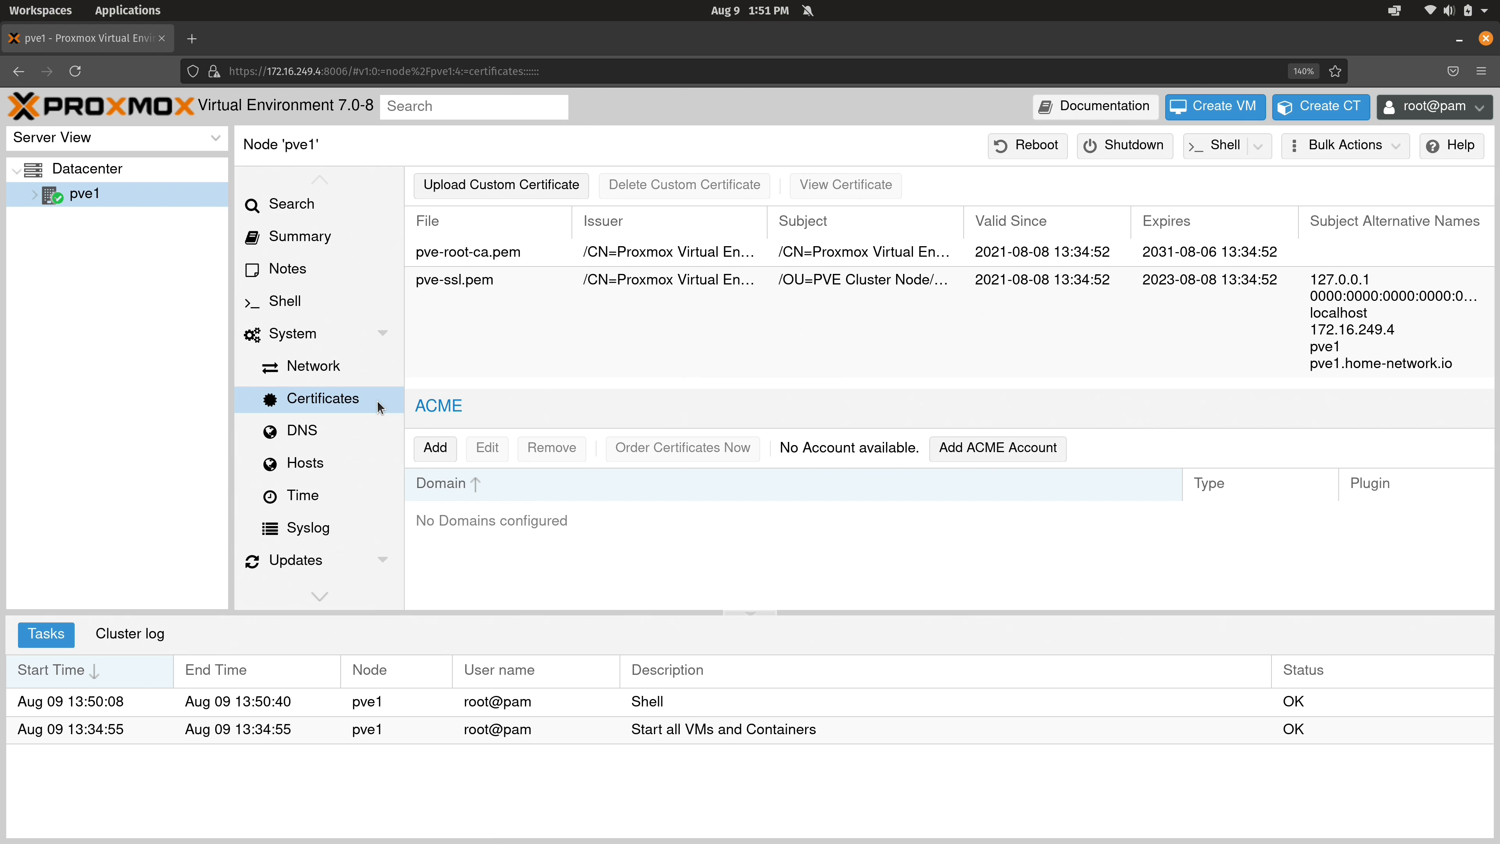
{"action": "mouse_move", "coordinate": [364, 385]}
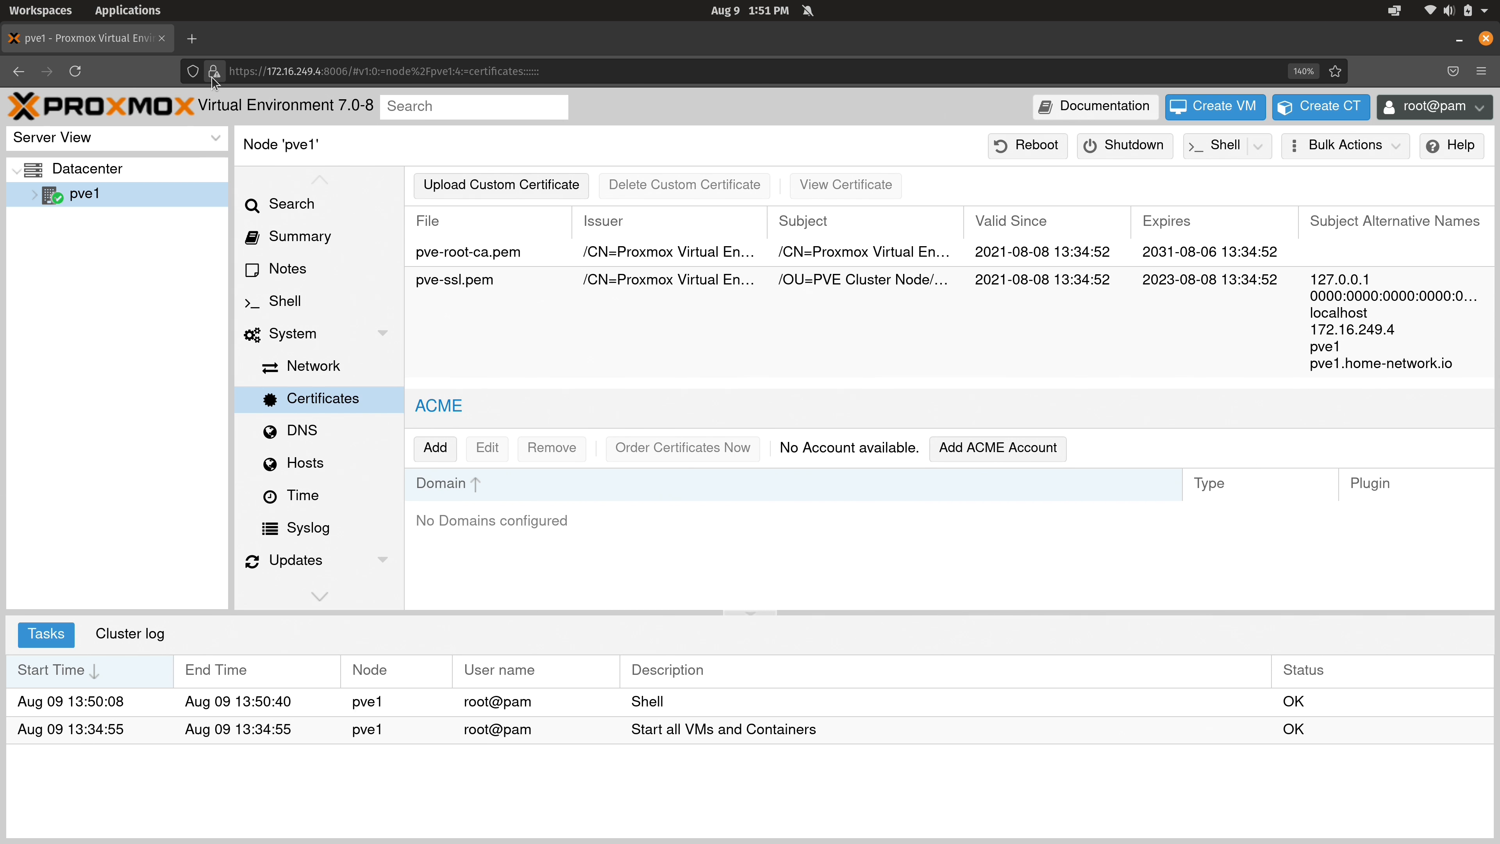
{"action": "mouse_move", "coordinate": [214, 82]}
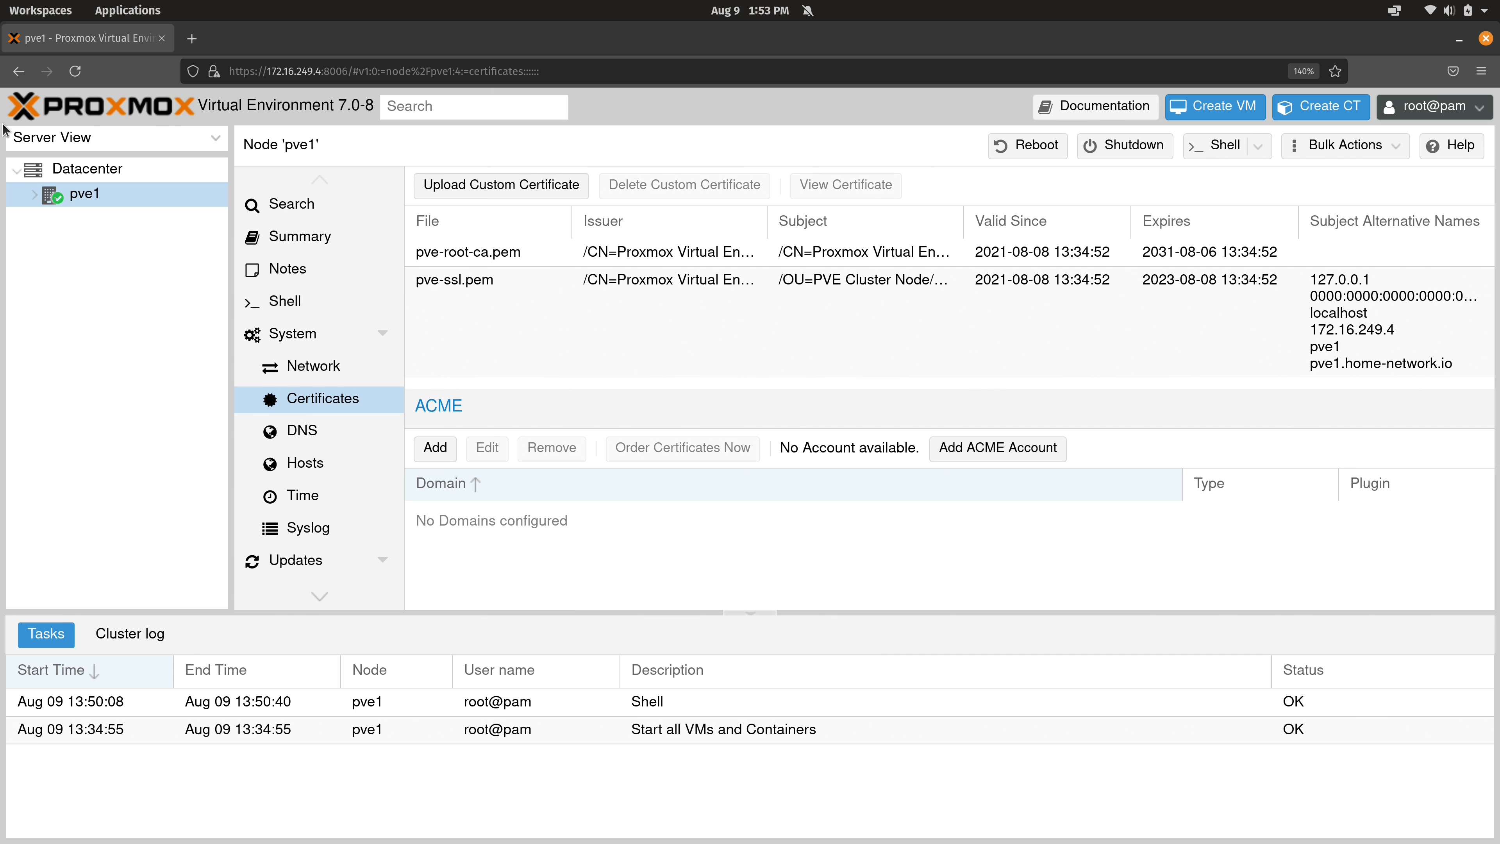
{"action": "left_click", "coordinate": [300, 430]}
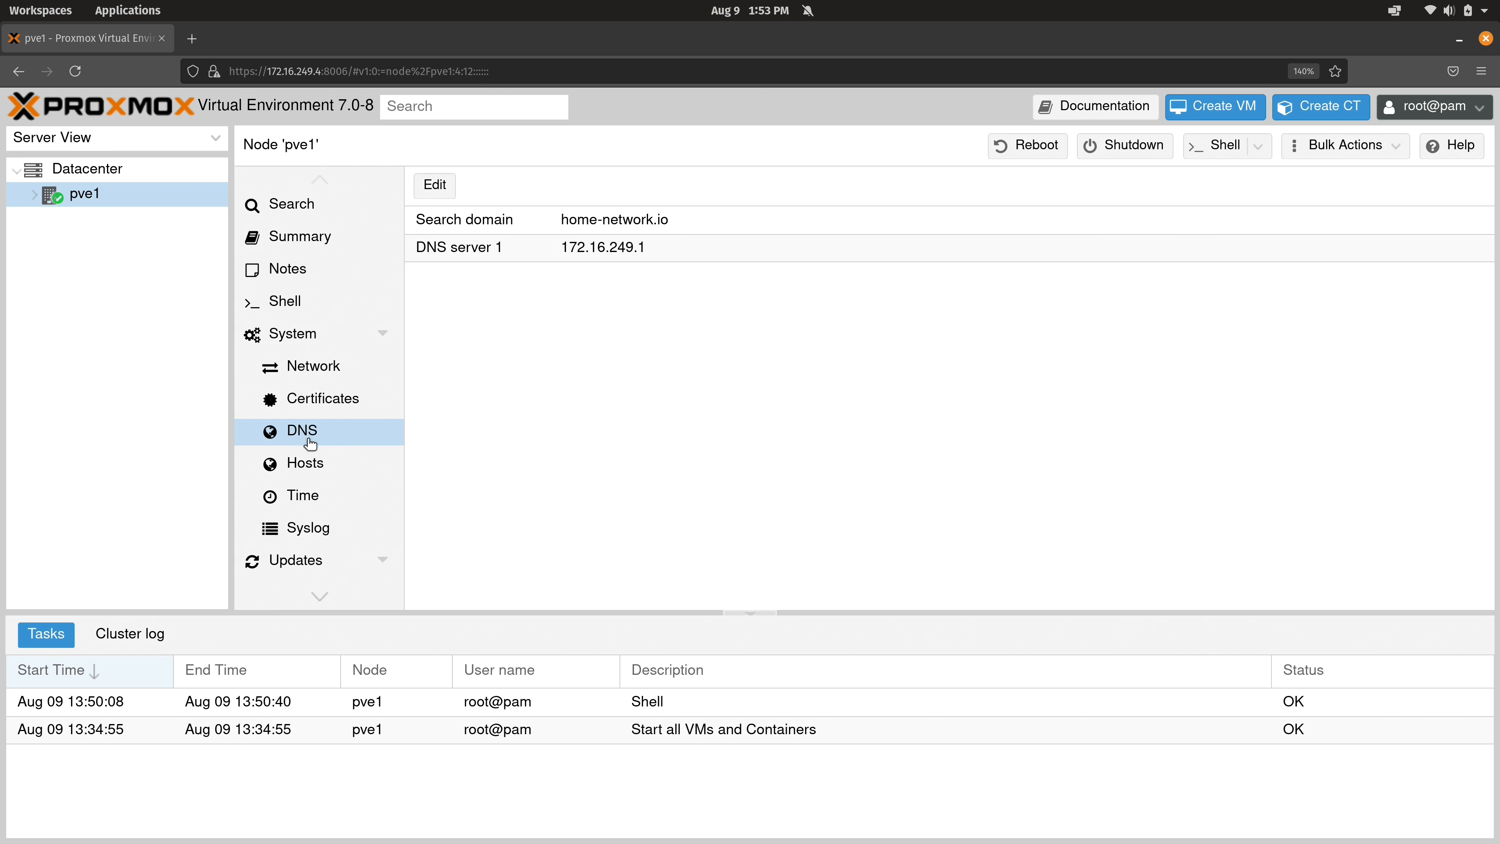
- Show pve1's hosts file mapping 172.16.249.4 to pve1.home-network.io
{"action": "left_click", "coordinate": [306, 463]}
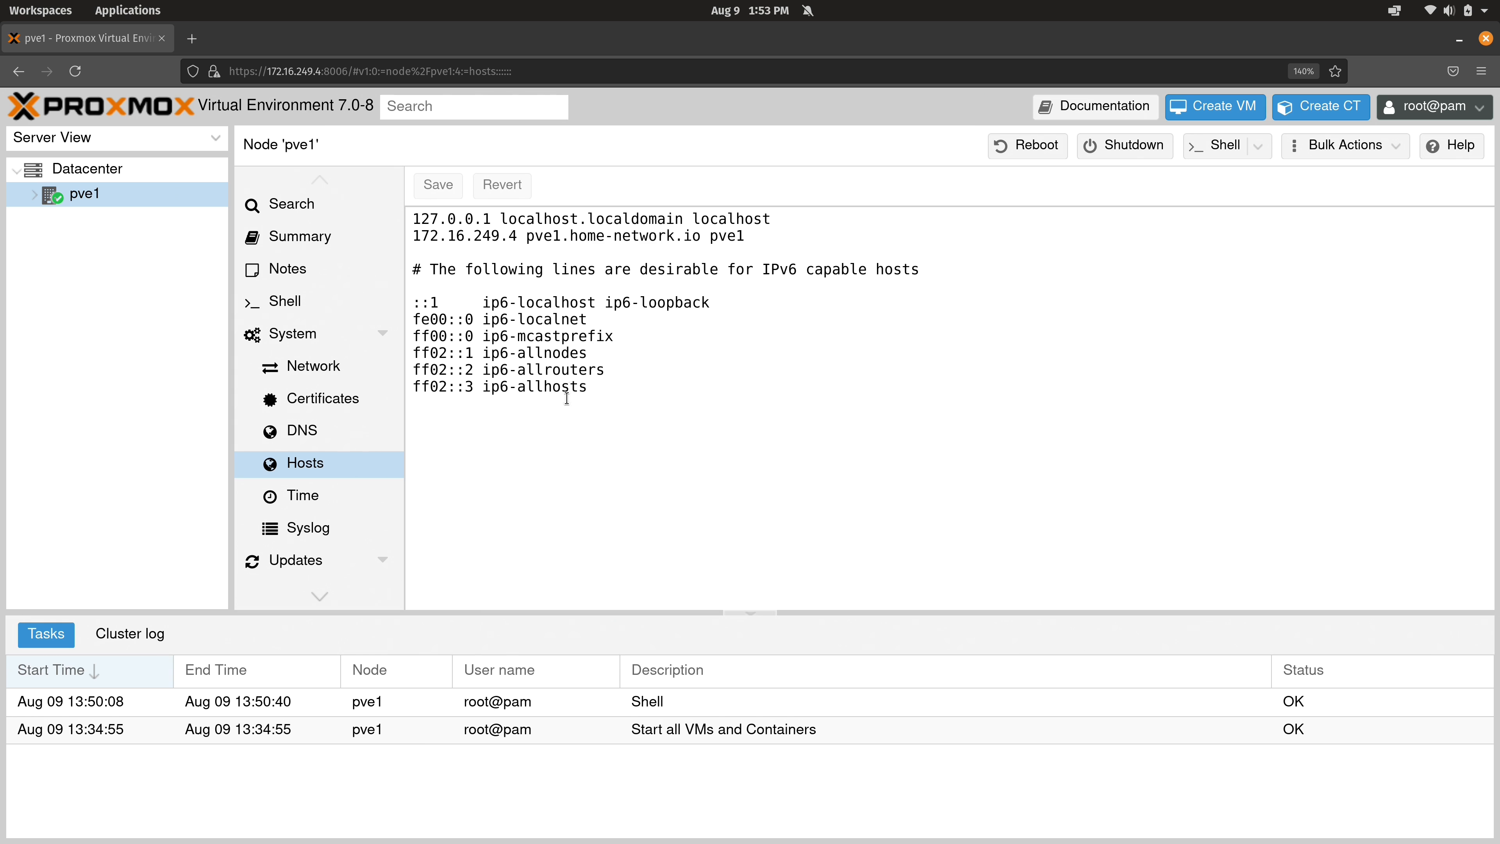
{"action": "mouse_move", "coordinate": [682, 388]}
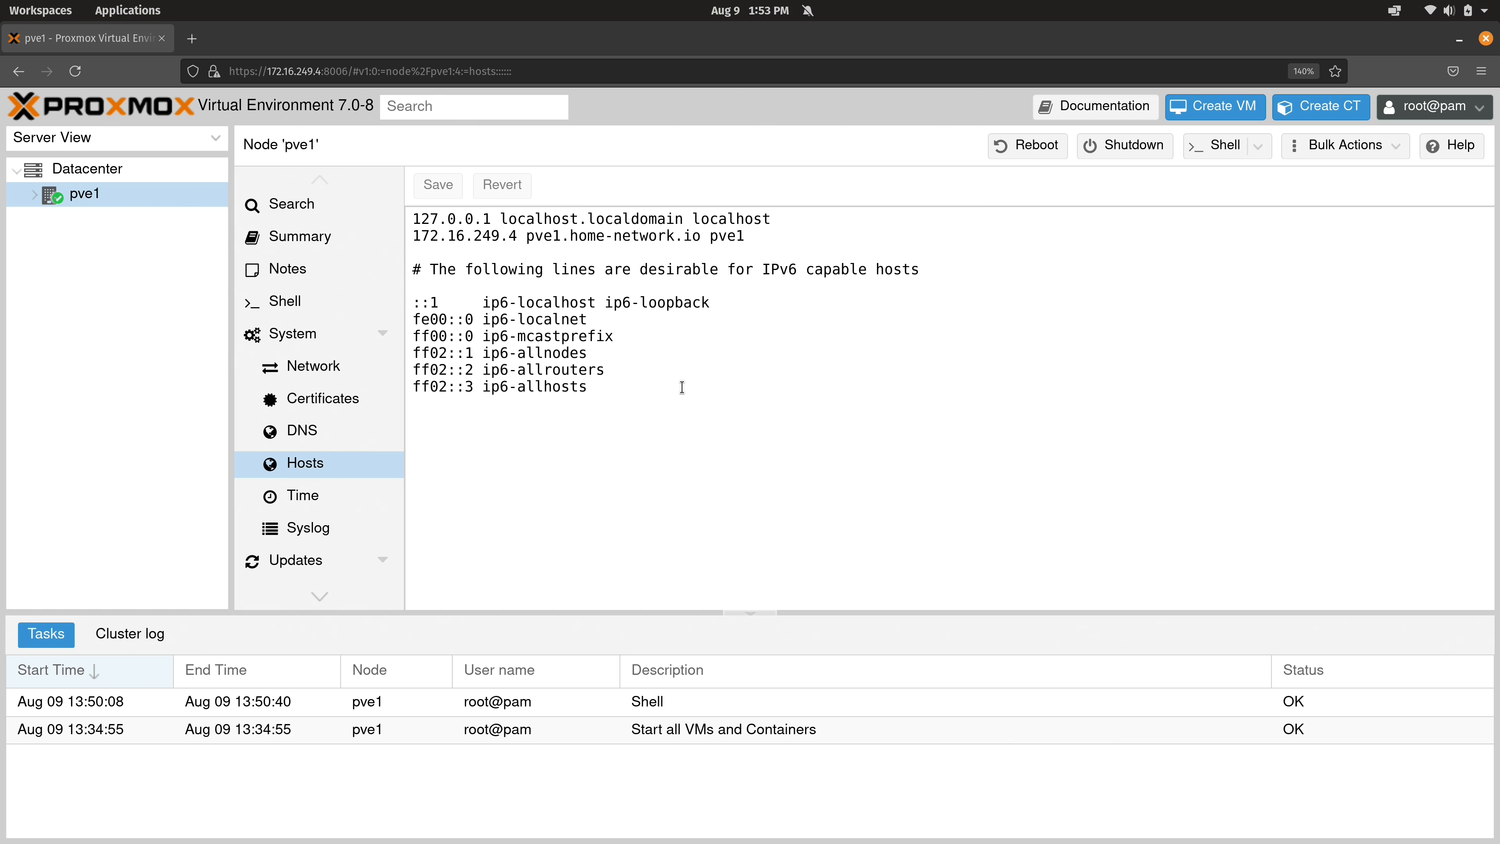
{"action": "mouse_move", "coordinate": [741, 438]}
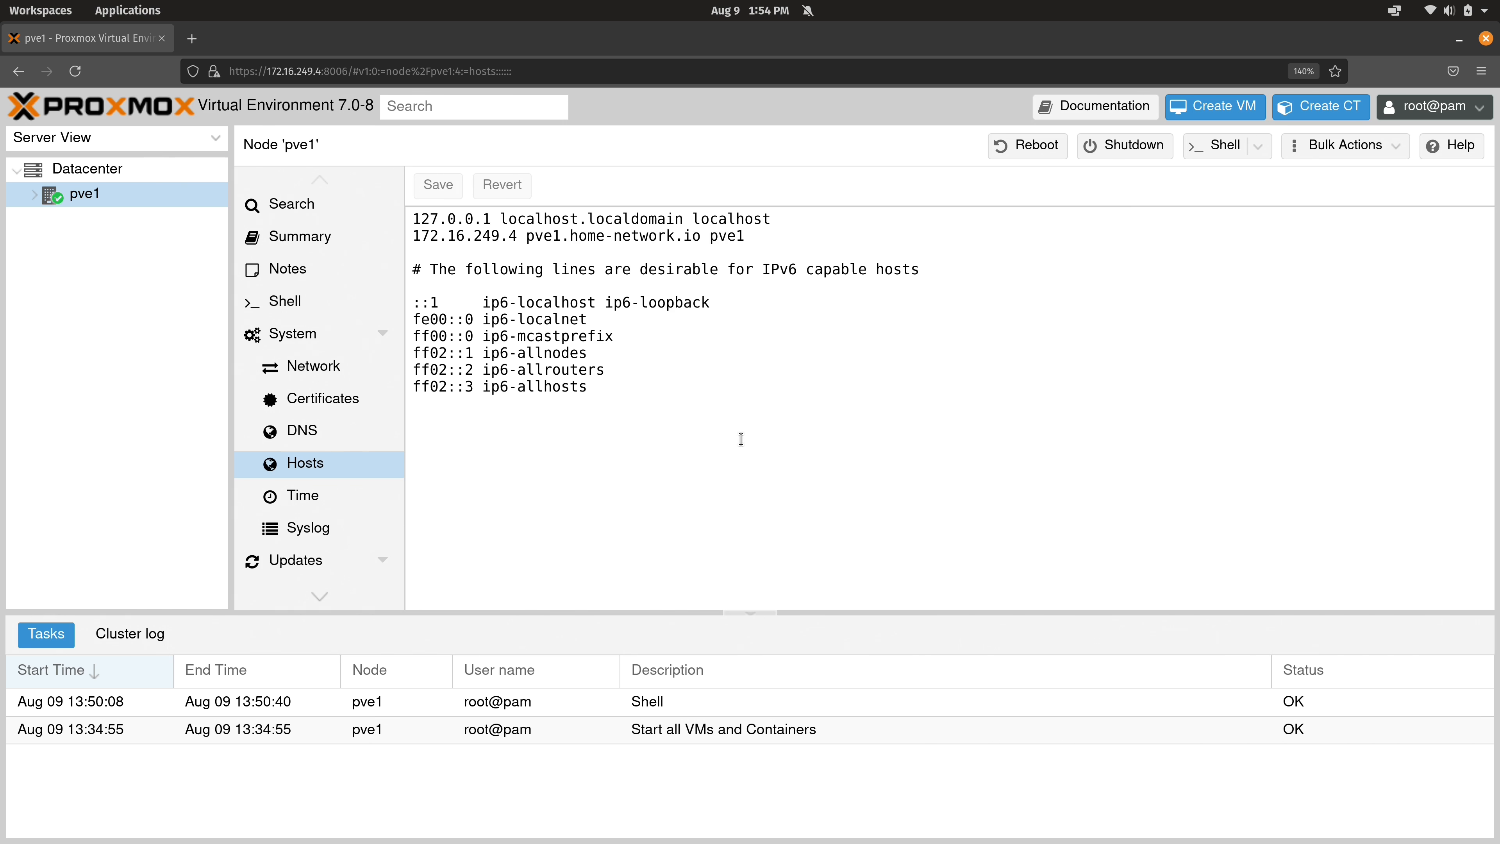
- Show pve1's Time settings with the America/Detroit time zone
{"action": "left_click", "coordinate": [302, 495]}
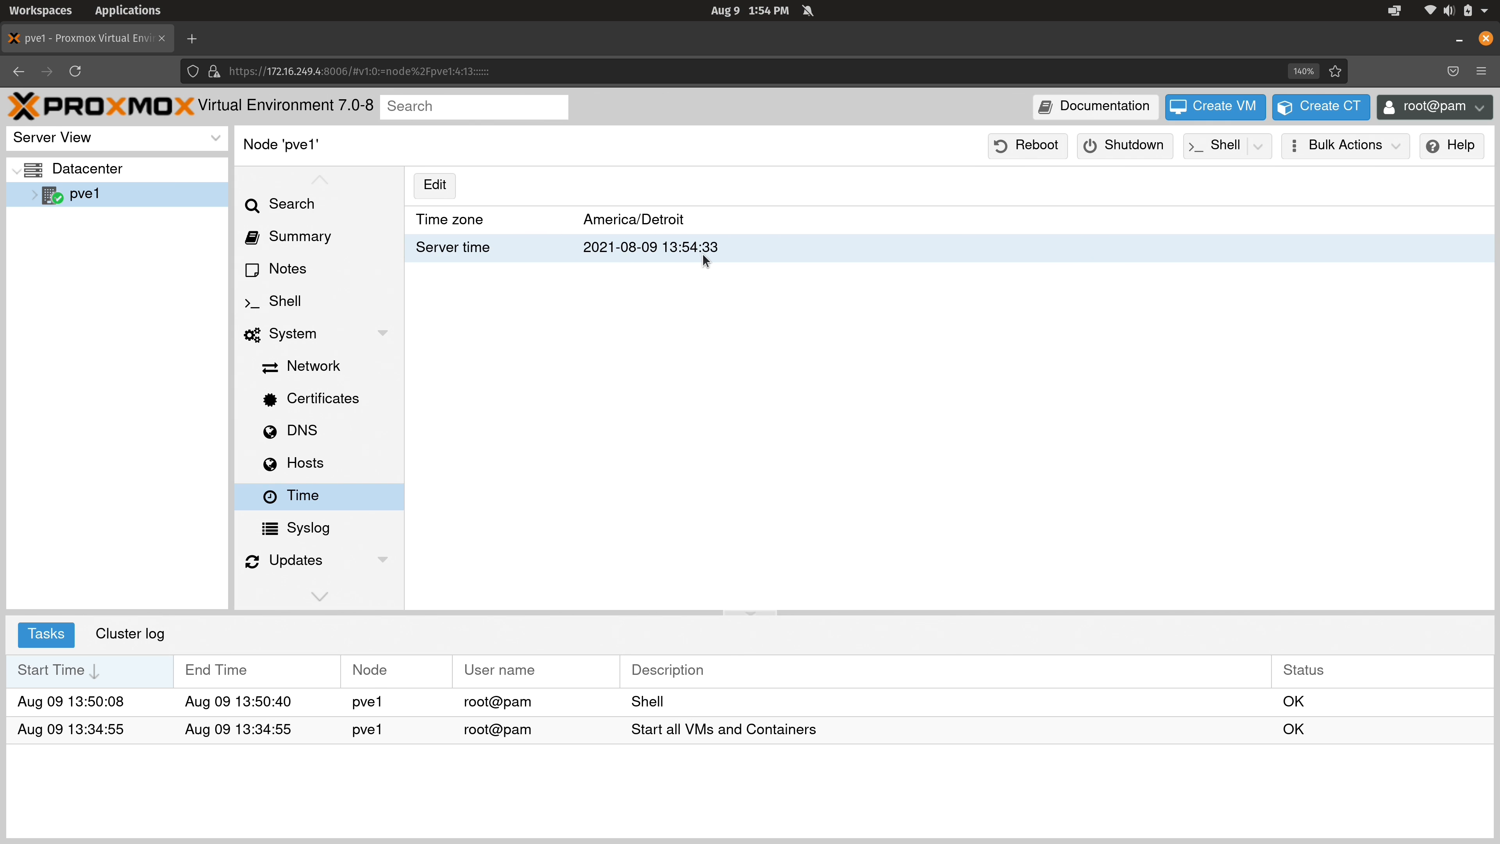
{"action": "mouse_move", "coordinate": [696, 283]}
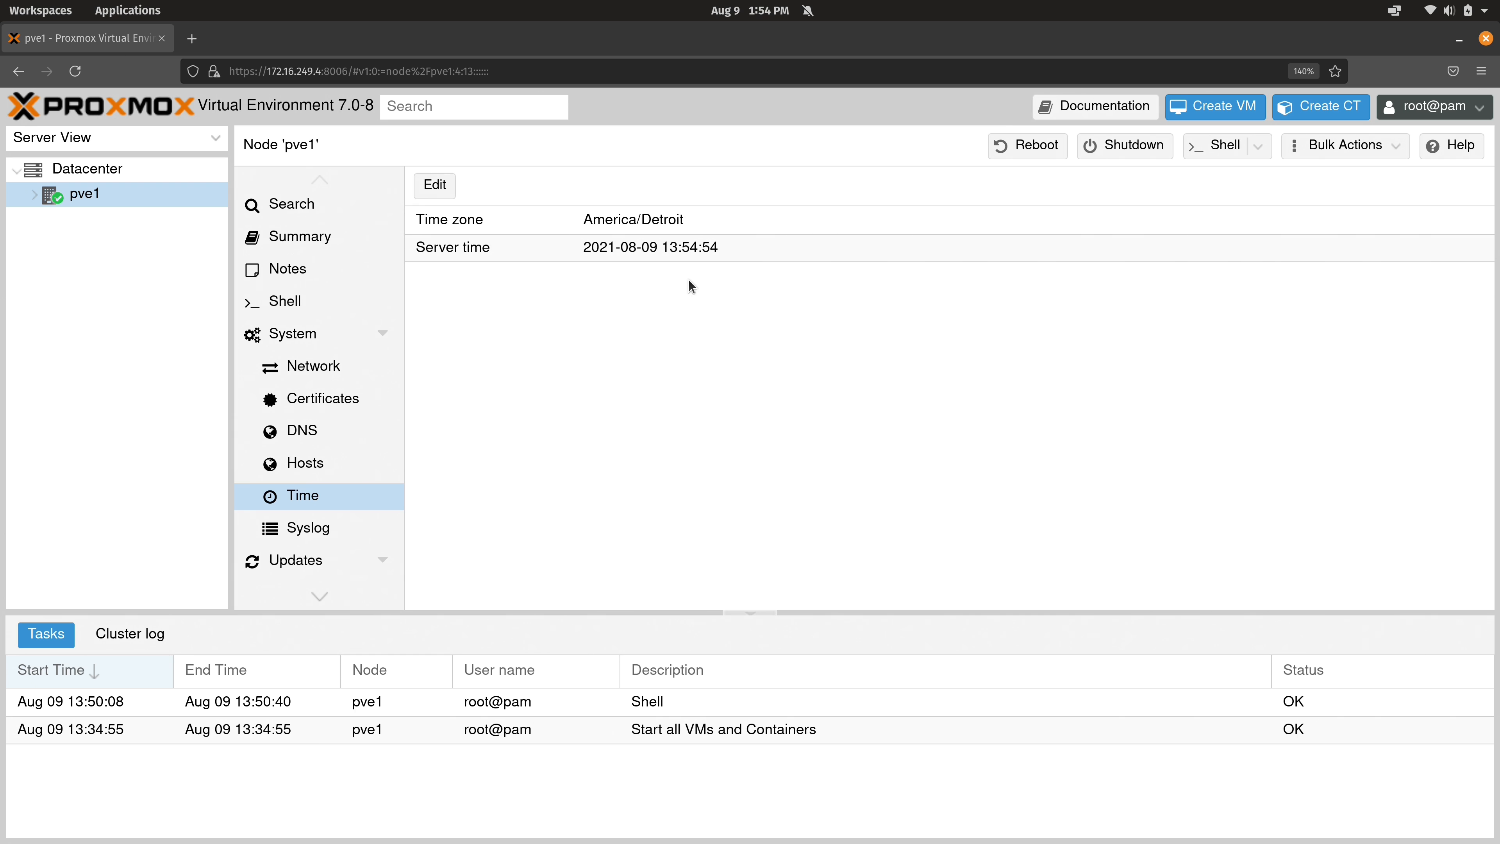
- View pve1's Syslog, collapse the System group and go to the Updates page
{"action": "left_click", "coordinate": [307, 527]}
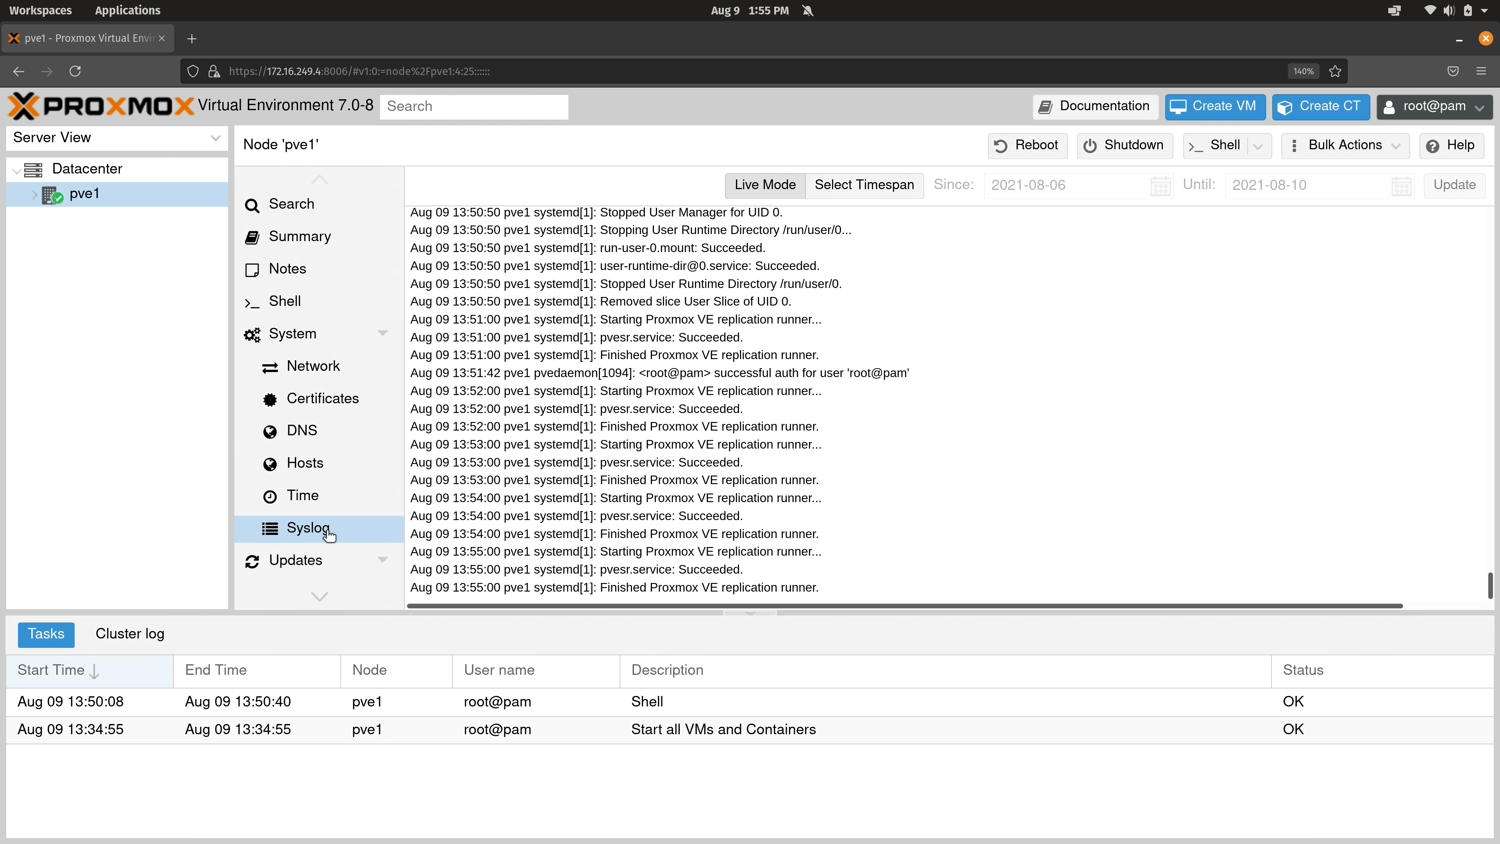
{"action": "mouse_move", "coordinate": [656, 536]}
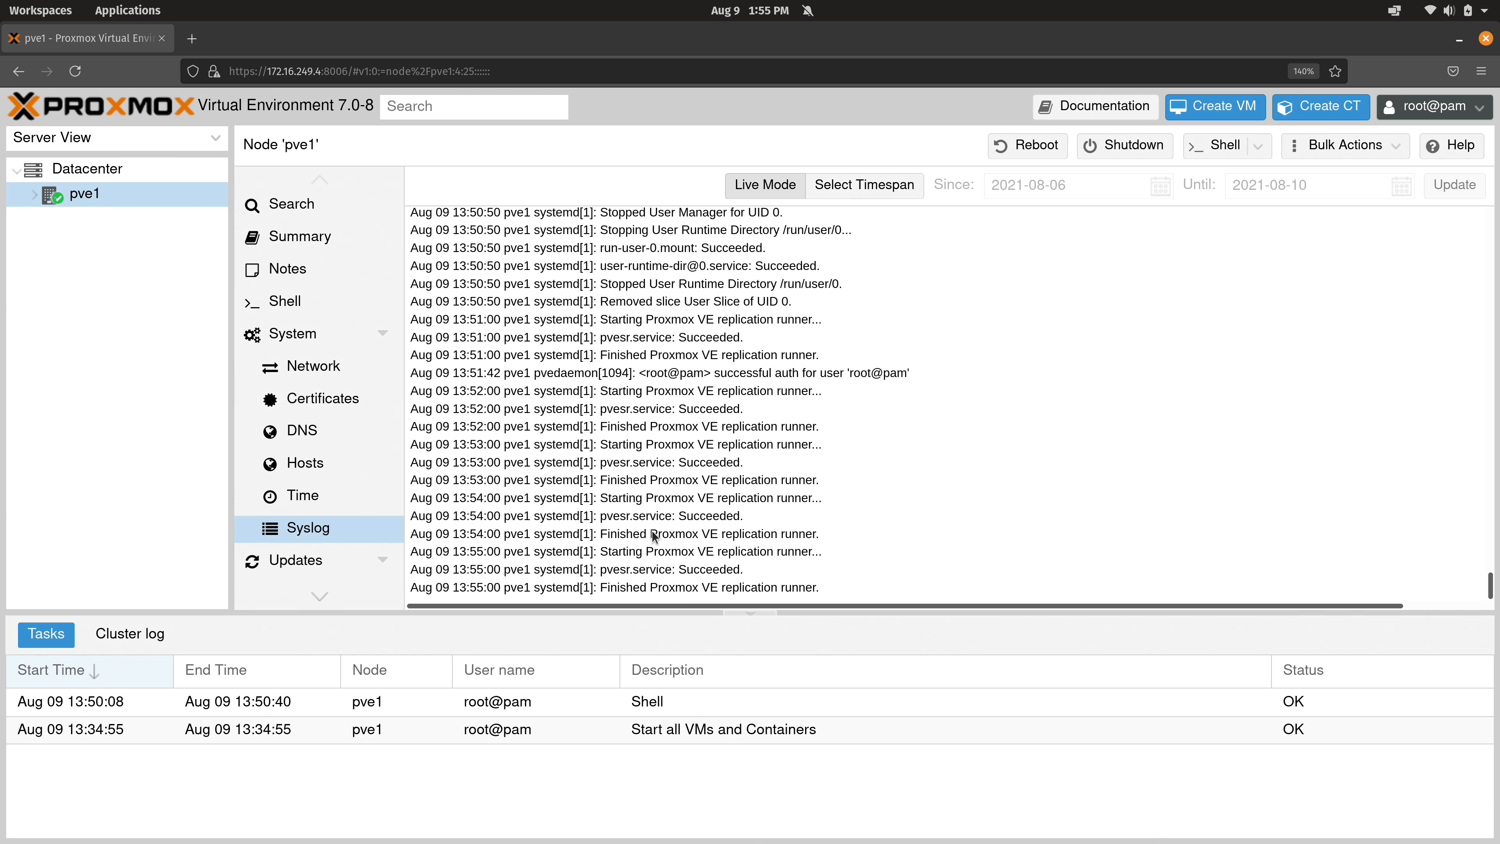
{"action": "mouse_move", "coordinate": [1126, 473]}
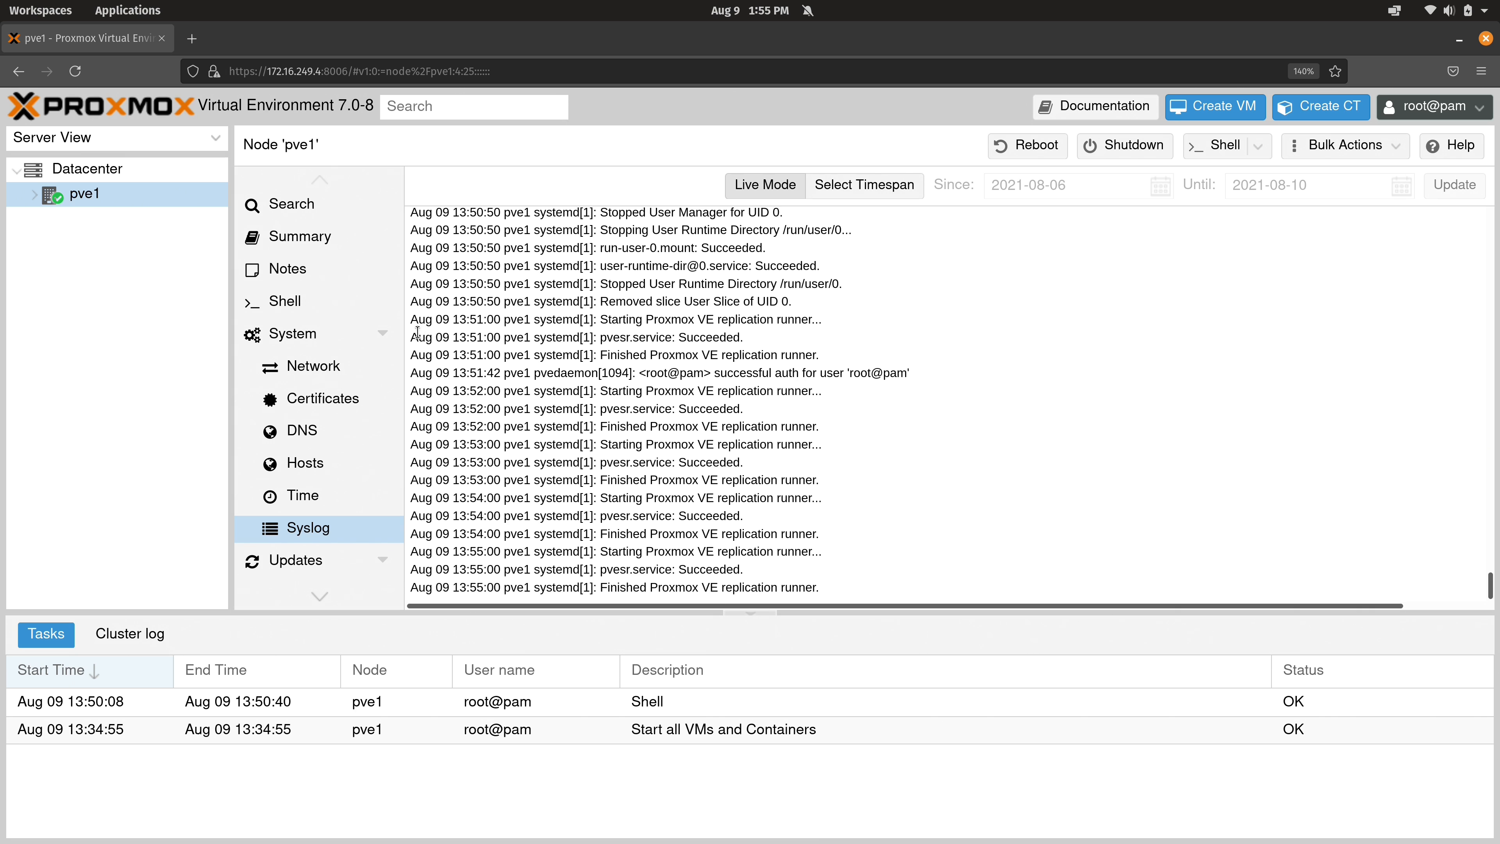
{"action": "left_click", "coordinate": [295, 366]}
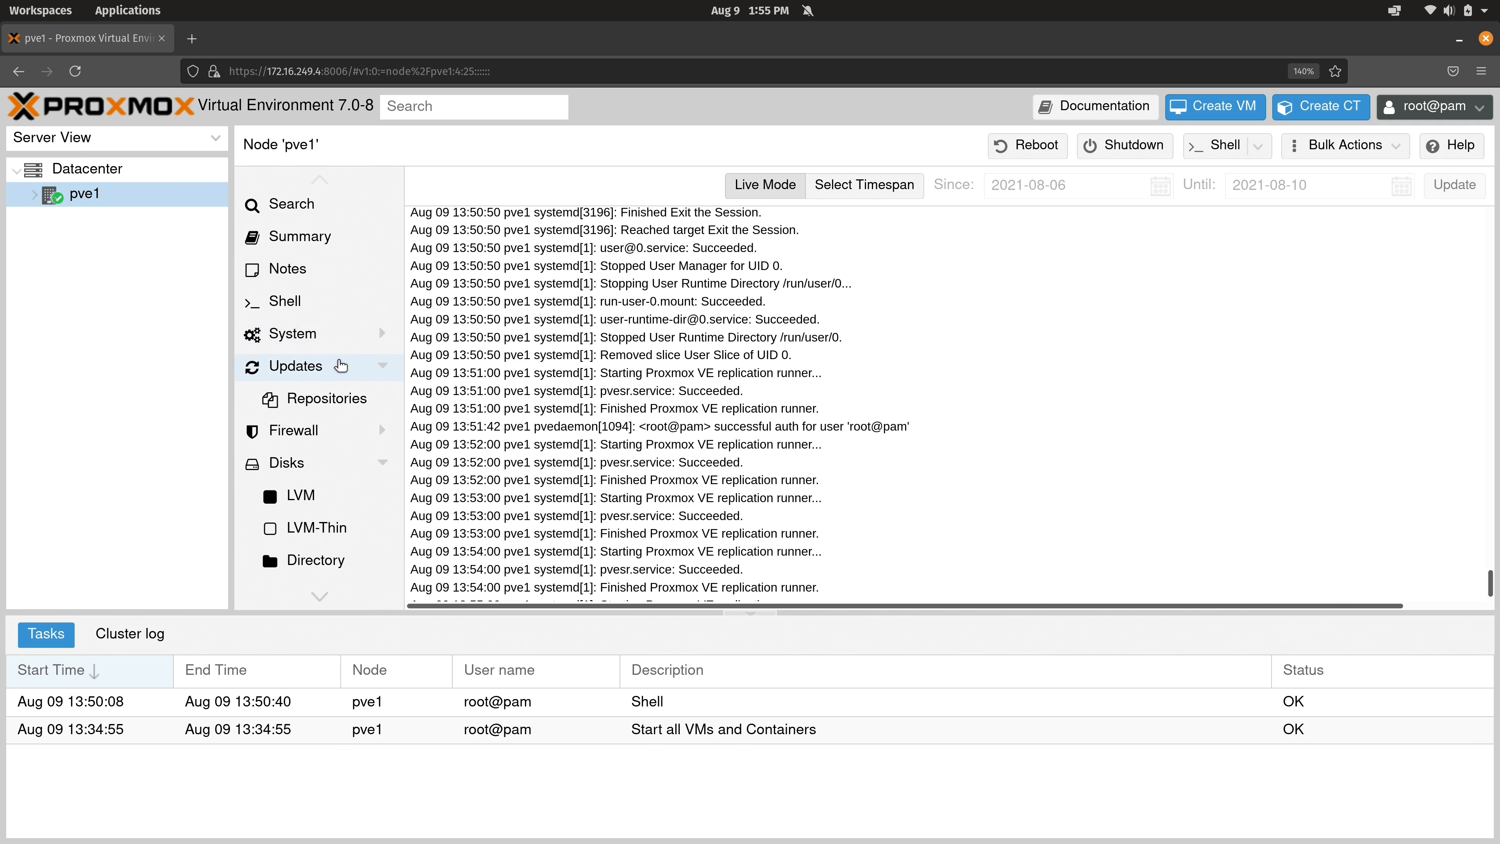
{"action": "left_click", "coordinate": [295, 366]}
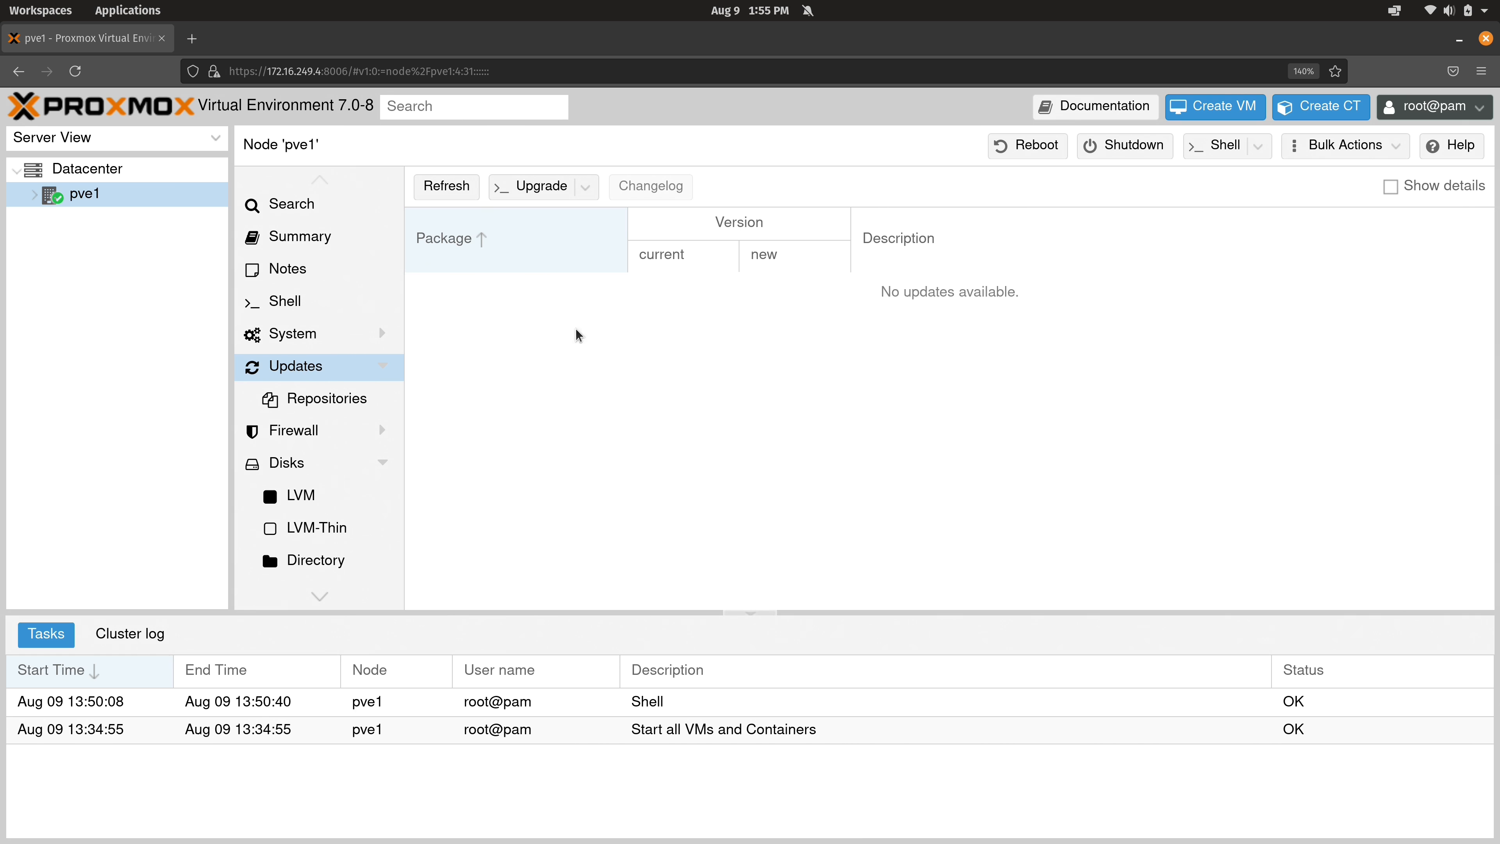
{"action": "mouse_move", "coordinate": [851, 419]}
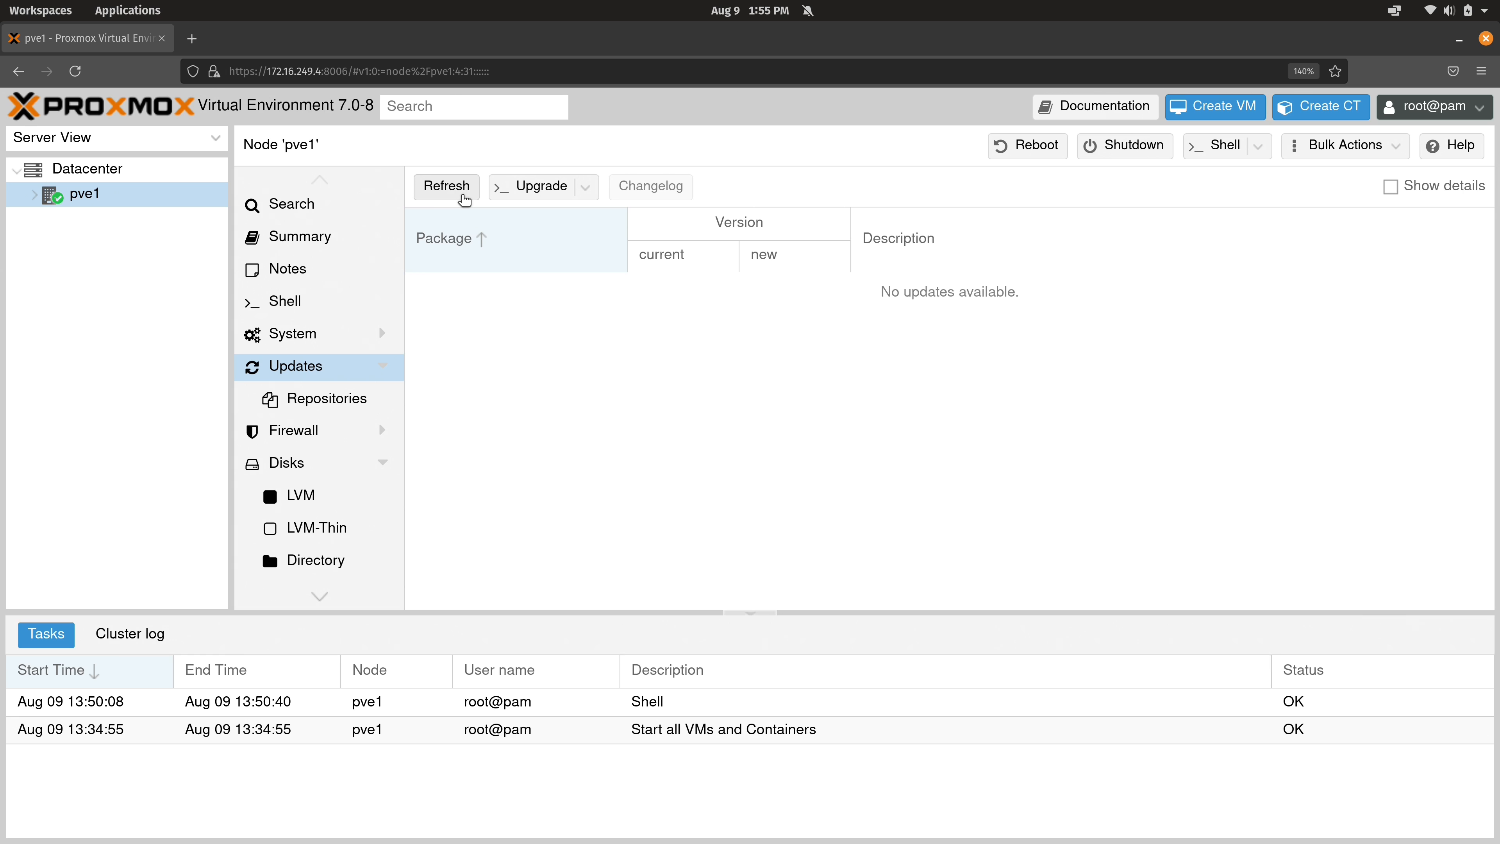
- Refresh pve1's package updates, triggering the no valid subscription notice
{"action": "left_click", "coordinate": [447, 186]}
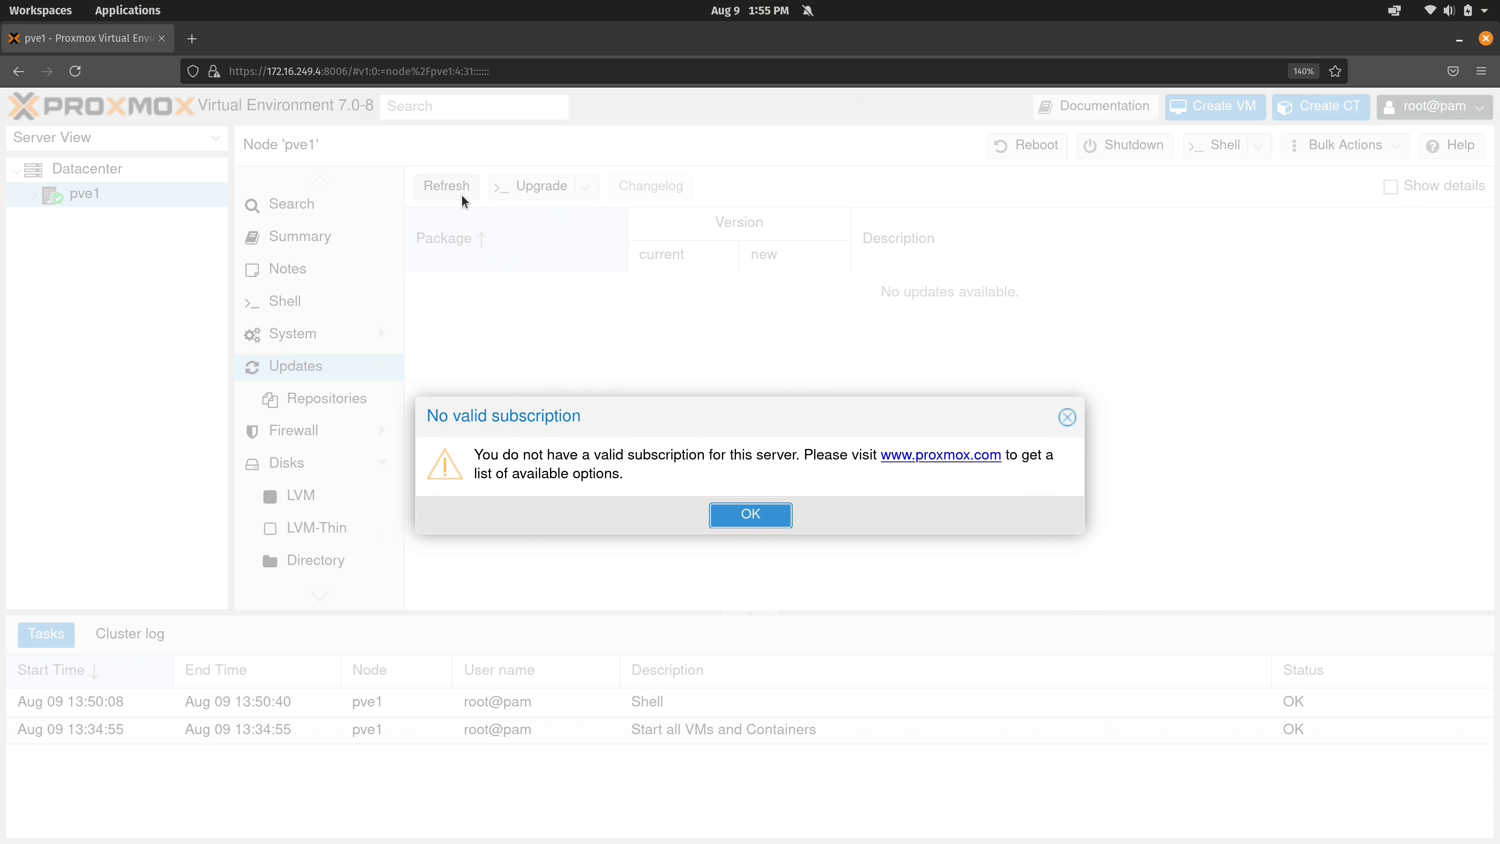
{"action": "mouse_move", "coordinate": [781, 484]}
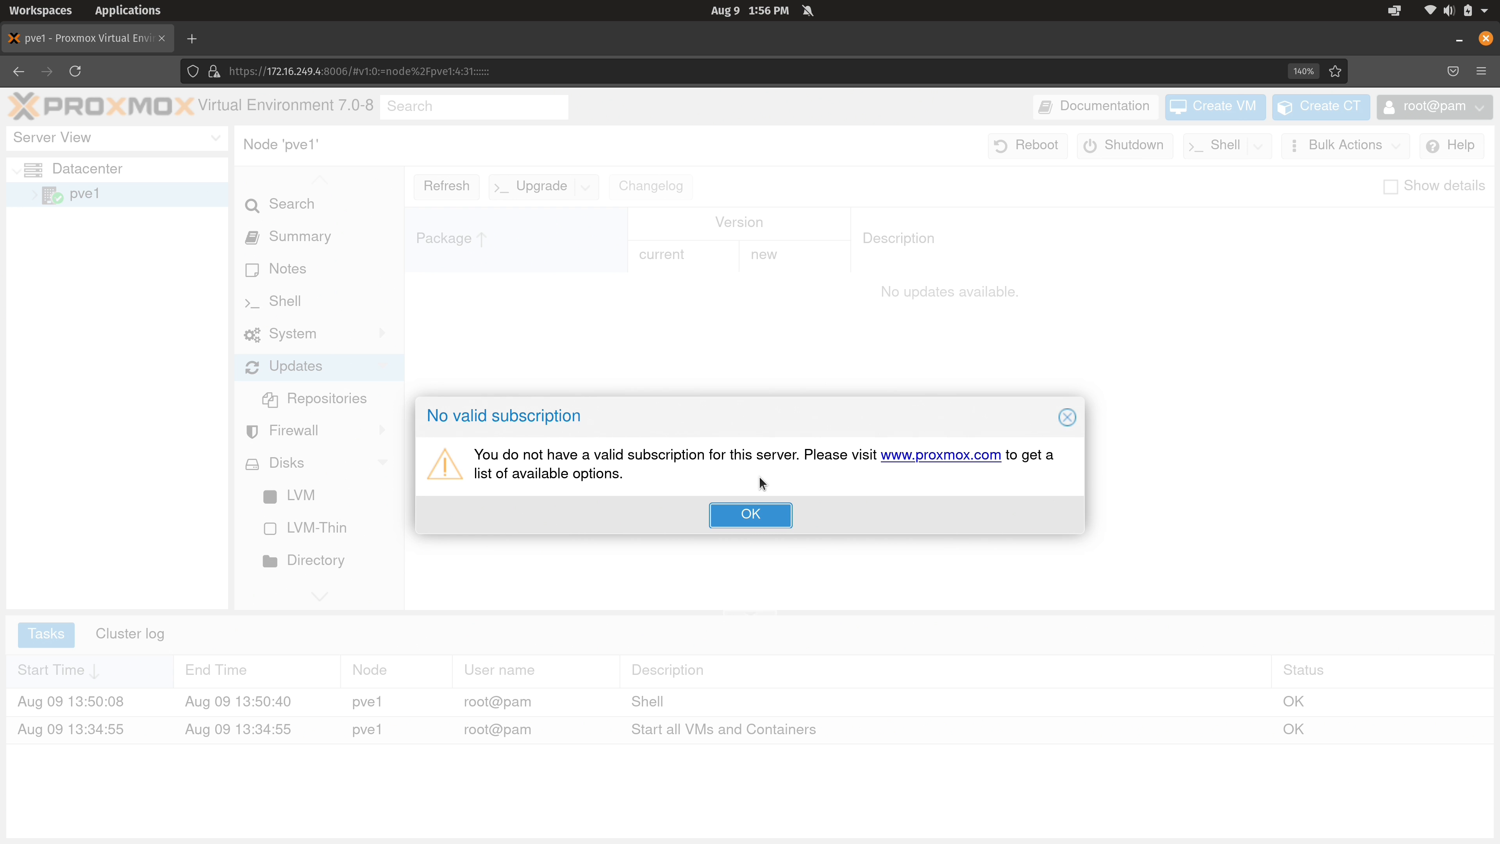
- Dismiss the subscription warning and task output, then browse the 74 Debian package updates
{"action": "left_click", "coordinate": [750, 514]}
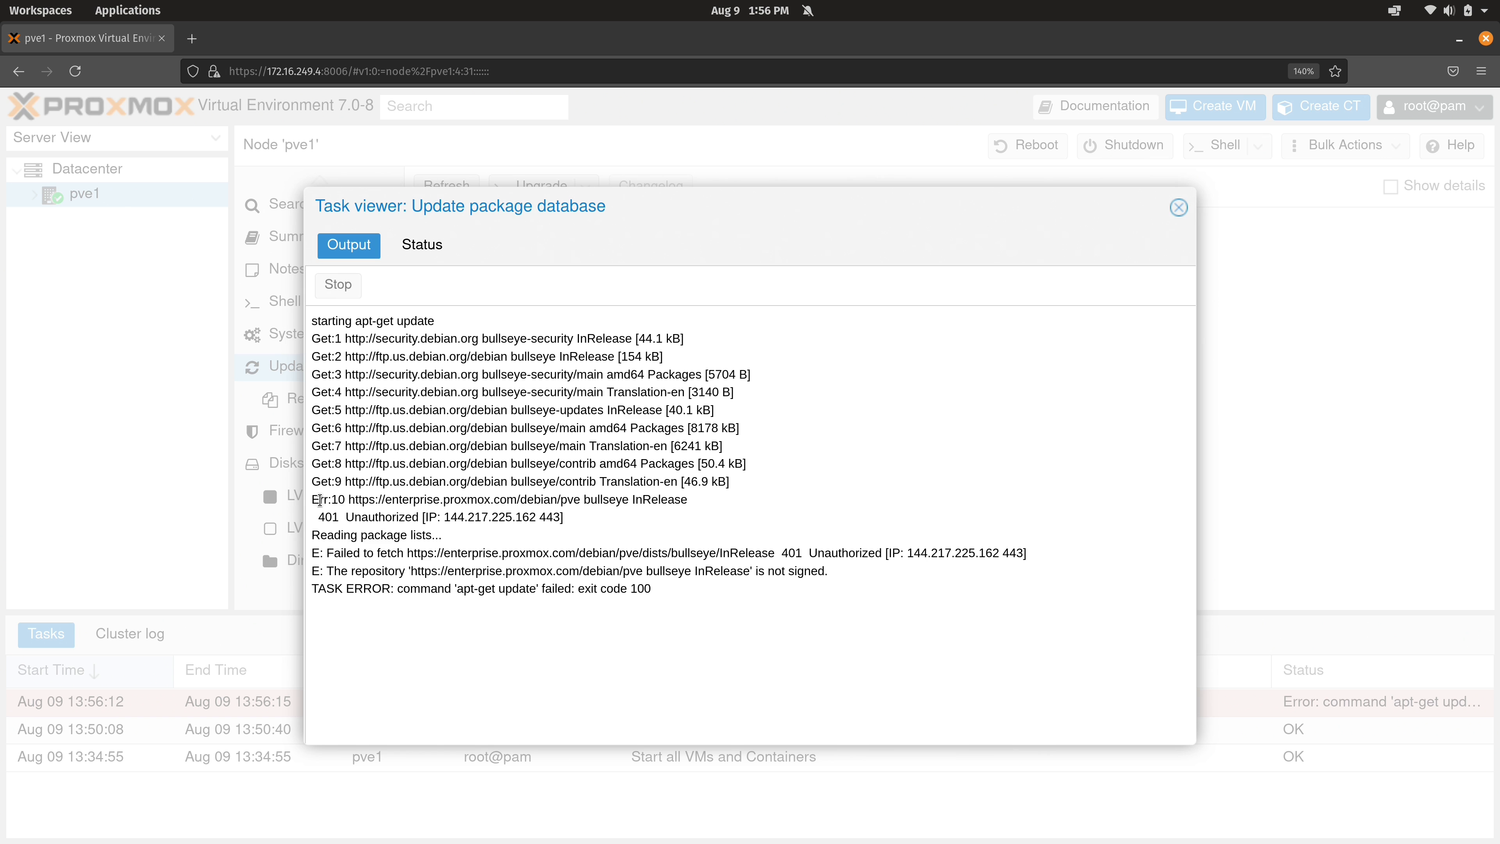
{"action": "mouse_move", "coordinate": [600, 517]}
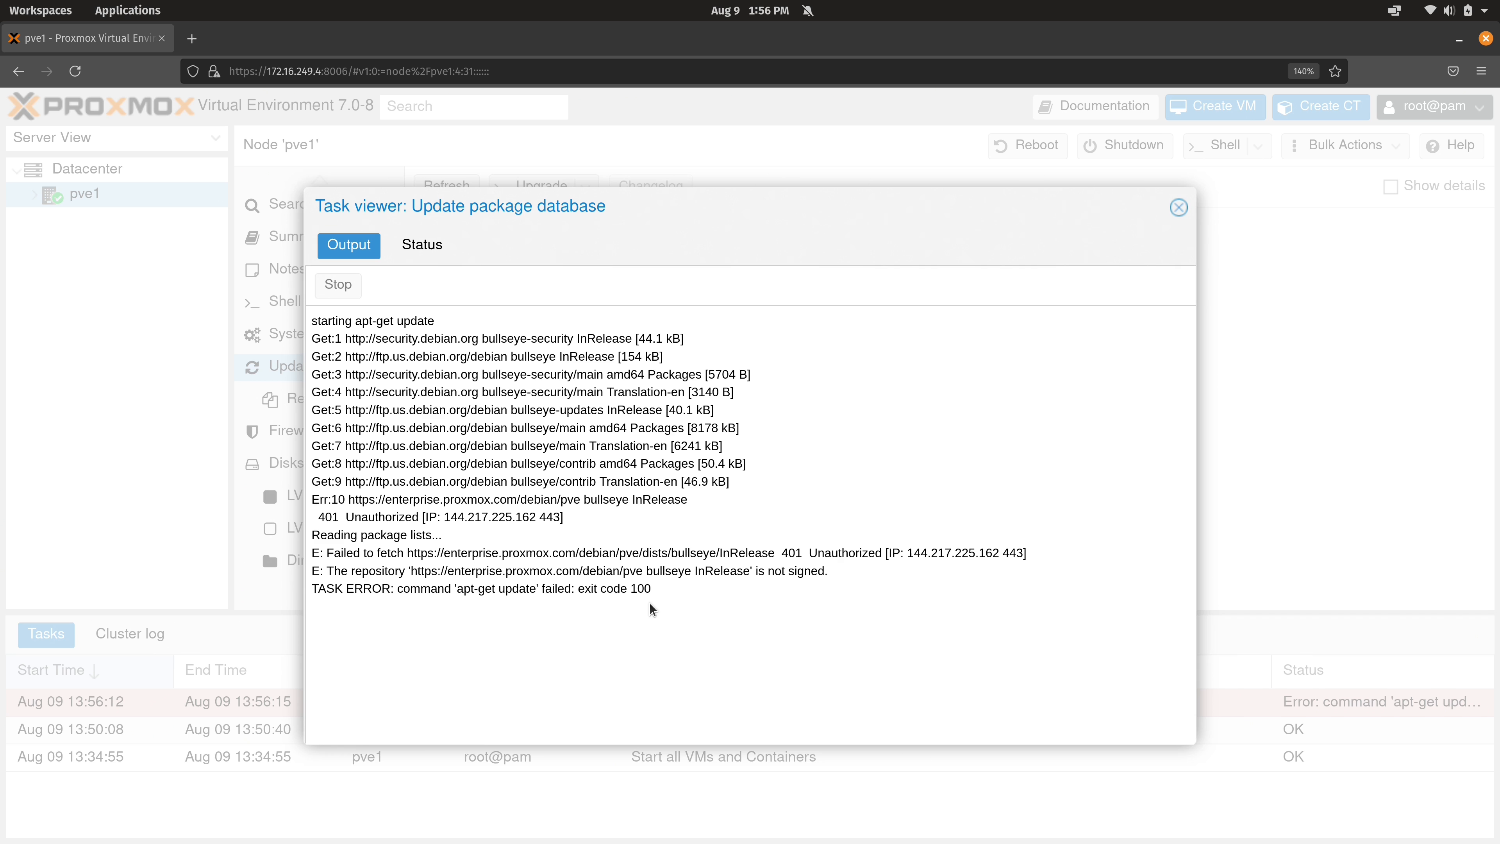
{"action": "left_click", "coordinate": [1178, 208]}
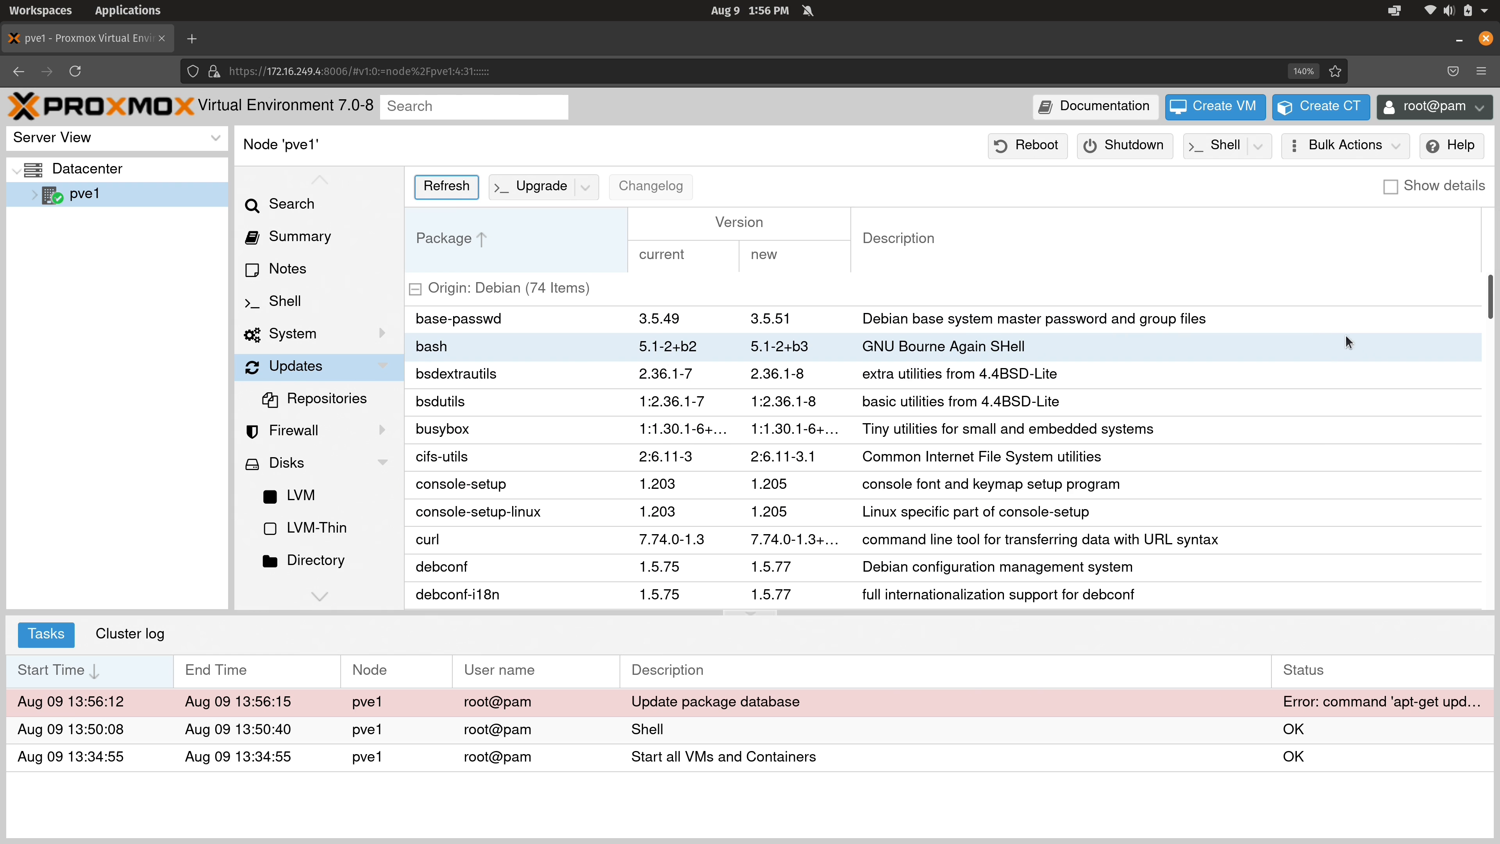
{"action": "scroll", "scroll_direction": "down", "scroll_amount": 3}
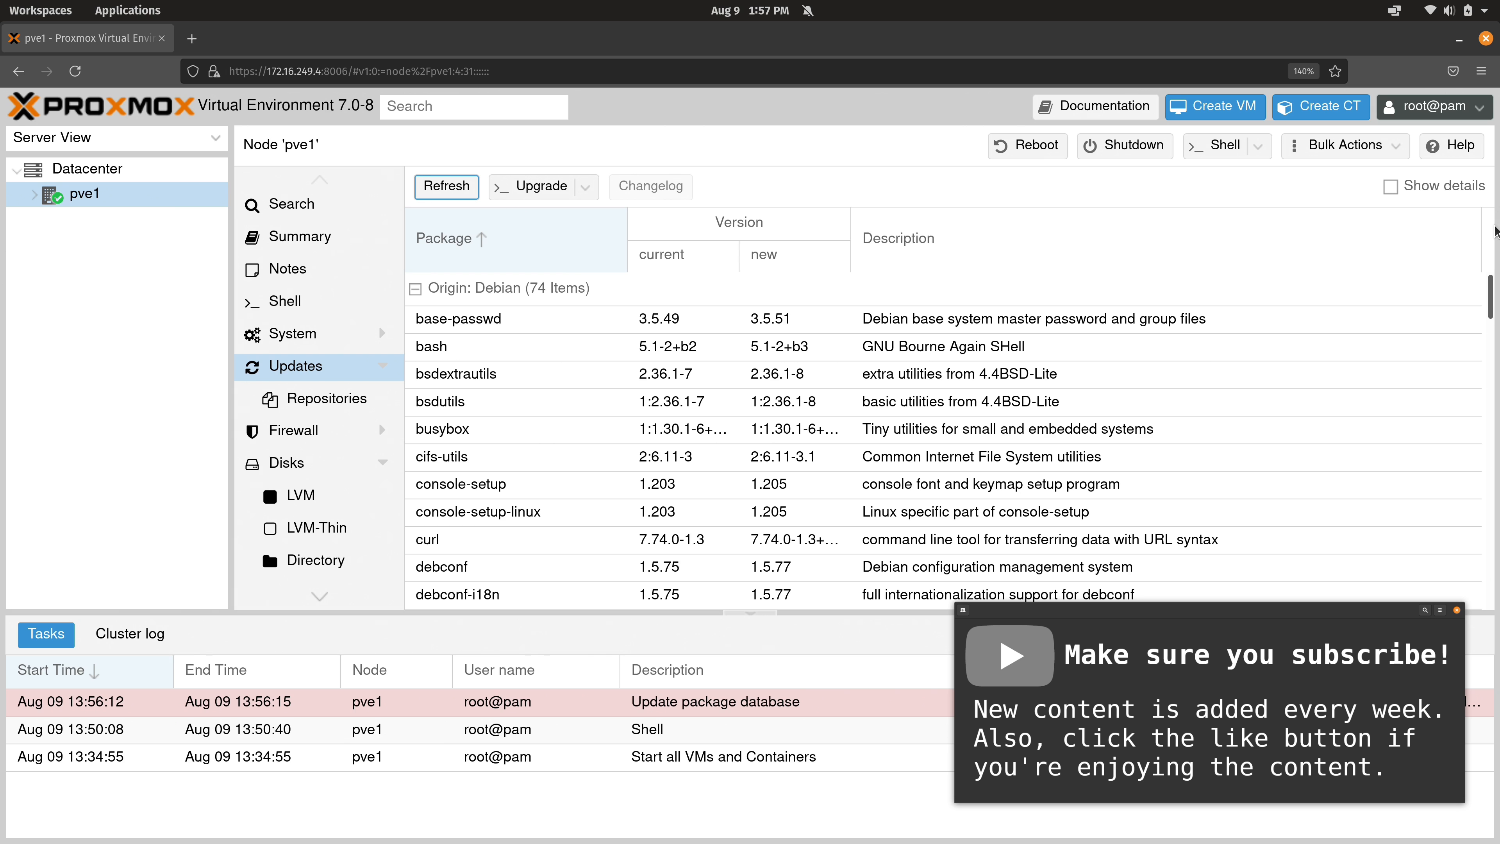
{"action": "mouse_move", "coordinate": [813, 60]}
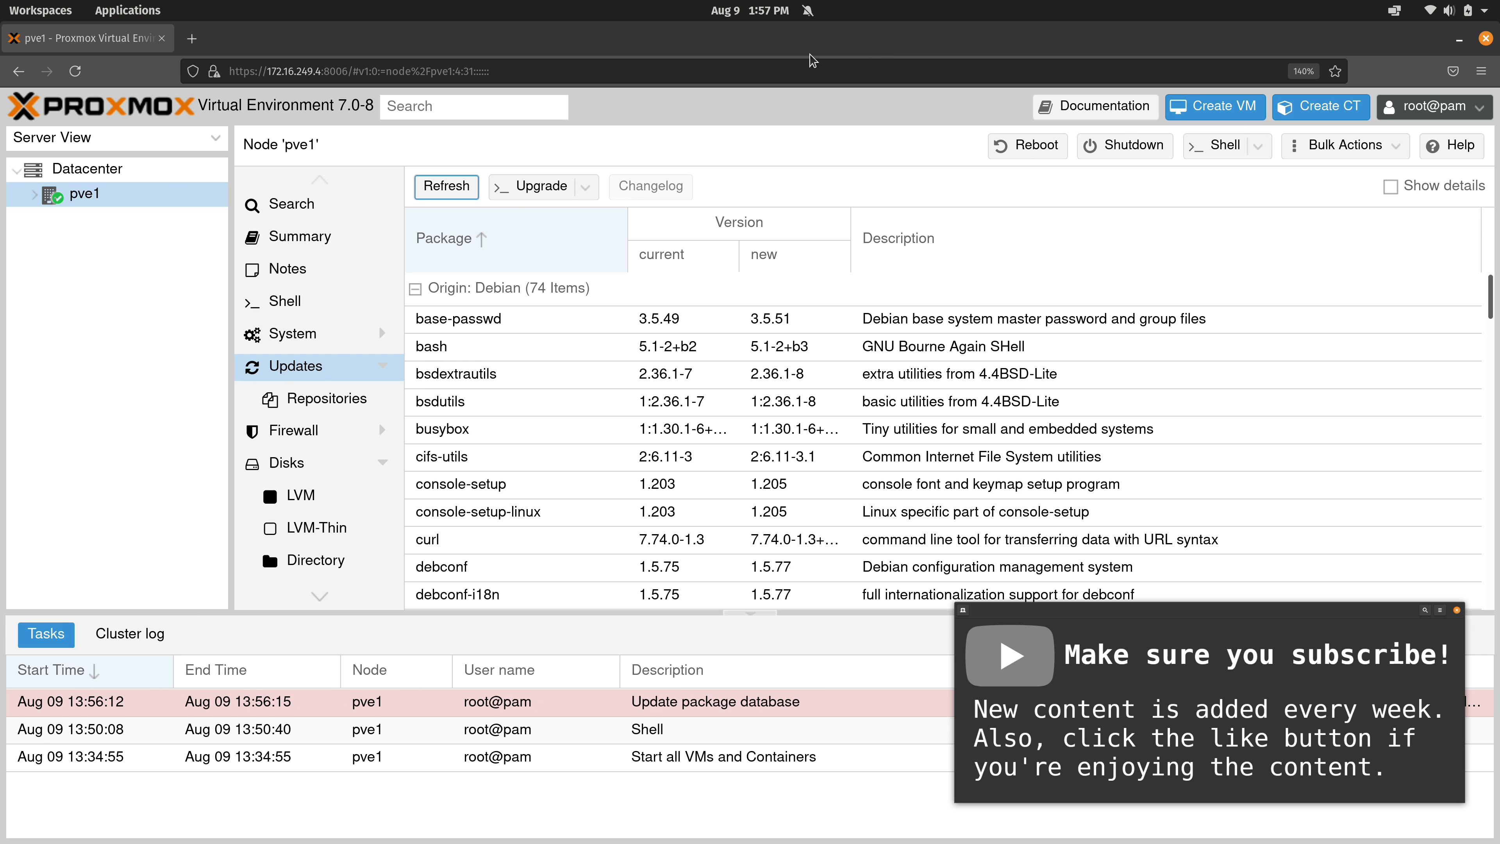
- Run the package upgrade, accept the English (US) keyboard layout, and close the finished console
{"action": "left_click", "coordinate": [532, 187]}
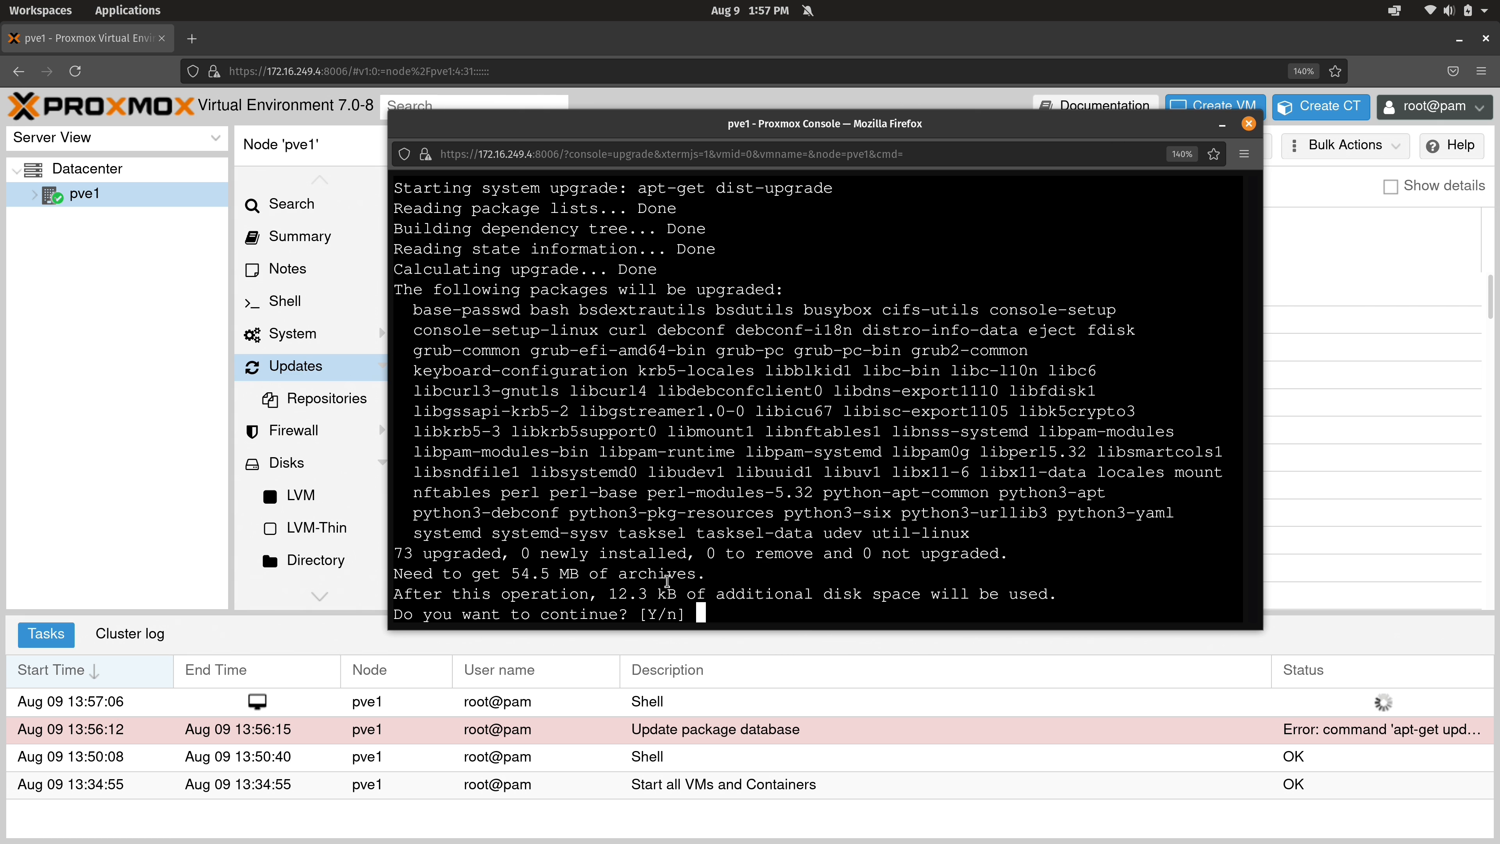
{"action": "mouse_move", "coordinate": [990, 362]}
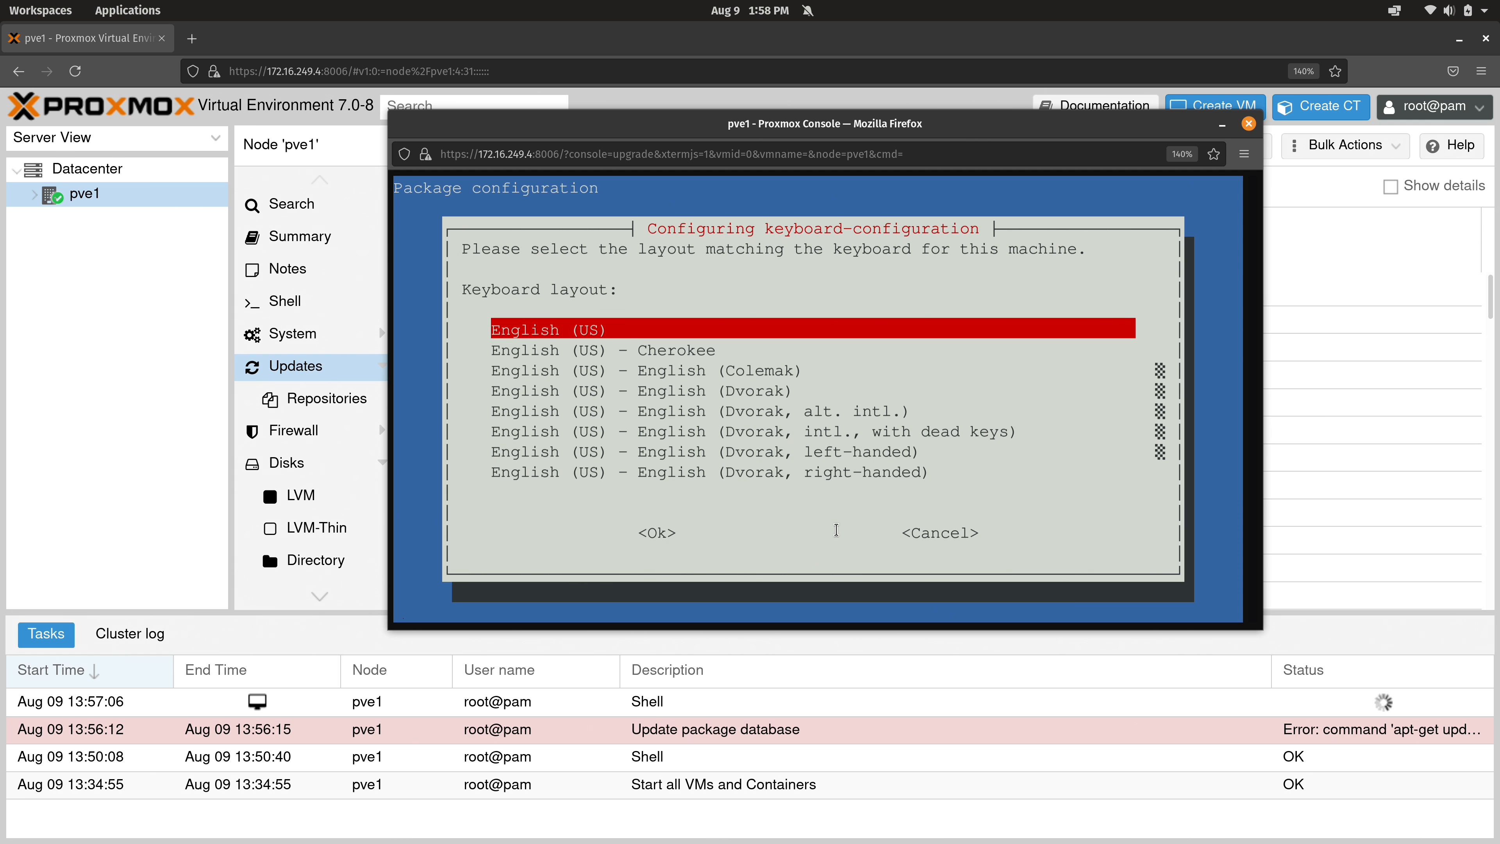
{"action": "left_click", "coordinate": [656, 533]}
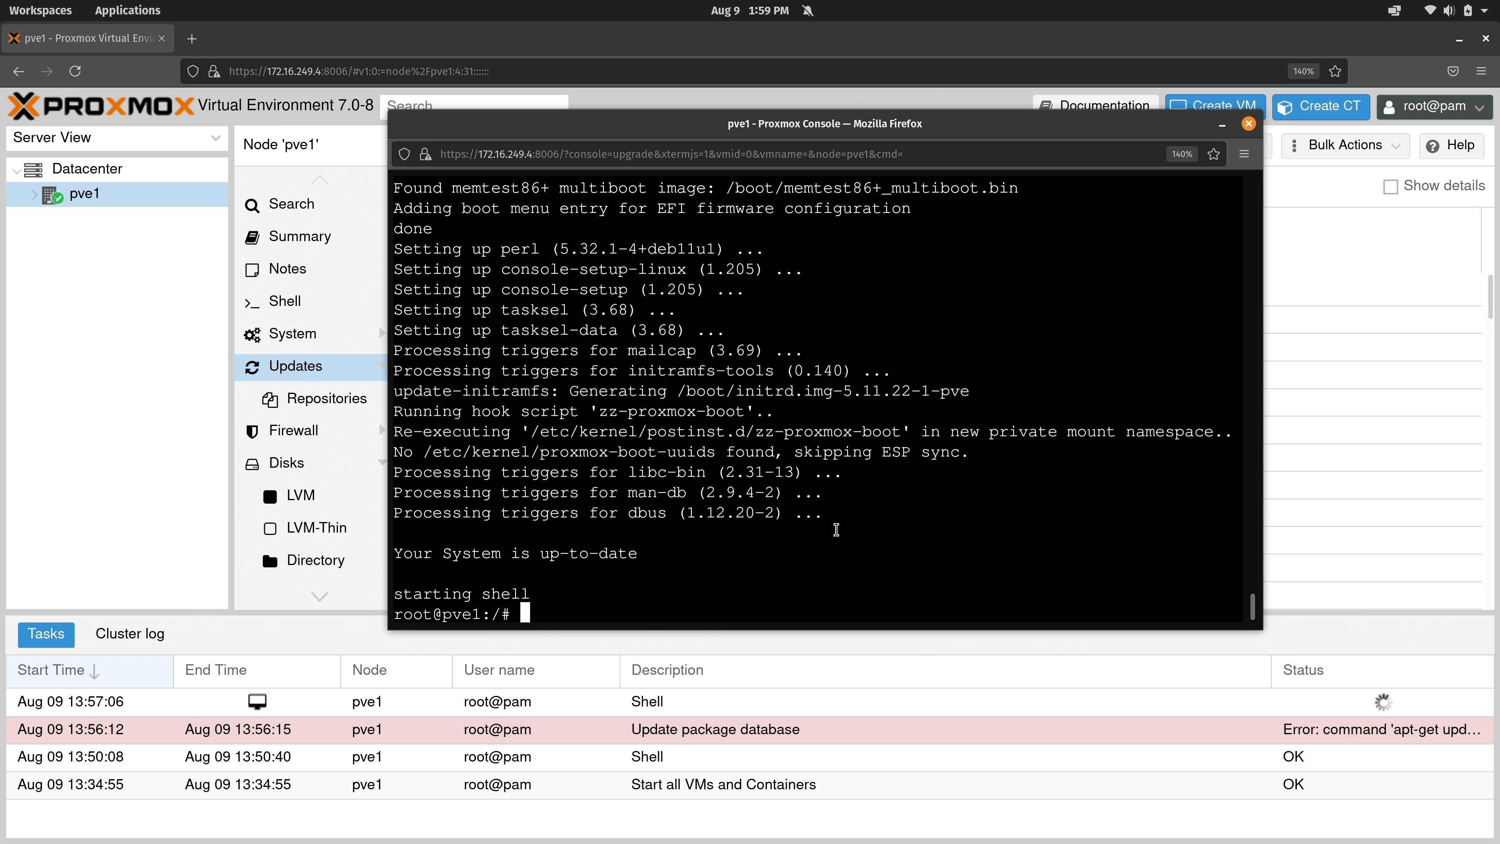
{"action": "left_click", "coordinate": [1248, 124]}
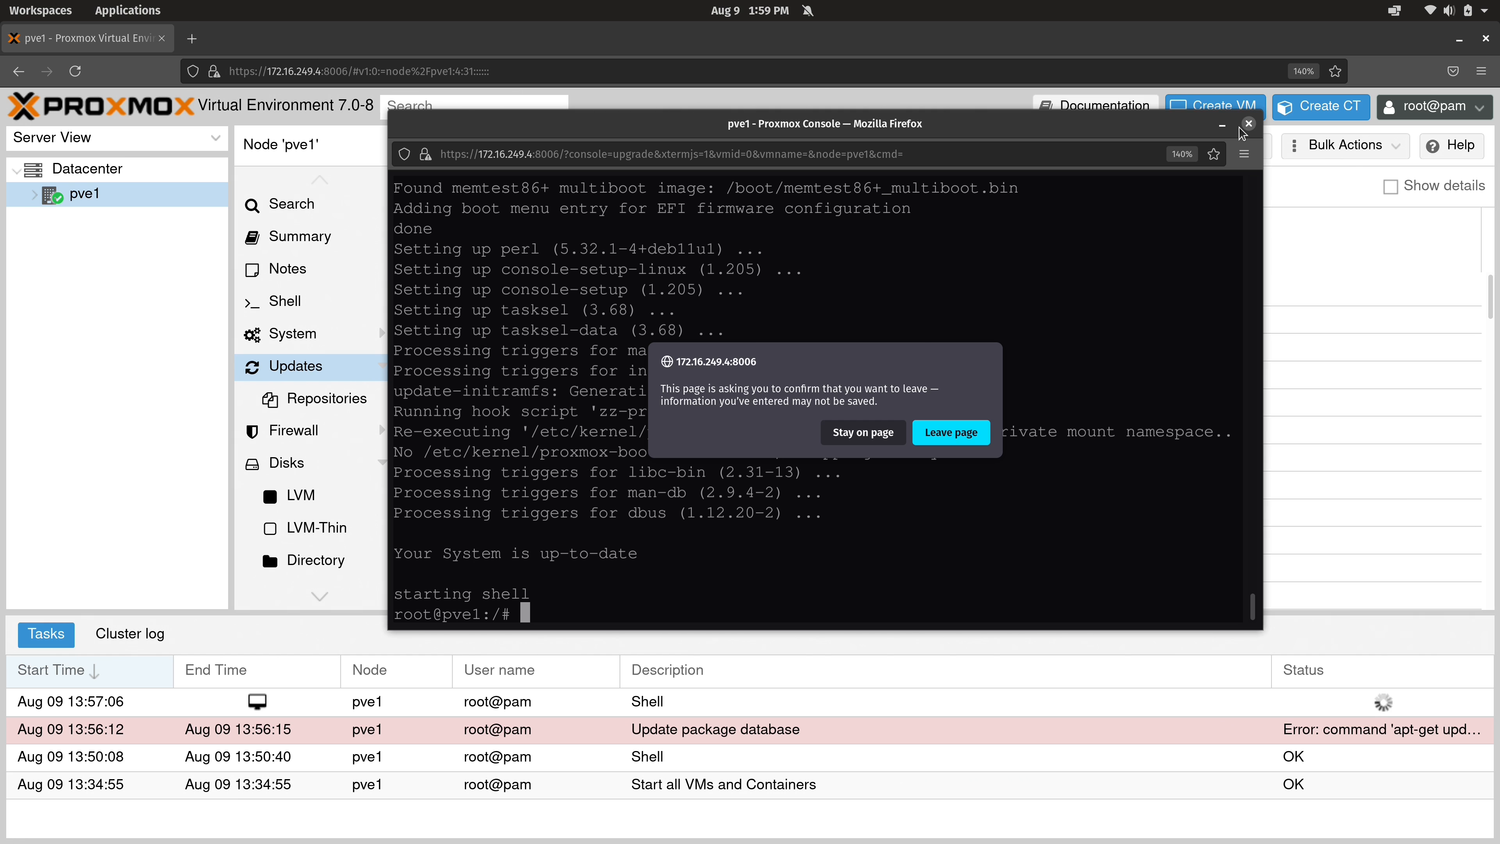
- Leave the console page and refresh the package database, dismissing the subscription notice and task output
{"action": "left_click", "coordinate": [950, 433]}
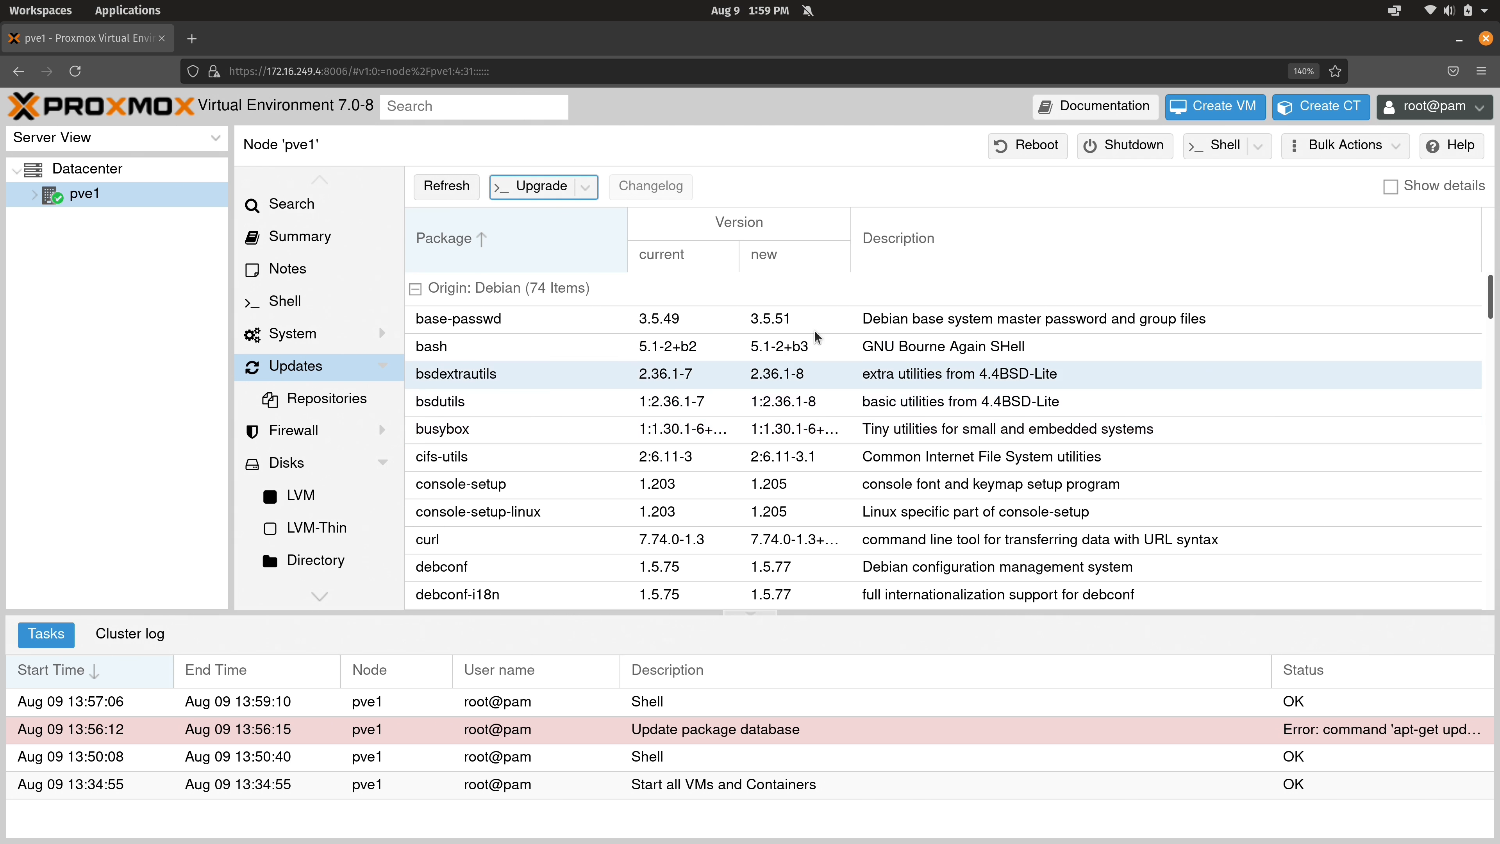
{"action": "left_click", "coordinate": [533, 186]}
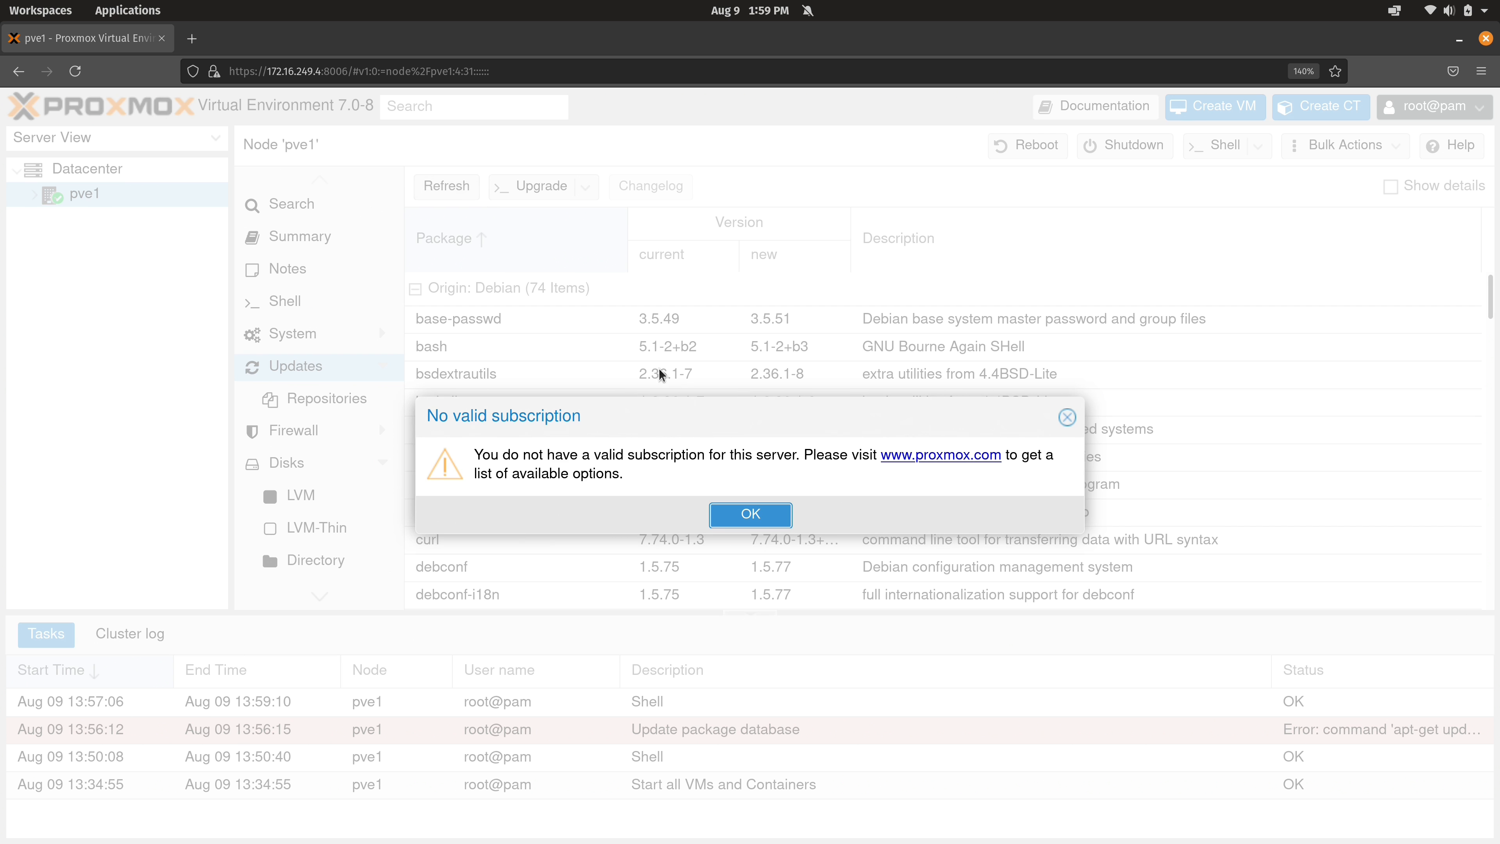
{"action": "left_click", "coordinate": [750, 515]}
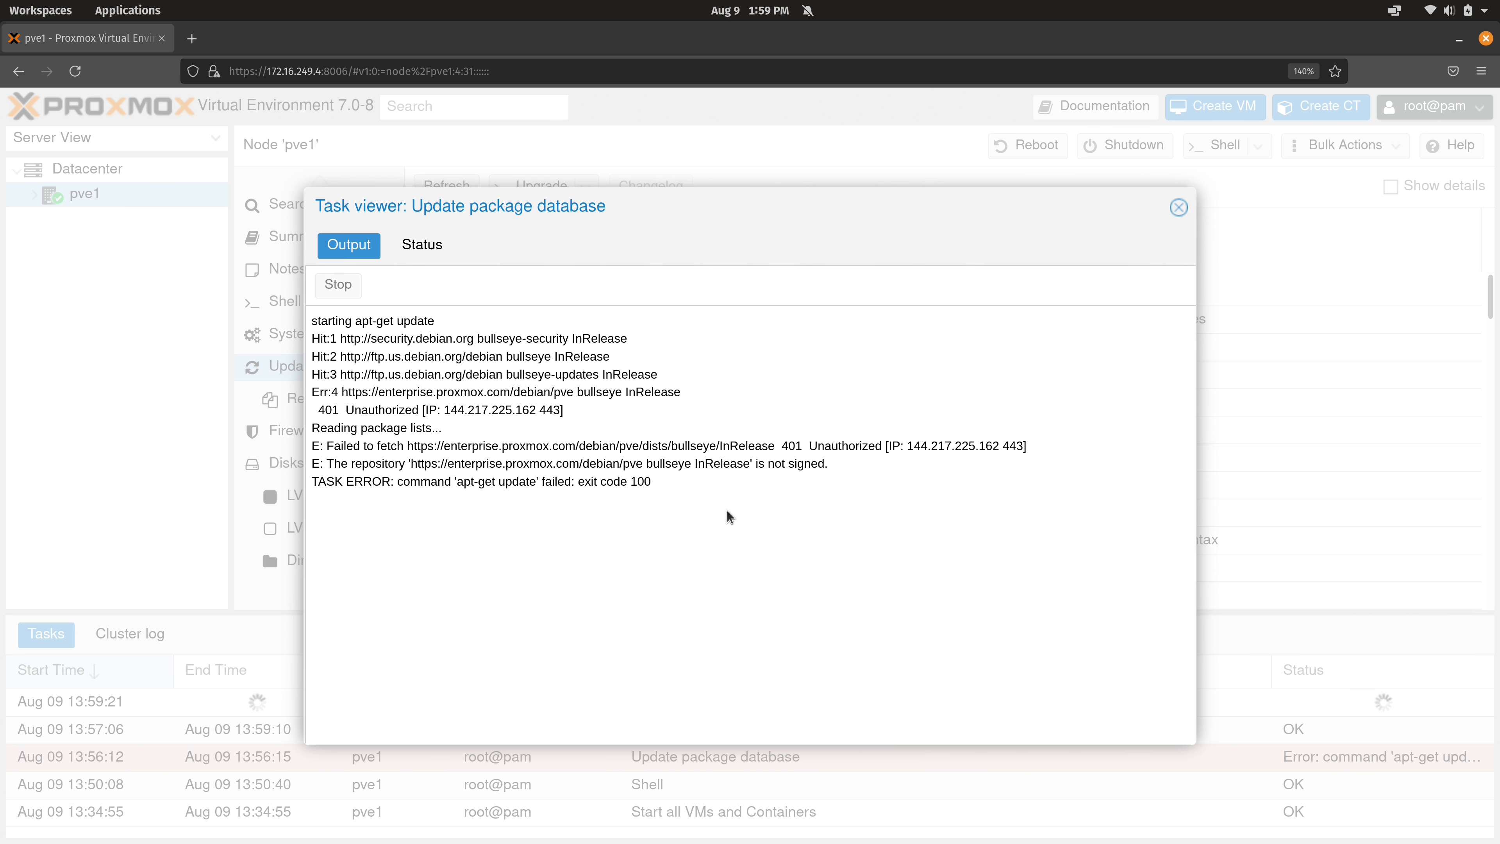
{"action": "left_click", "coordinate": [1178, 208]}
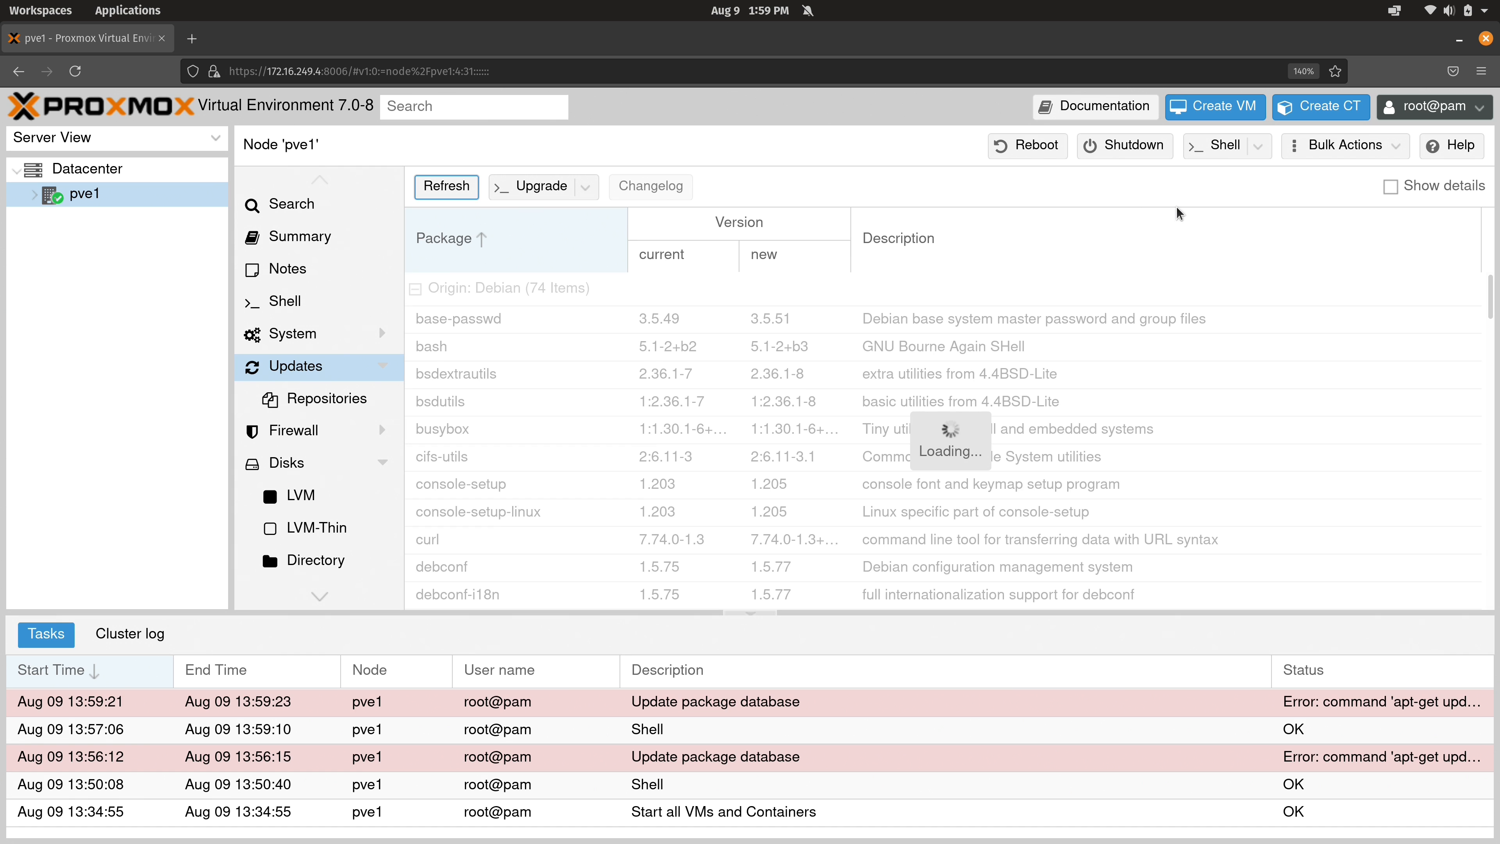
{"action": "mouse_move", "coordinate": [1180, 213]}
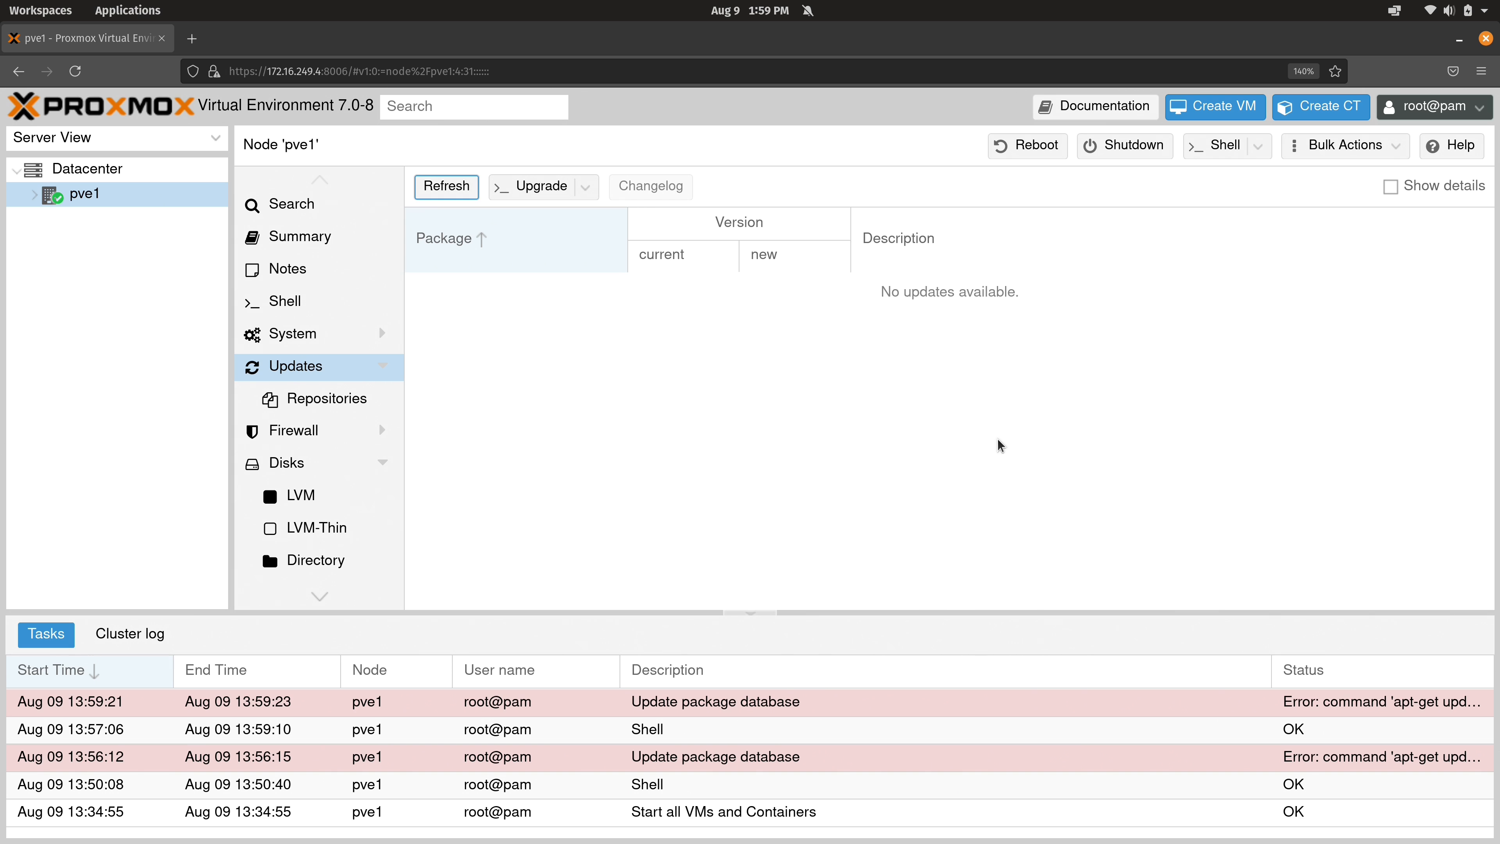
- Reboot node pve1 and confirm, stopping and restarting all its guests
{"action": "left_click", "coordinate": [1027, 145]}
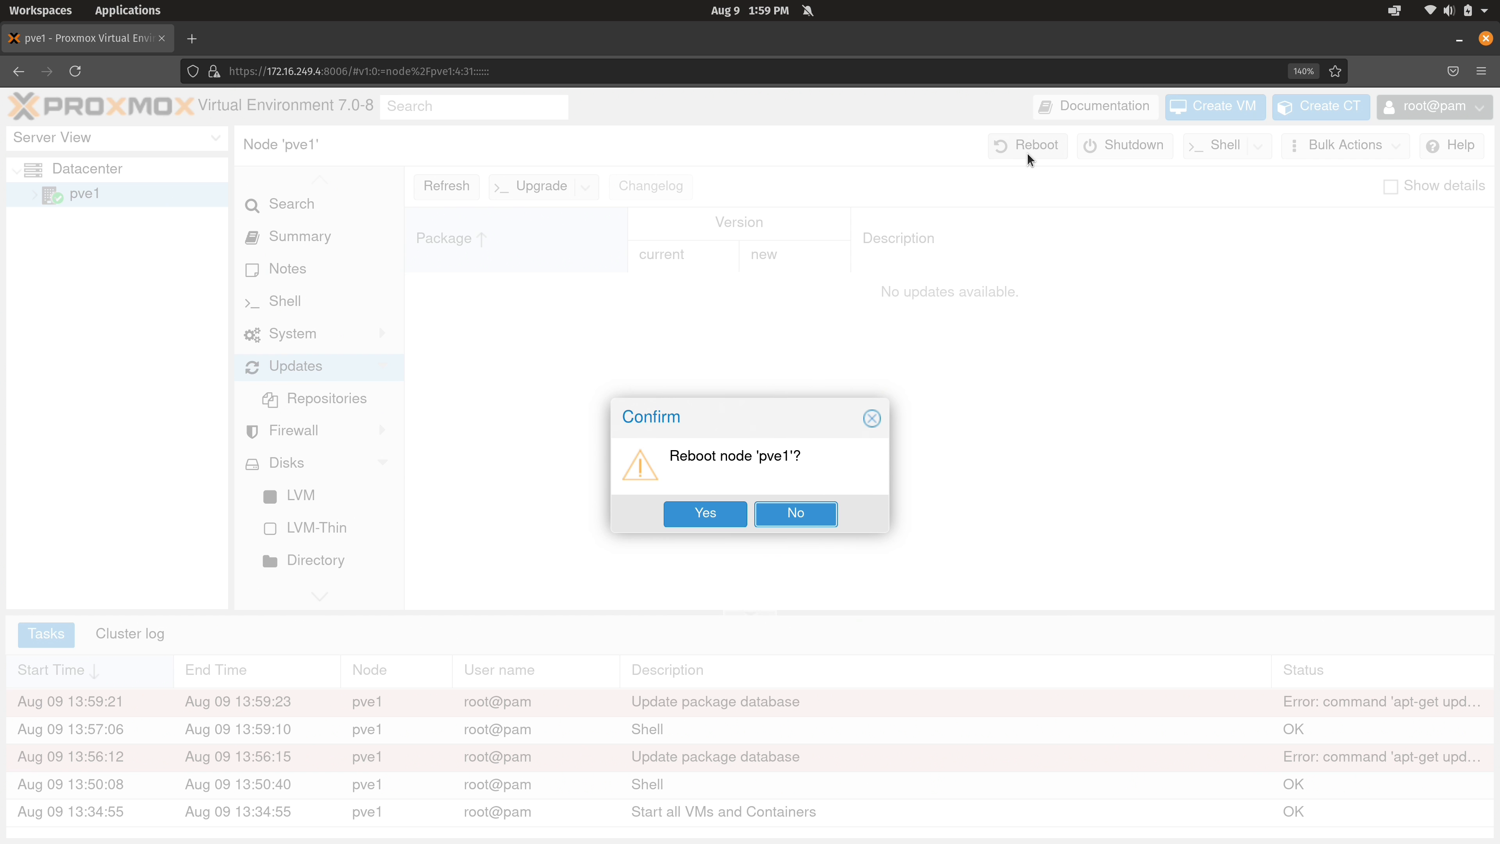
{"action": "left_click", "coordinate": [796, 513]}
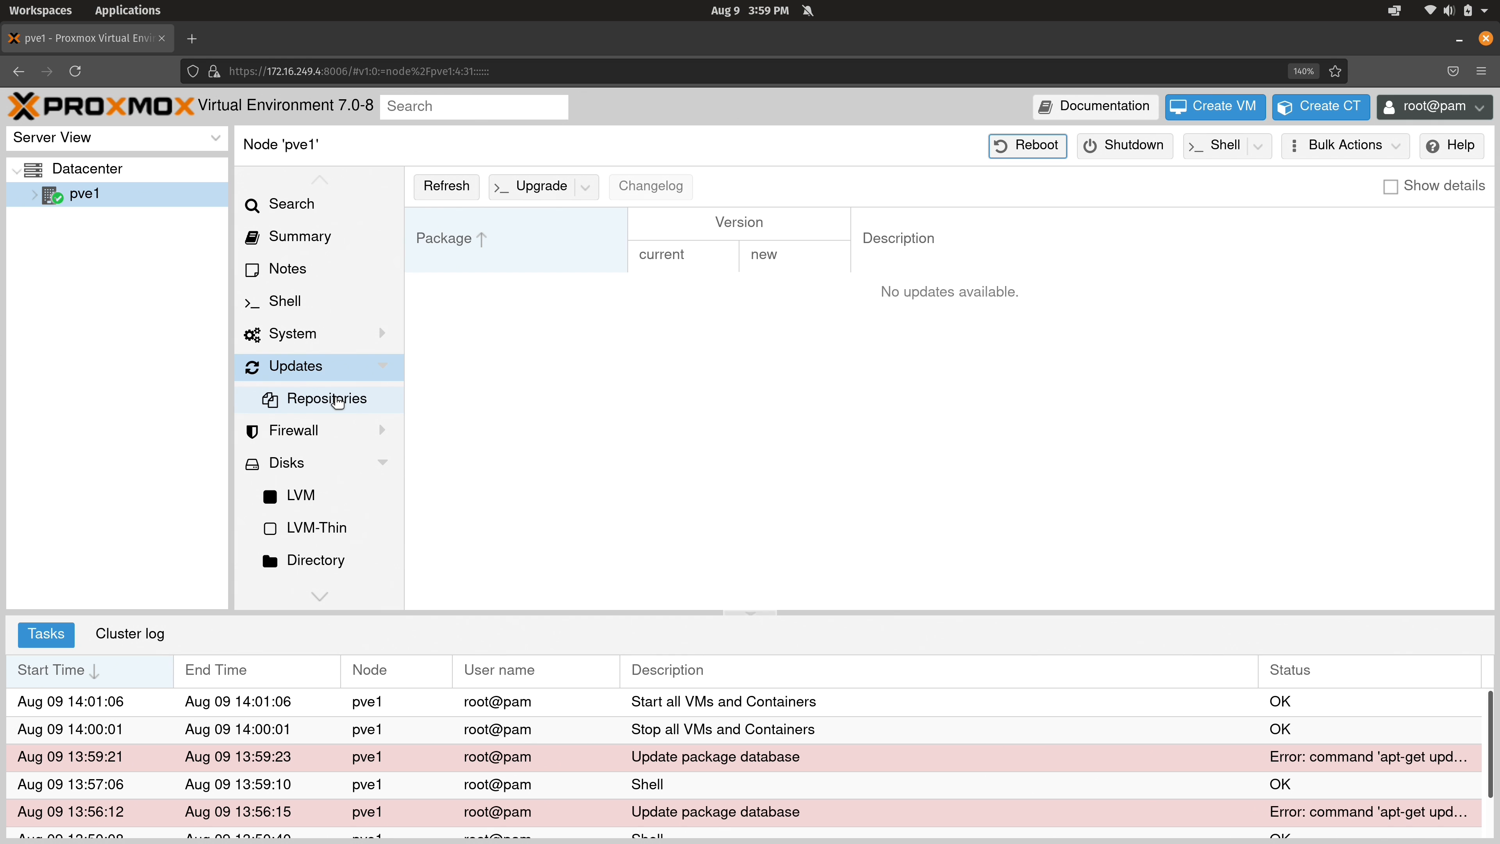
- Go to pve1's APT Repositories page, which warns about the enterprise repository without subscription
{"action": "left_click", "coordinate": [327, 398]}
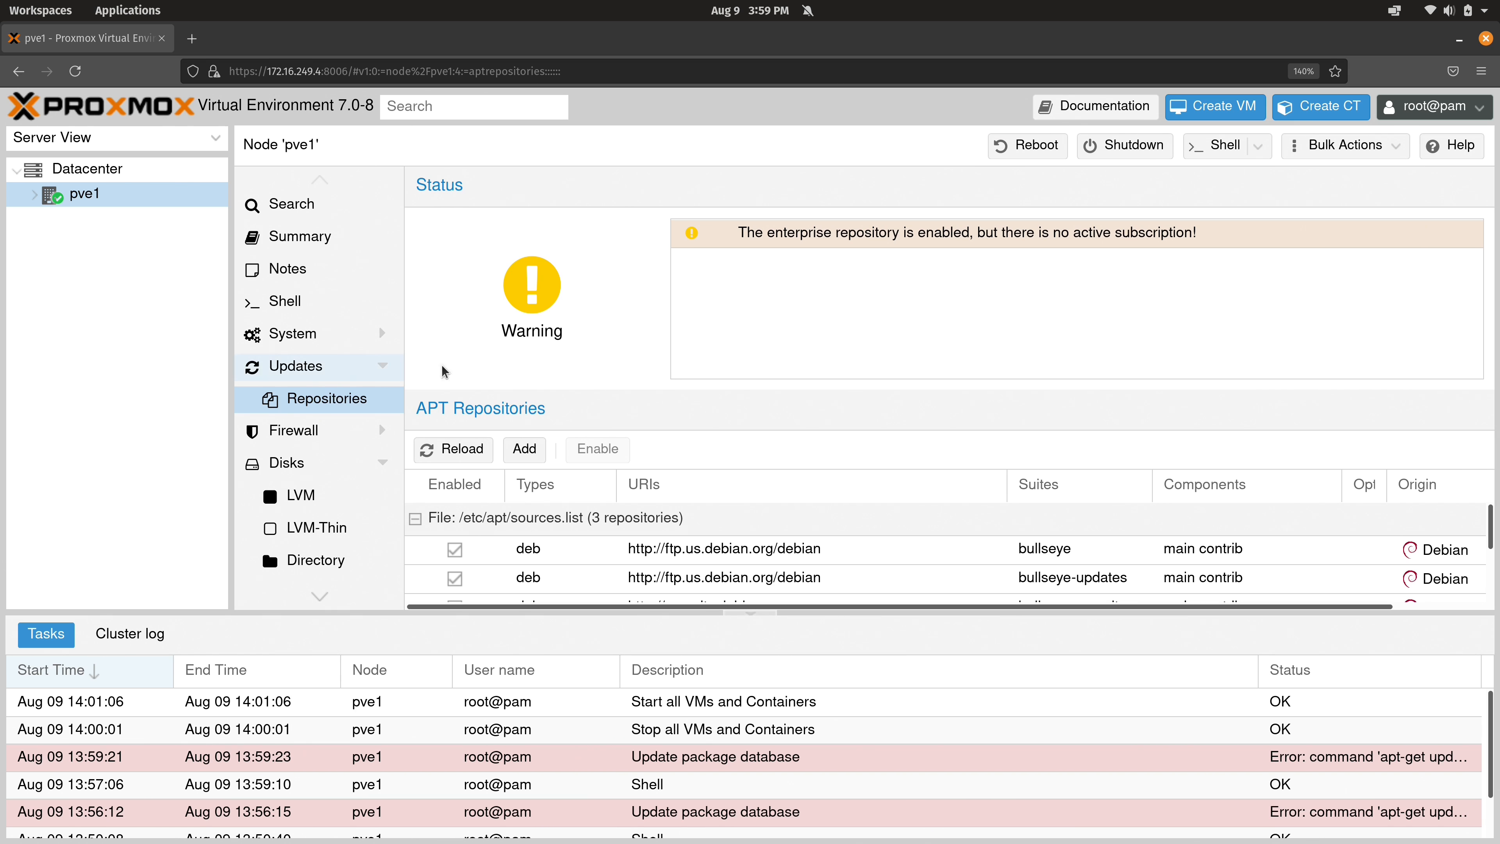
{"action": "mouse_move", "coordinate": [877, 255]}
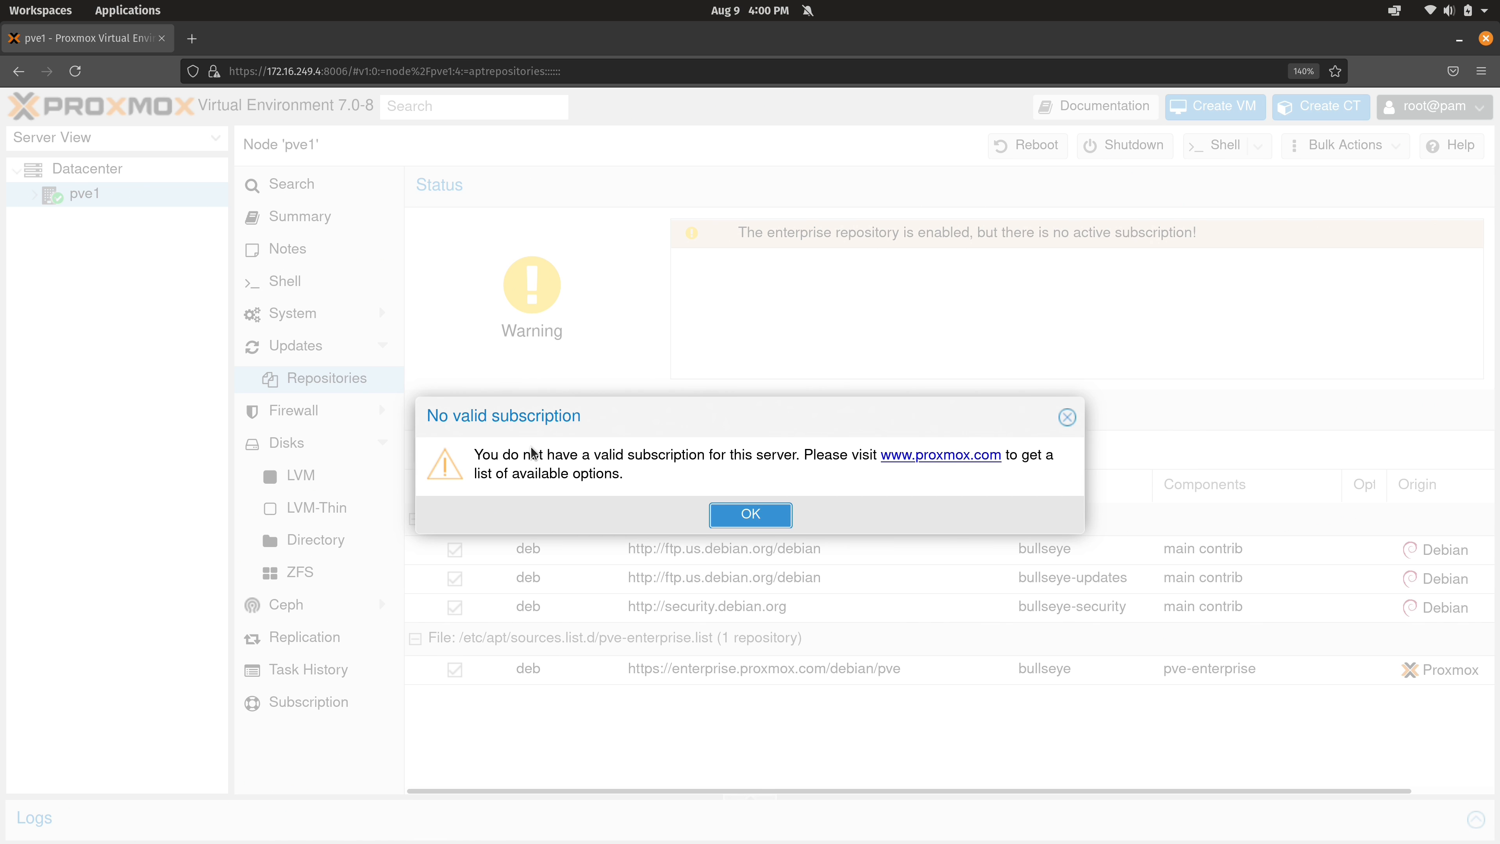
{"action": "mouse_move", "coordinate": [735, 538]}
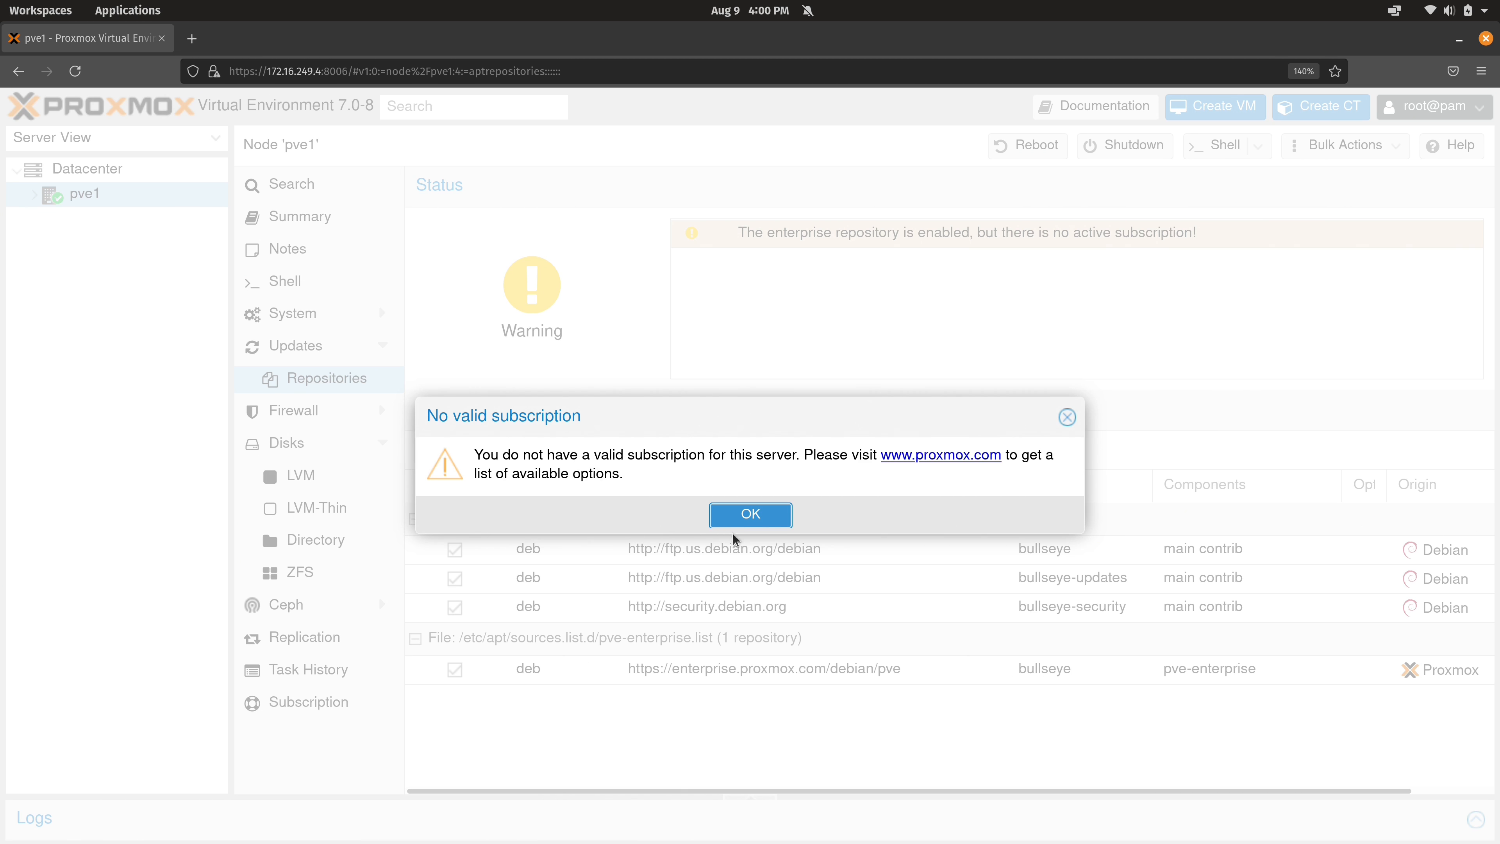
- Dismiss the no-subscription notice to reveal the Add Repository form
{"action": "left_click", "coordinate": [750, 514]}
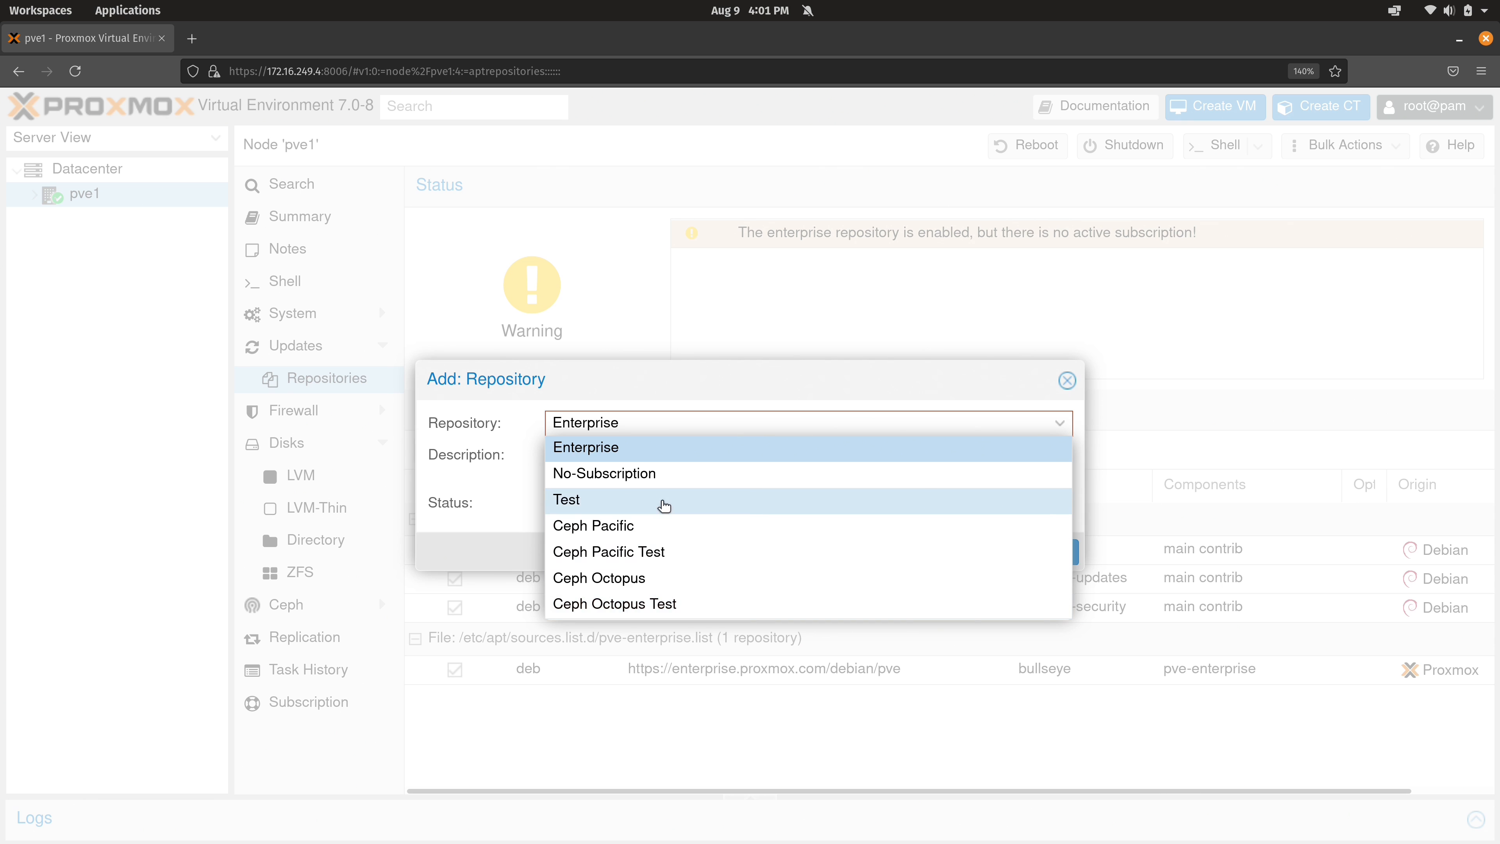
{"action": "mouse_move", "coordinate": [699, 473]}
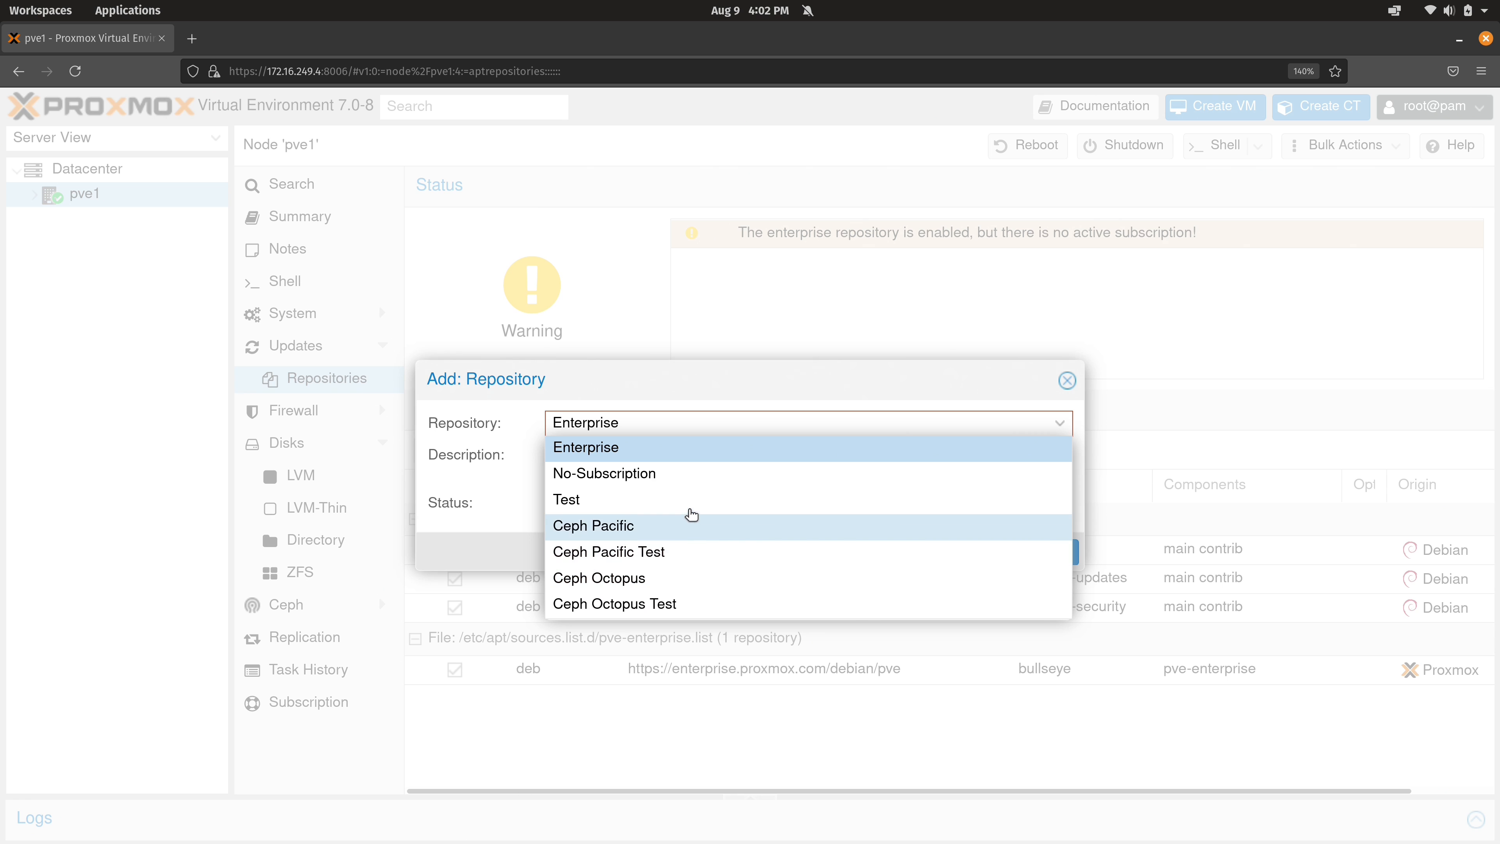
{"action": "mouse_move", "coordinate": [687, 499]}
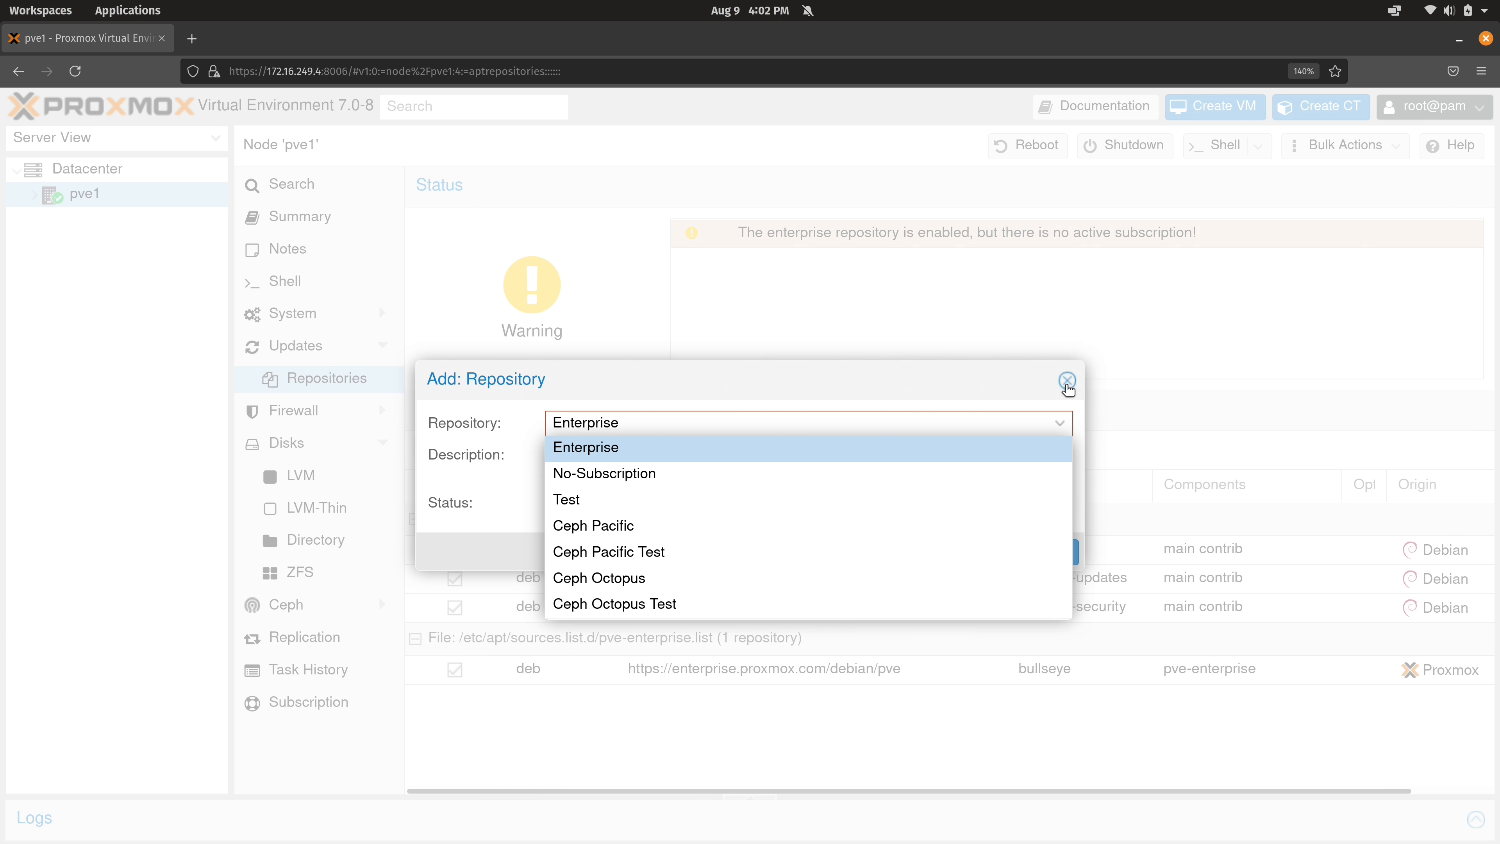
- Close the Add Repository dialog without adding, returning to the unchanged repository list
{"action": "left_click", "coordinate": [1066, 381]}
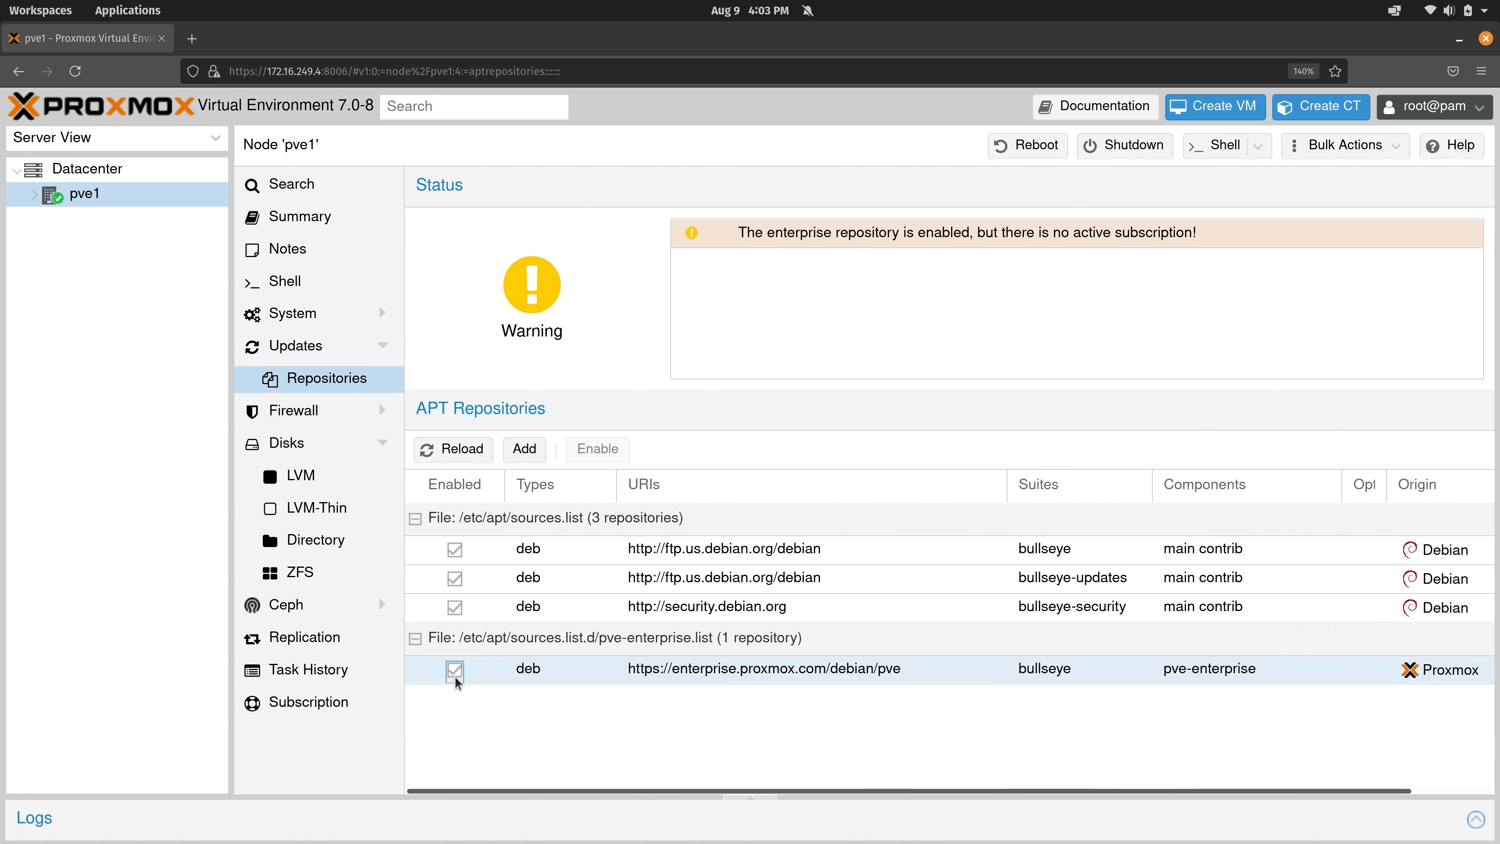
{"action": "mouse_move", "coordinate": [512, 638]}
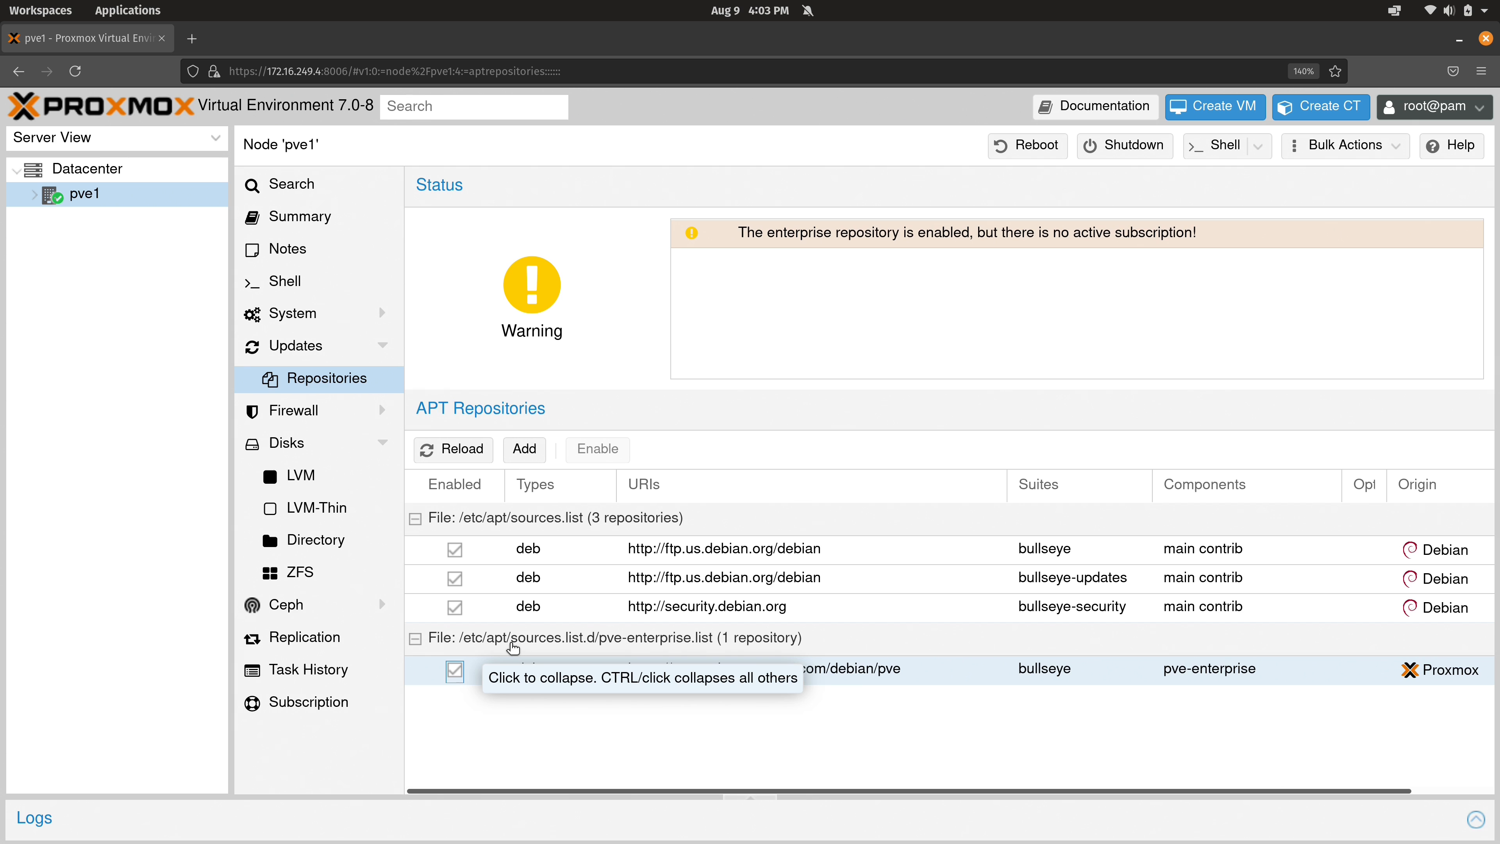
{"action": "mouse_move", "coordinate": [685, 646]}
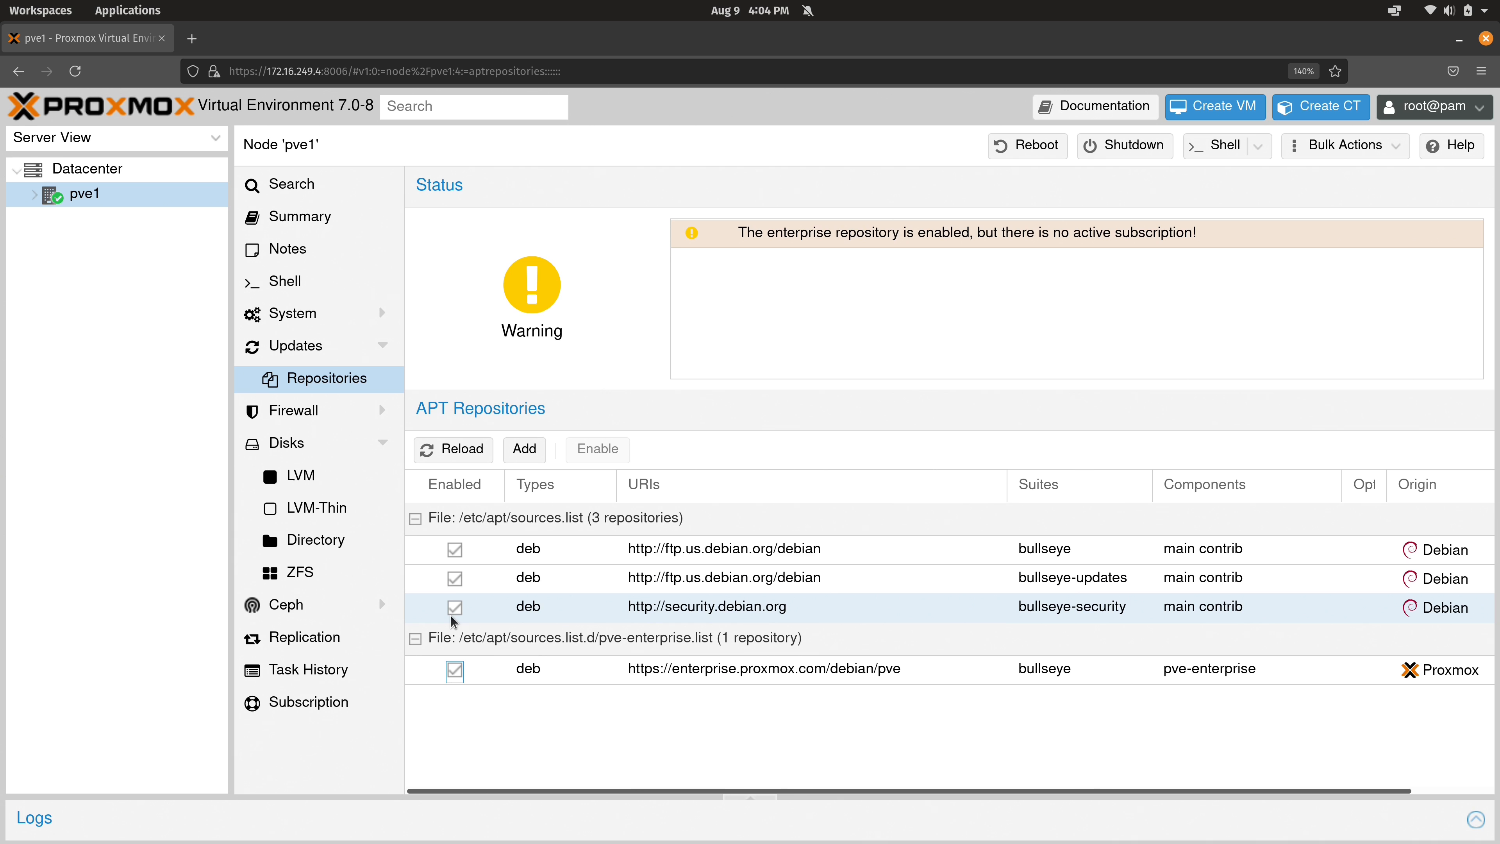
{"action": "mouse_move", "coordinate": [589, 531]}
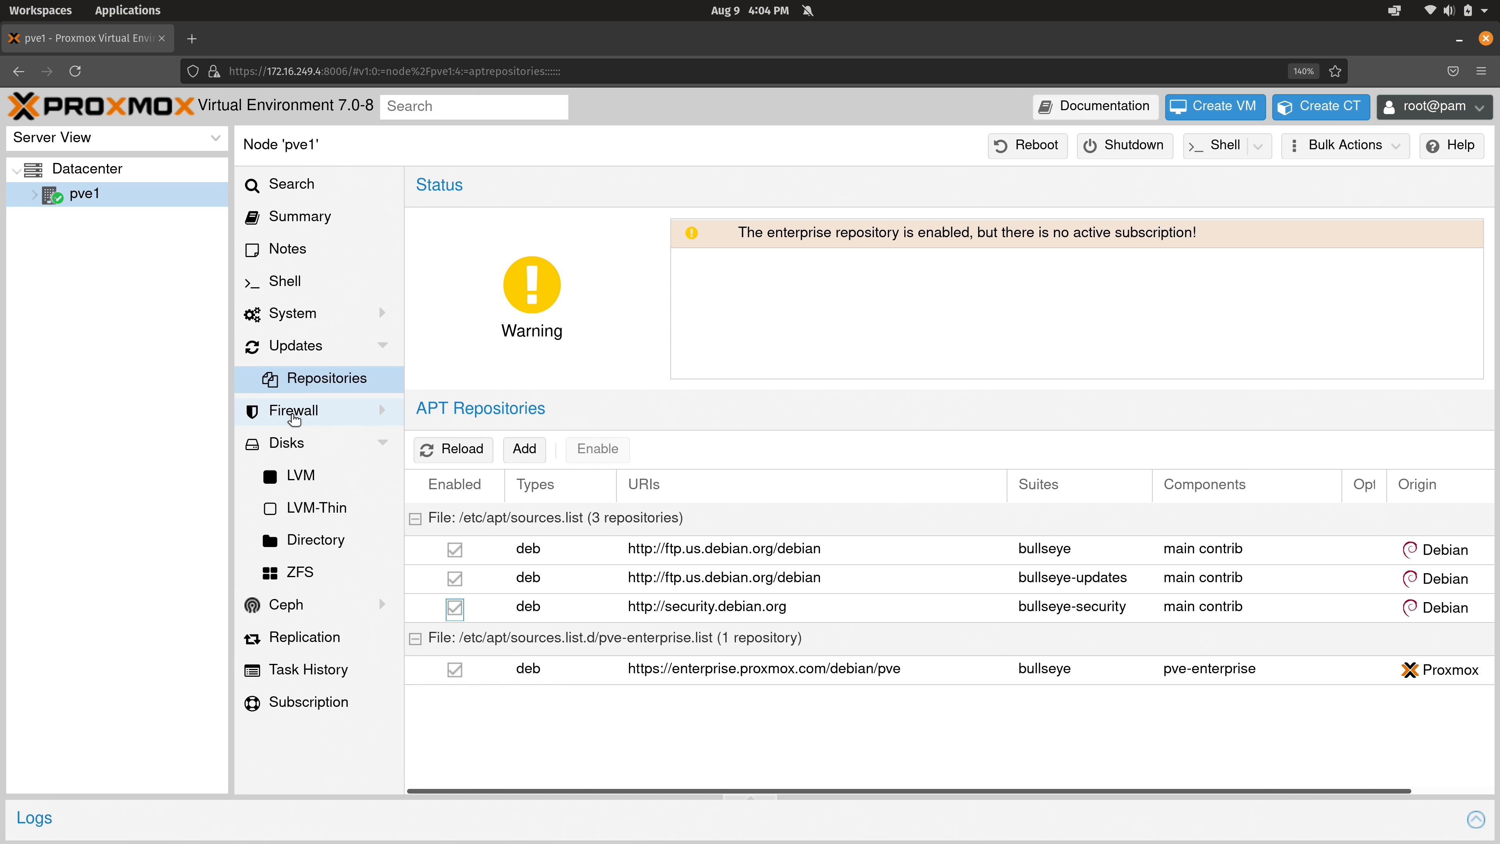
- View pve1's empty firewall rules, then its disk list with the NVMe and USB drives
{"action": "left_click", "coordinate": [295, 410]}
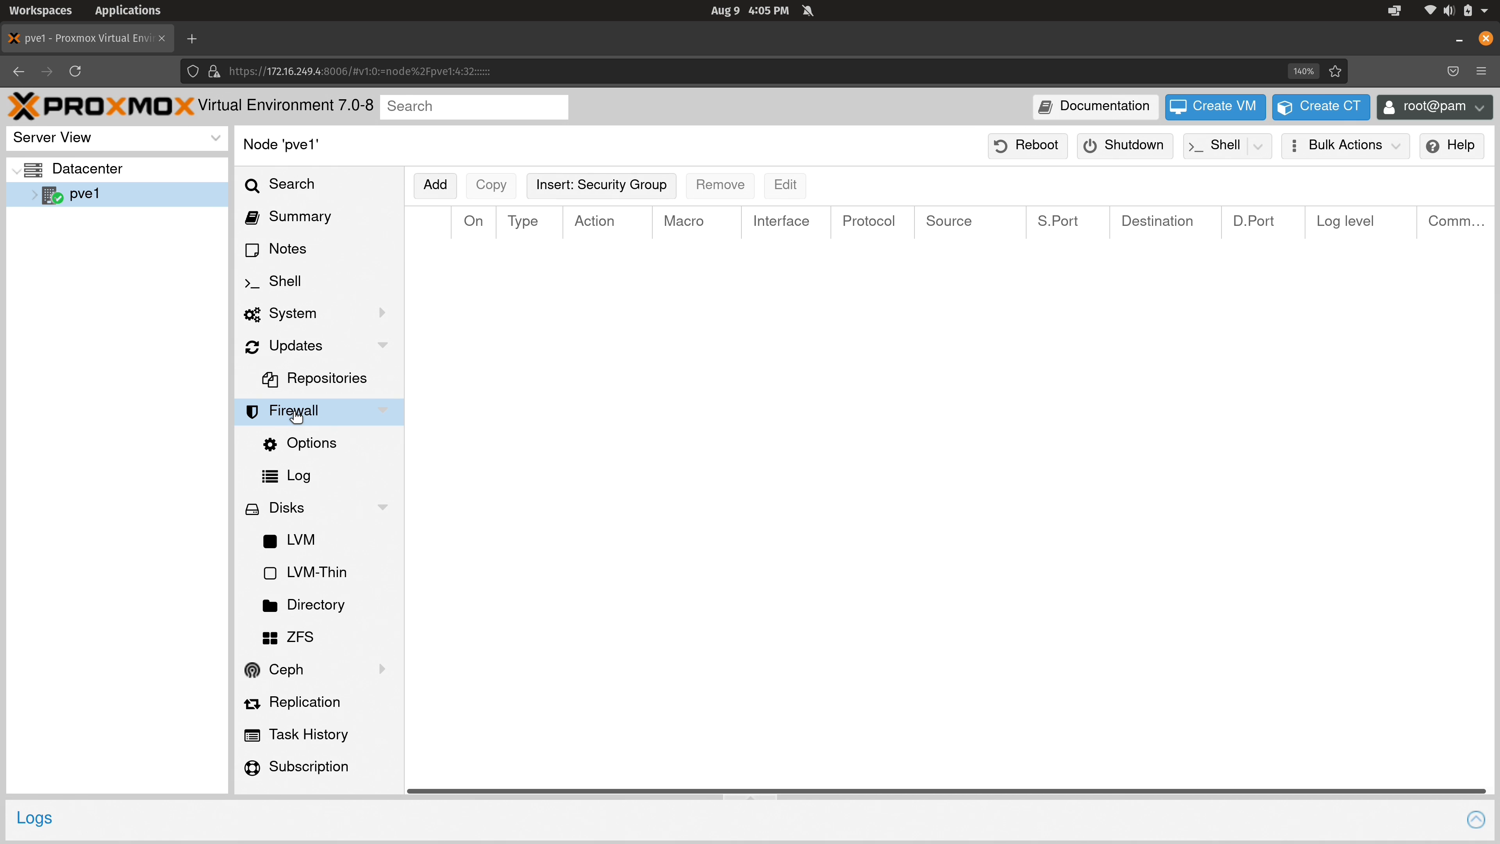
{"action": "left_click", "coordinate": [285, 507]}
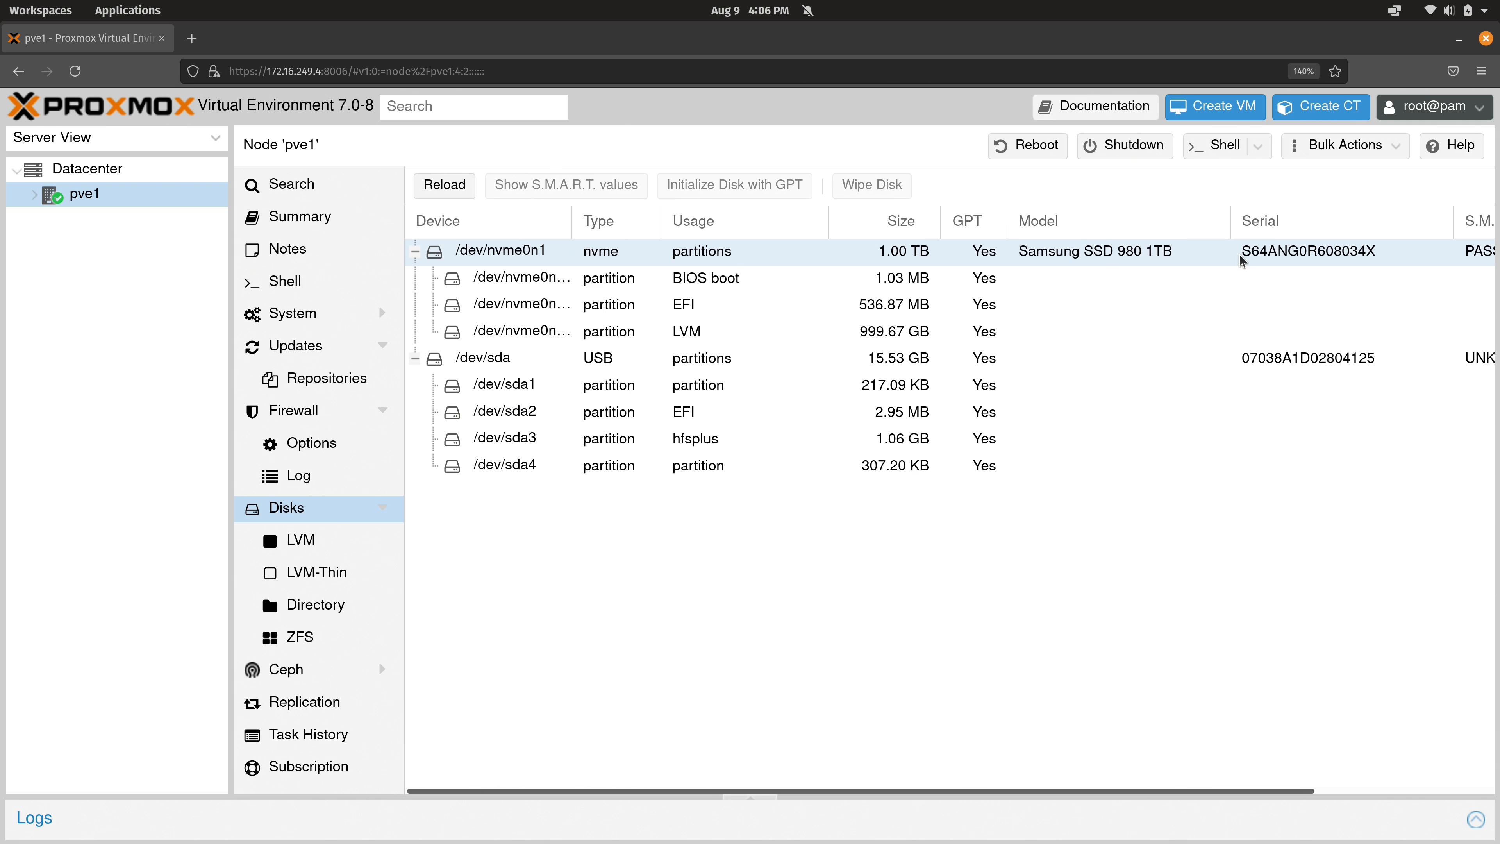
{"action": "mouse_move", "coordinate": [1137, 266]}
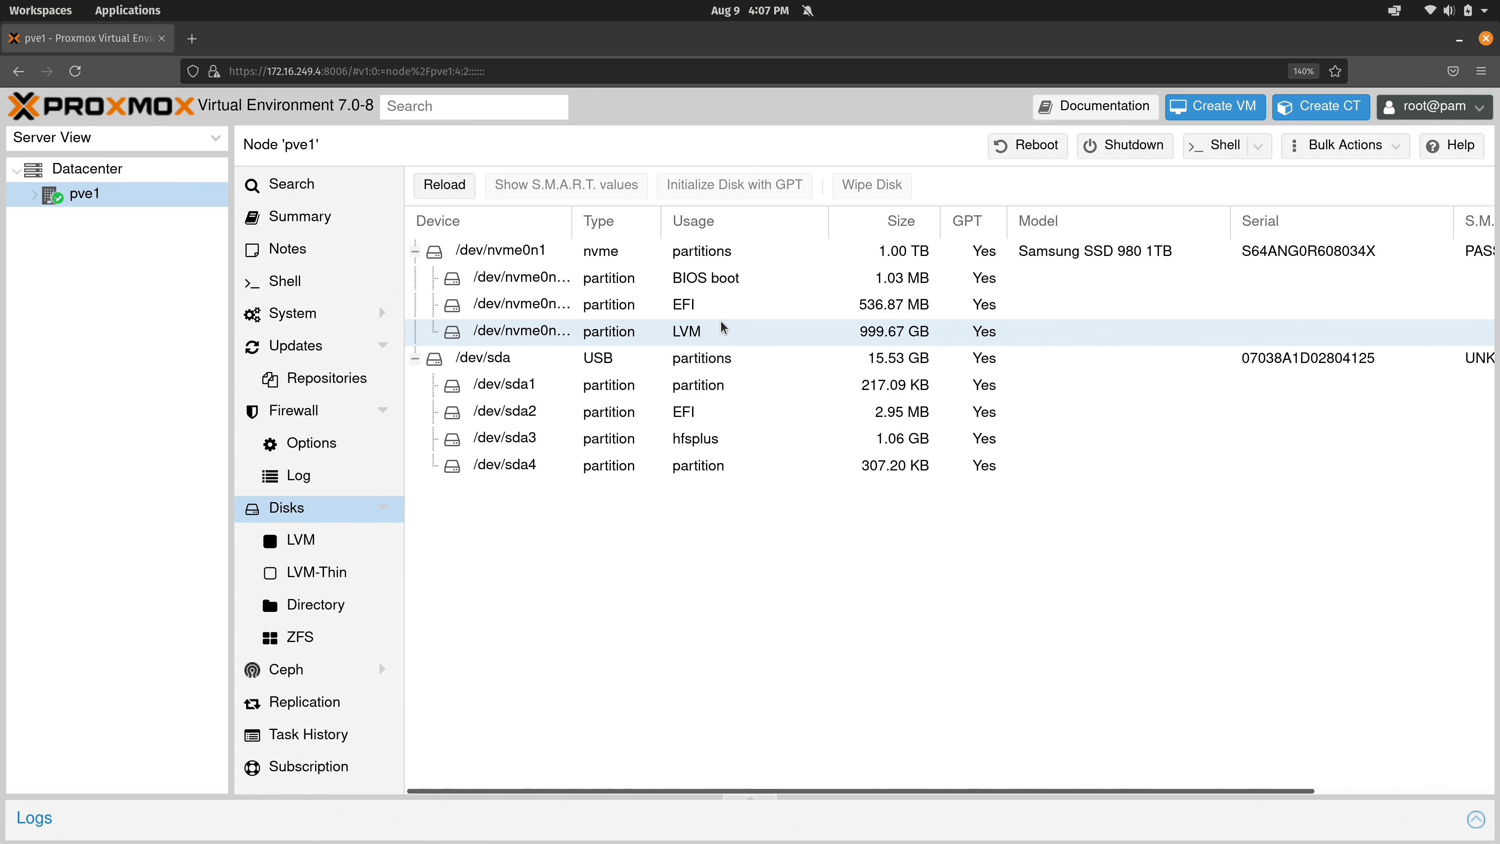
{"action": "mouse_move", "coordinate": [703, 340]}
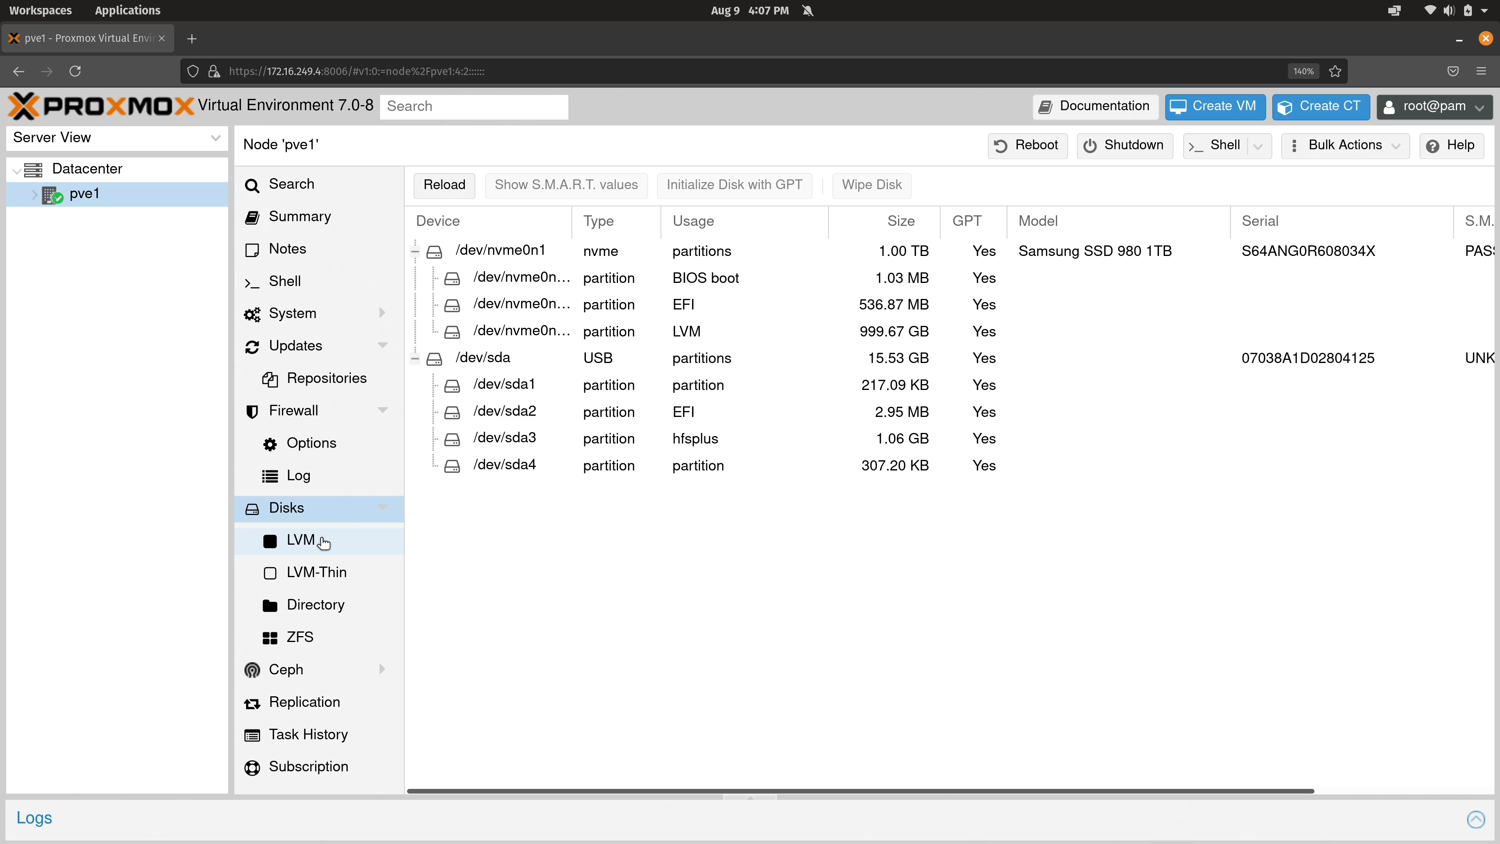
- Show the LVM volume groups and select group pve on /dev/nvme0n1p3 at 98% usage
{"action": "left_click", "coordinate": [302, 541]}
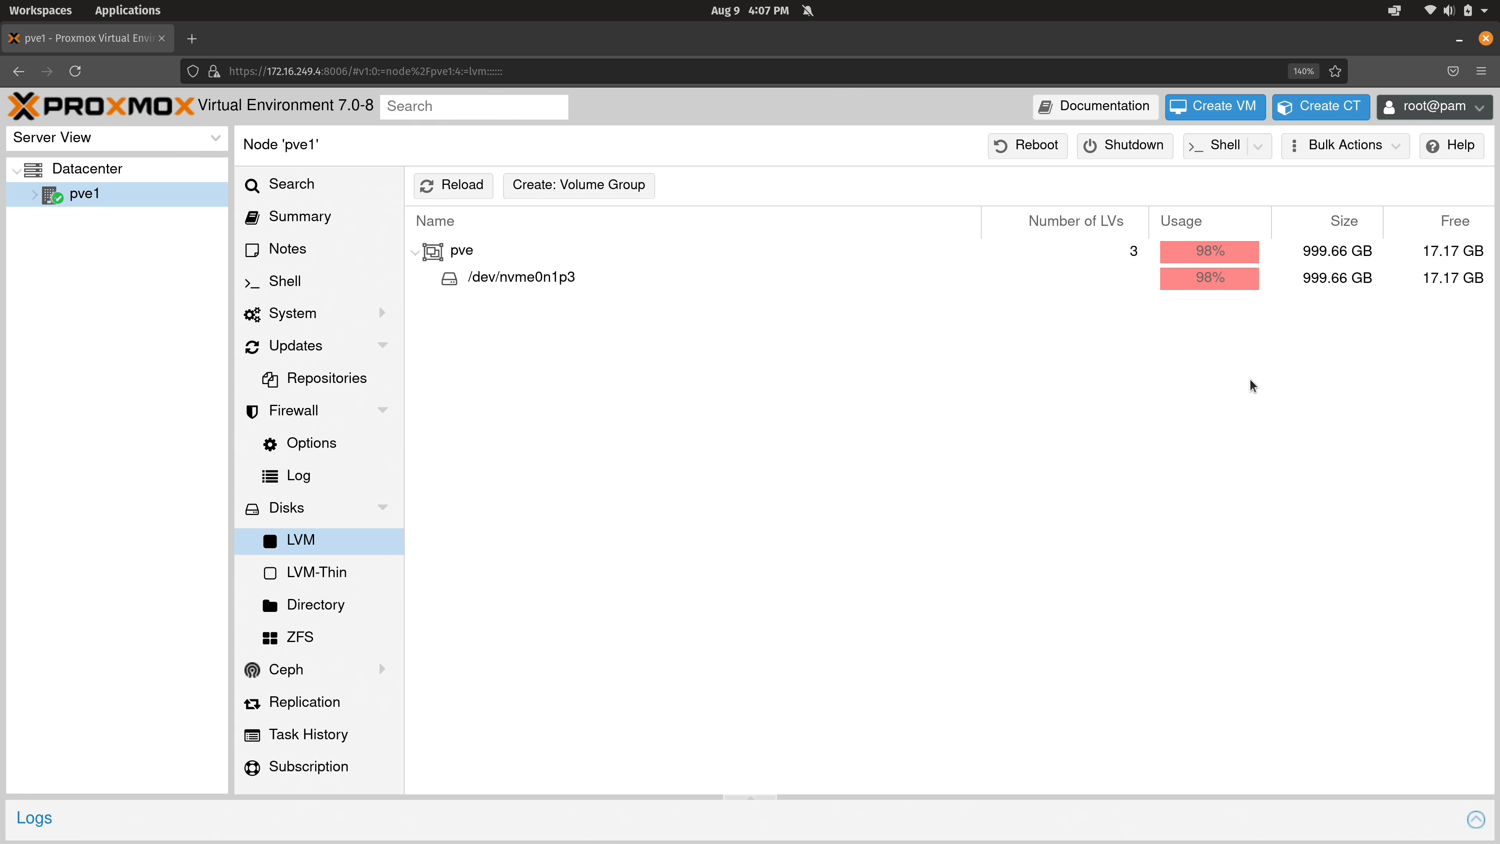
{"action": "left_click", "coordinate": [520, 278]}
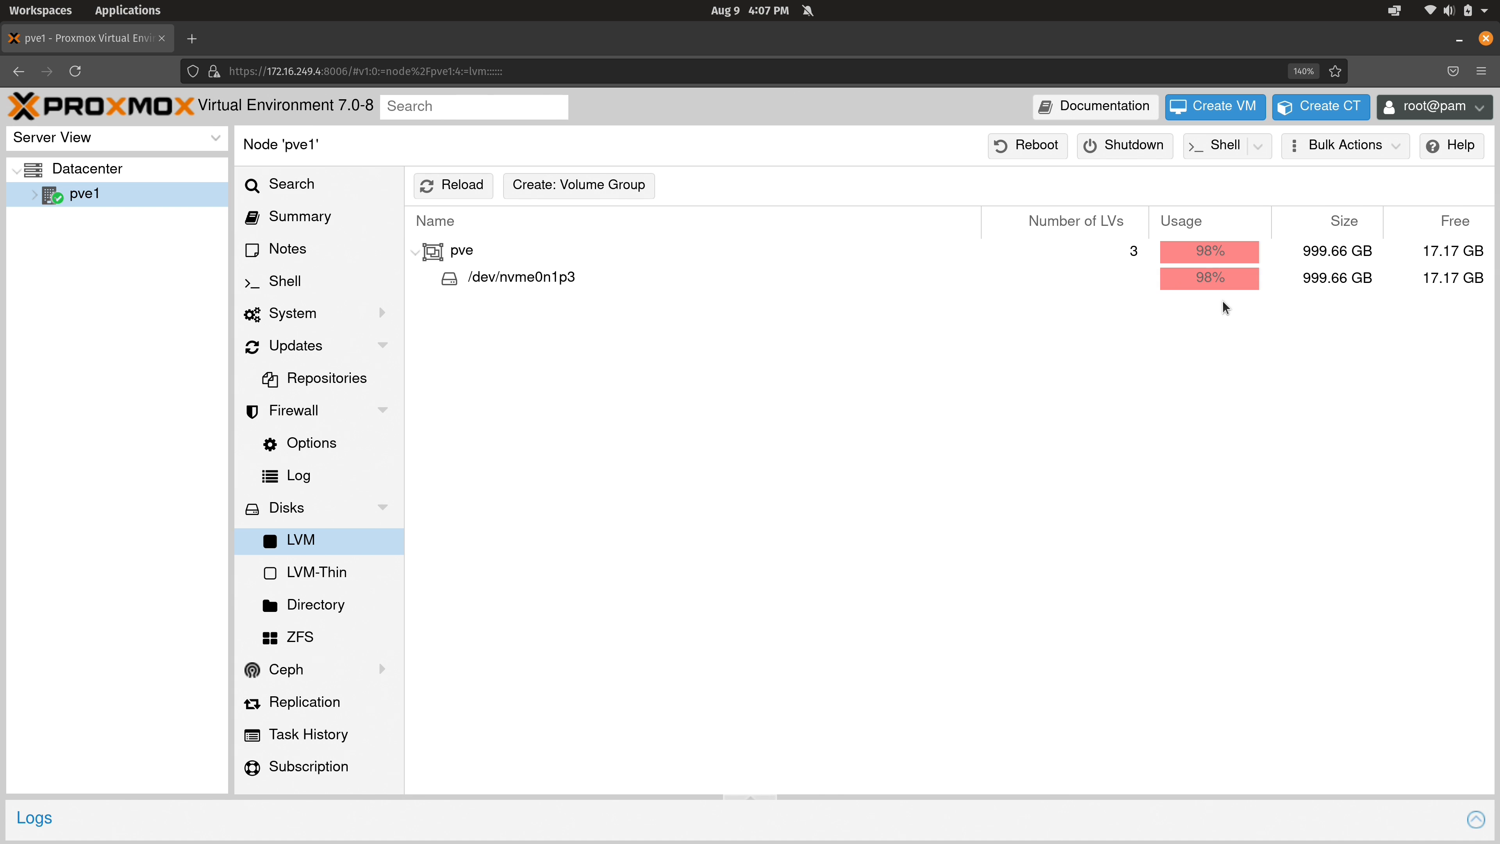
{"action": "mouse_move", "coordinate": [412, 565]}
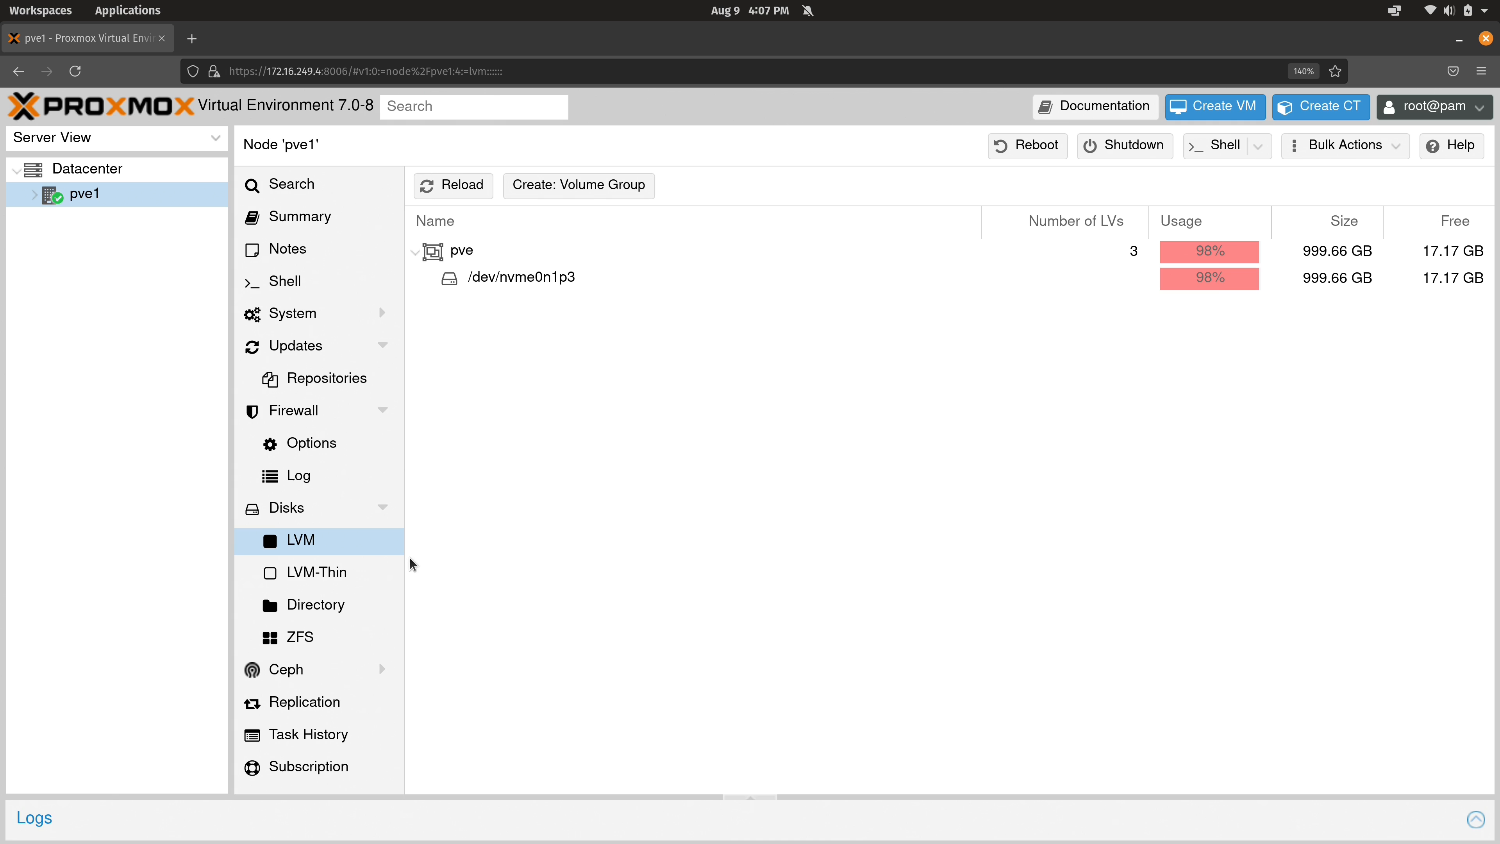
- View the LVM-Thin pool data (853.40 GB, 0% used), then the empty Directory storage list
{"action": "left_click", "coordinate": [311, 572]}
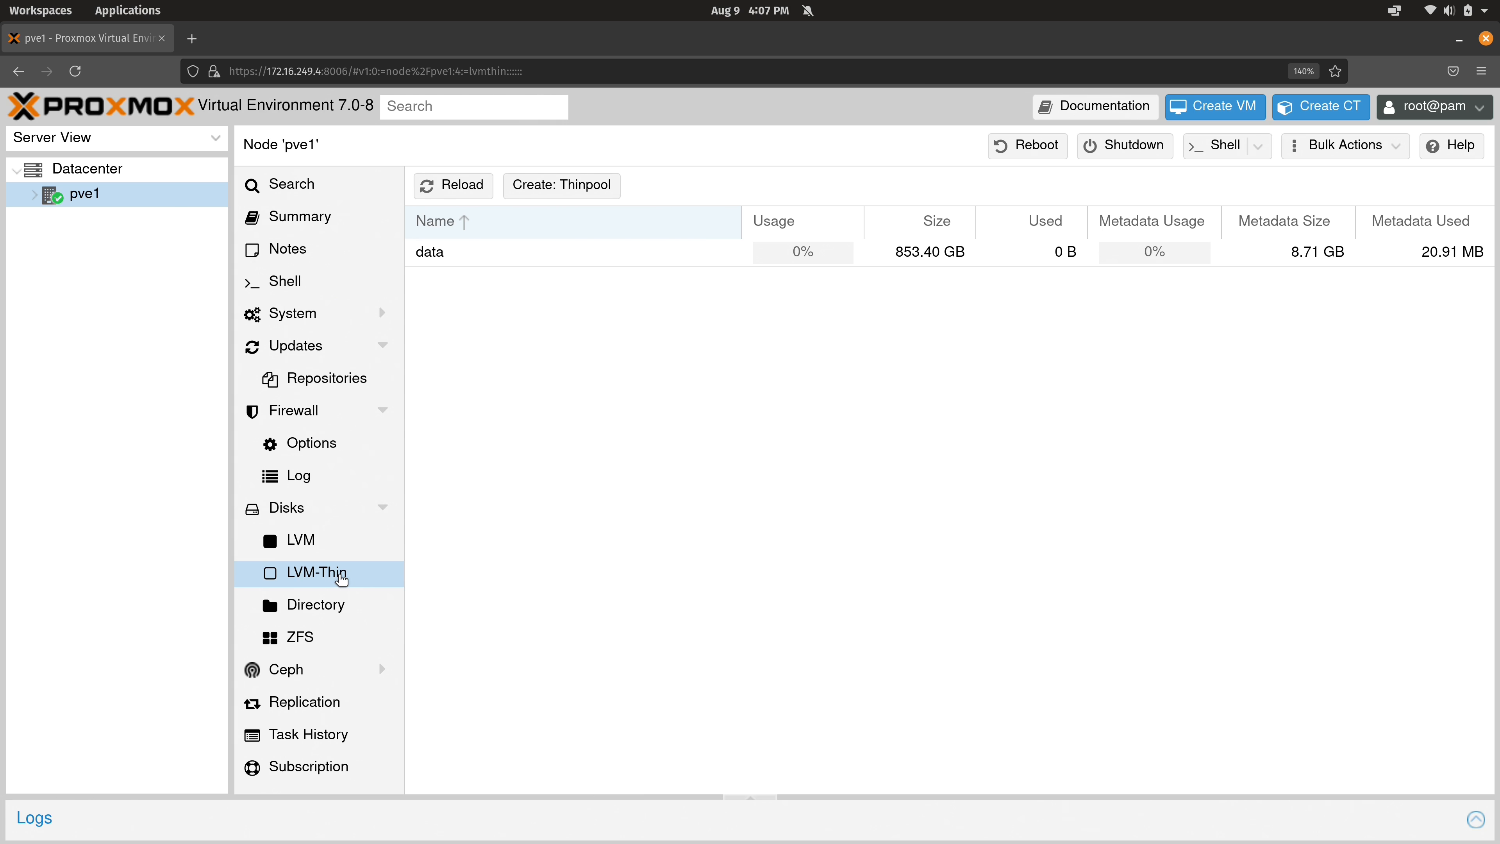
{"action": "mouse_move", "coordinate": [353, 583]}
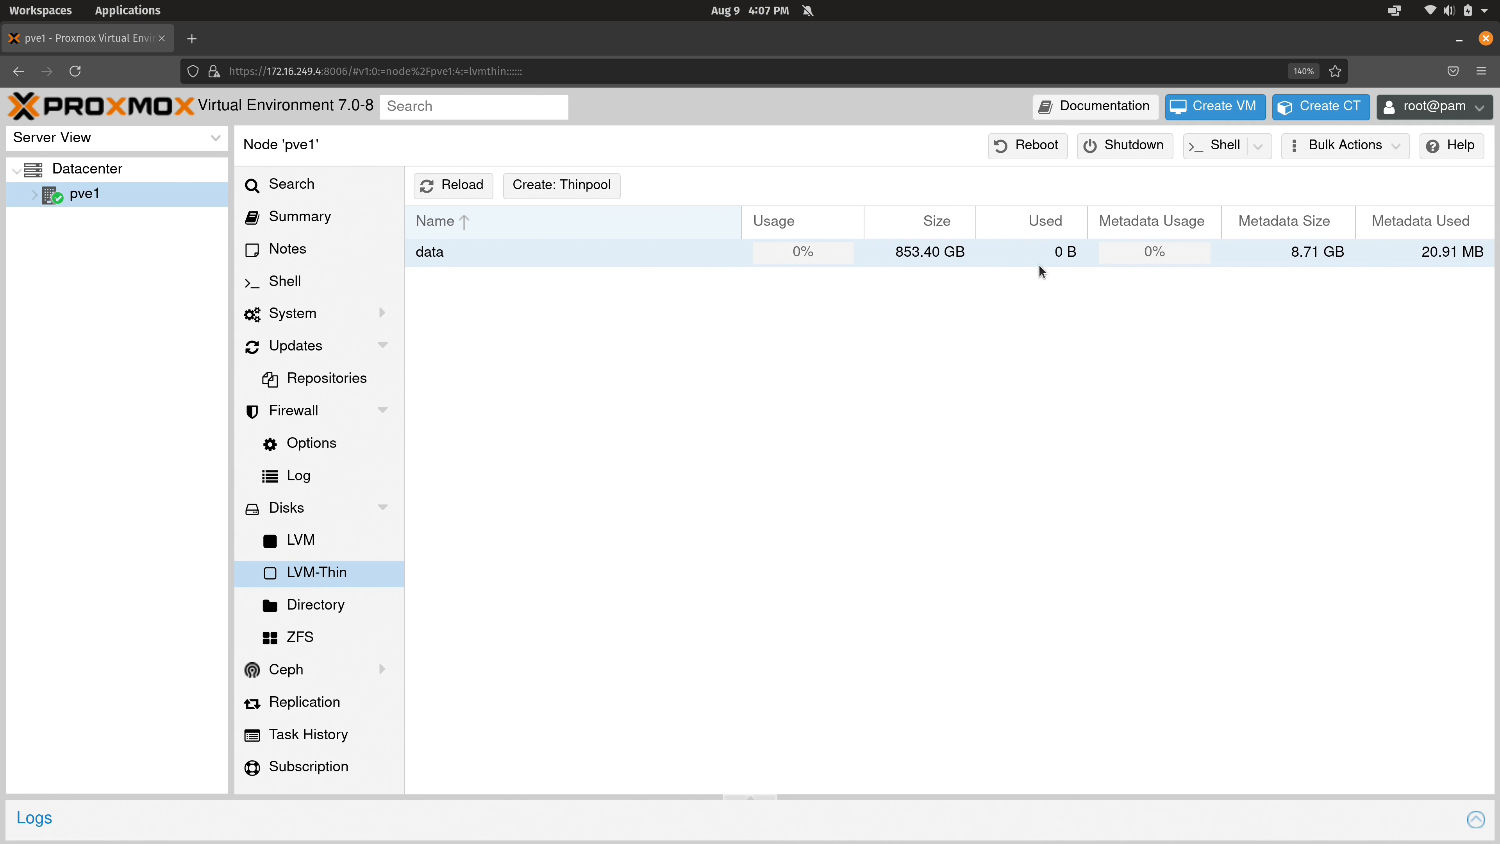
{"action": "mouse_move", "coordinate": [806, 272]}
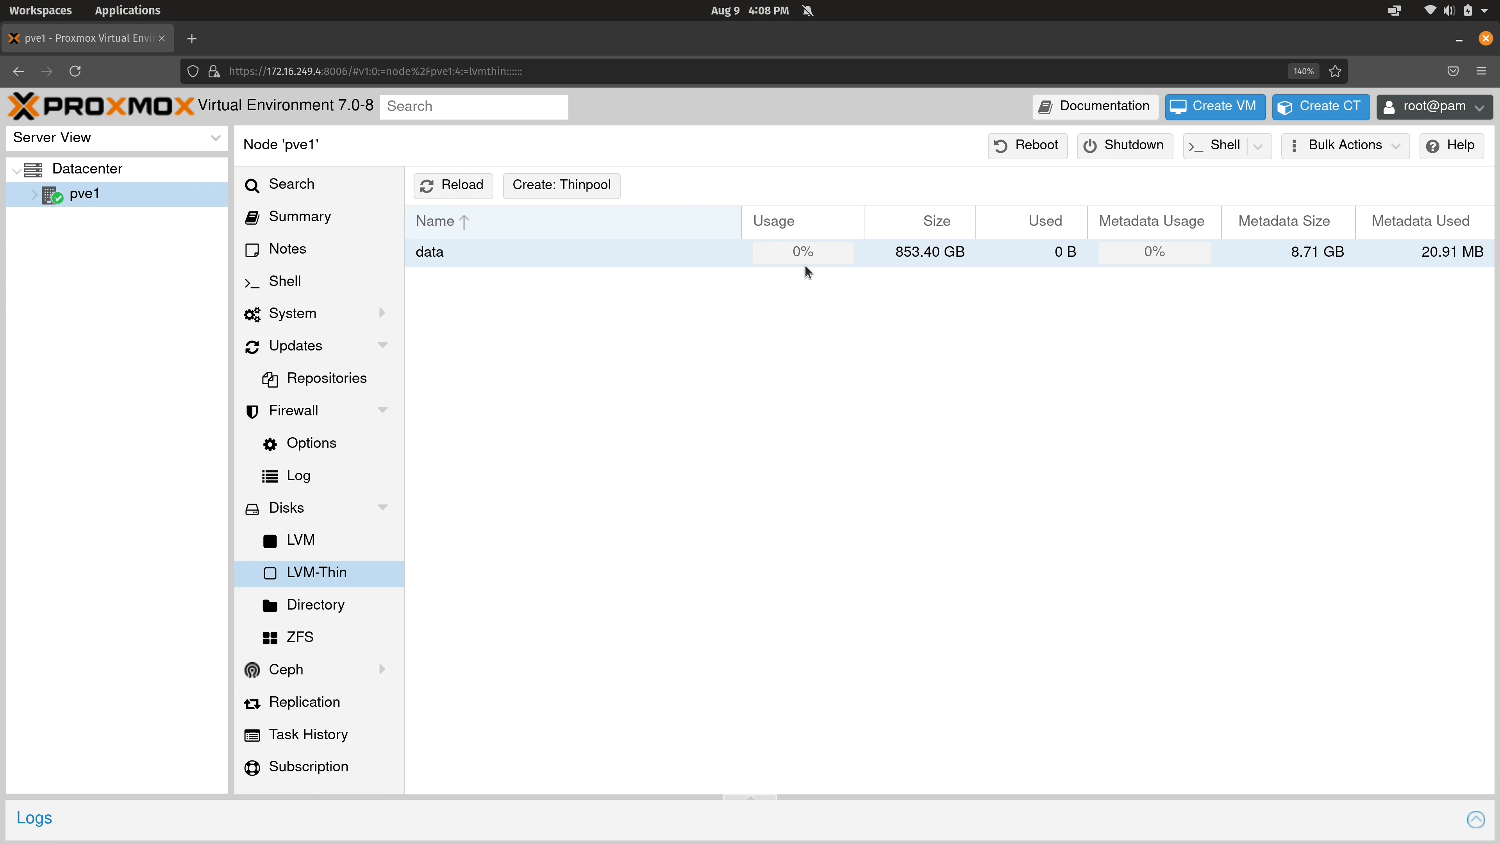
{"action": "left_click", "coordinate": [316, 604]}
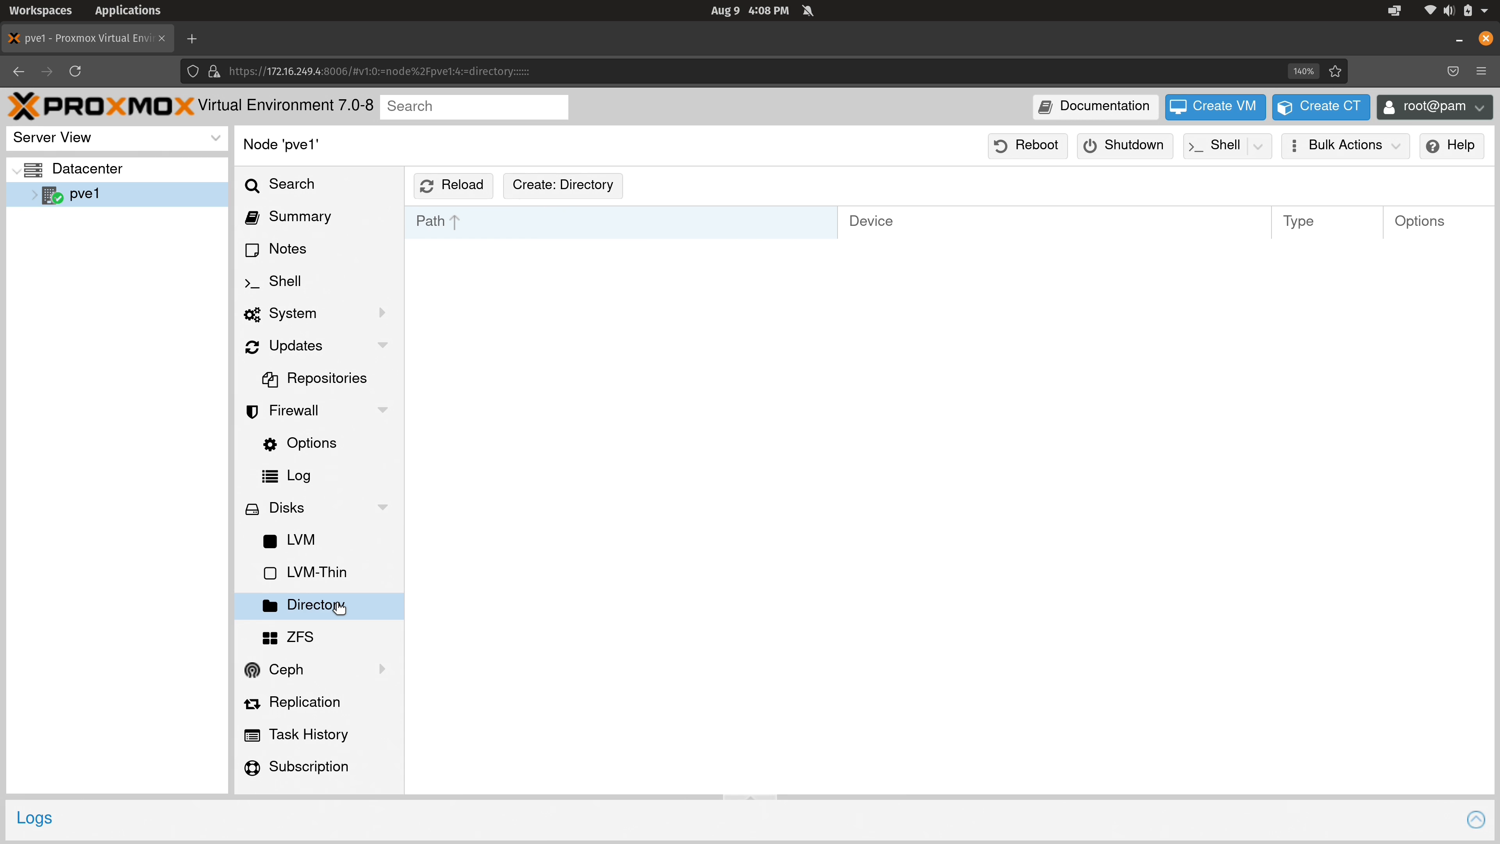
- Show pve1's ZFS pool list, which has no pools
{"action": "left_click", "coordinate": [300, 638]}
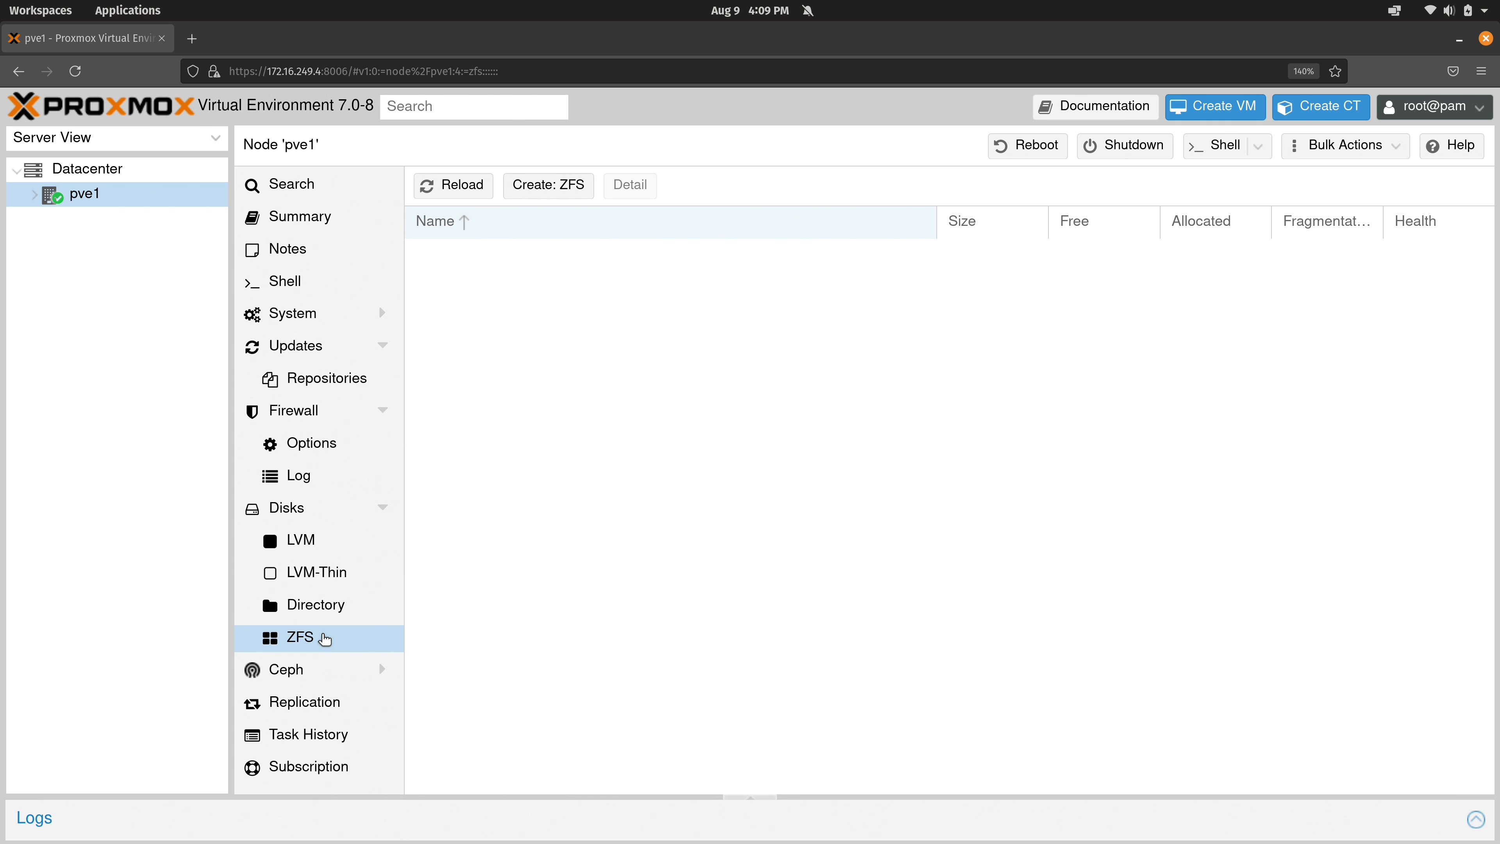
{"action": "mouse_move", "coordinate": [285, 669]}
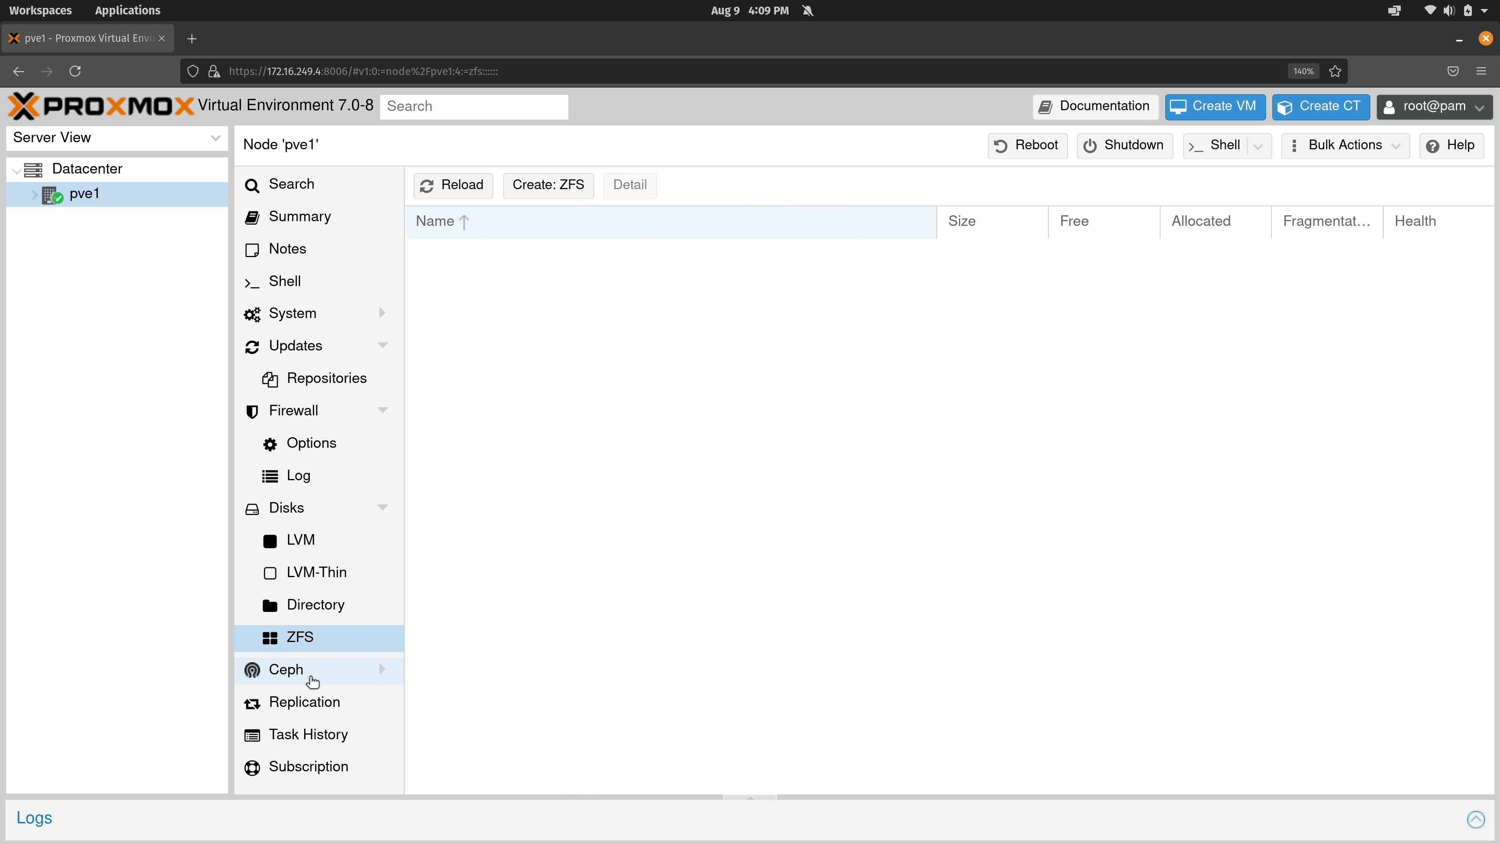
- View pve1's Replication jobs, then its Task History with shell and package-update tasks
{"action": "left_click", "coordinate": [306, 702]}
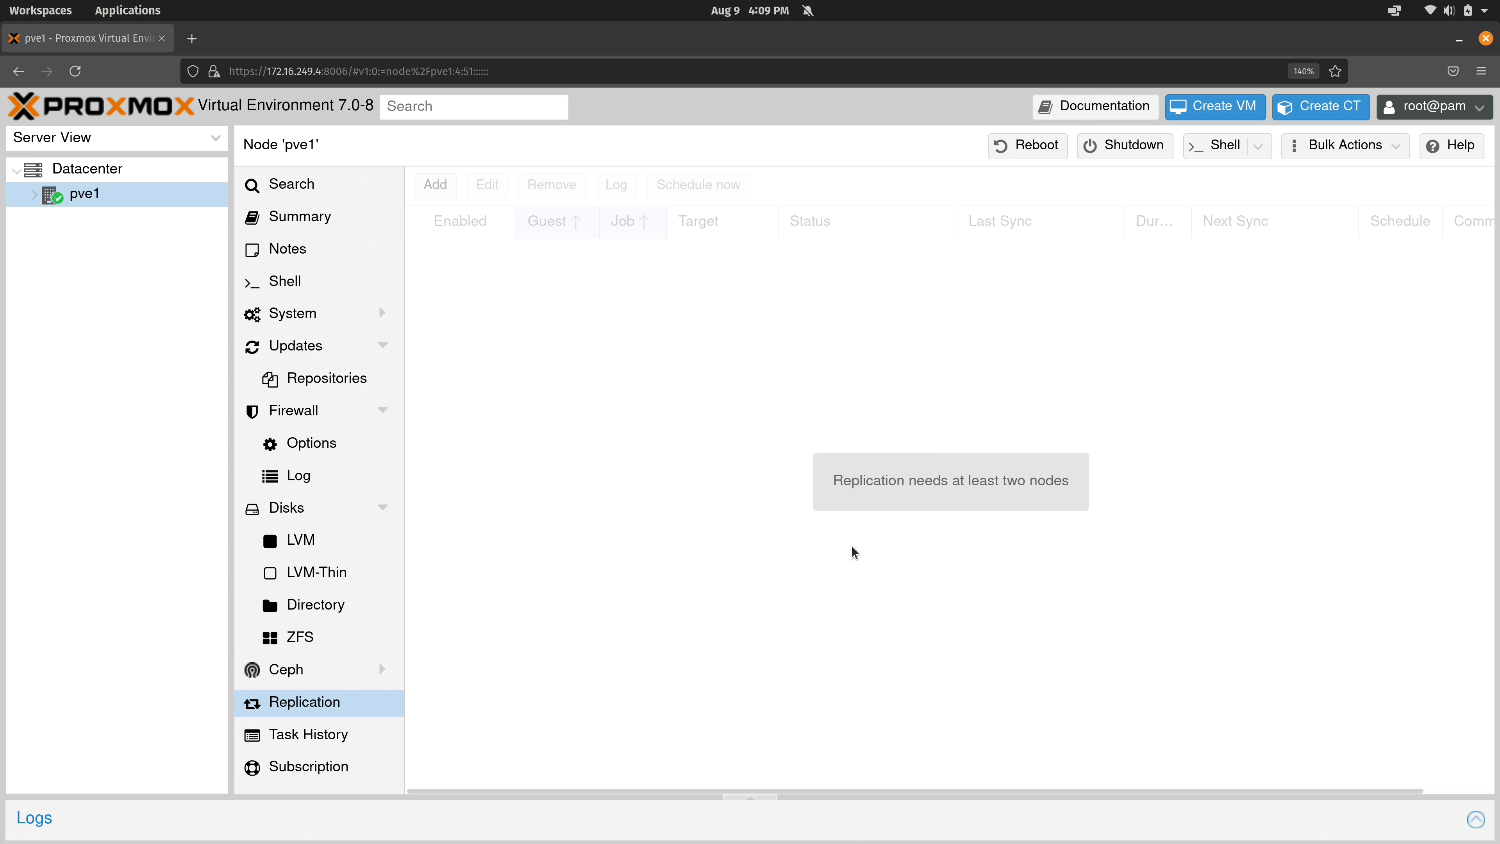
{"action": "mouse_move", "coordinate": [879, 558]}
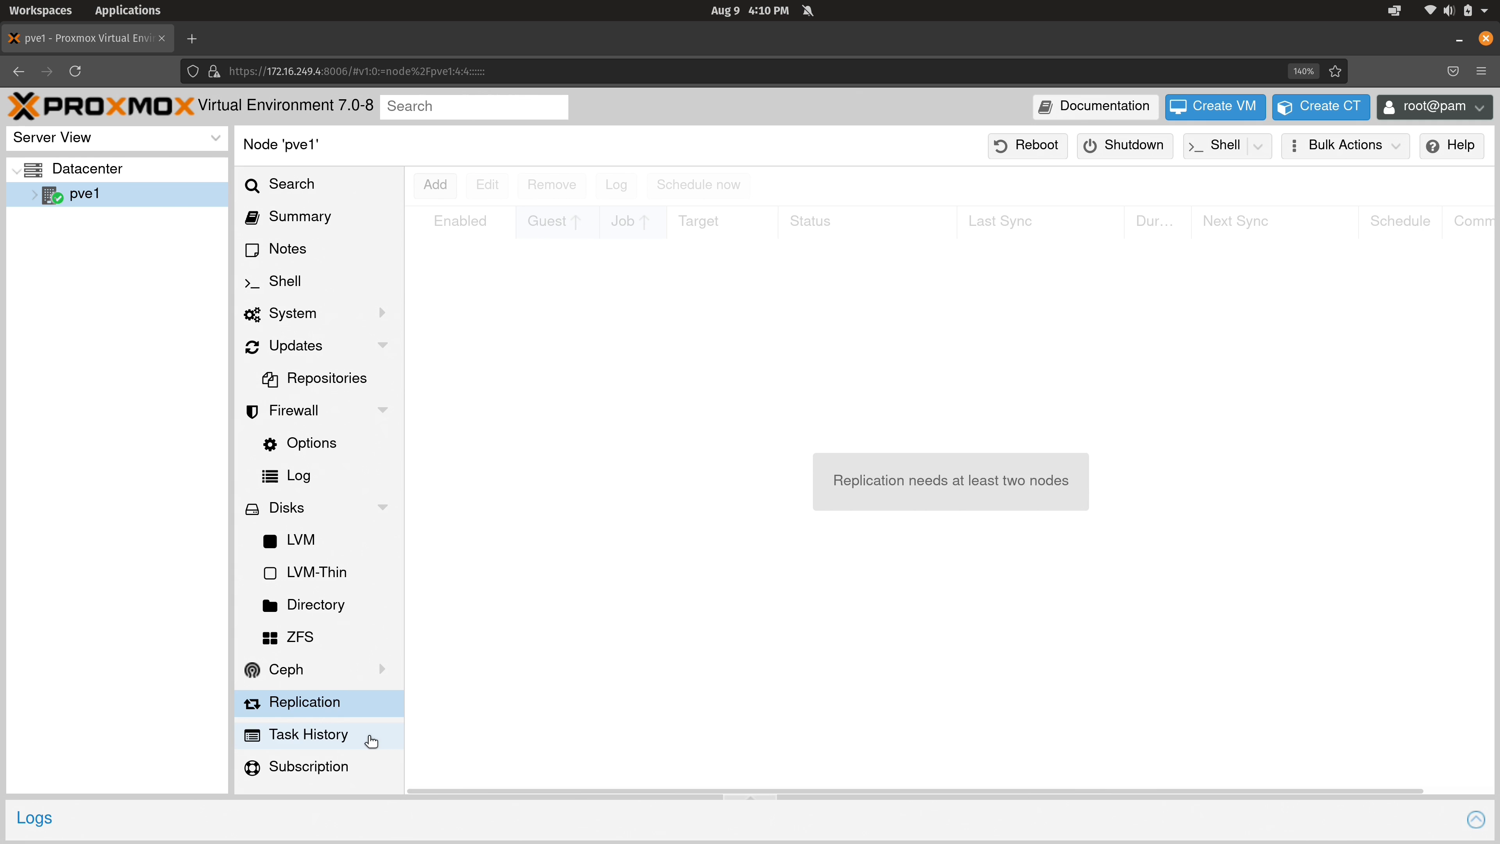
{"action": "left_click", "coordinate": [307, 734]}
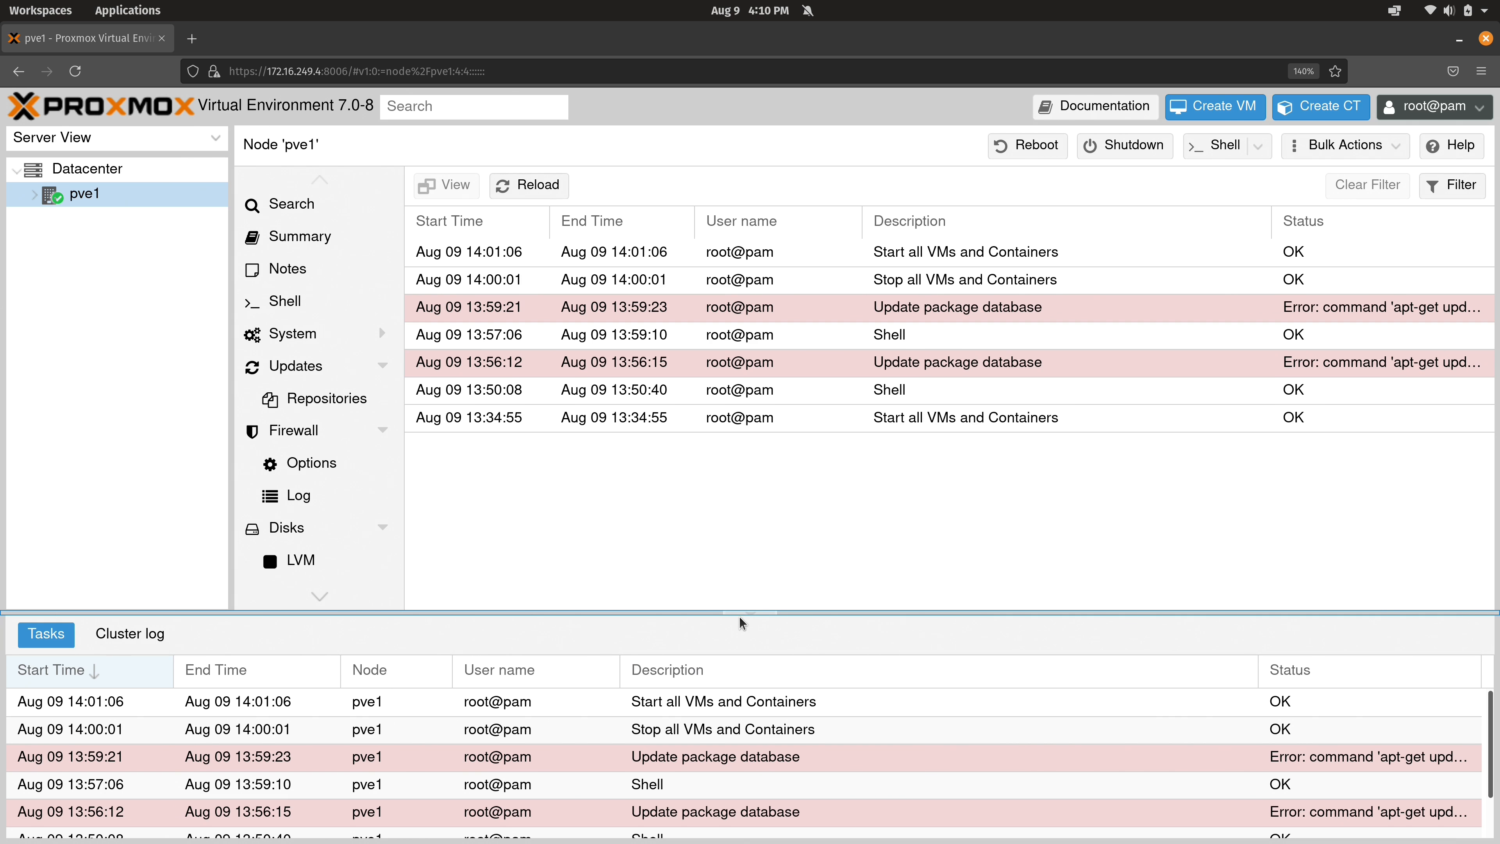
- Collapse the bottom cluster task log so pve1's task history fills the view
{"action": "left_click", "coordinate": [308, 733]}
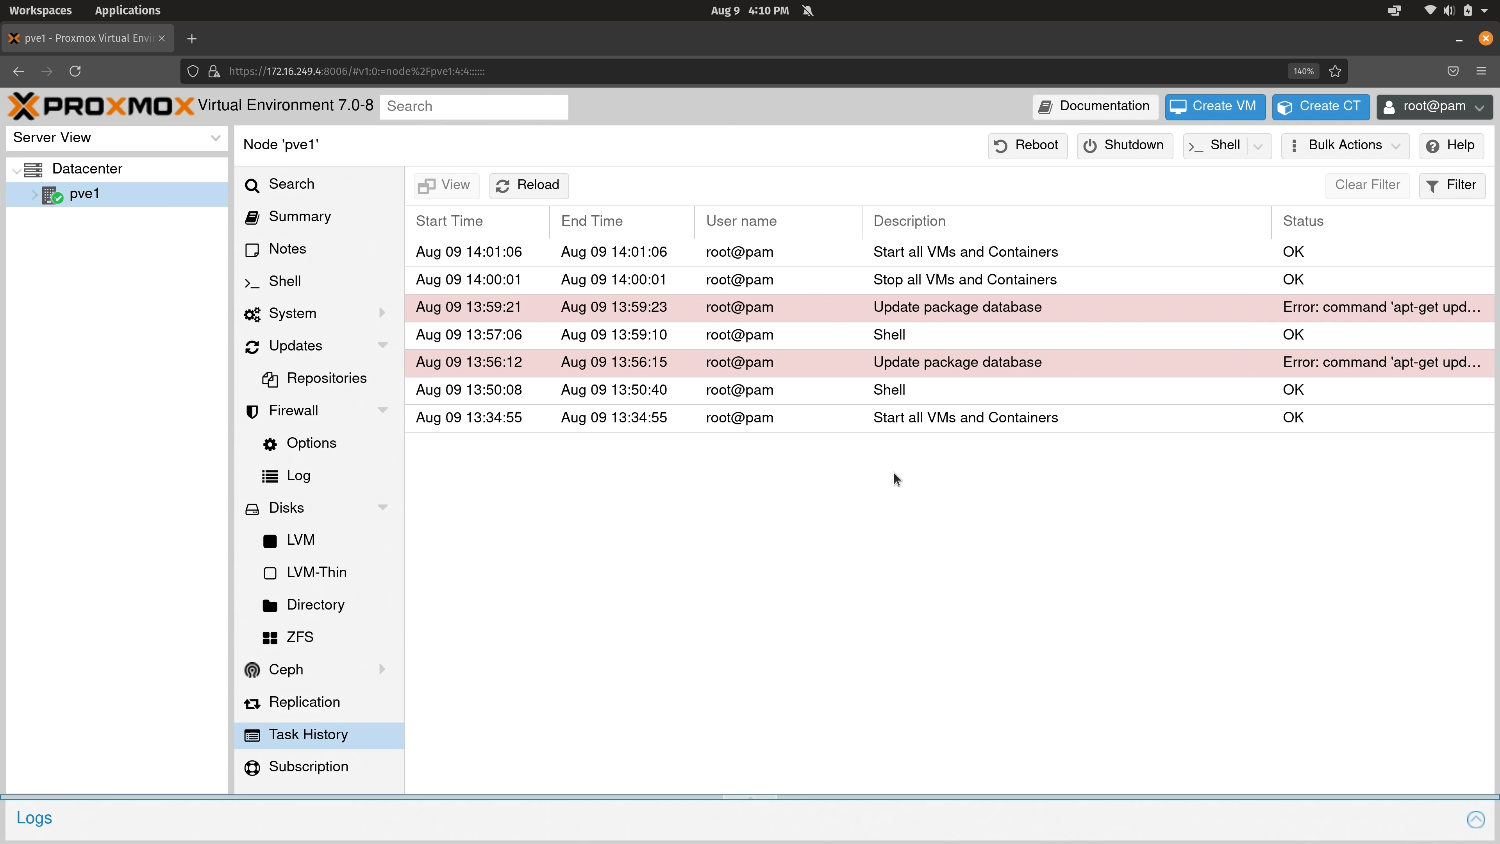
{"action": "mouse_move", "coordinate": [809, 840]}
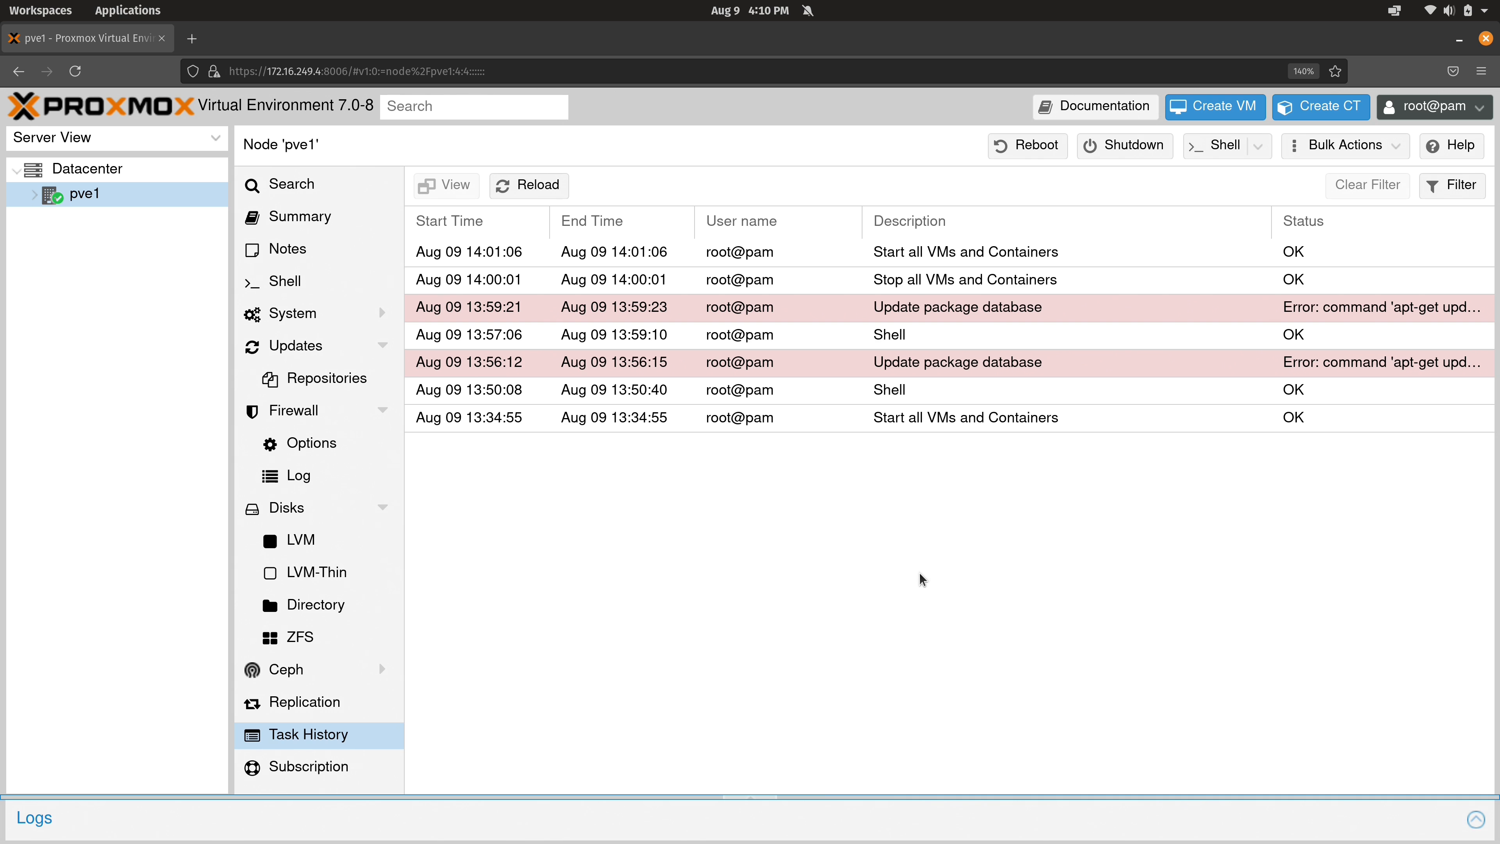
- View pve1's Subscription status (no key) and dismiss the Upload Subscription Key dialog empty
{"action": "left_click", "coordinate": [307, 766]}
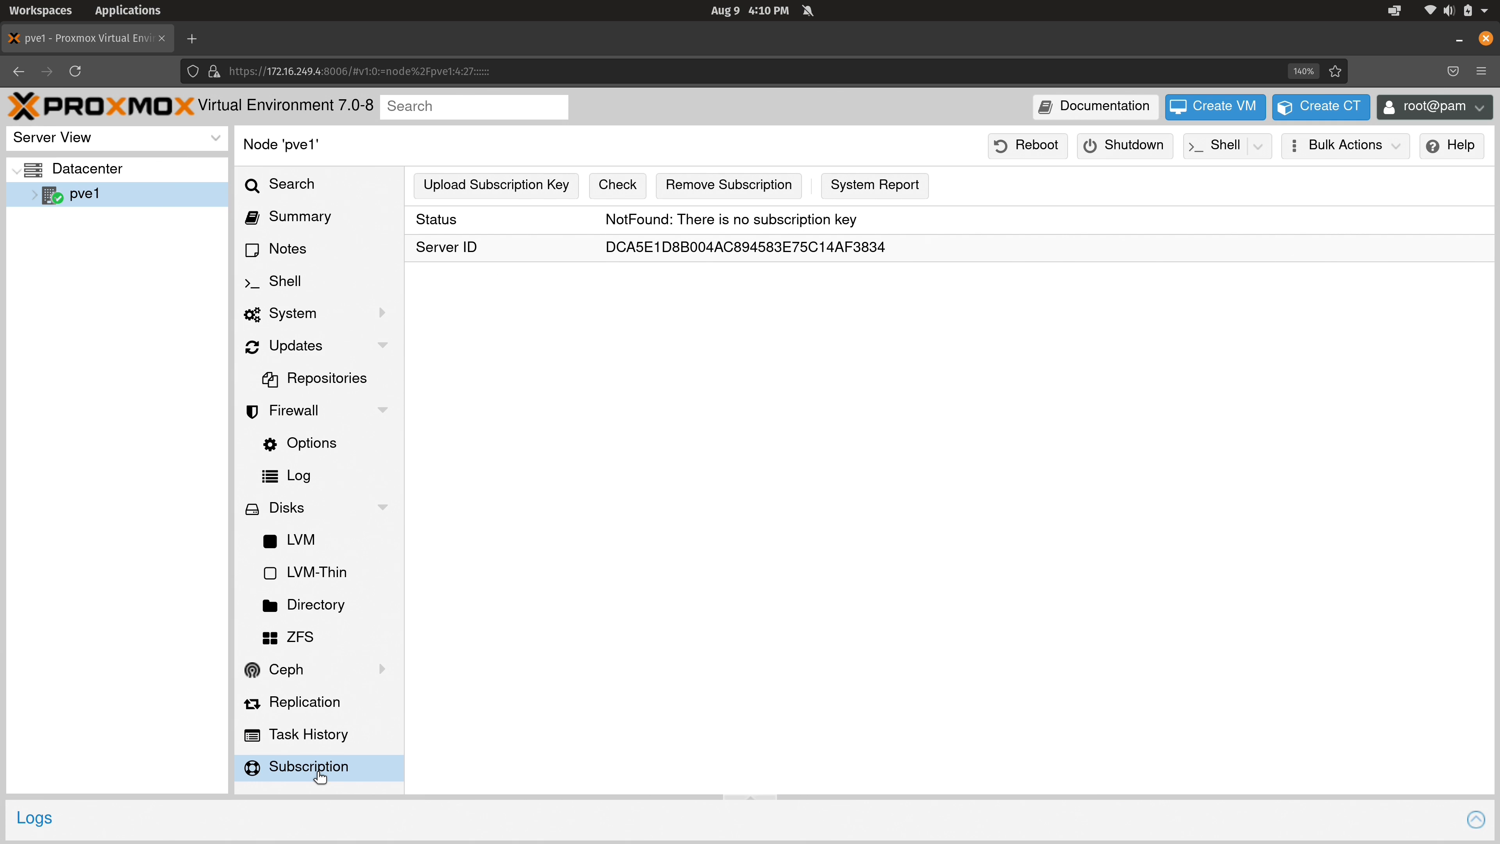
{"action": "mouse_move", "coordinate": [630, 239]}
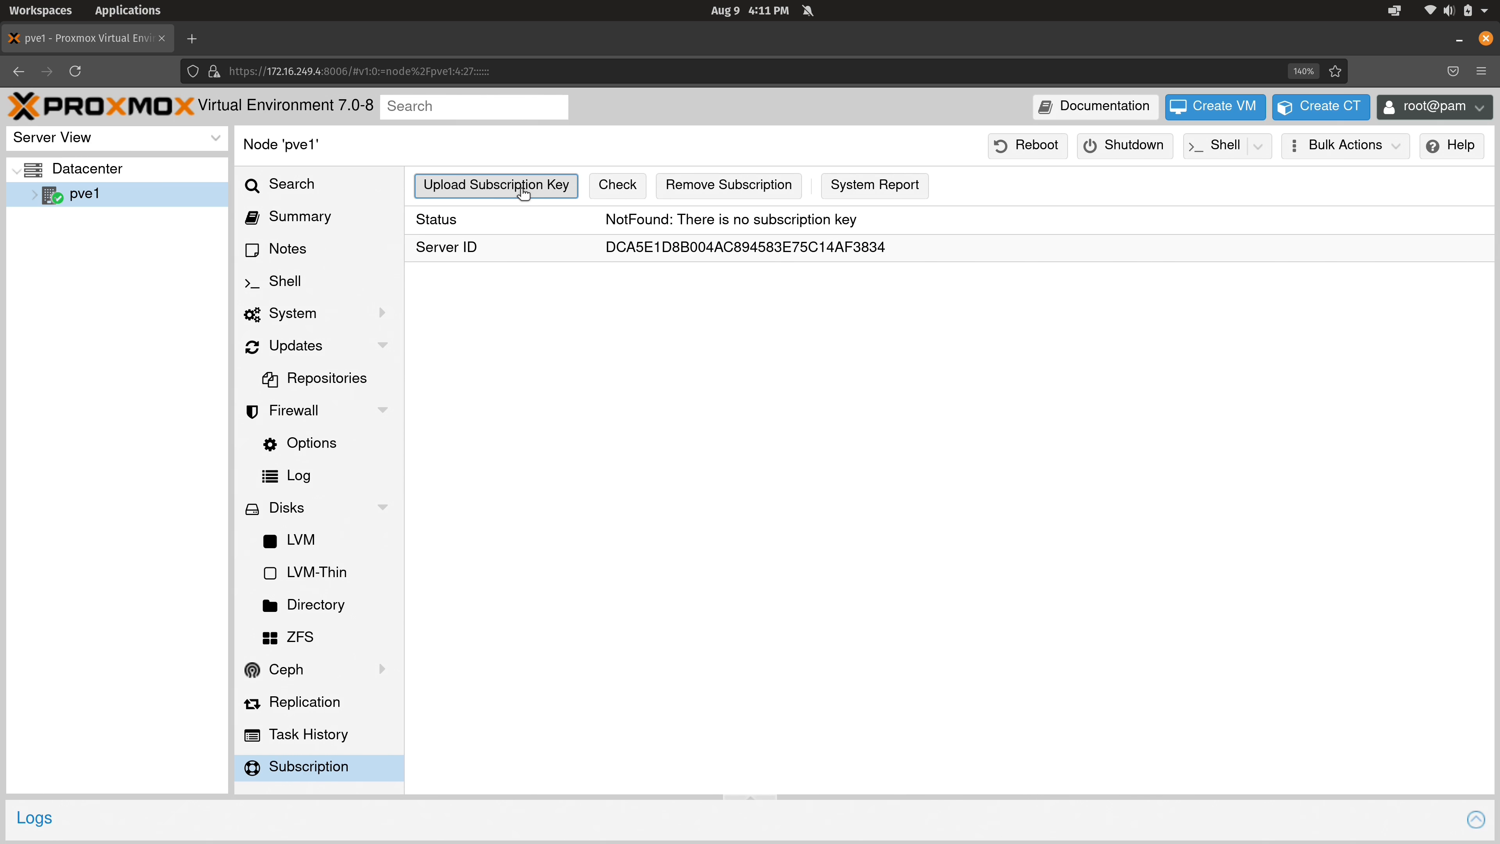
{"action": "left_click", "coordinate": [495, 186]}
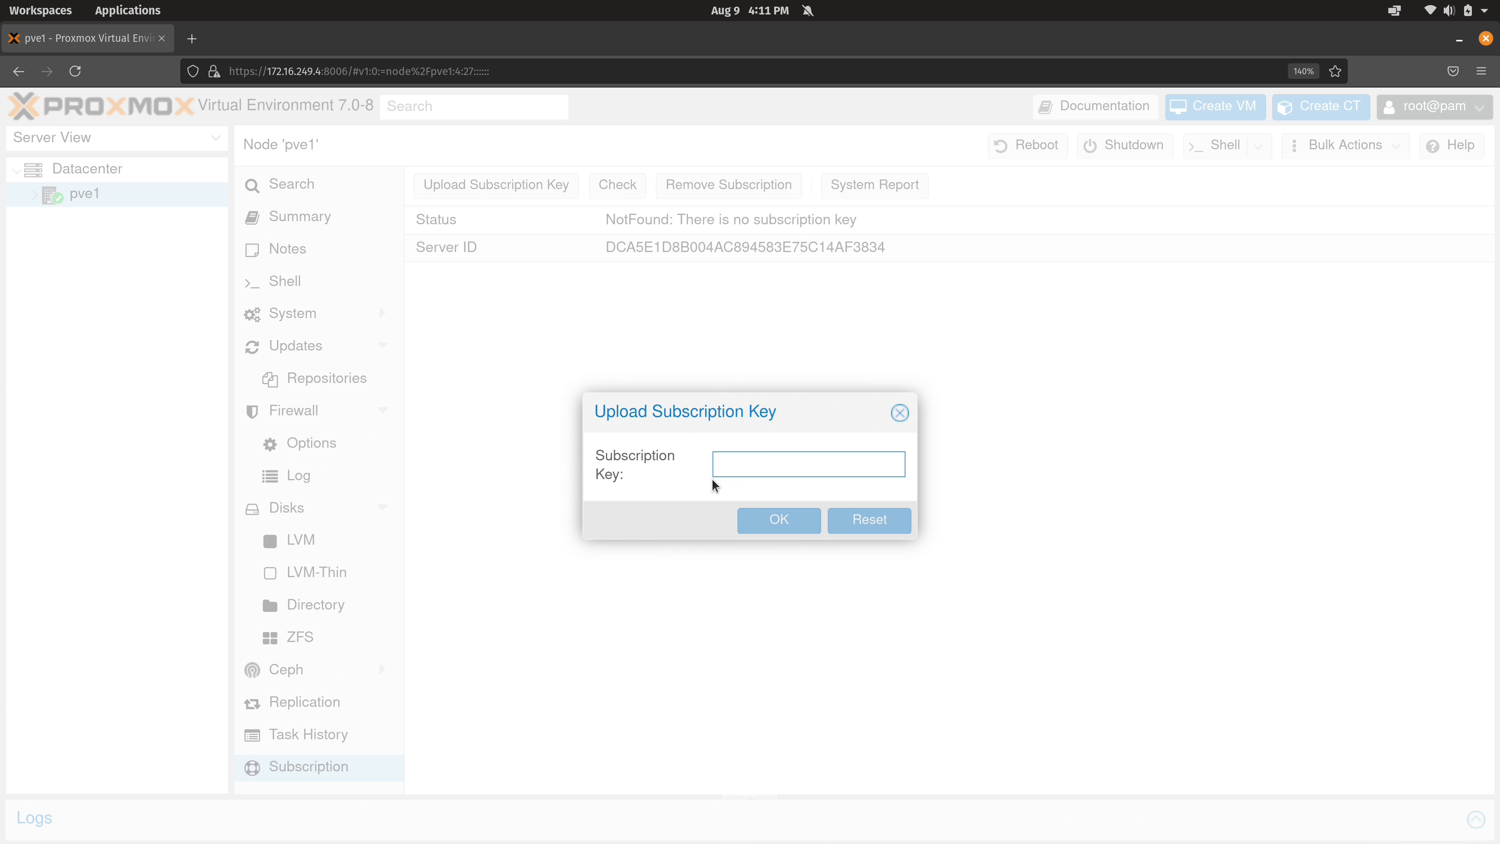
{"action": "mouse_move", "coordinate": [681, 494]}
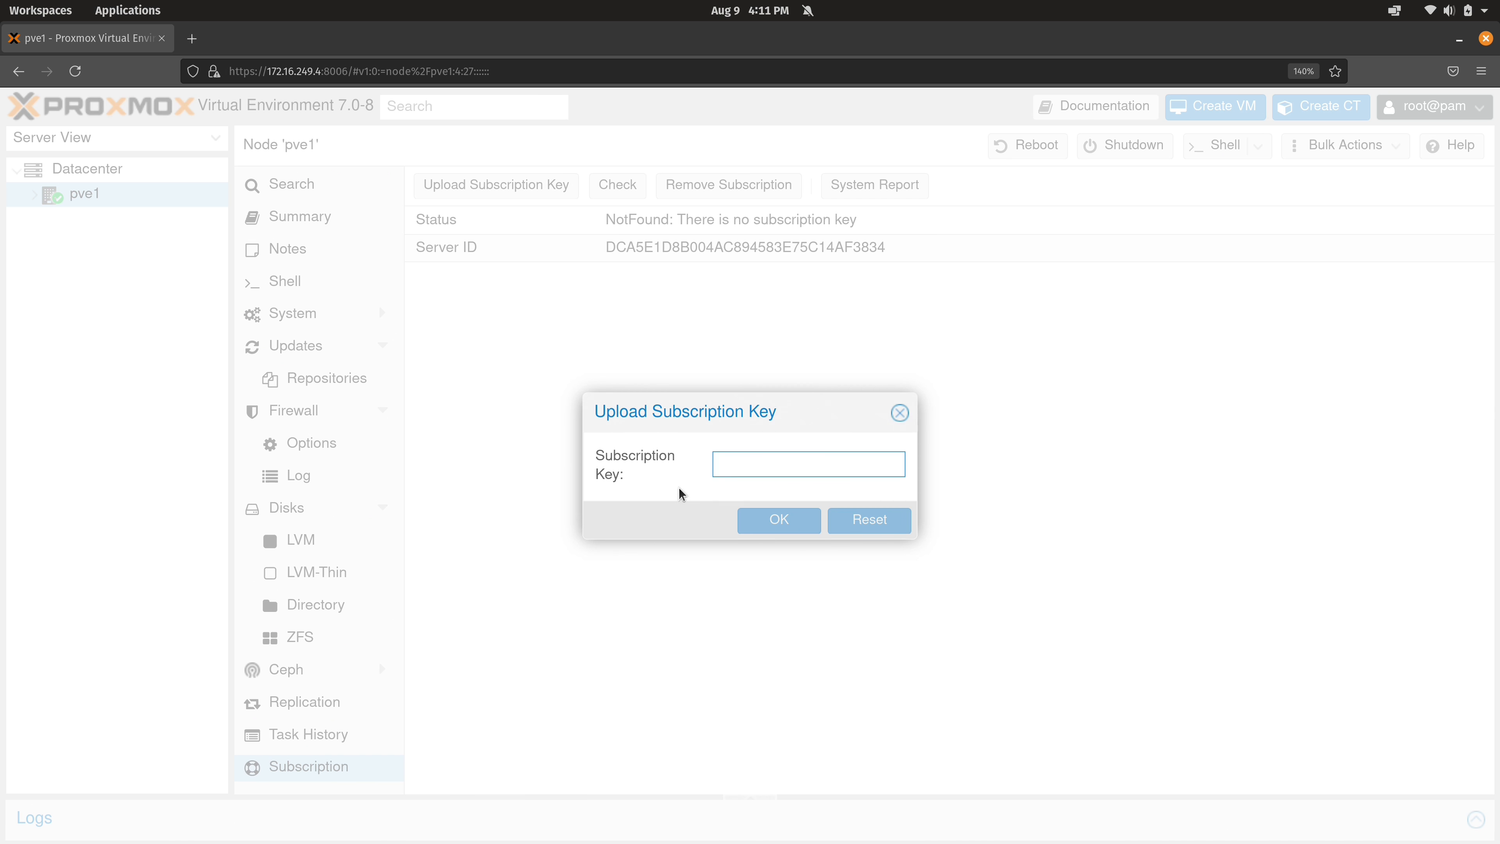
{"action": "left_click", "coordinate": [898, 413]}
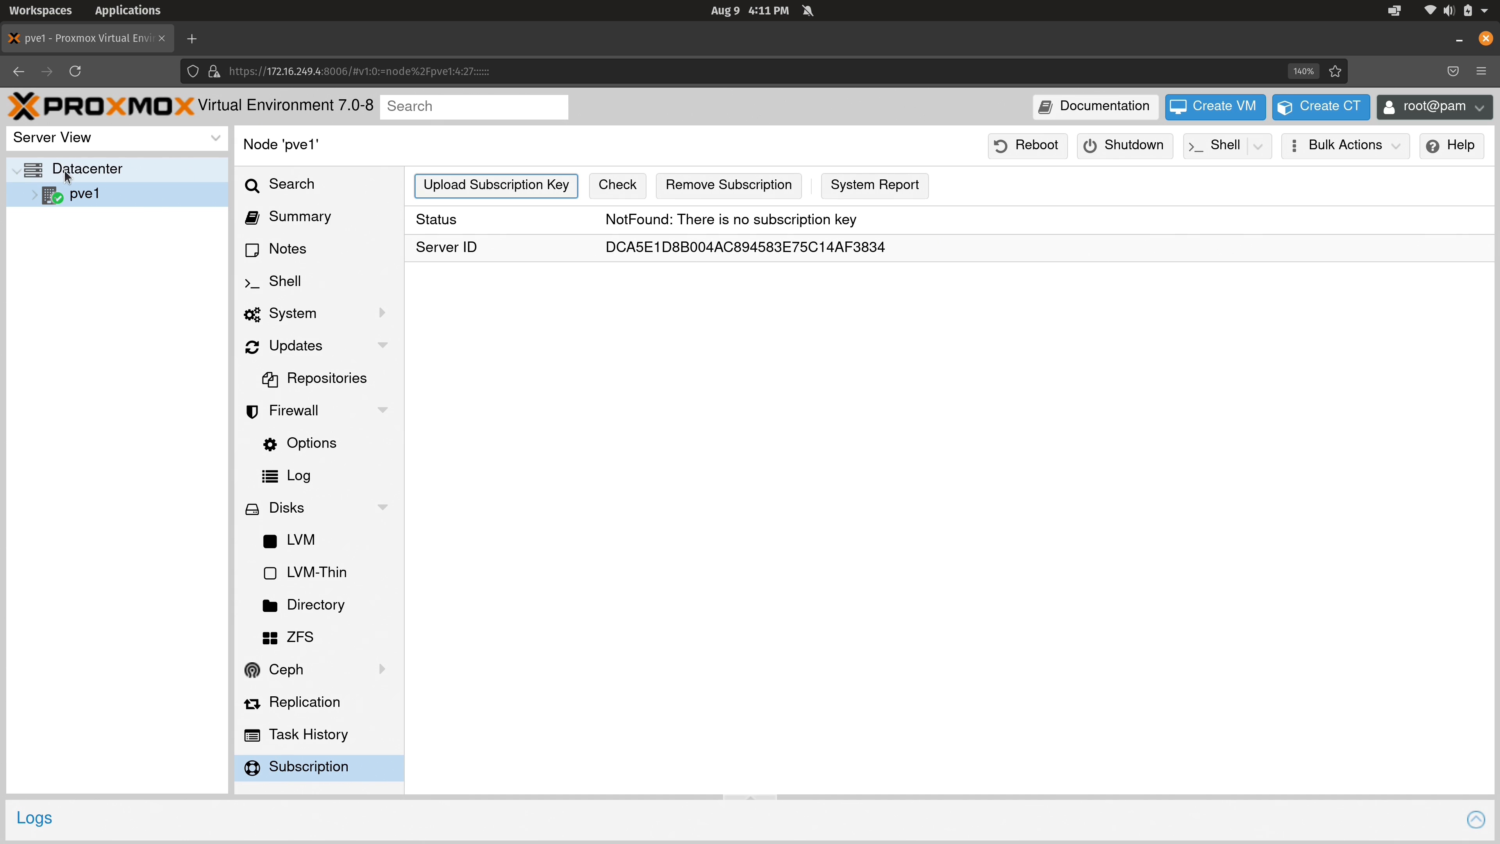
- Show the Datacenter overview listing pve1 with its local and local-lvm storages
{"action": "left_click", "coordinate": [88, 169]}
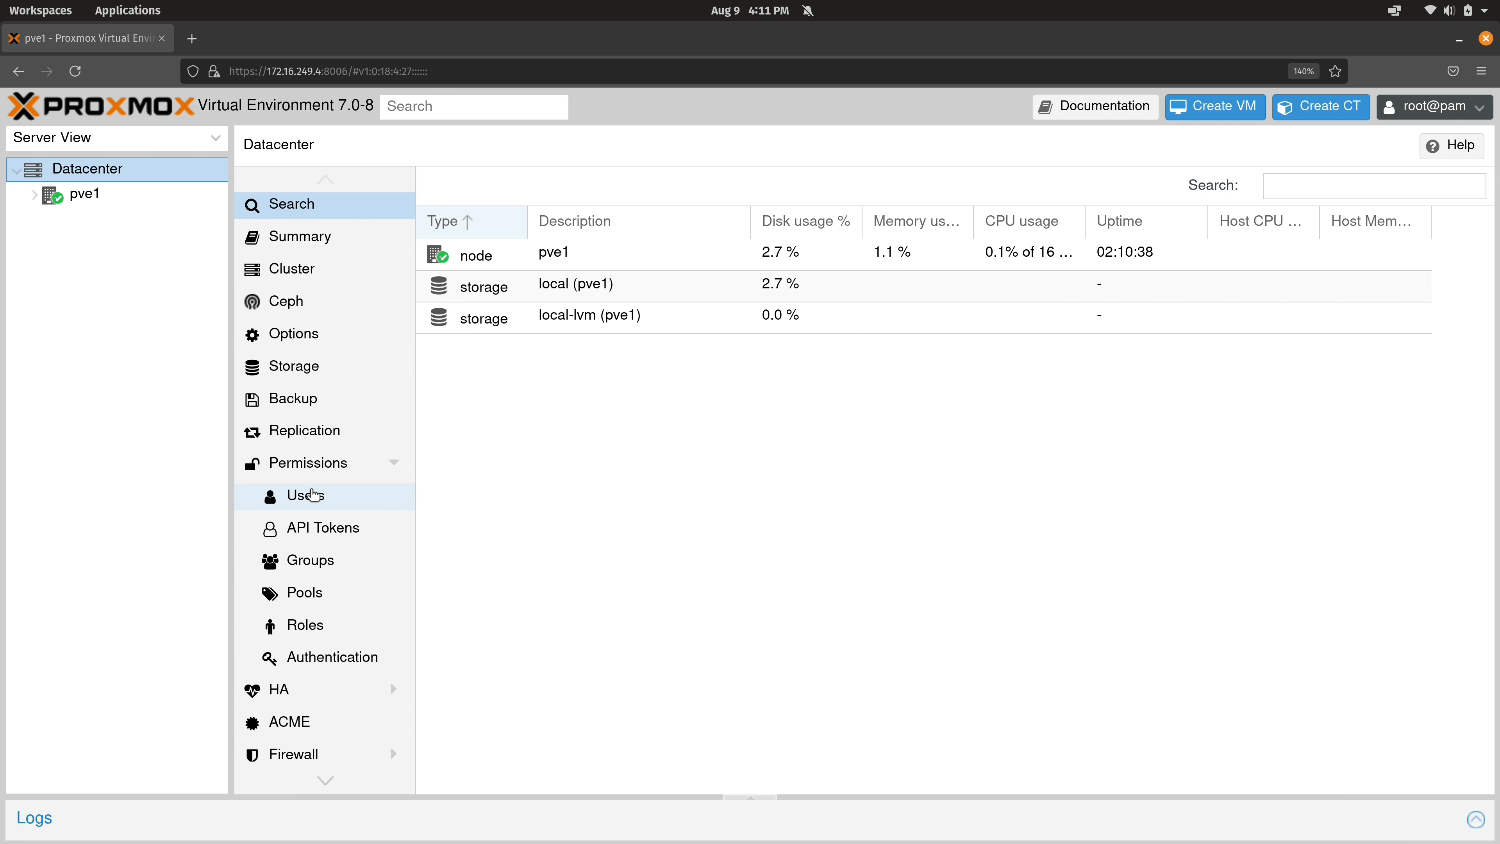
{"action": "mouse_move", "coordinate": [315, 478]}
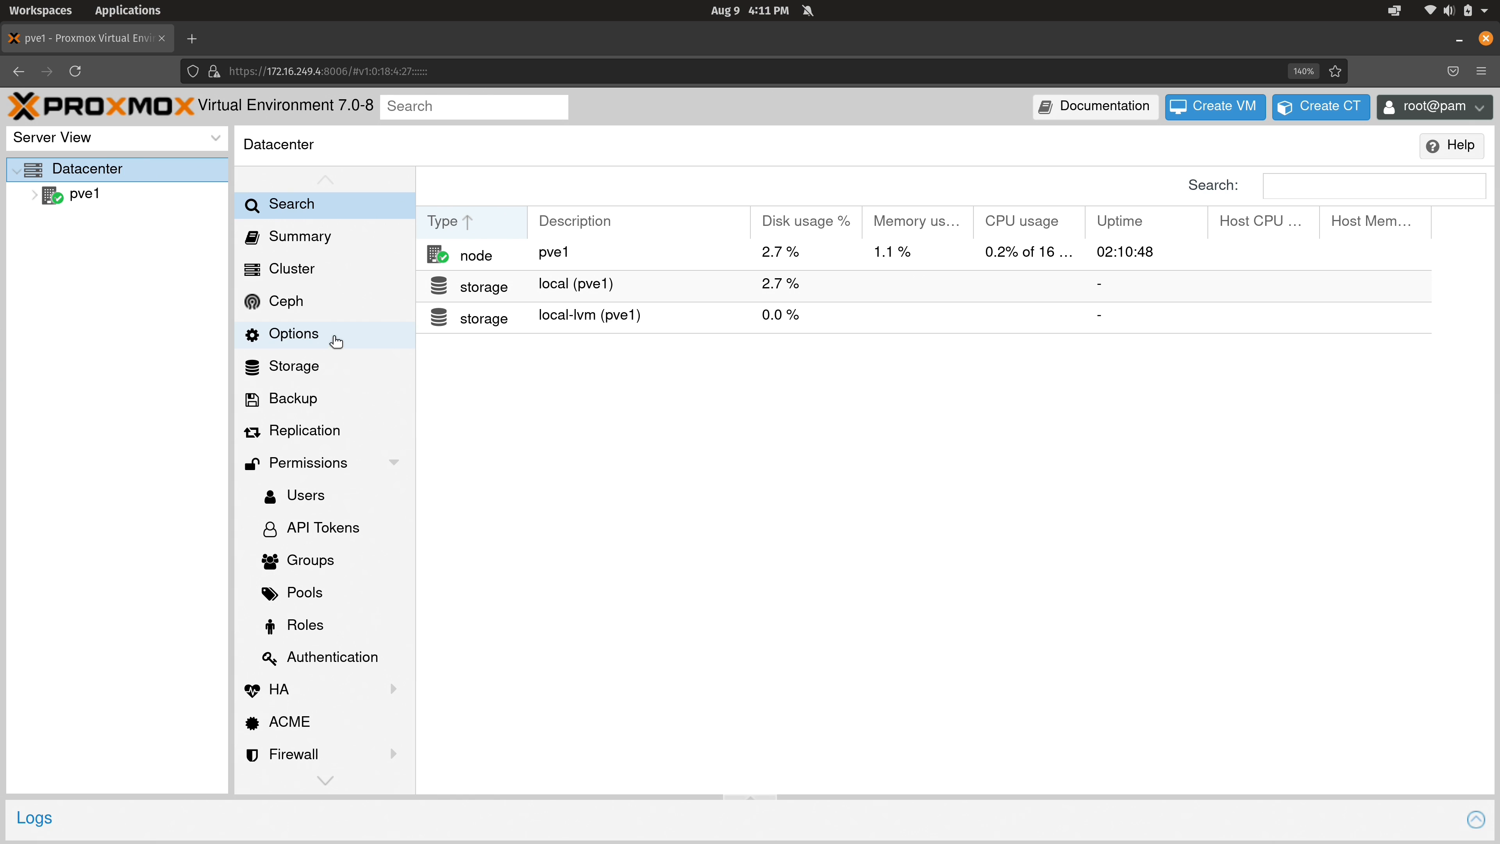
{"action": "left_click", "coordinate": [84, 195]}
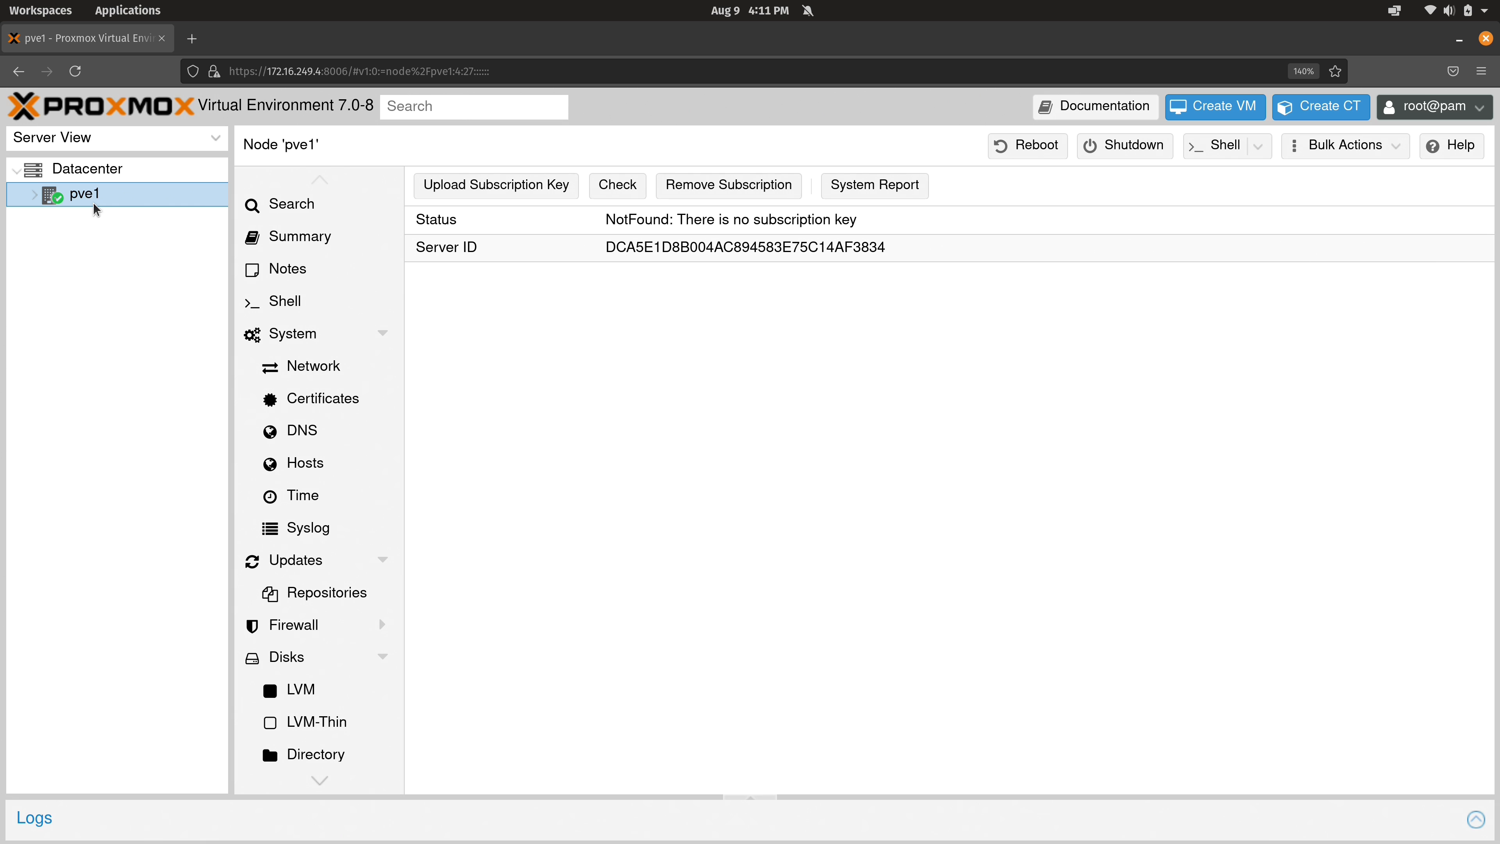
{"action": "left_click", "coordinate": [91, 168]}
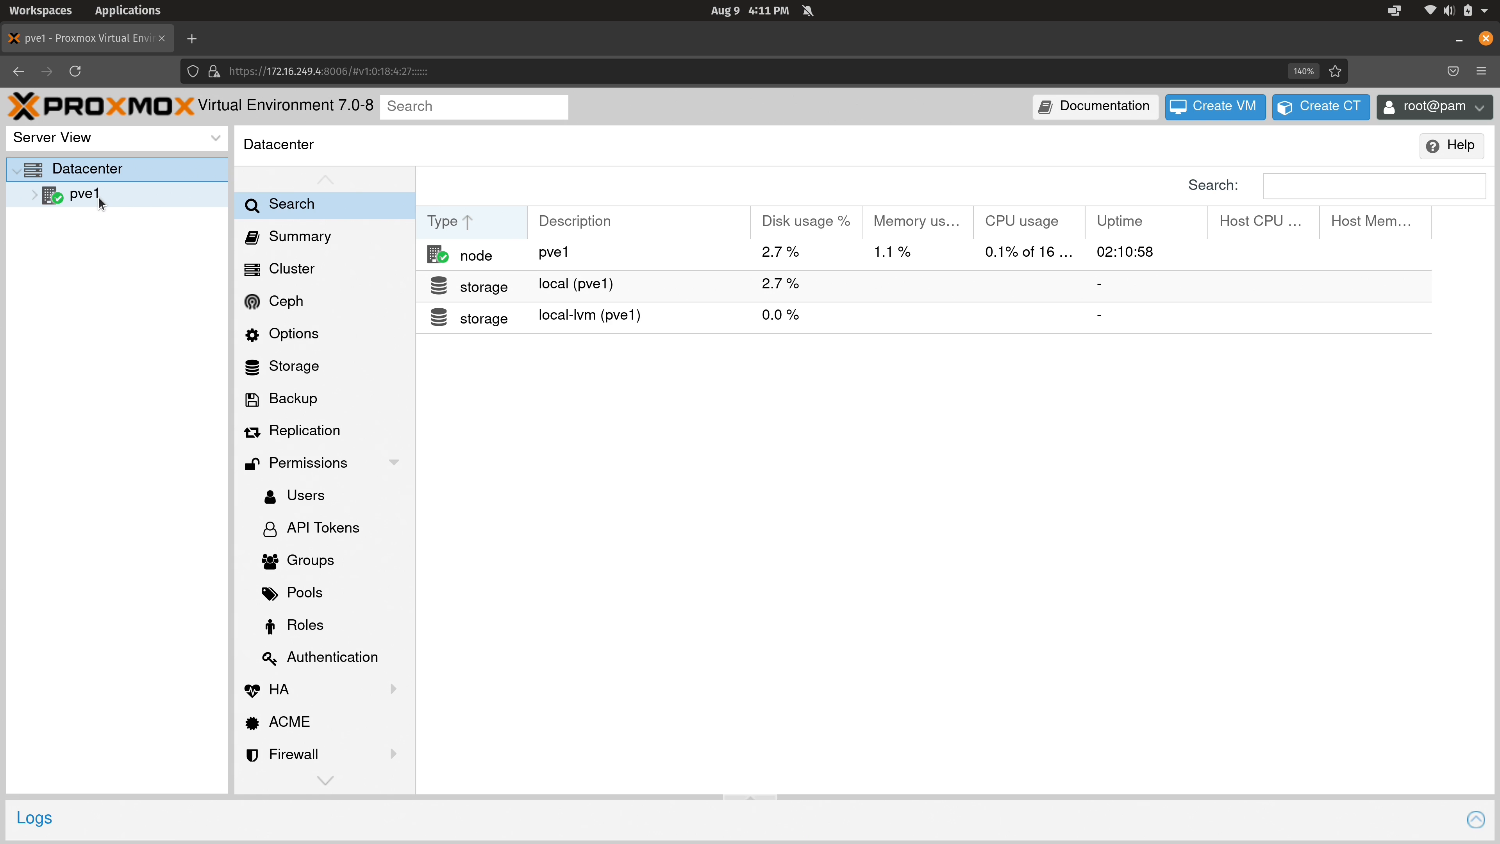
{"action": "left_click", "coordinate": [86, 169]}
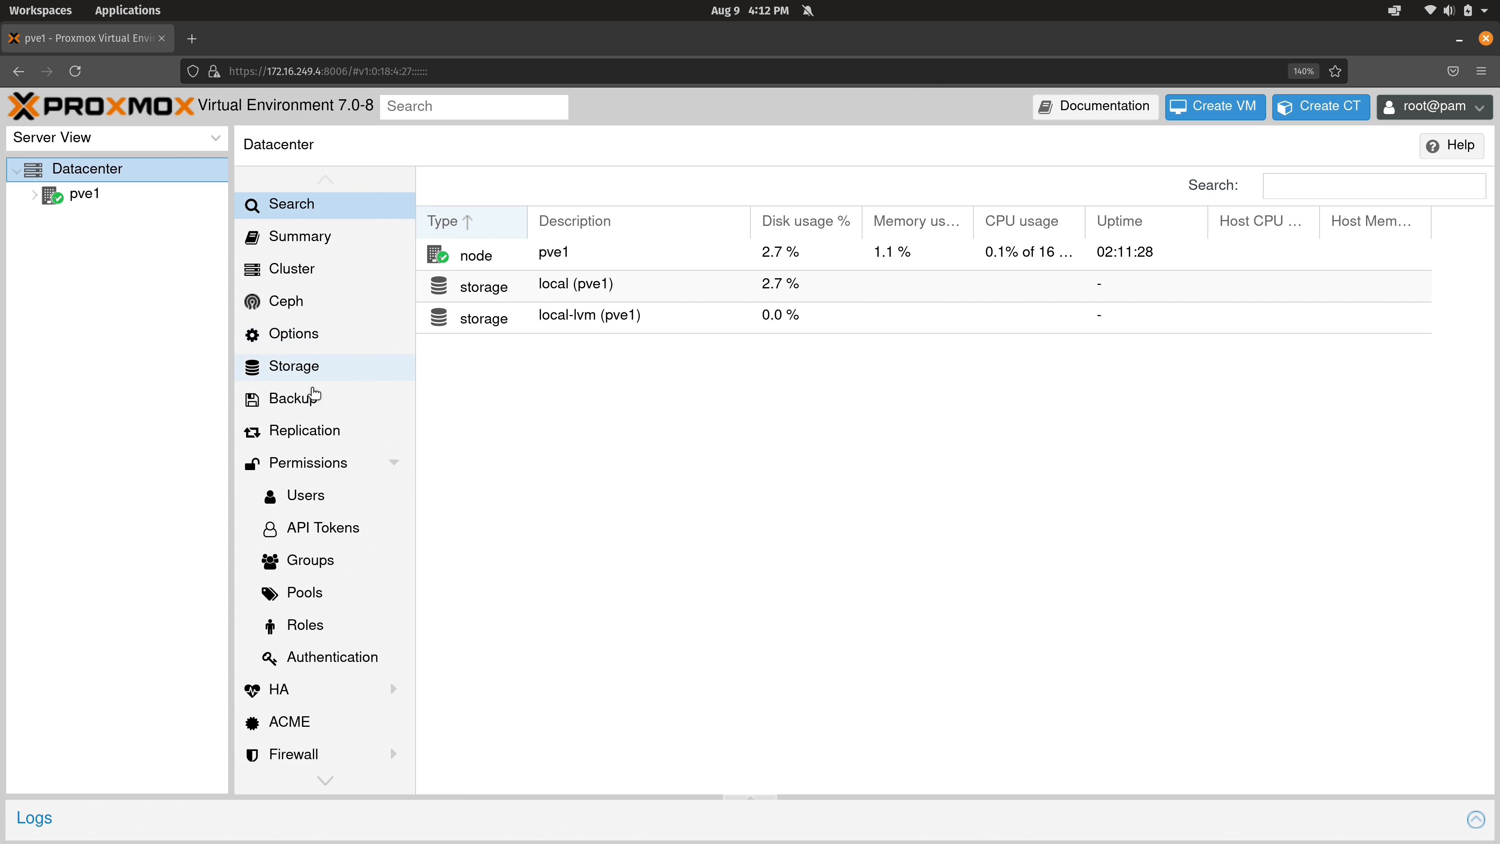
{"action": "mouse_move", "coordinate": [306, 397]}
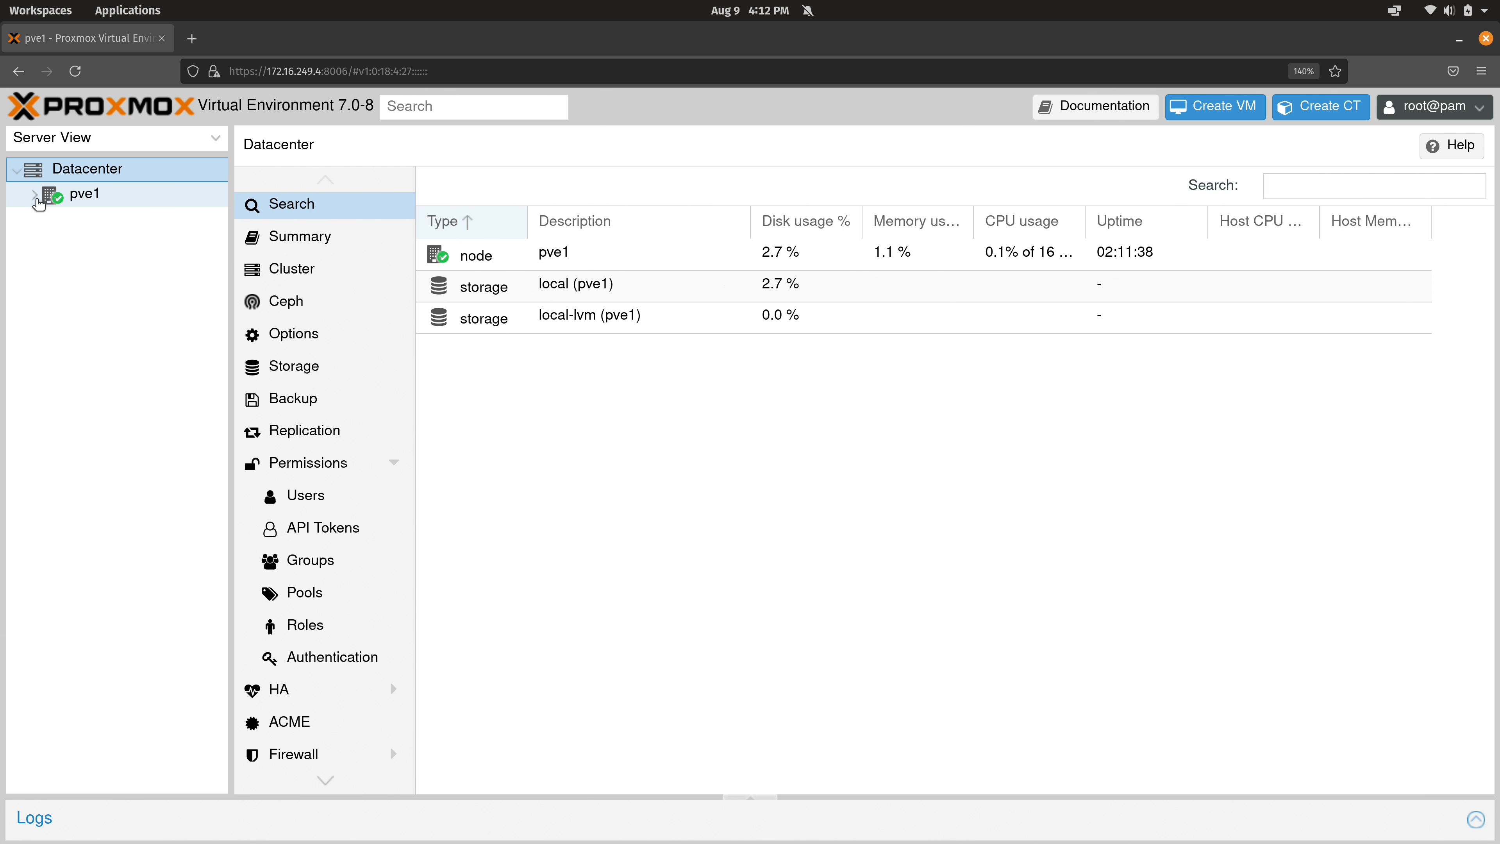
- Expand pve1 and view the local-lvm storage's VM Disks list
{"action": "left_click", "coordinate": [34, 200]}
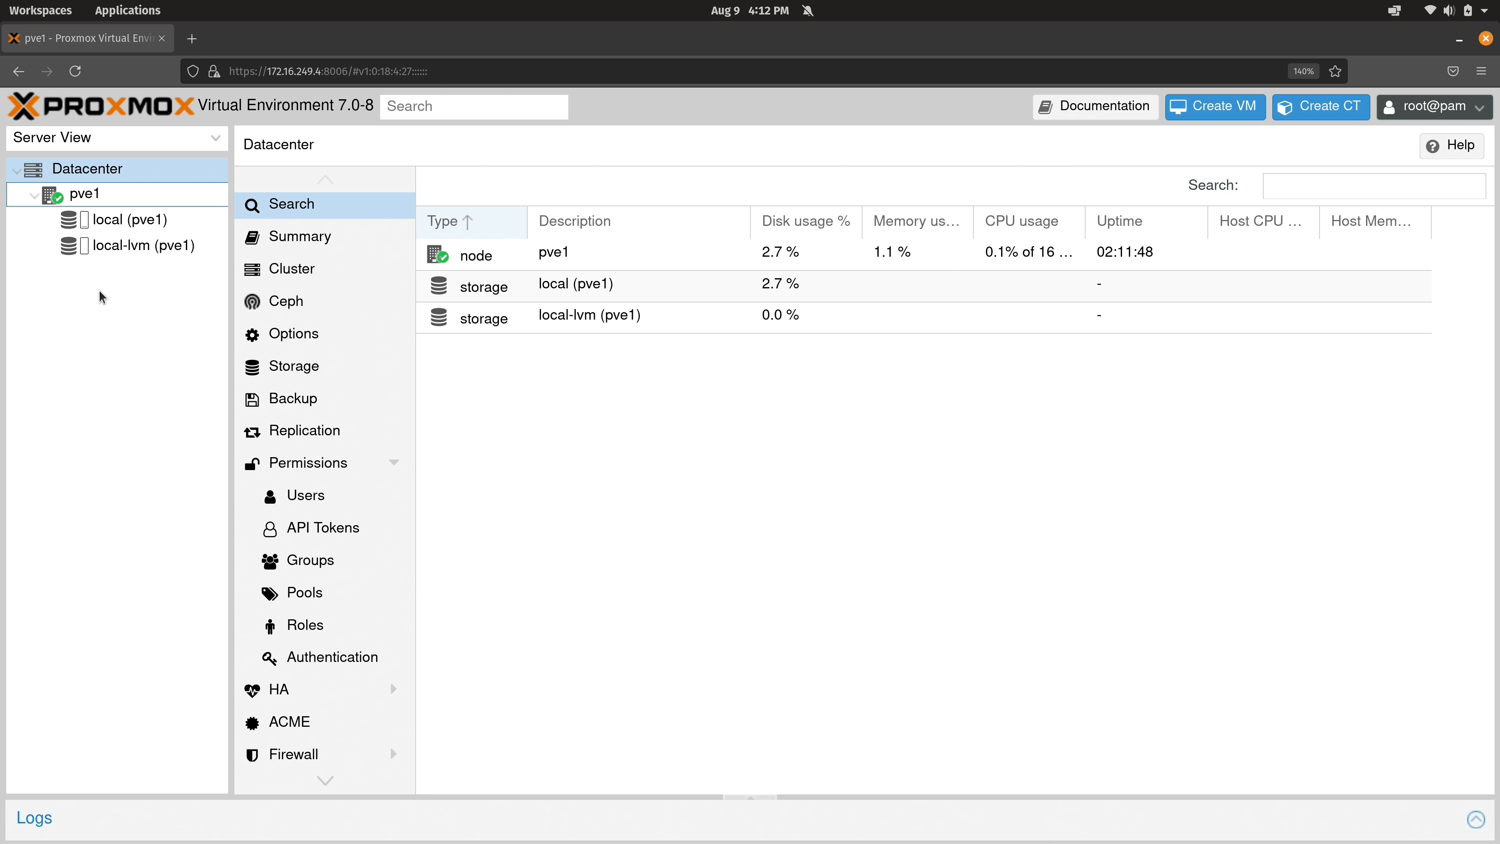
{"action": "mouse_move", "coordinate": [148, 246]}
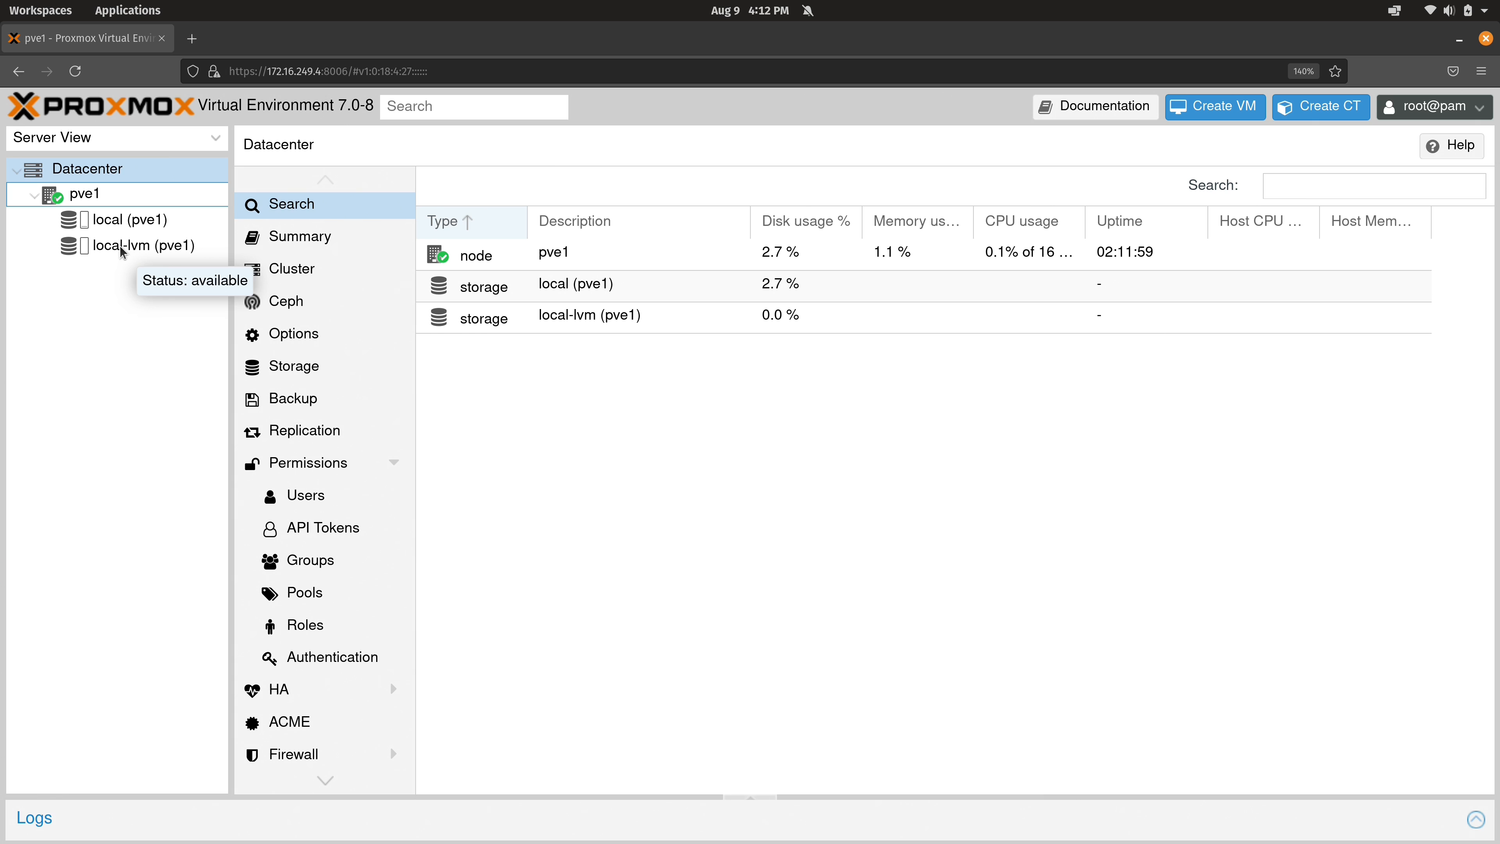
{"action": "left_click", "coordinate": [140, 246]}
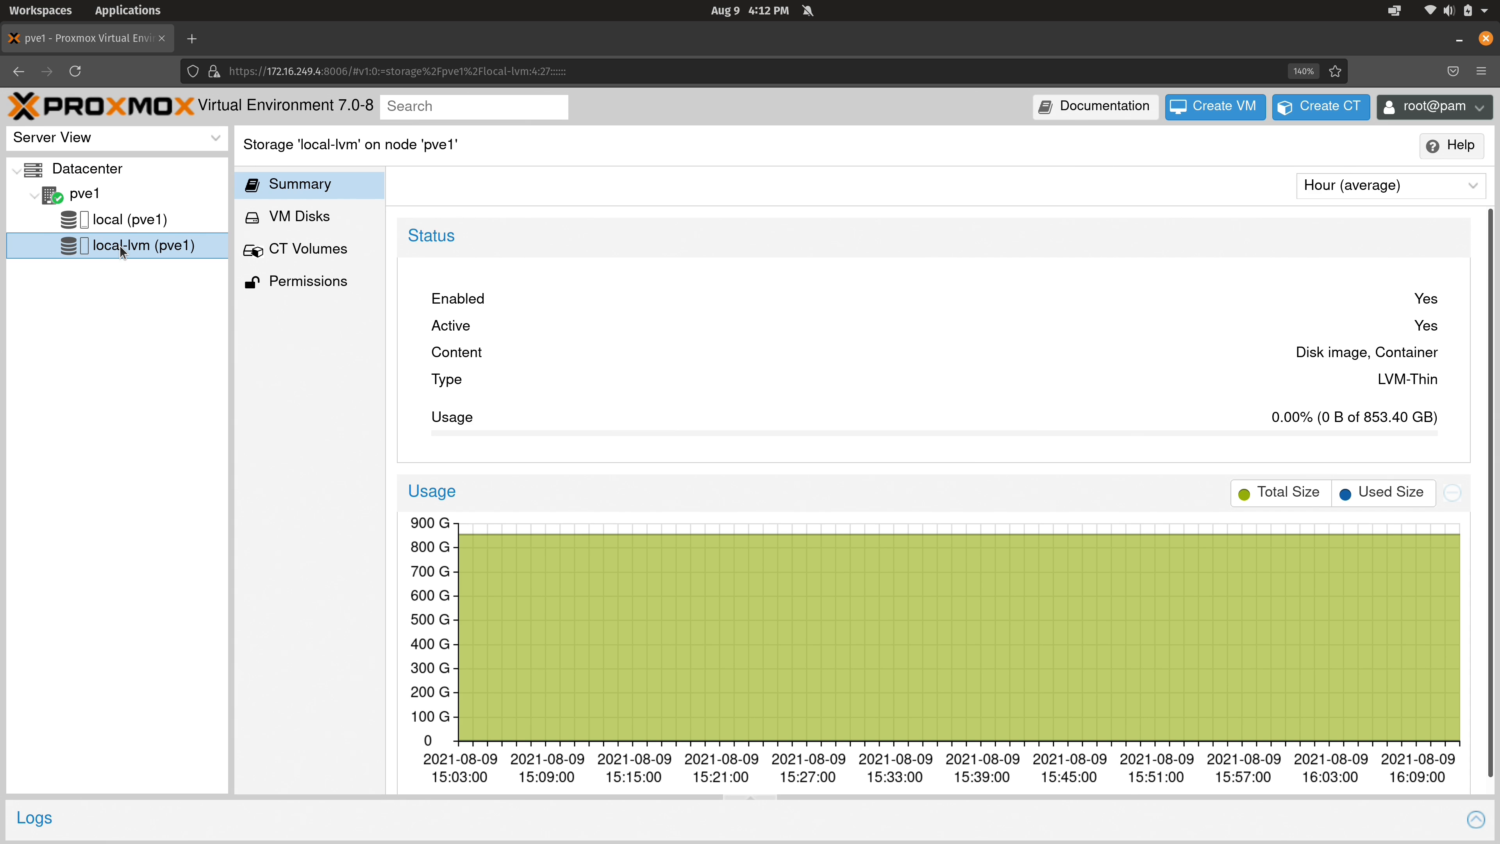
{"action": "left_click", "coordinate": [298, 216]}
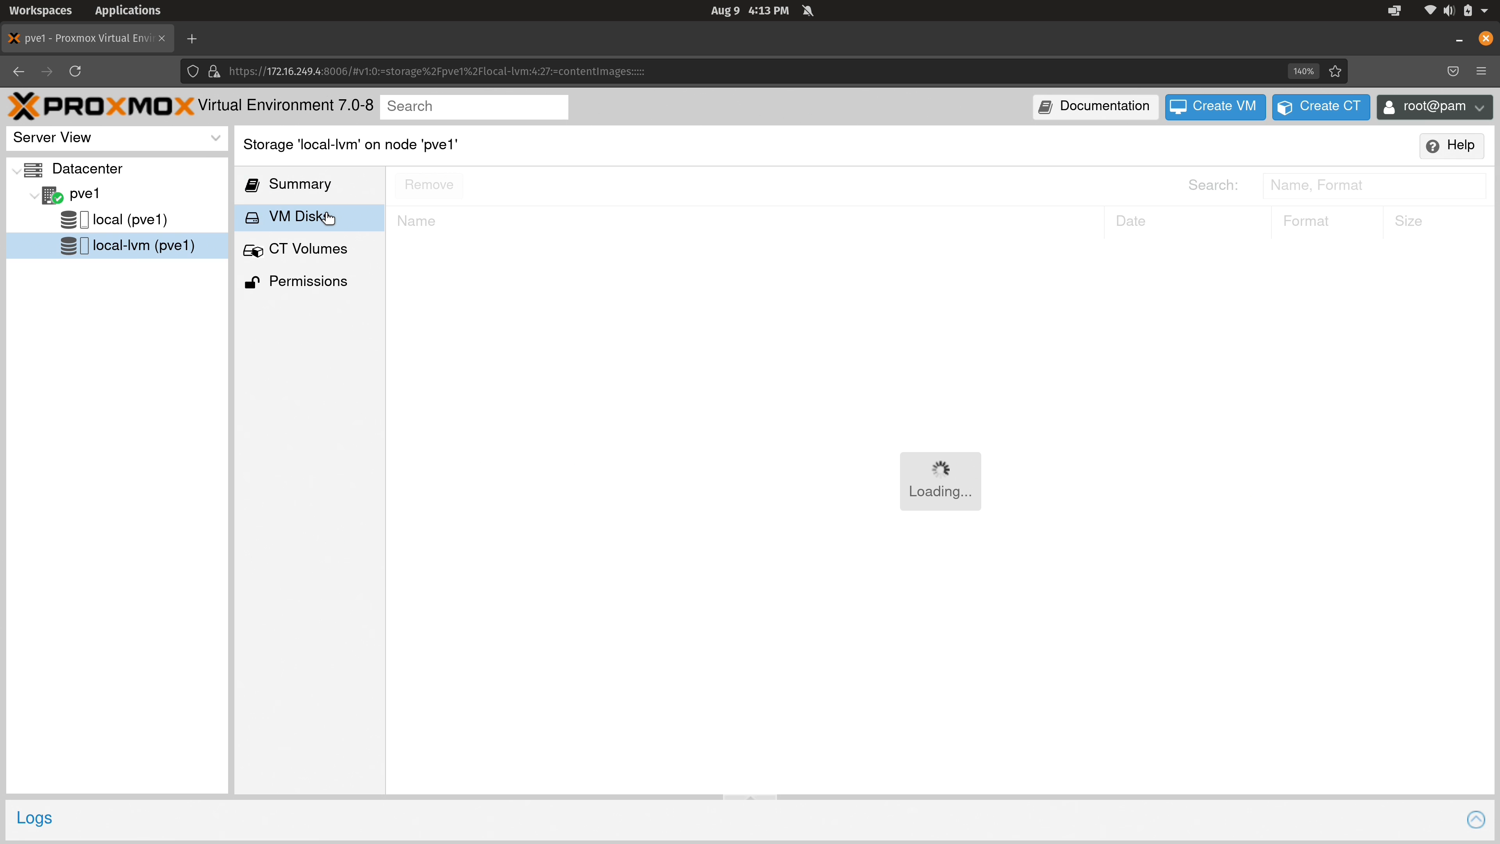
{"action": "left_click", "coordinate": [299, 216]}
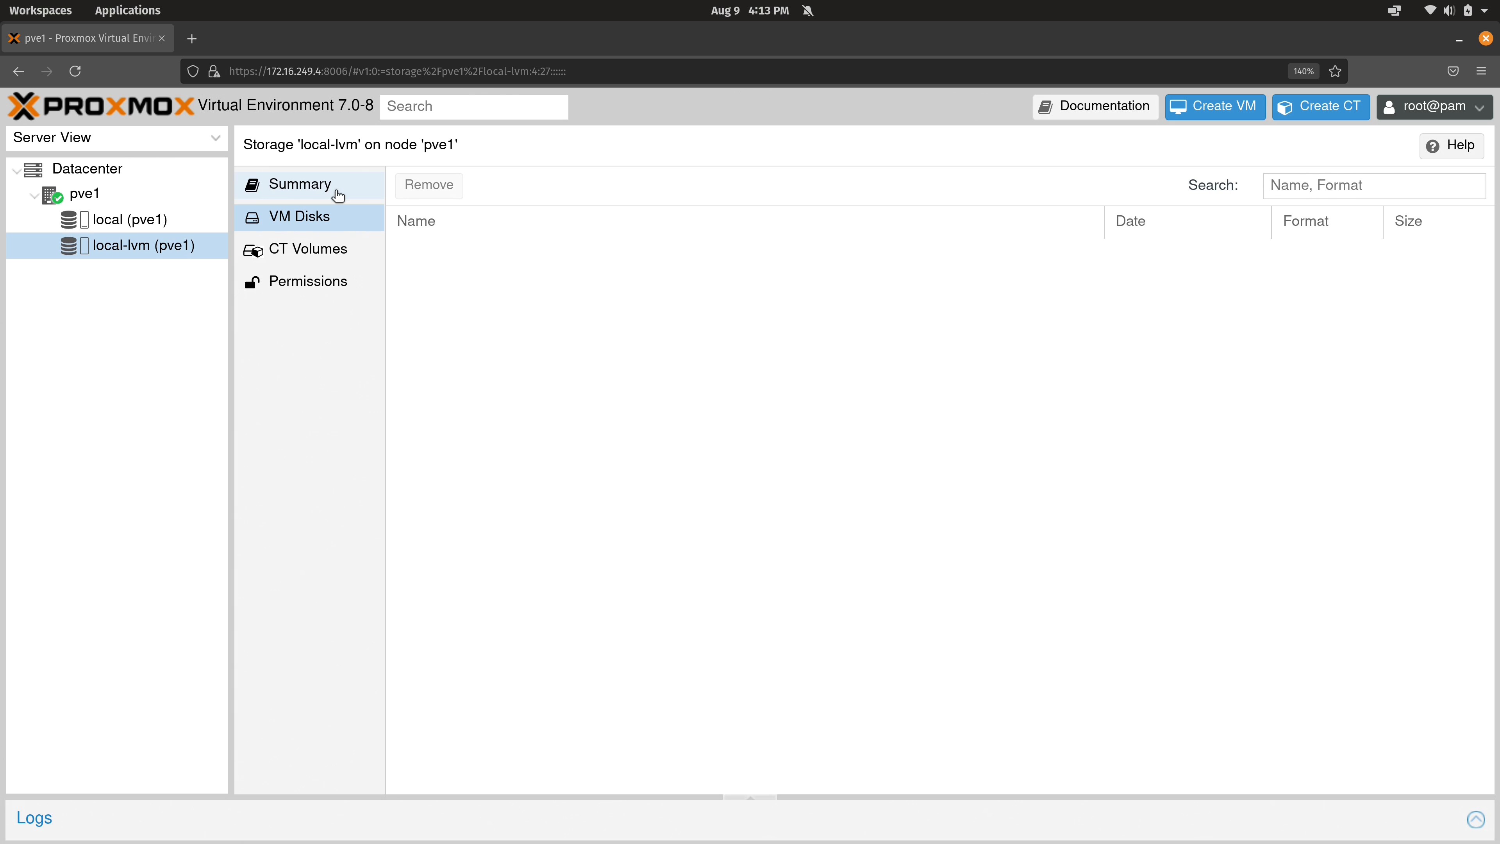
- Review local-lvm's LVM-Thin Summary (0 of 853.40 GB), VM Disks and CT Volumes lists
{"action": "left_click", "coordinate": [302, 183]}
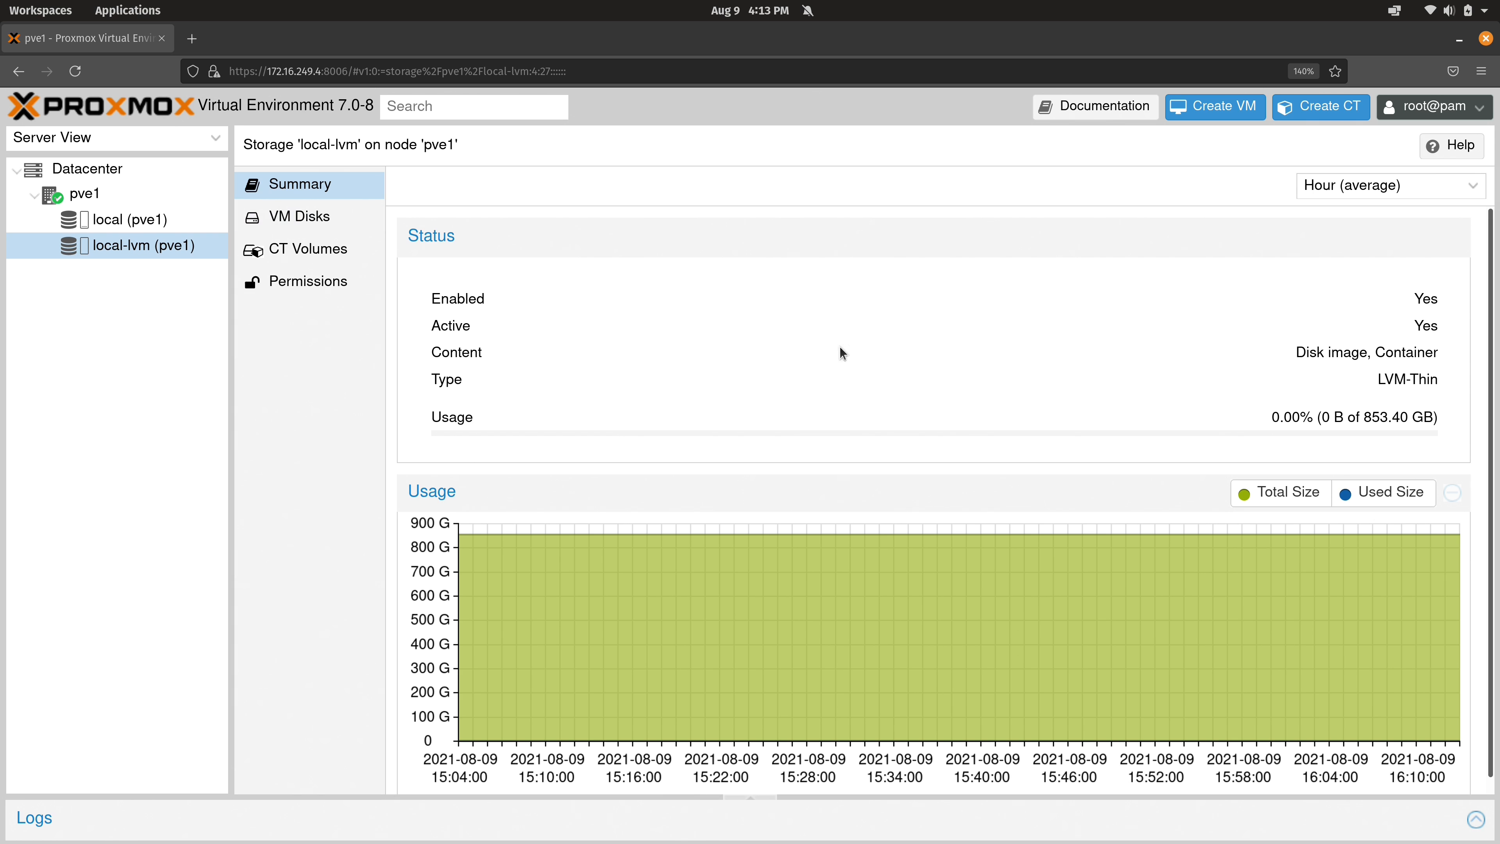
{"action": "mouse_move", "coordinate": [1318, 424]}
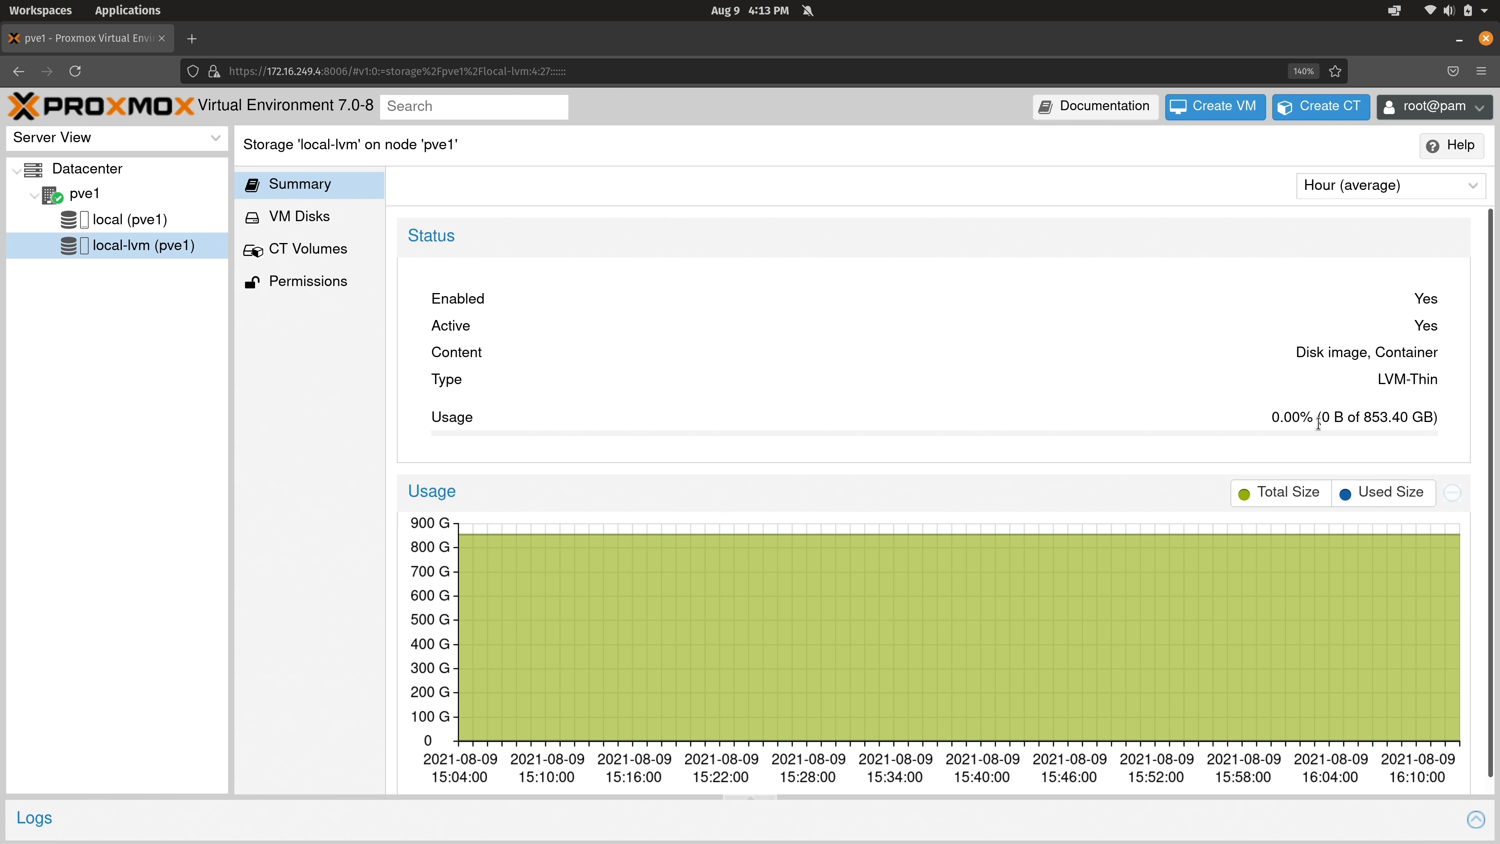
{"action": "left_click", "coordinate": [299, 216]}
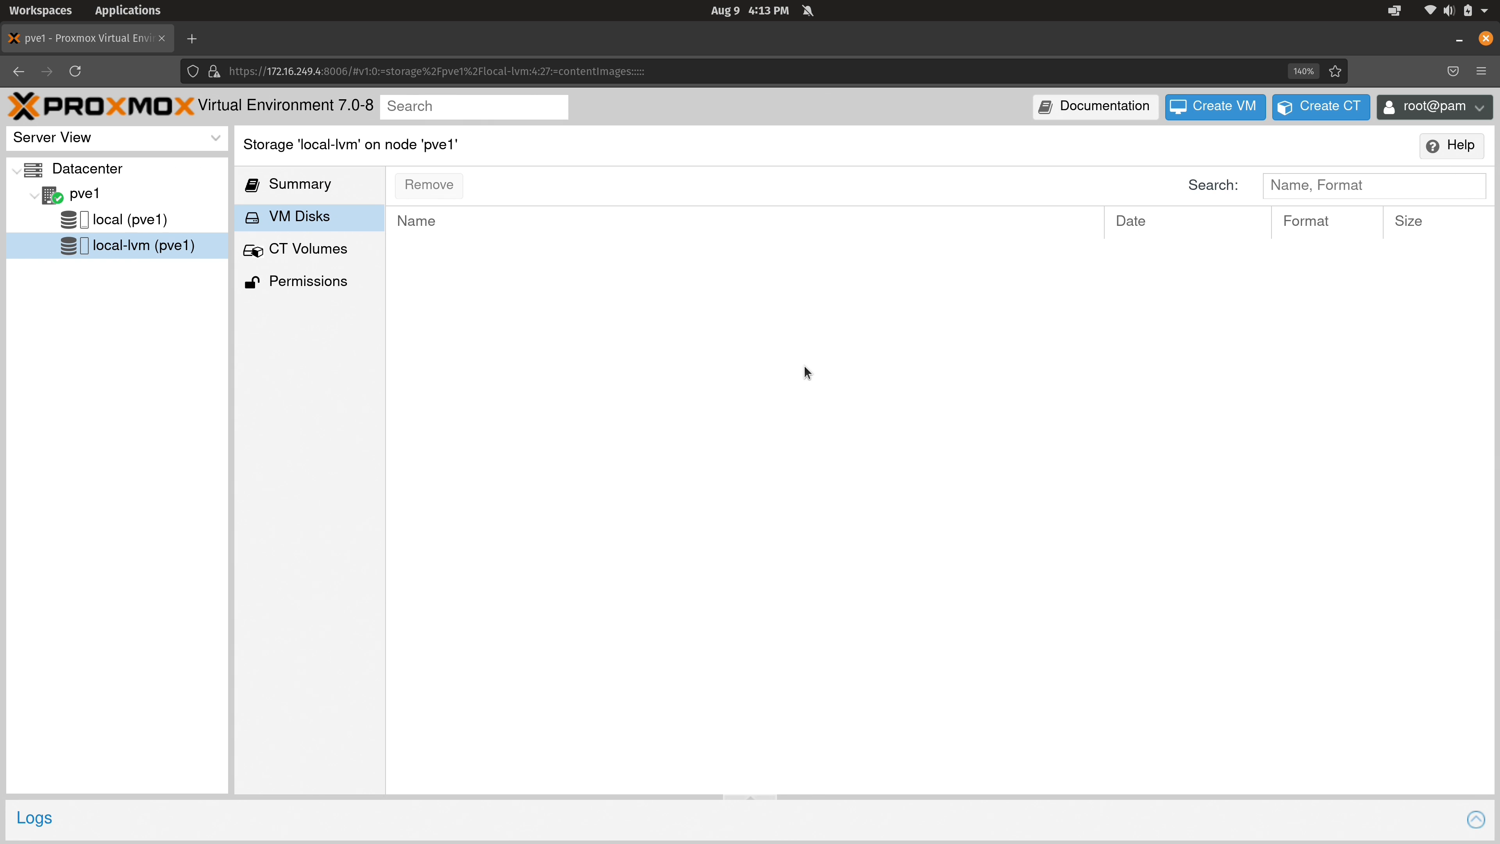
{"action": "left_click", "coordinate": [307, 248]}
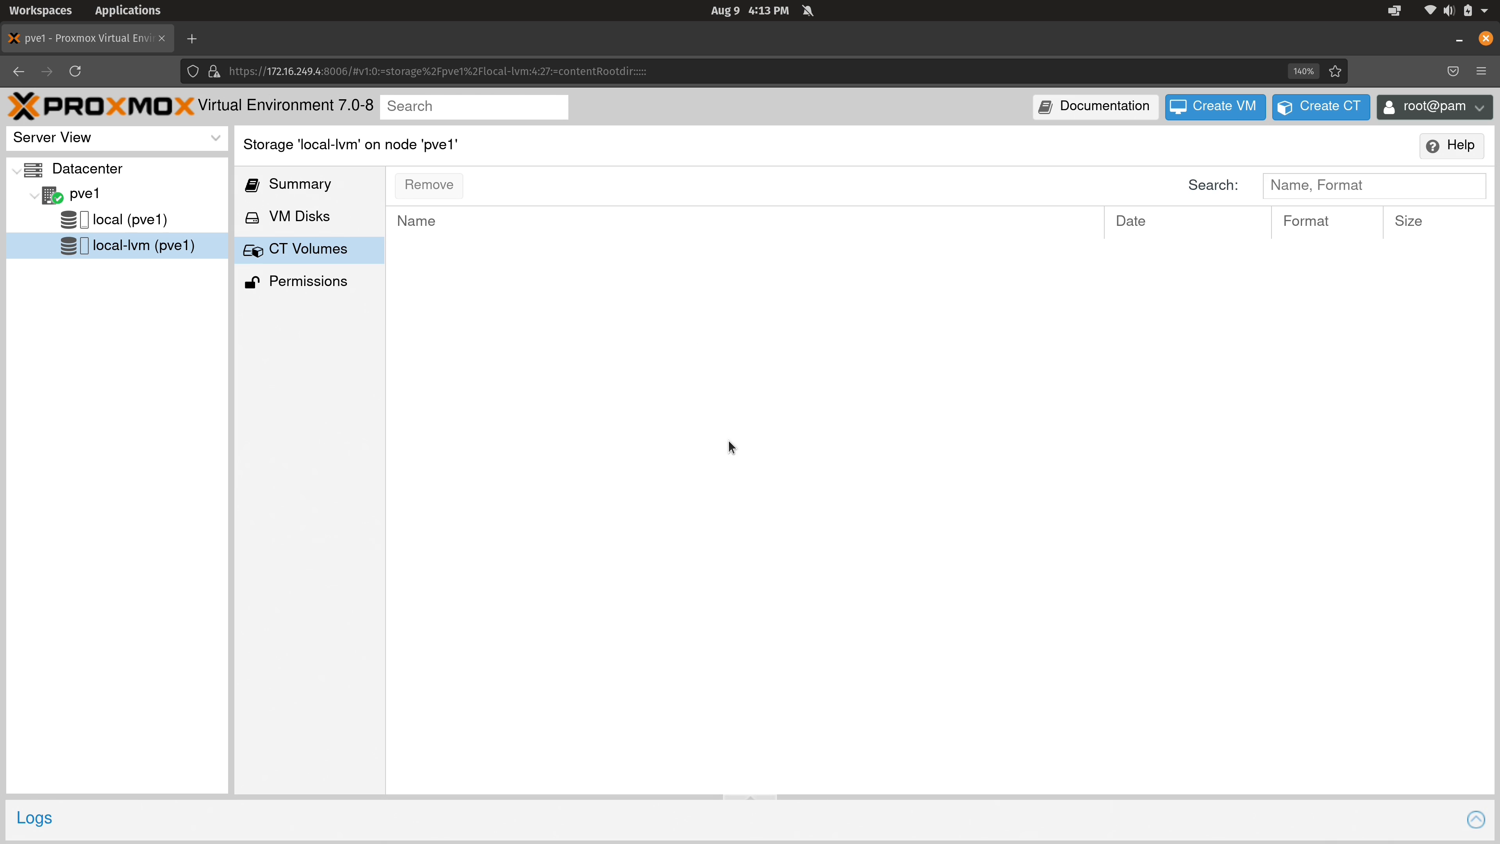
{"action": "mouse_move", "coordinate": [125, 356]}
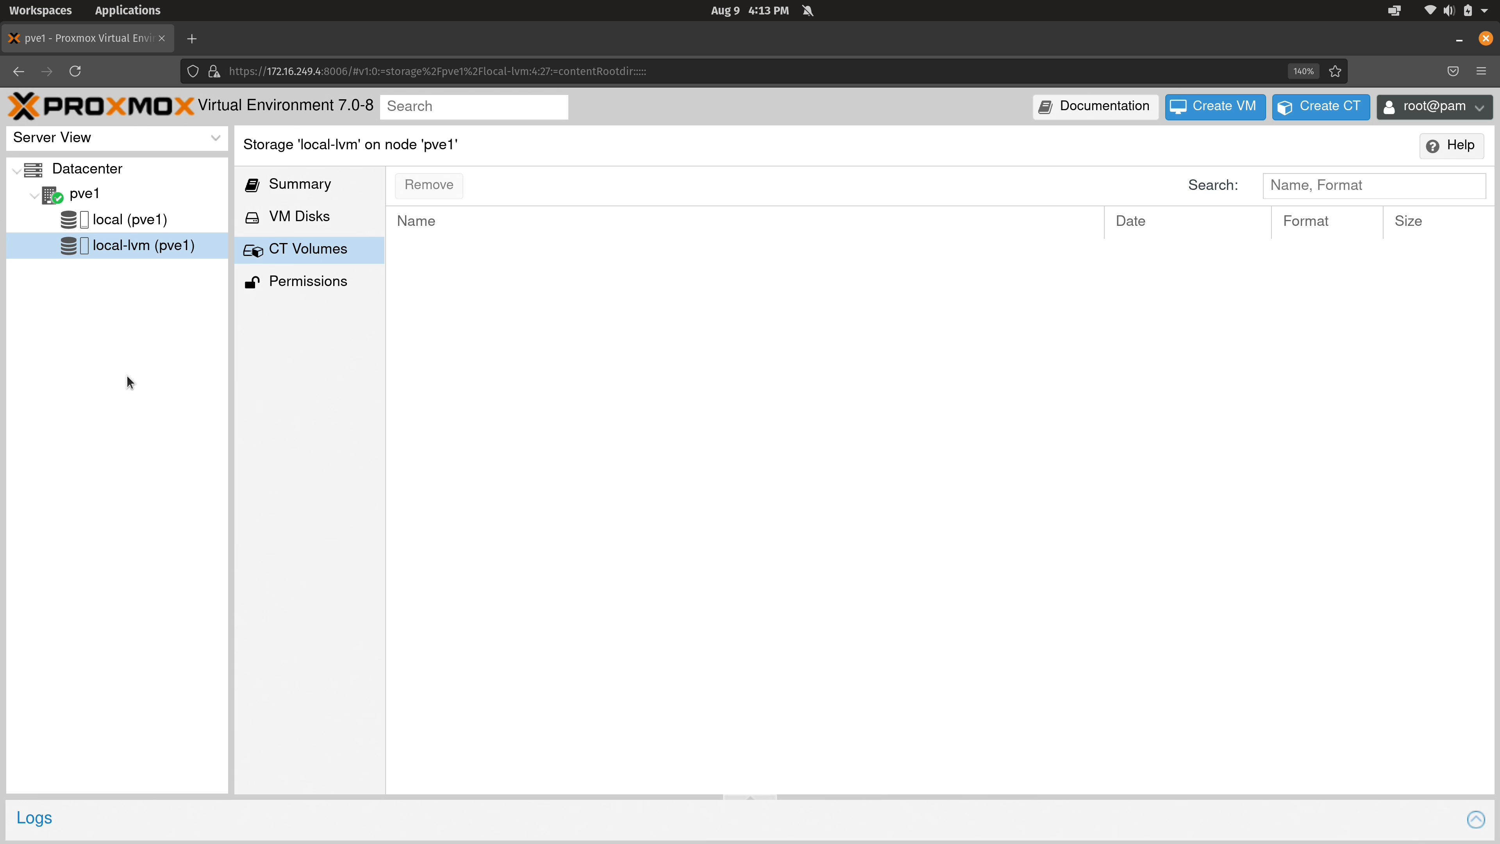
{"action": "mouse_move", "coordinate": [40, 539]}
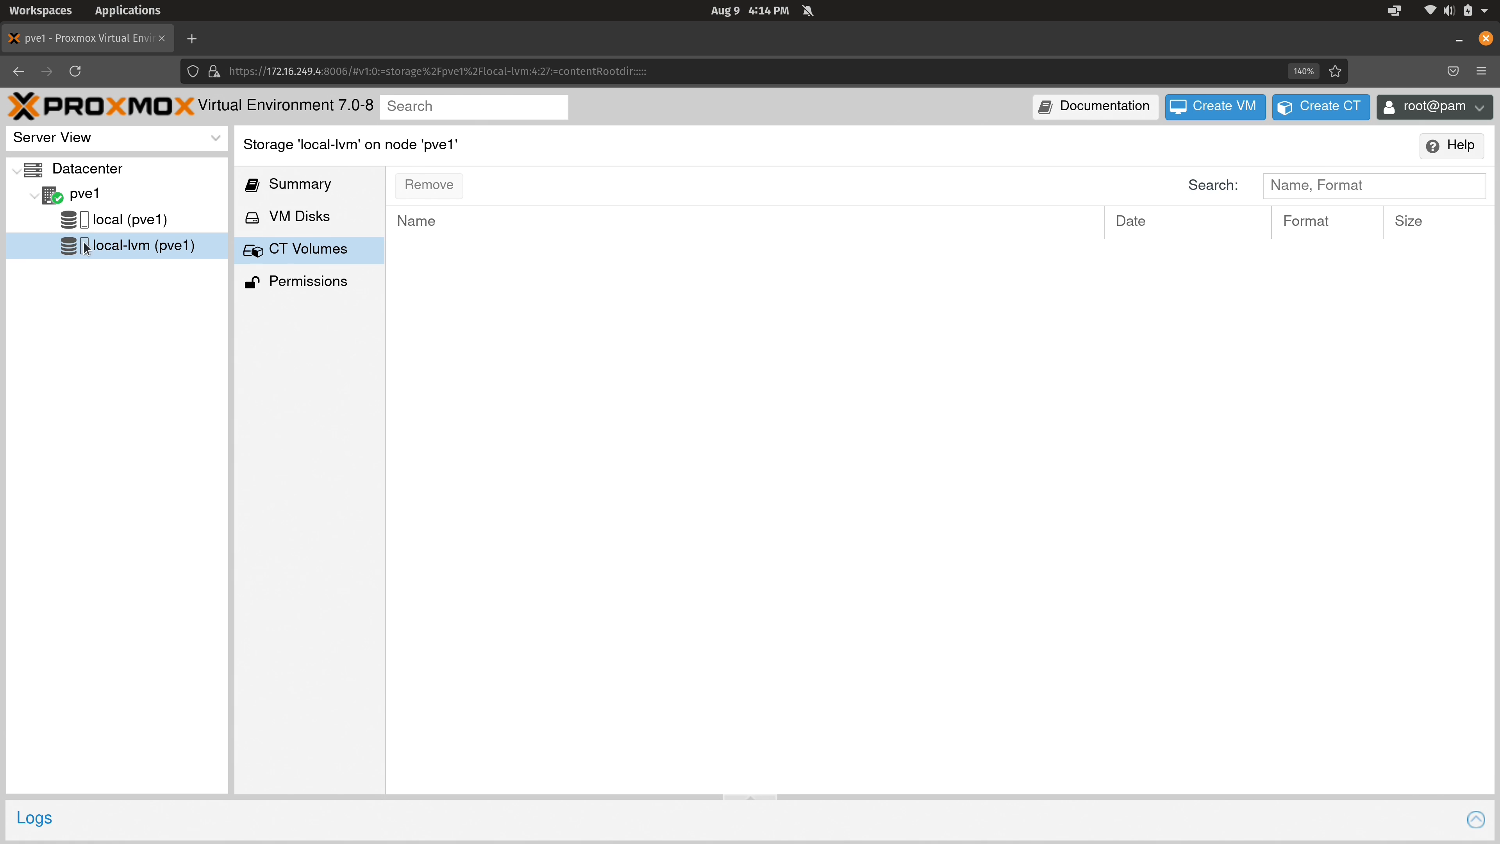
{"action": "mouse_move", "coordinate": [101, 393]}
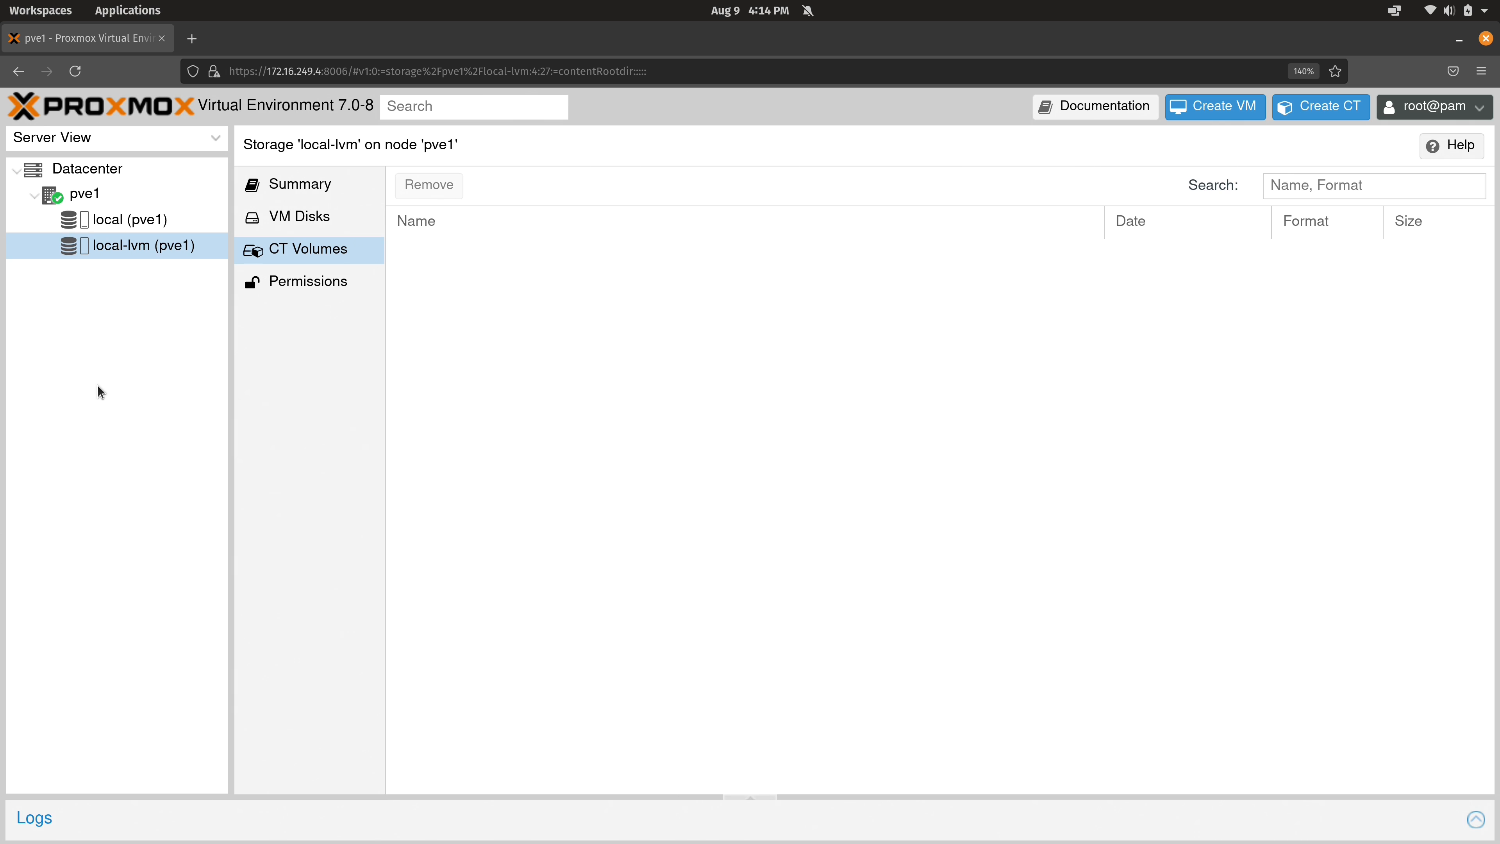
{"action": "mouse_move", "coordinate": [1295, 134]}
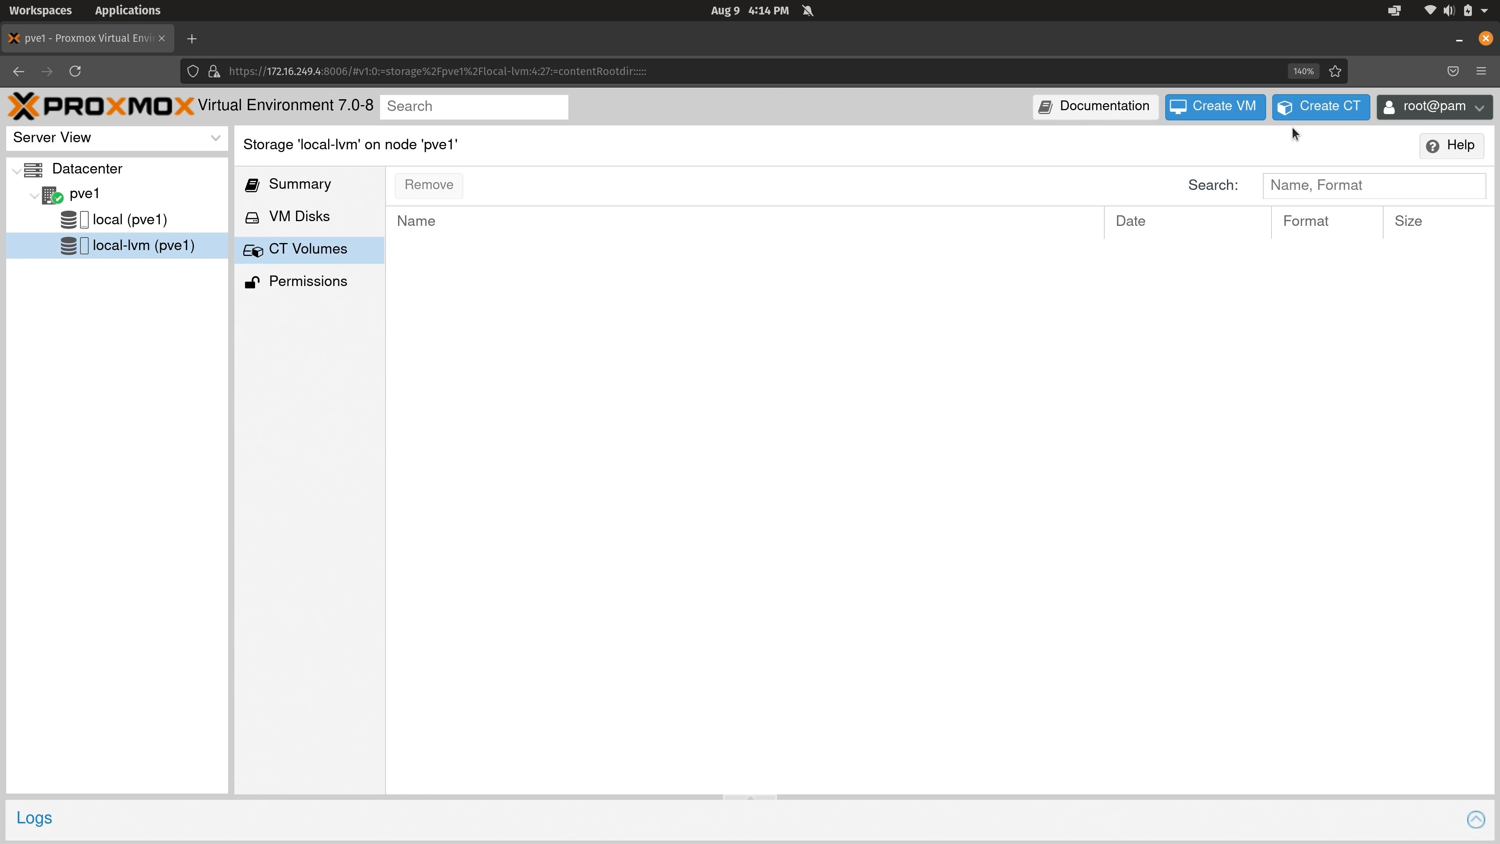
{"action": "mouse_move", "coordinate": [1317, 136]}
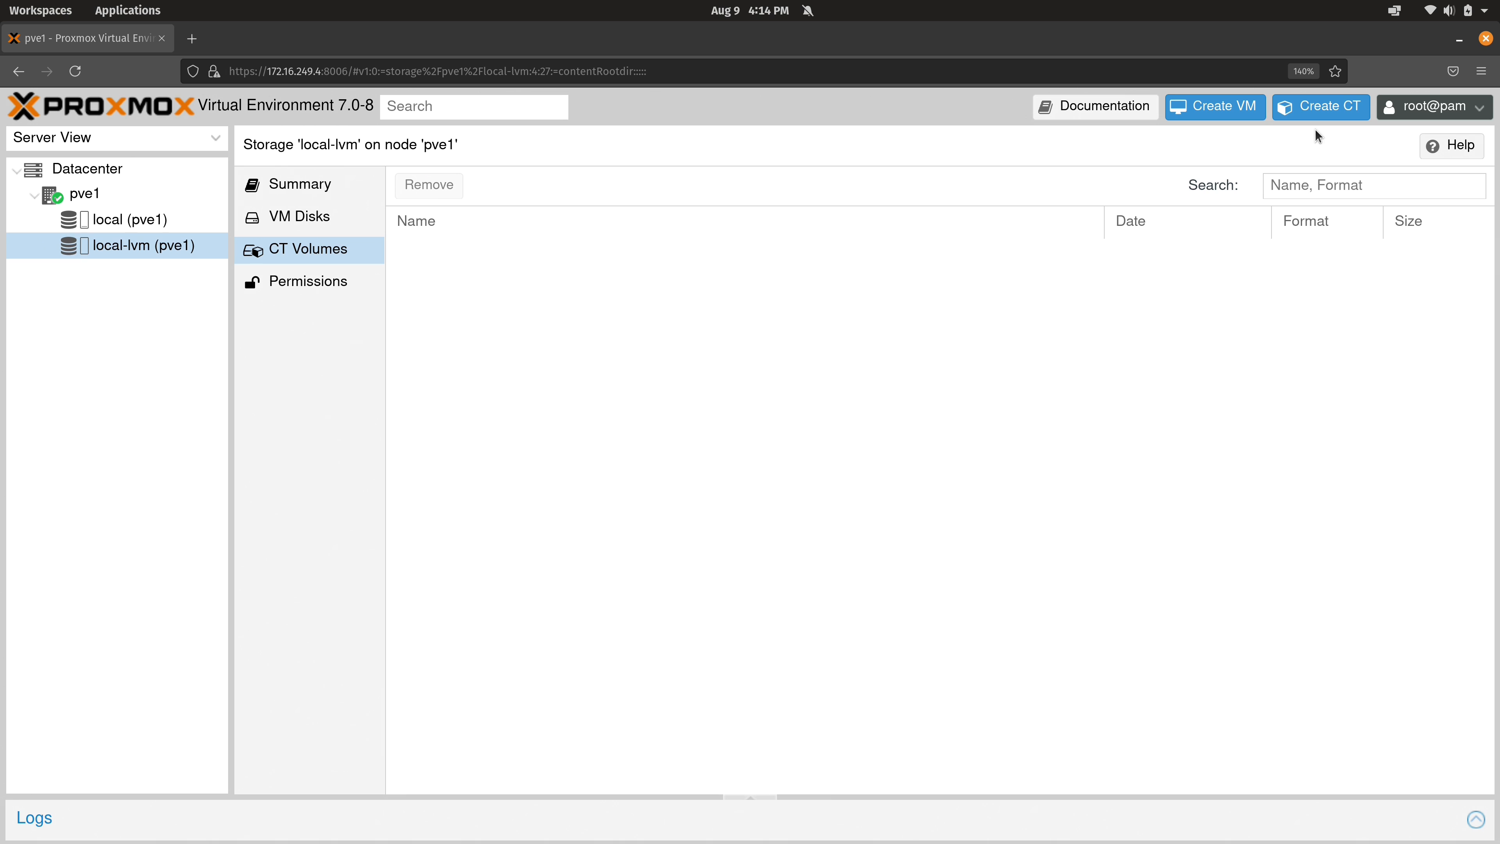
{"action": "mouse_move", "coordinate": [1216, 106]}
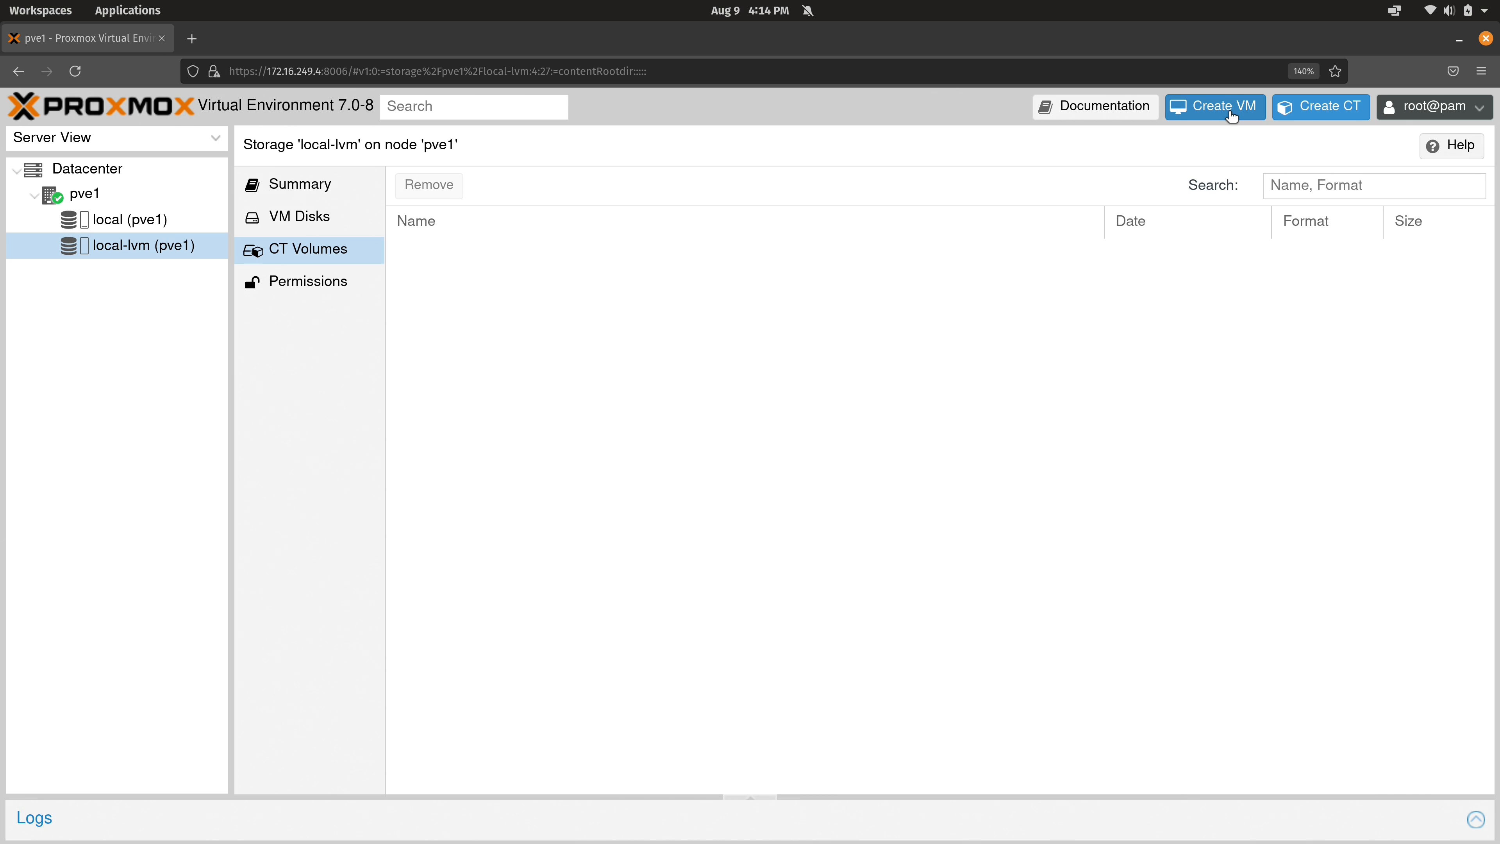
{"action": "mouse_move", "coordinate": [1320, 107]}
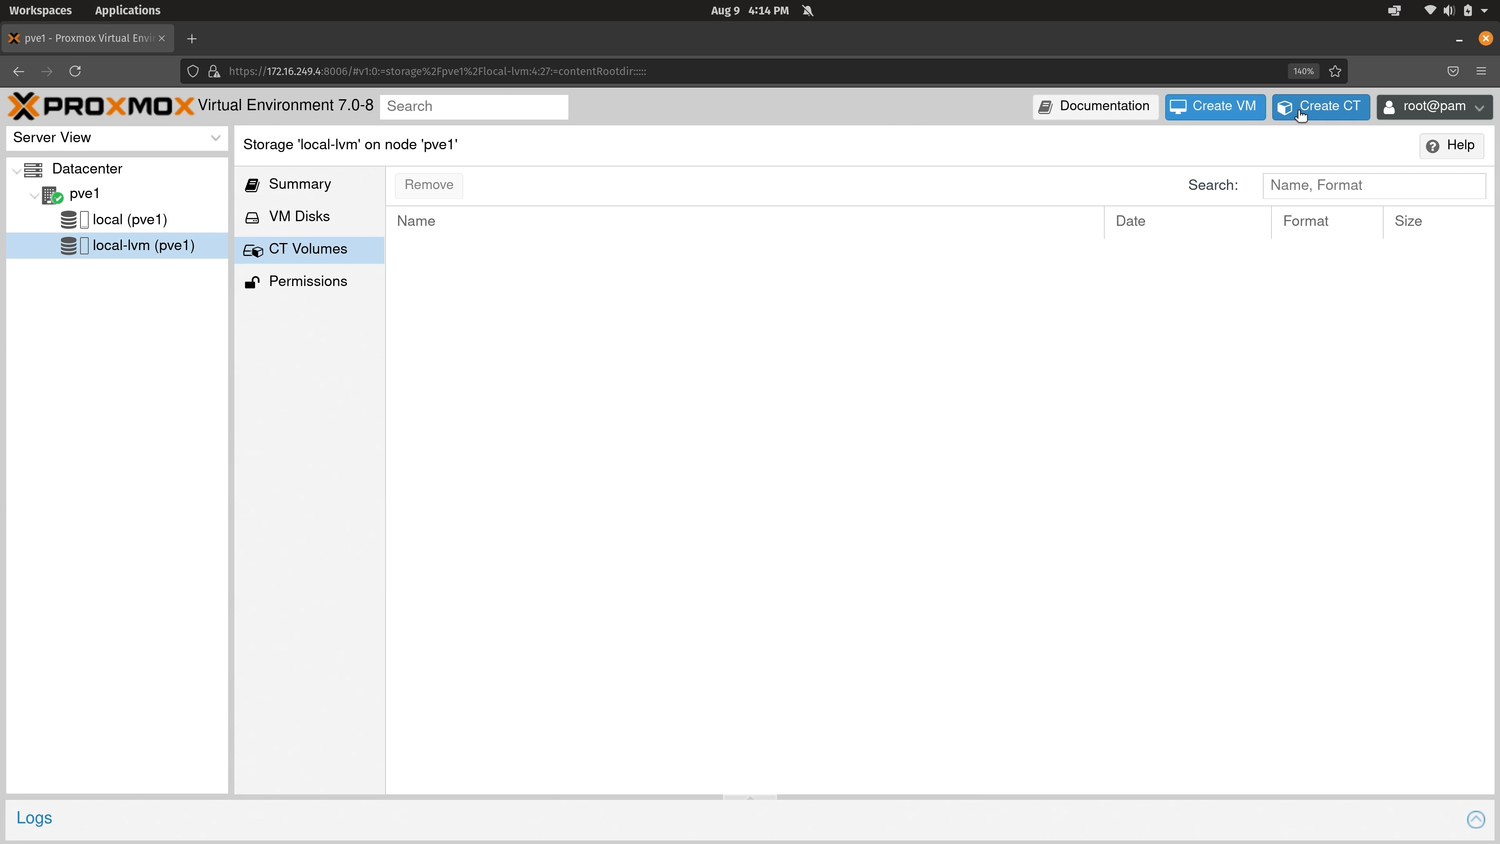
{"action": "mouse_move", "coordinate": [1321, 116]}
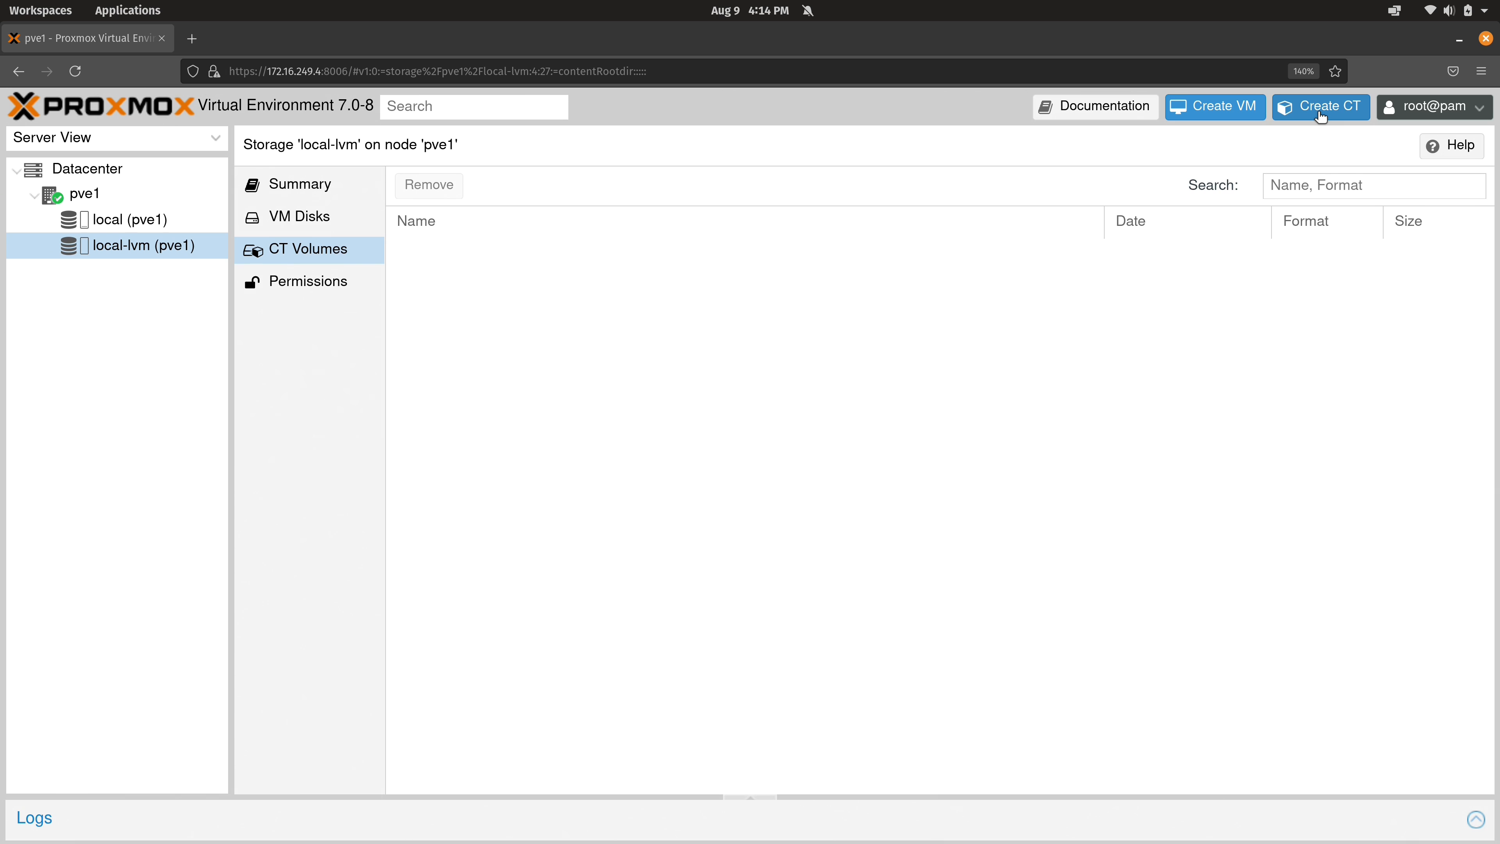